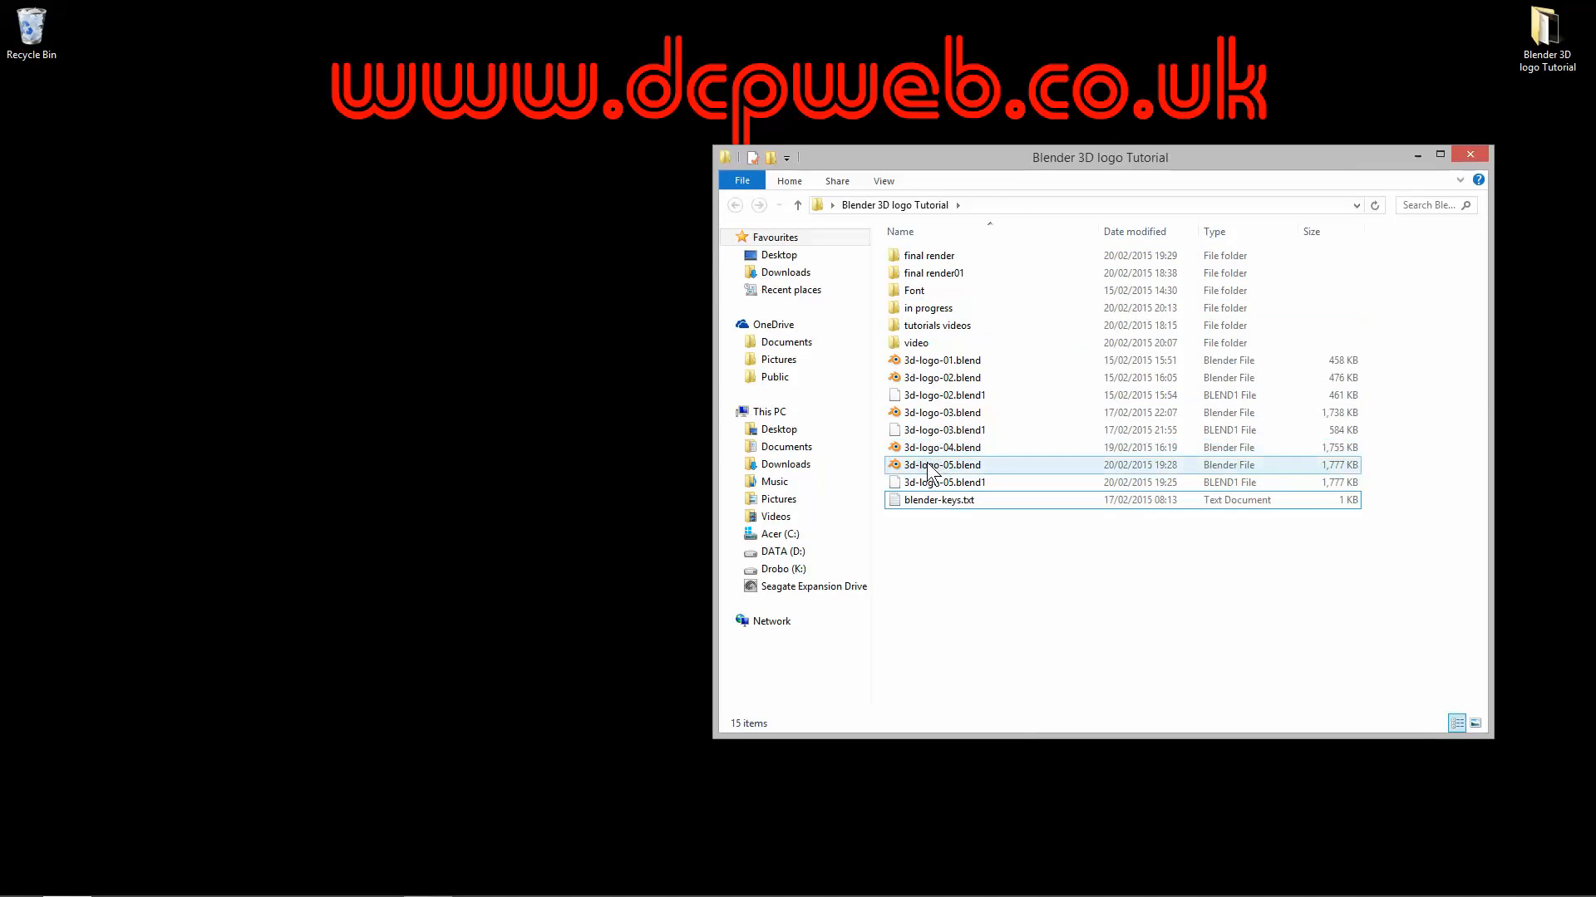
Browse the final render folder's frames up to logo0110.png, then move to the empty video folder.
click(931, 256)
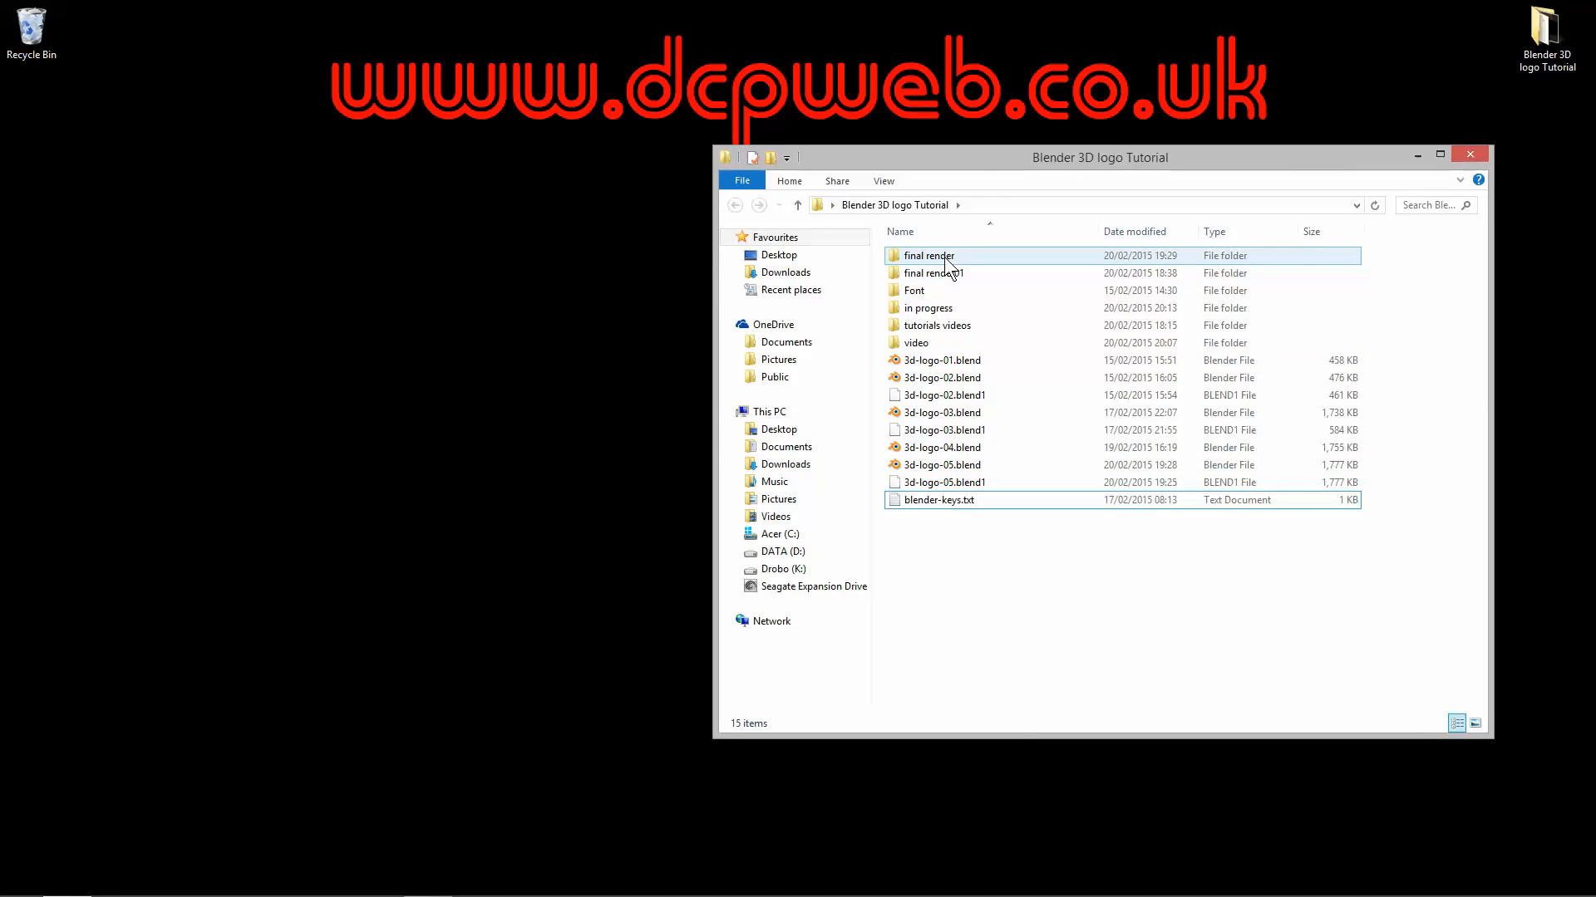
double_click(929, 256)
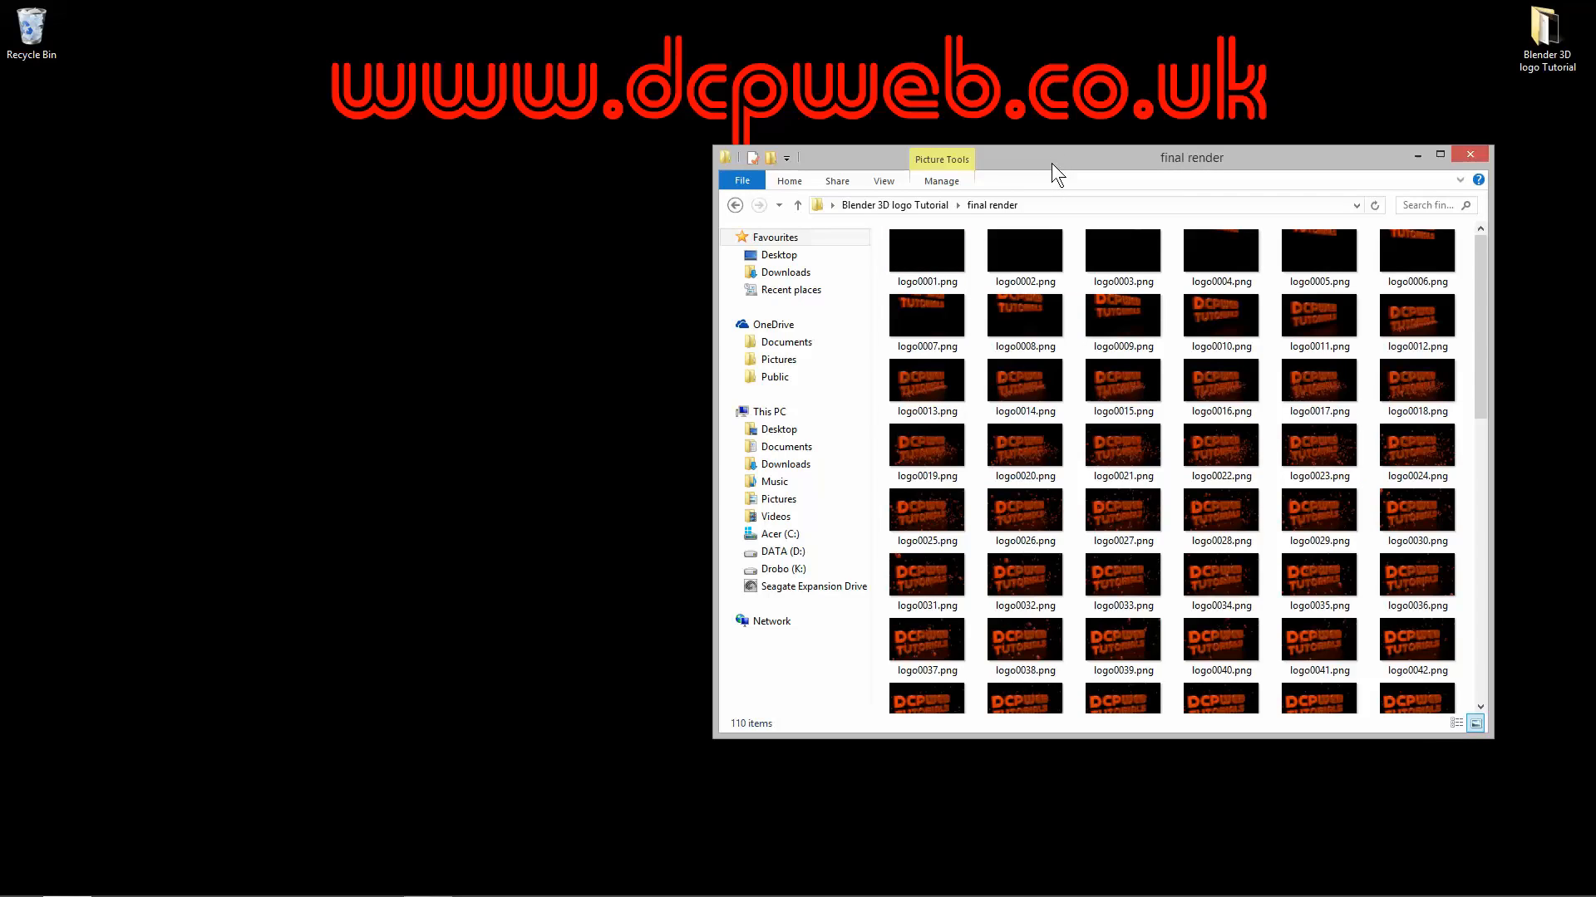
double_click(1190, 158)
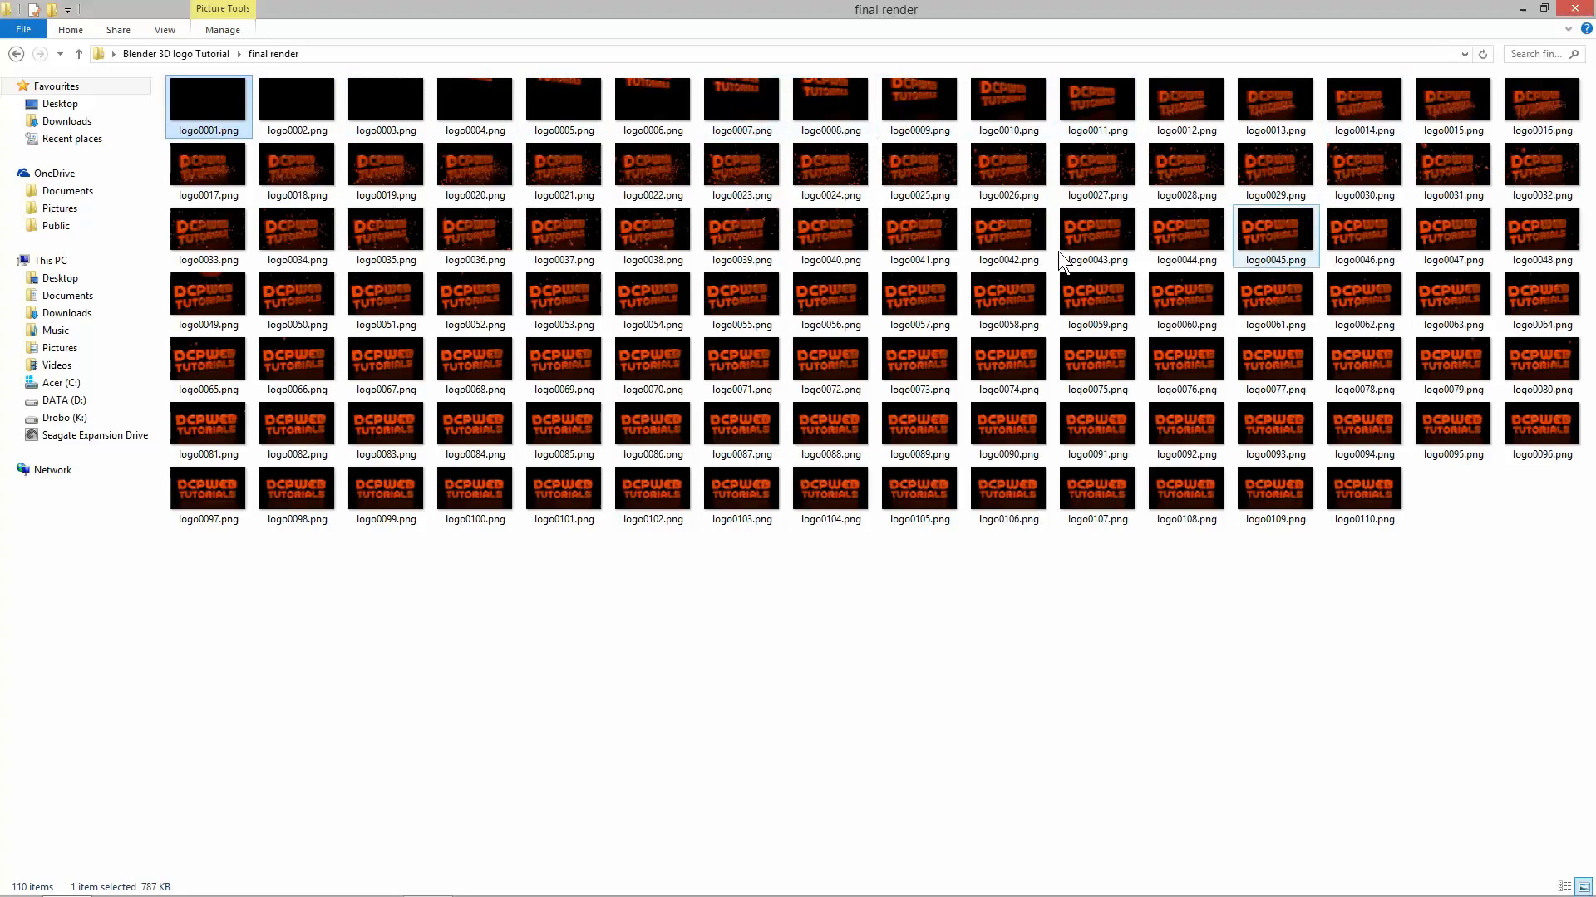
click(1363, 488)
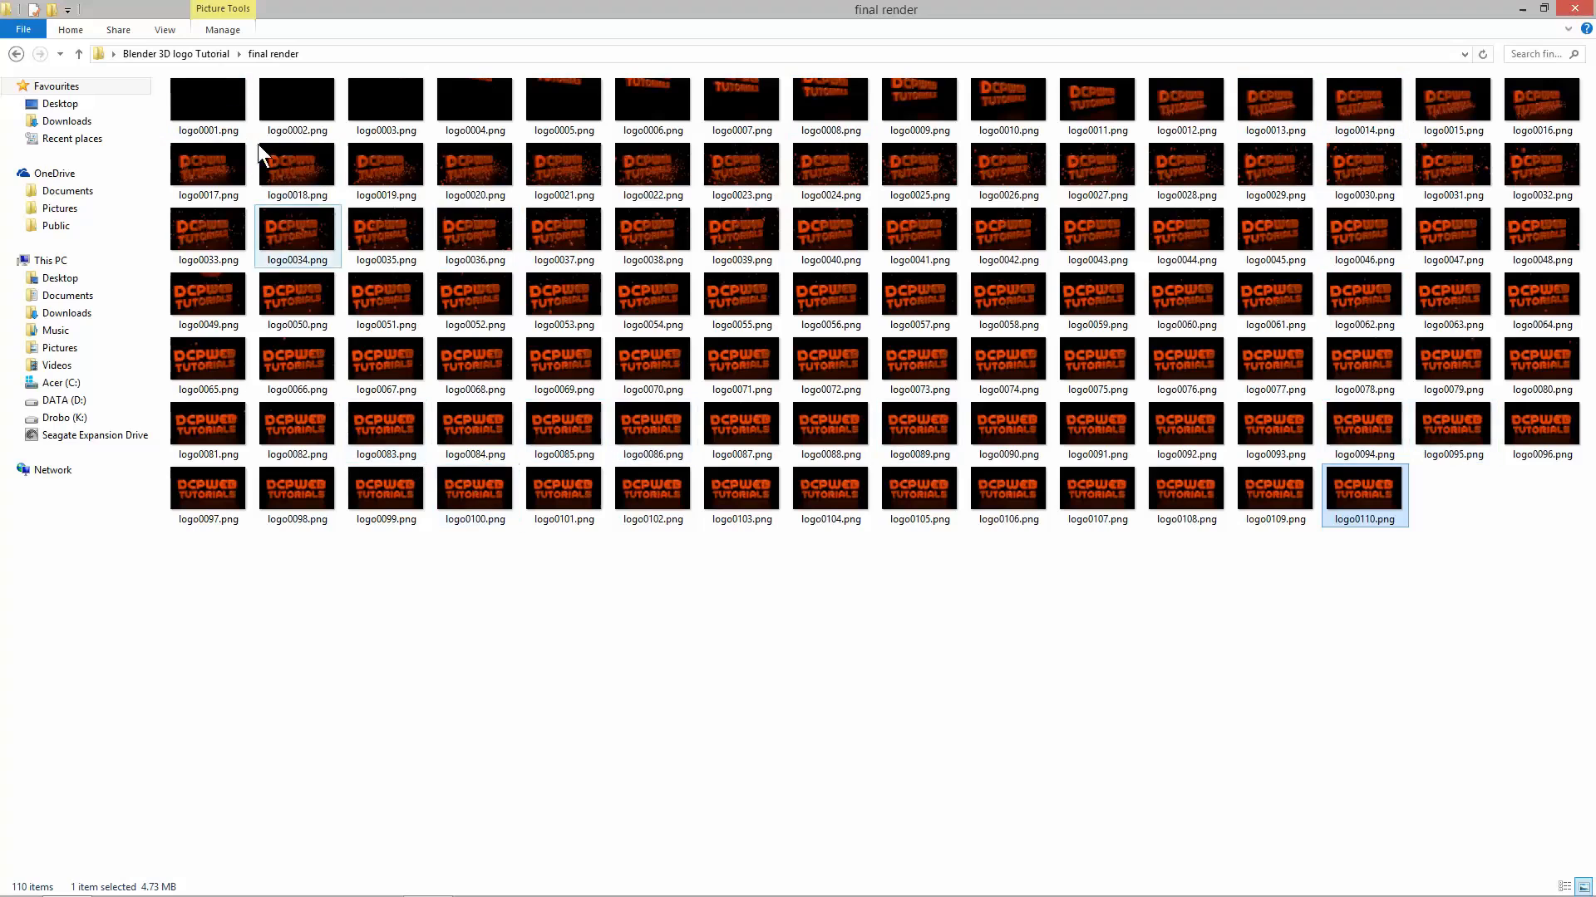
mouse_move(715, 303)
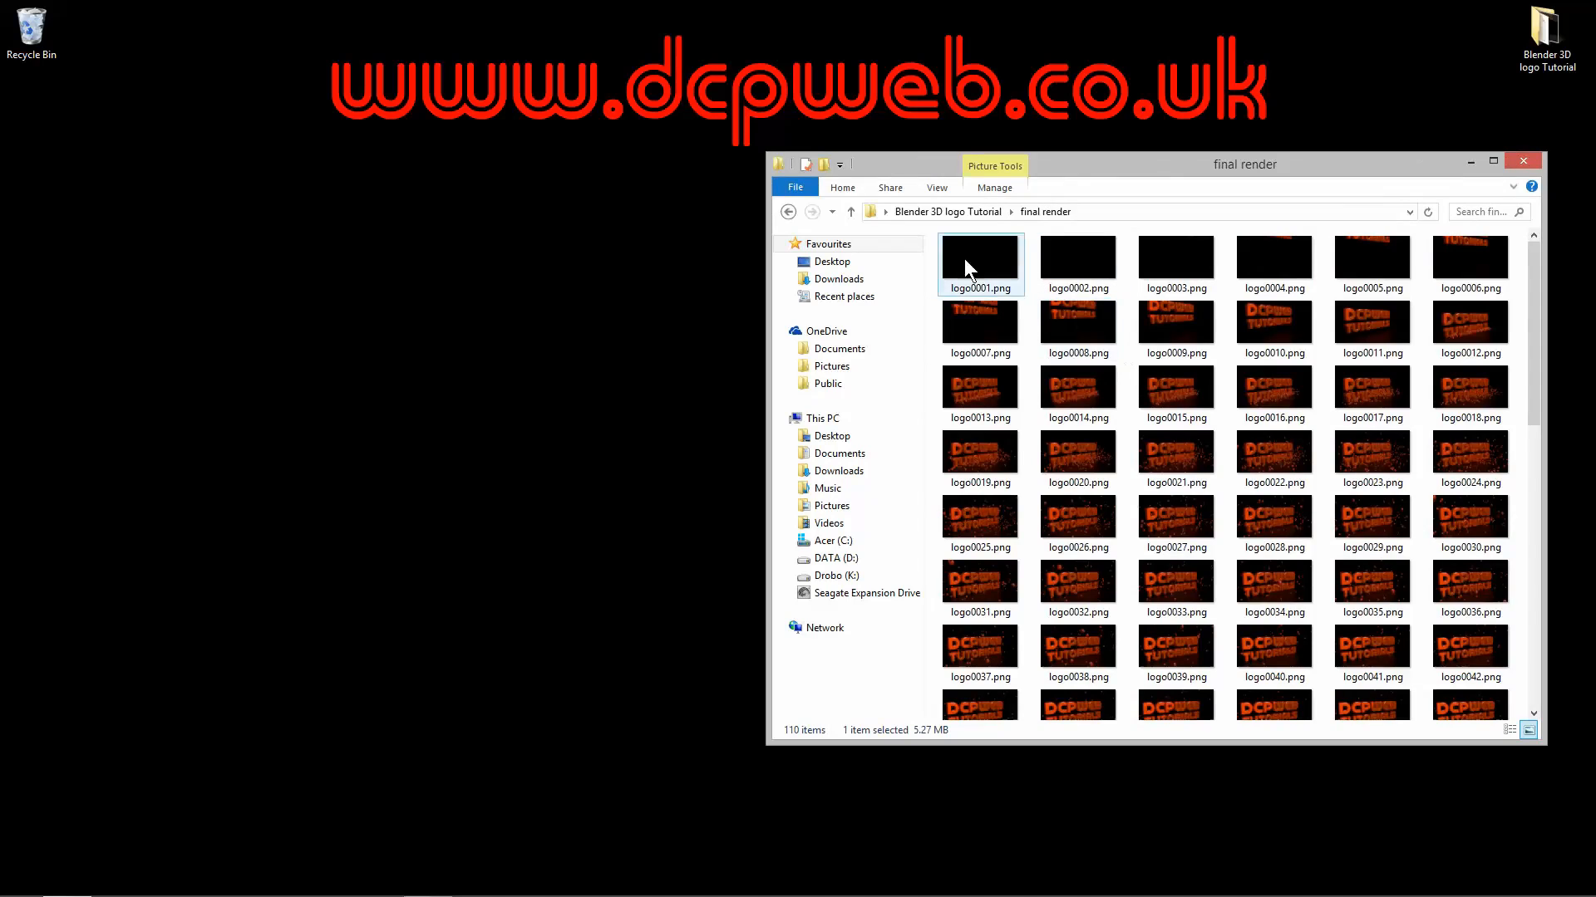
scroll(down, 3)
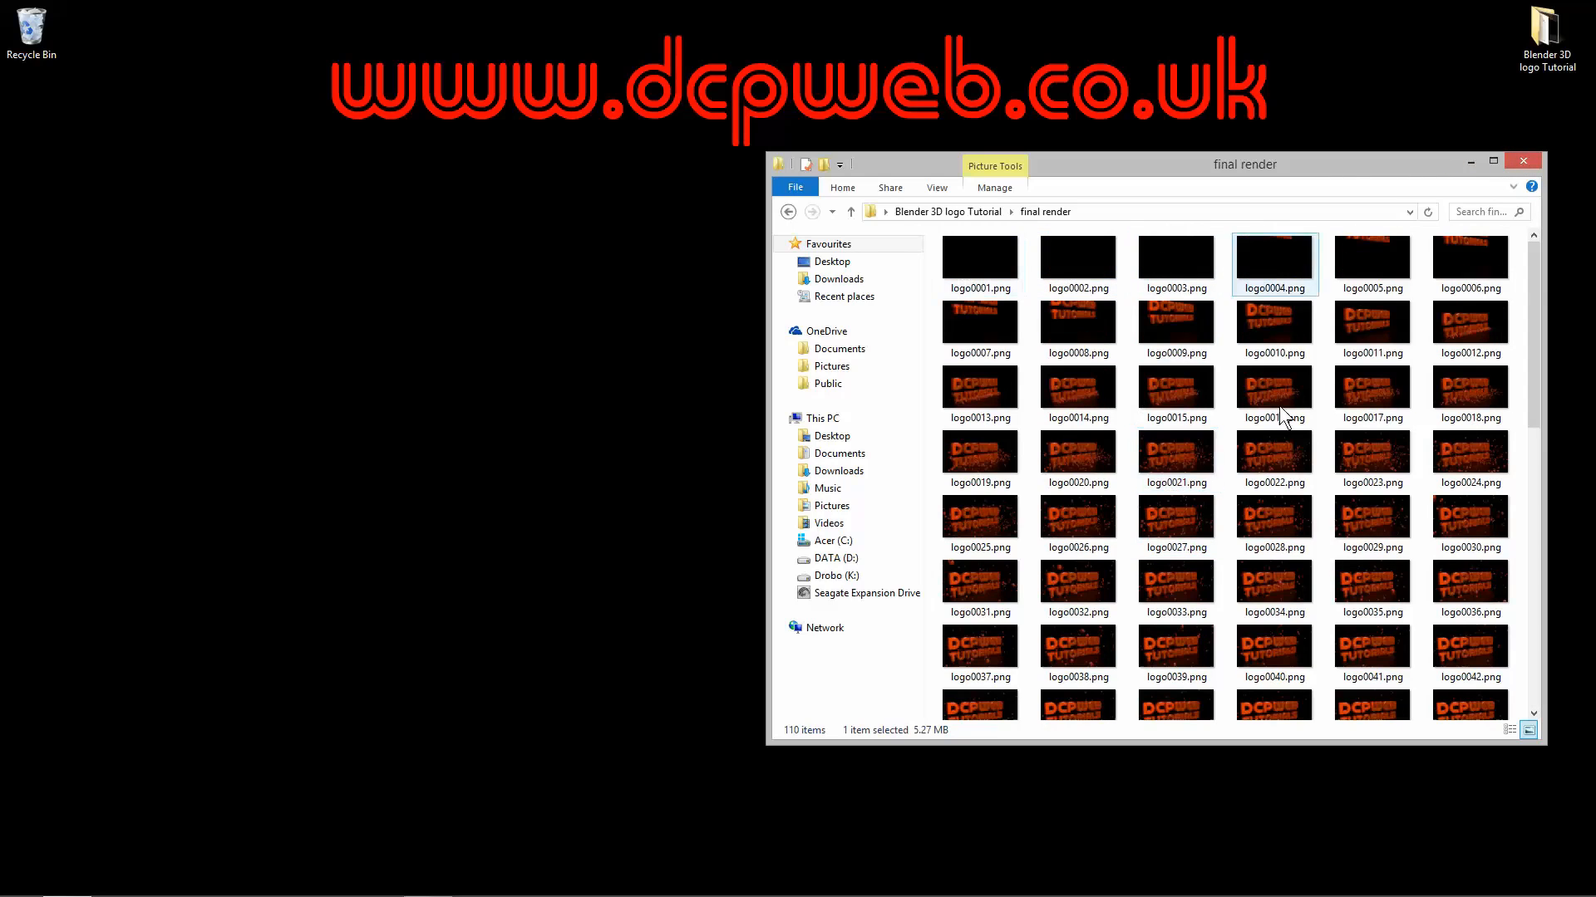
scroll(down, 3)
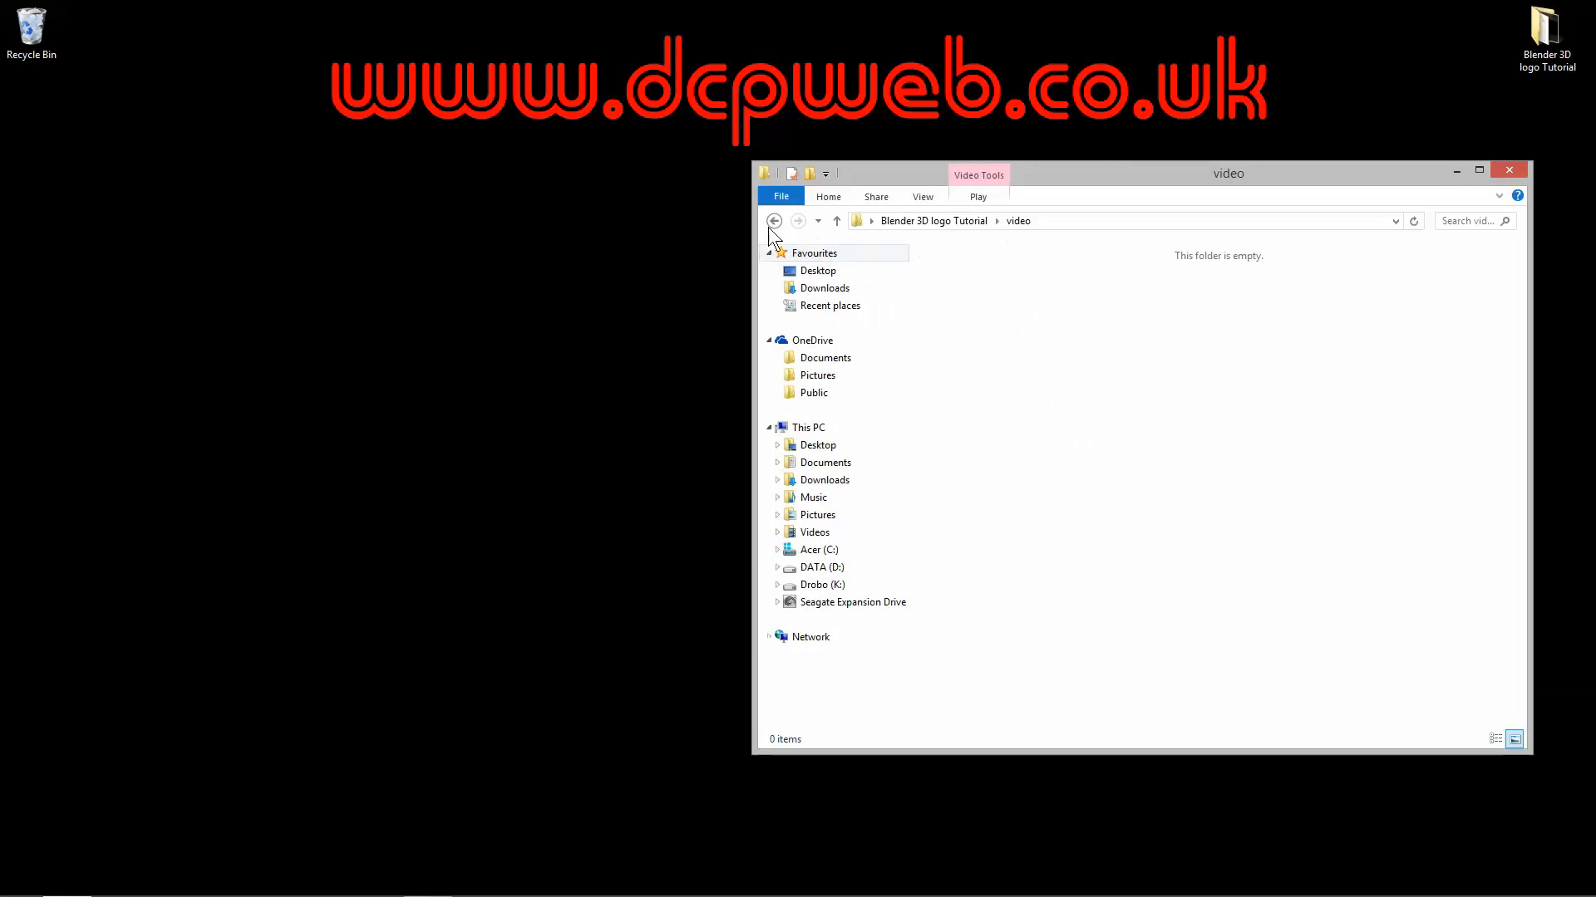
Return to the tutorial folder and launch 3d-logo-05.blend in Blender.
click(774, 221)
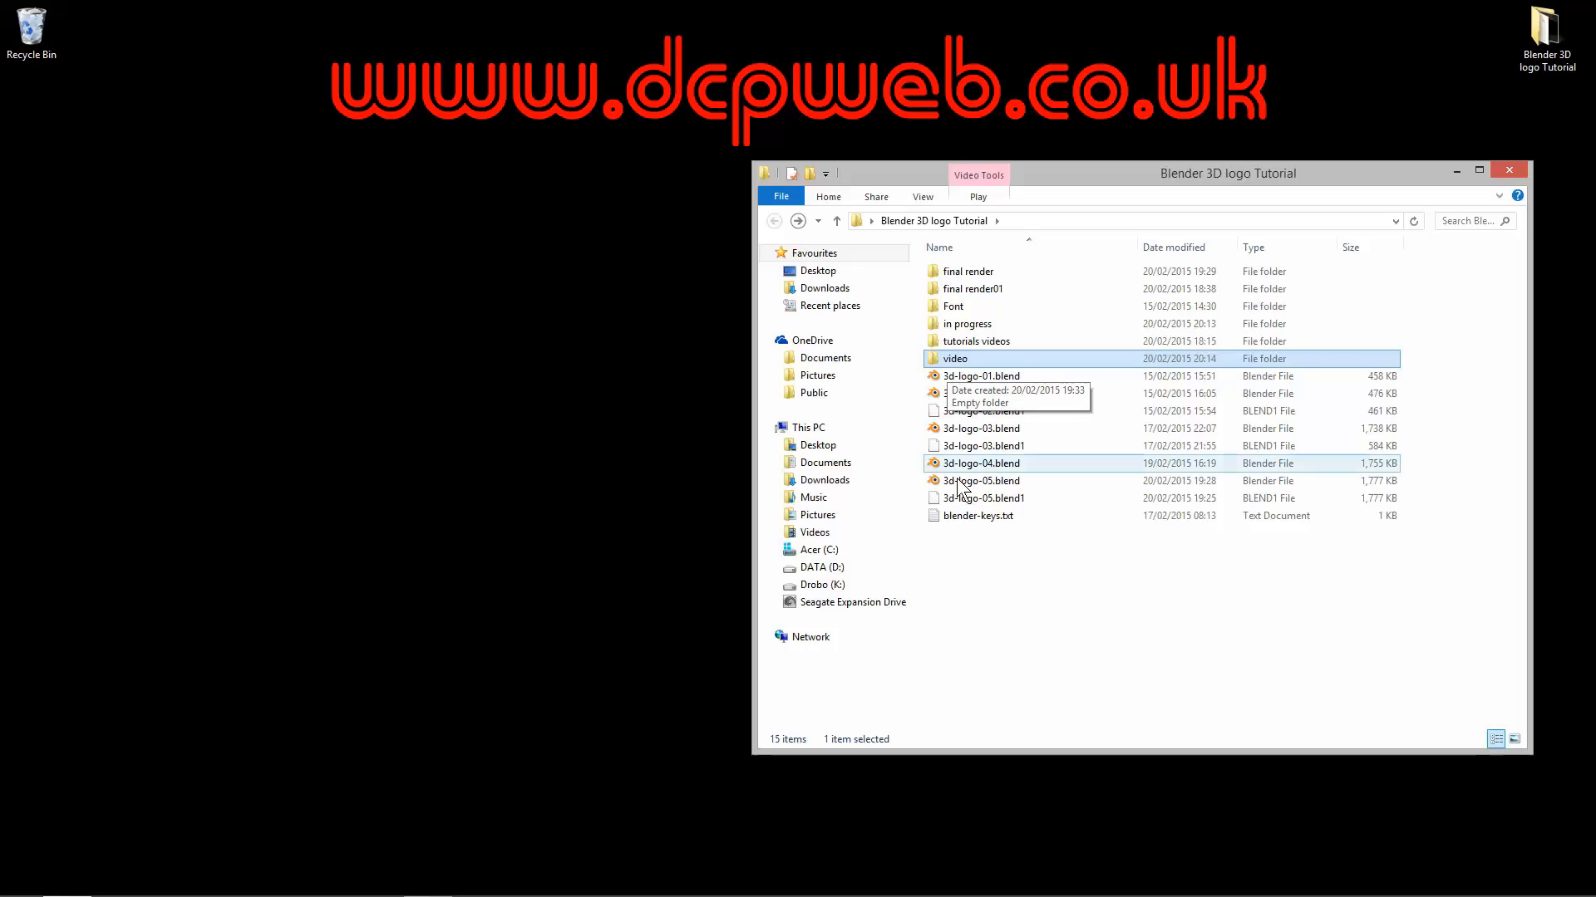
double_click(981, 480)
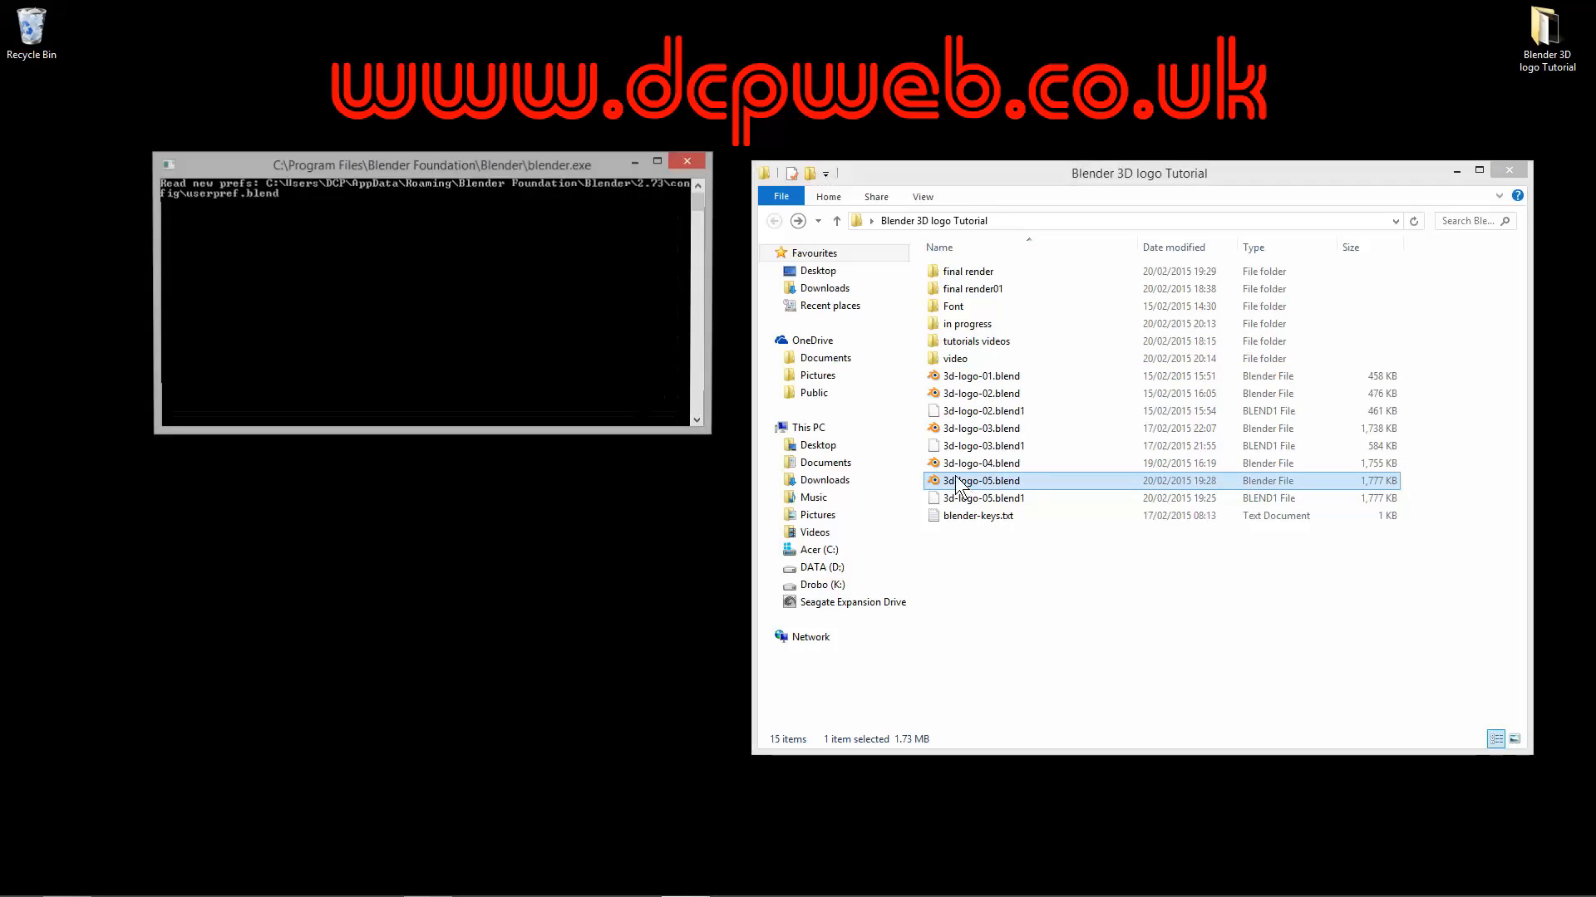
double_click(981, 481)
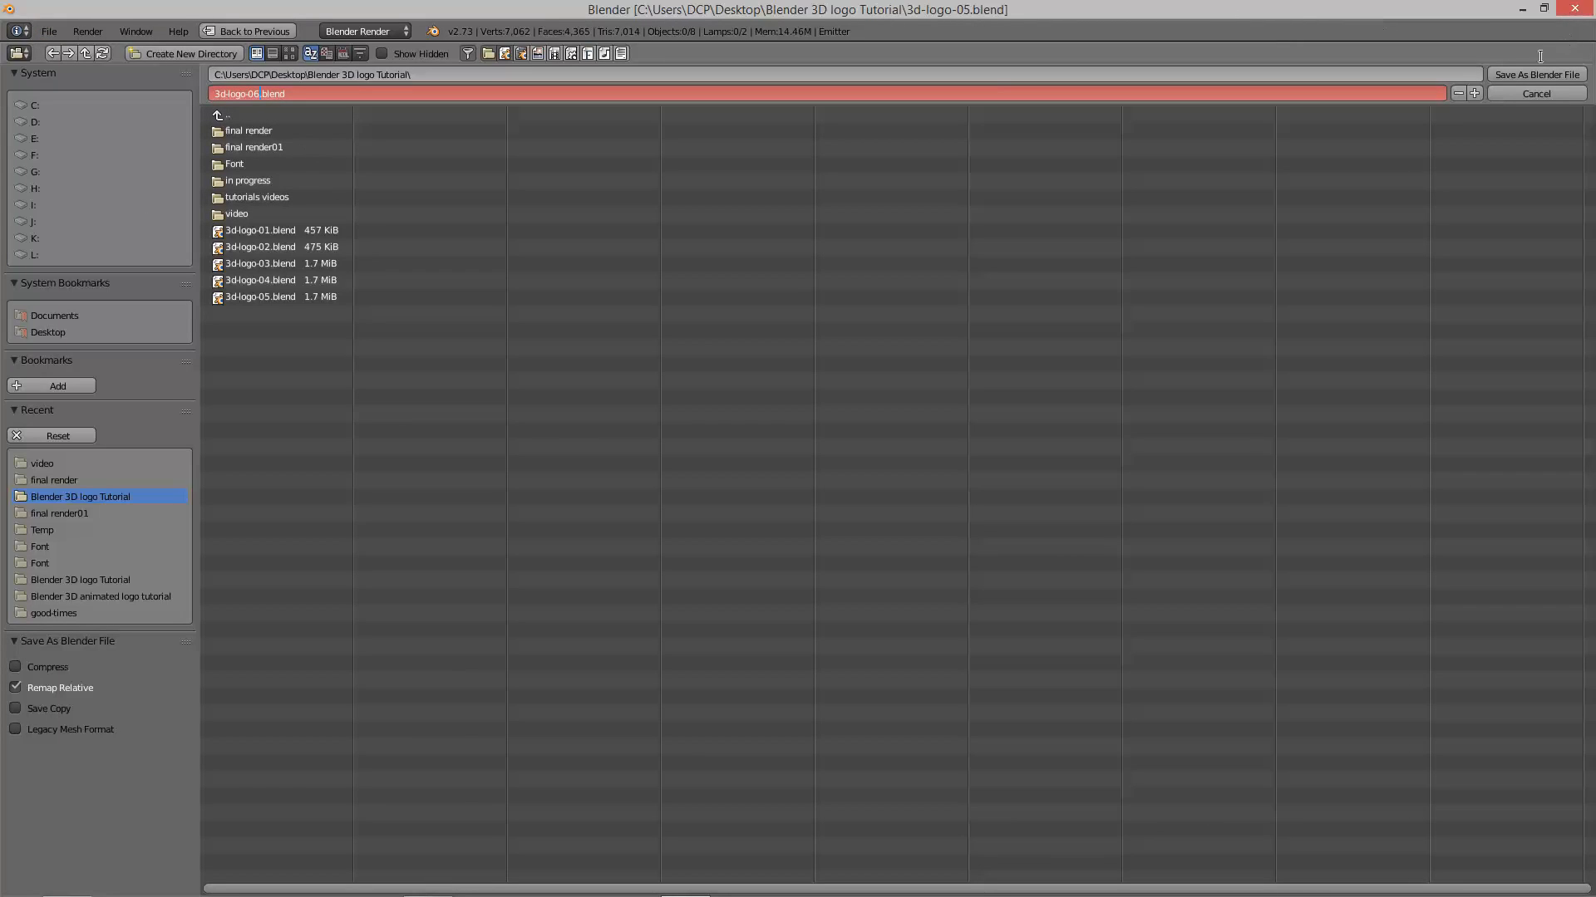
Save the project as 3d-logo-06.blend and bring up the editor type list for the view area.
click(1539, 75)
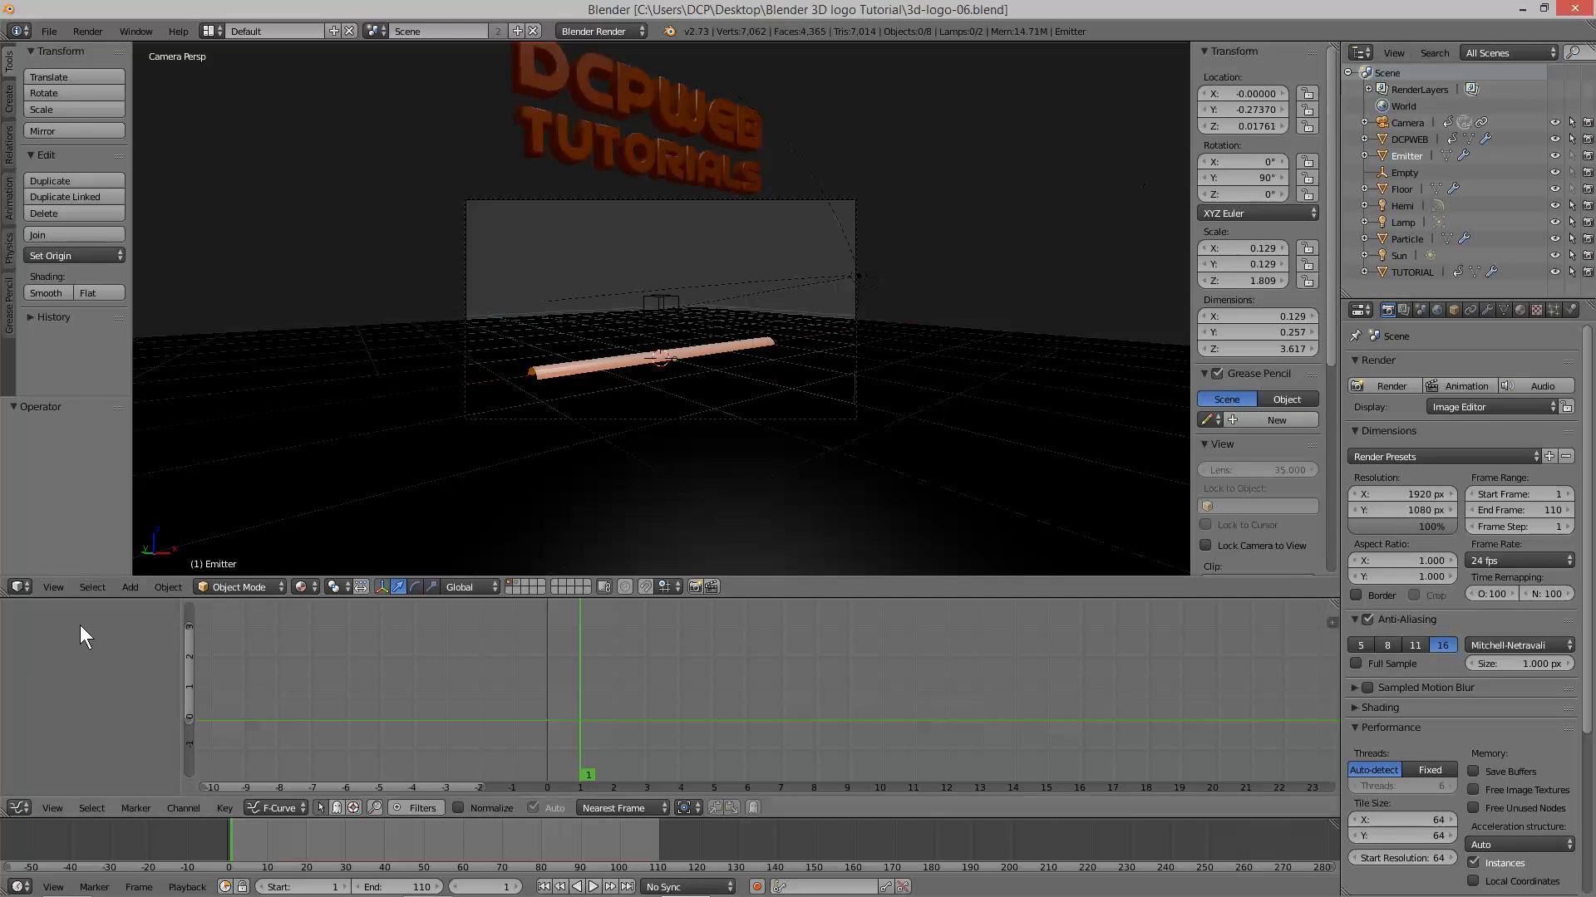
mouse_move(788, 612)
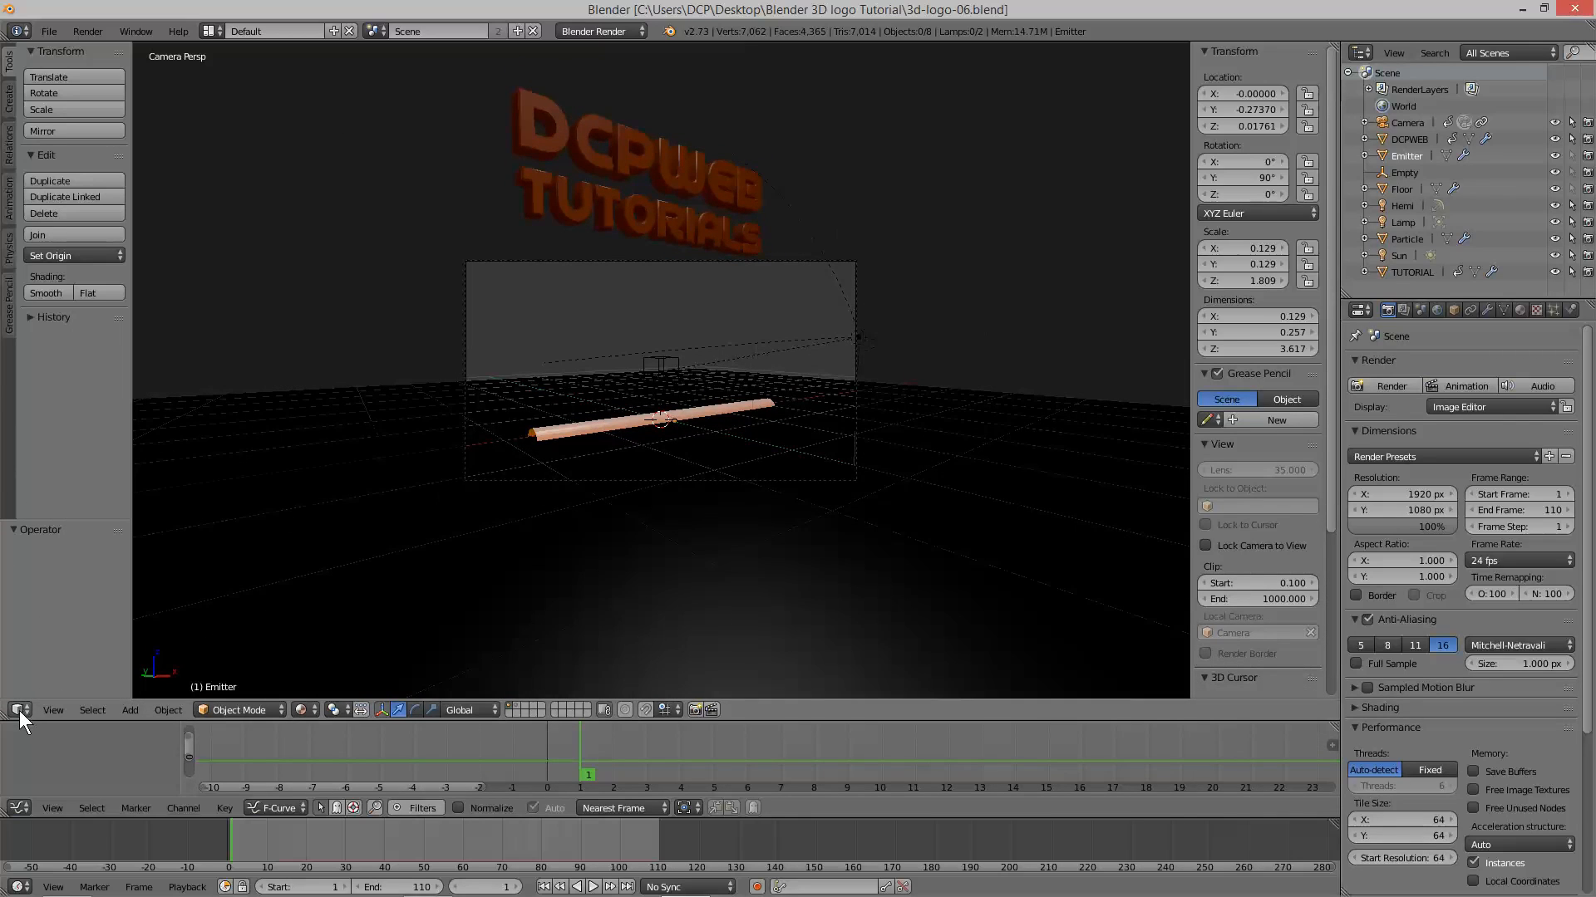
click(17, 710)
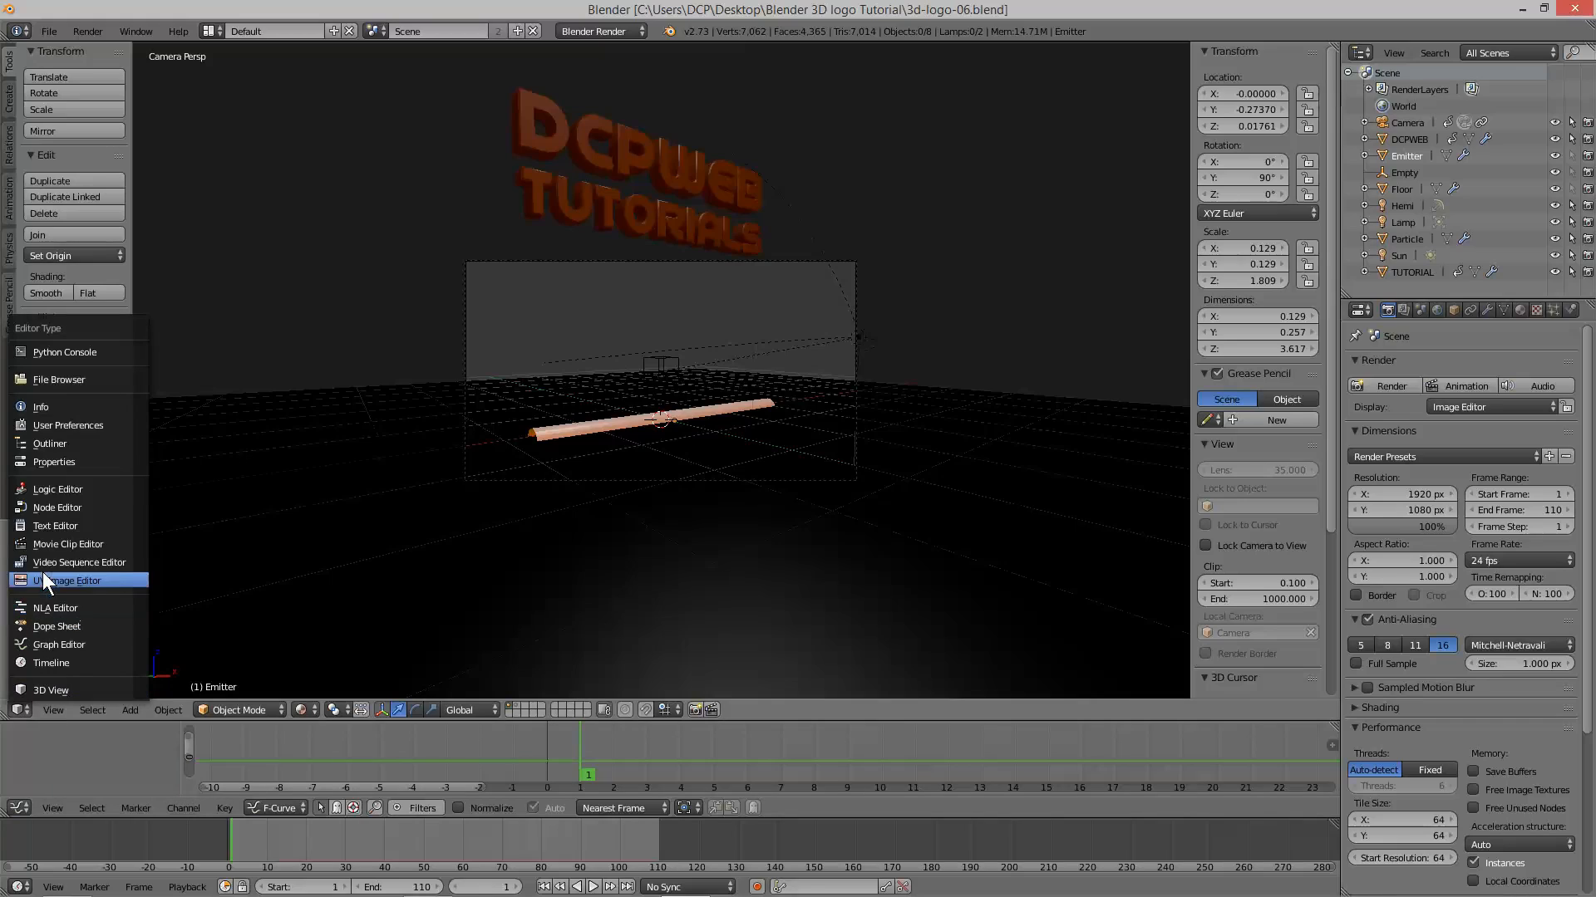
mouse_move(100, 568)
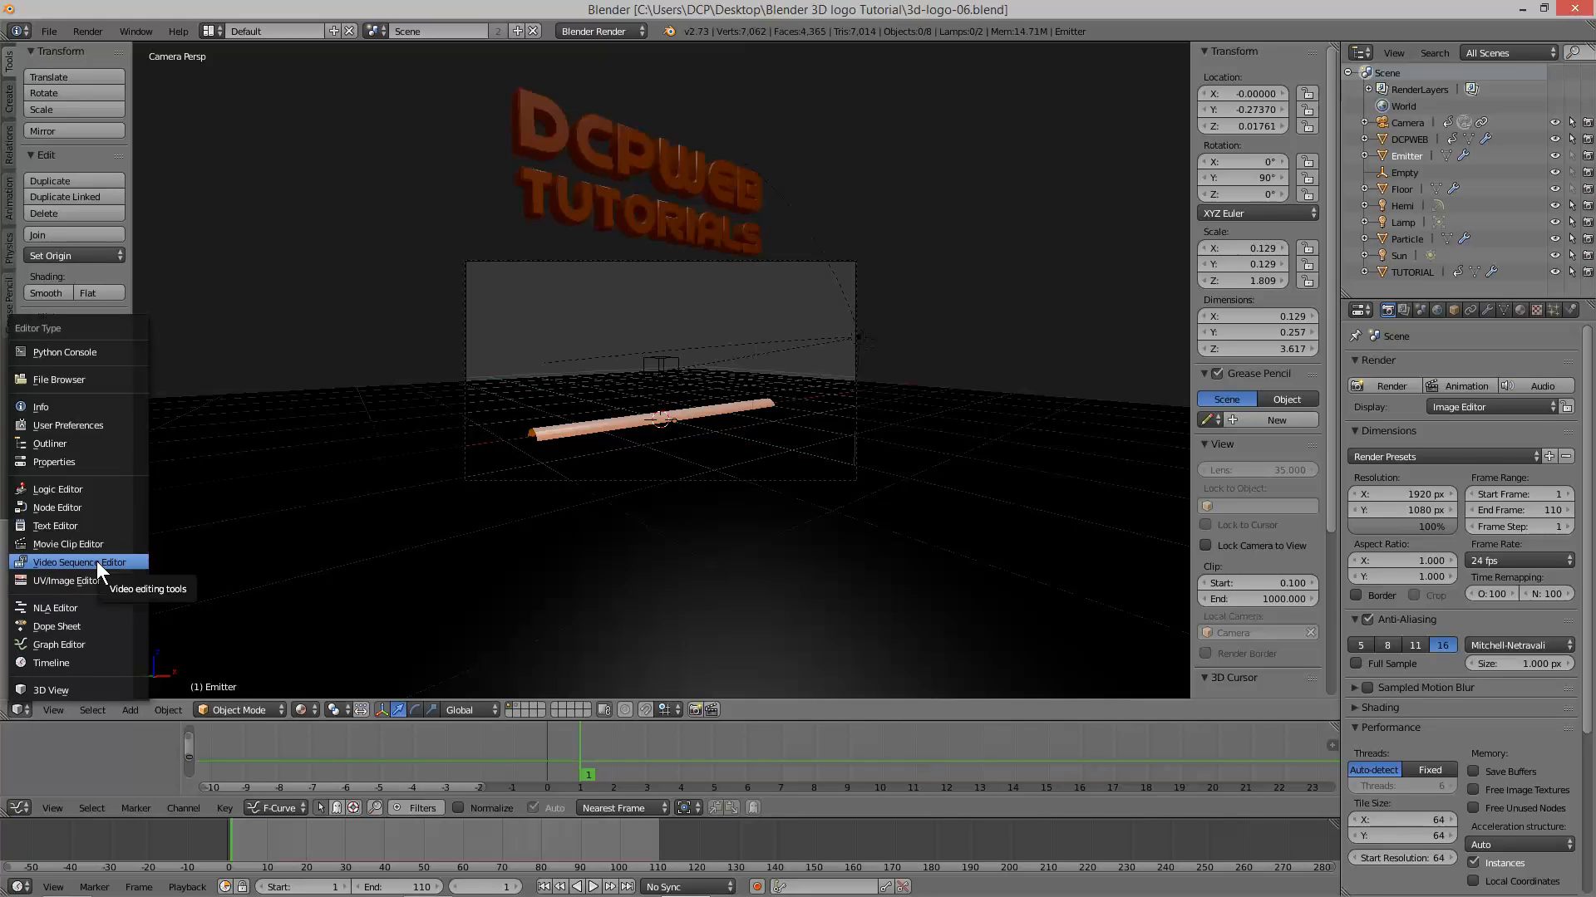
Switch to the Video Sequence Editor and add logo0001–logo0110 from final render as one image strip.
click(80, 562)
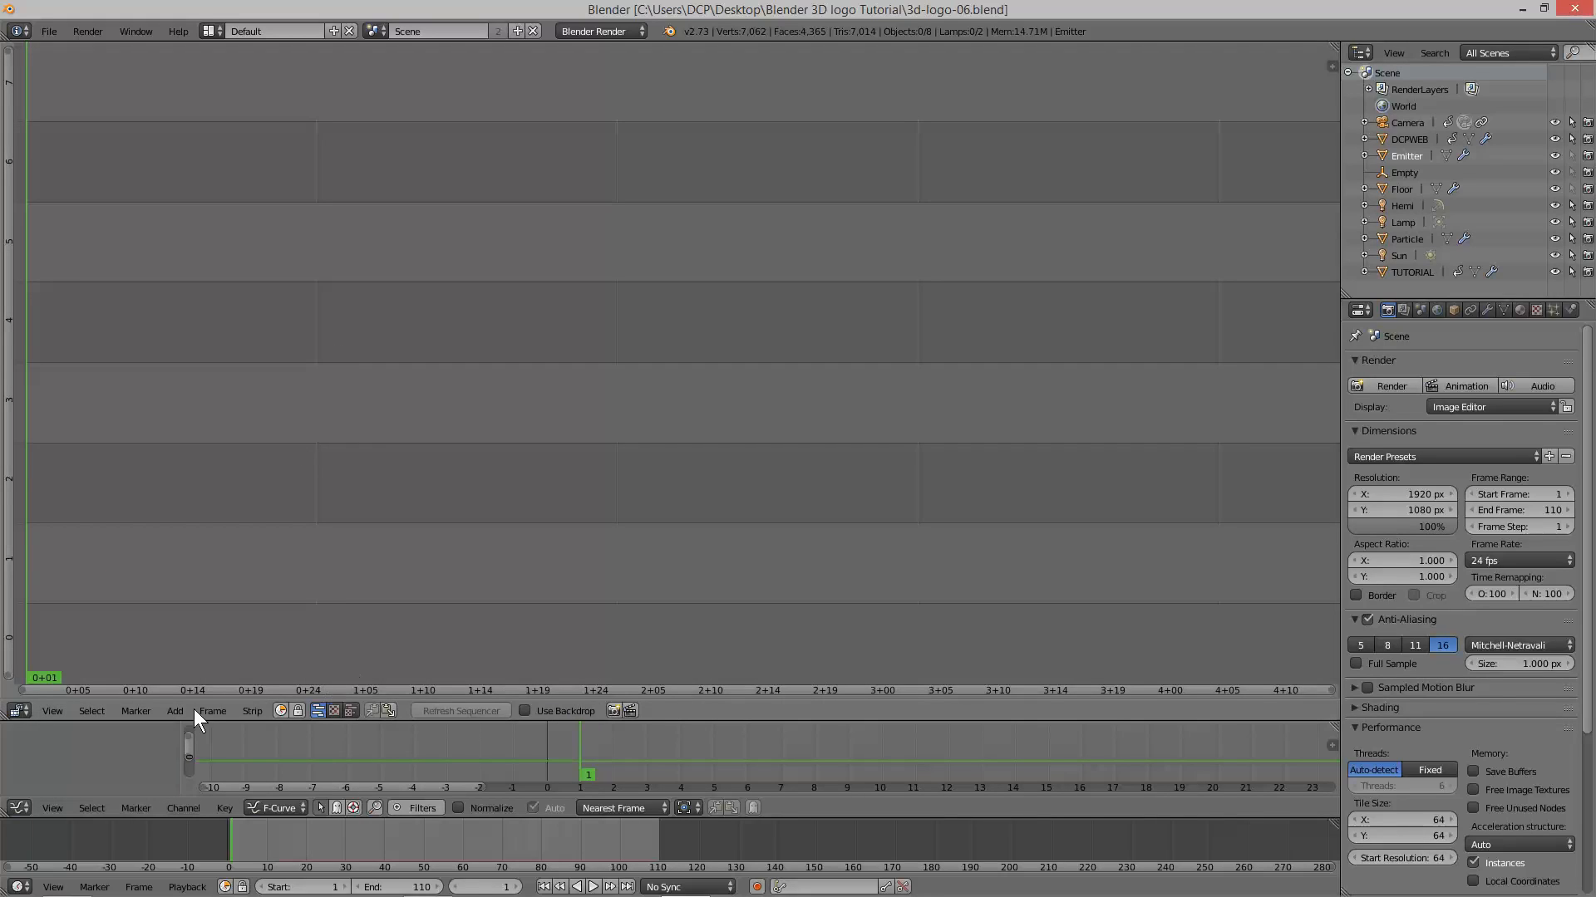
click(175, 712)
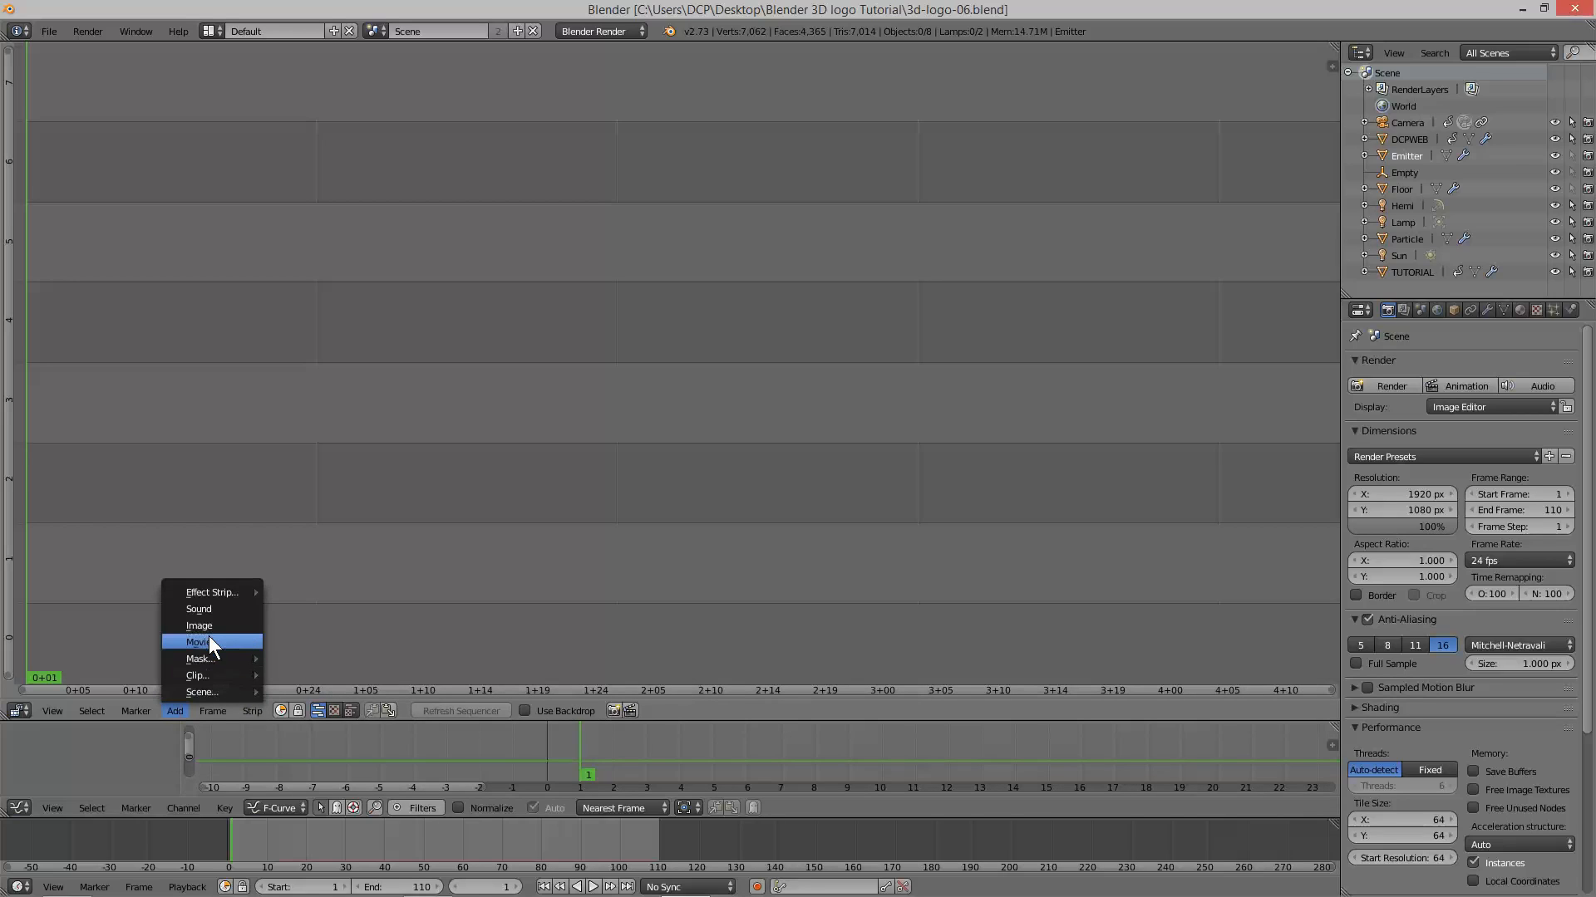
click(199, 625)
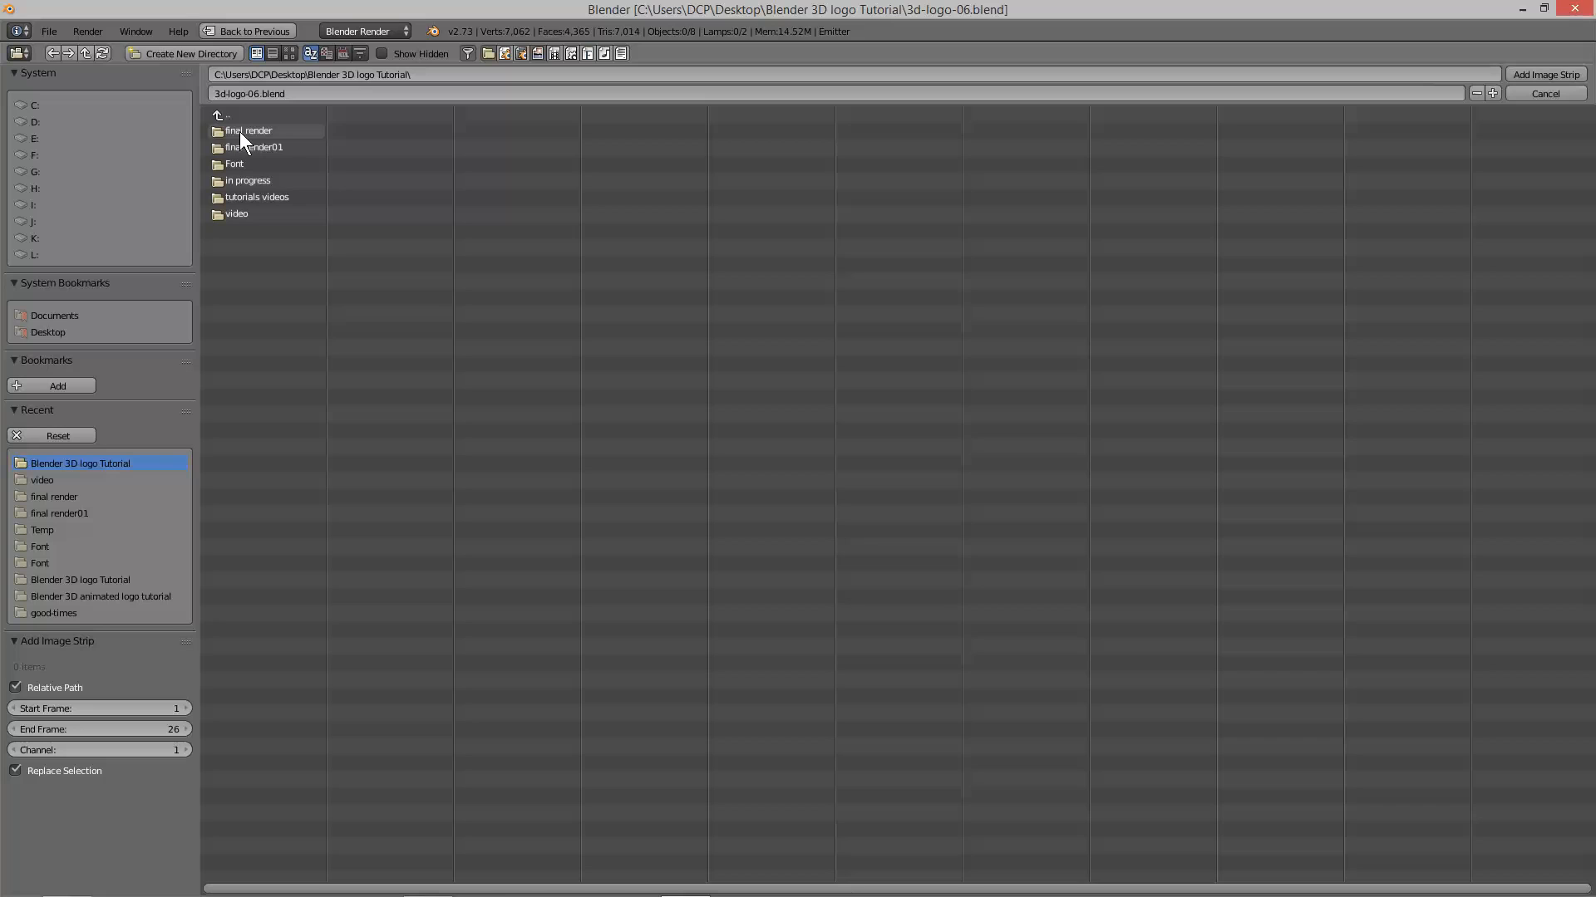
double_click(249, 130)
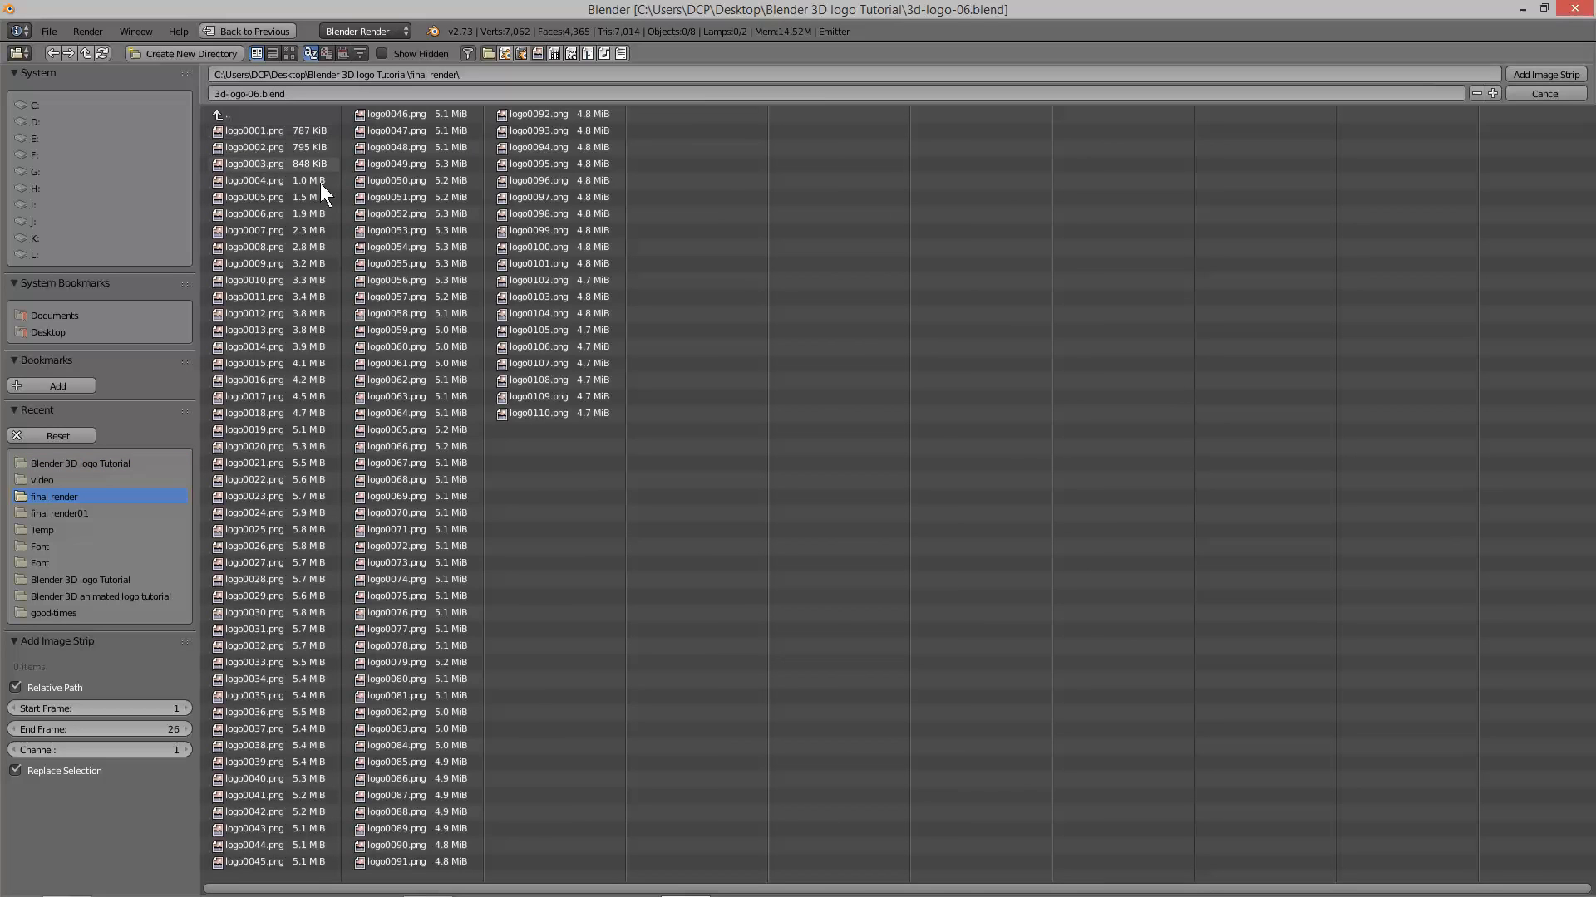
mouse_move(588, 520)
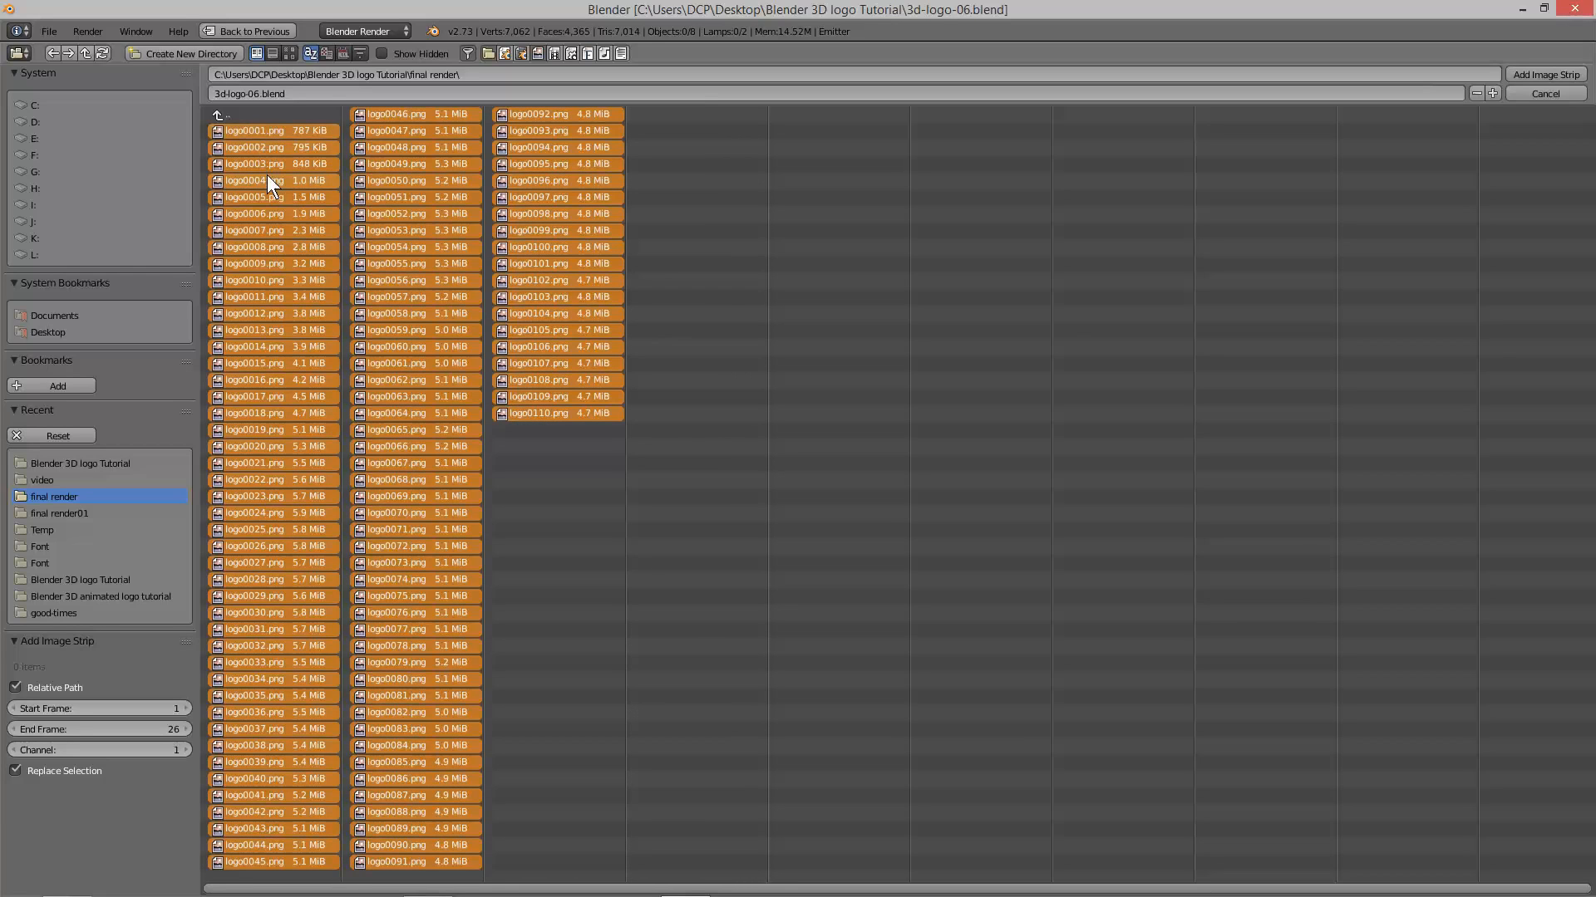
mouse_move(1499, 113)
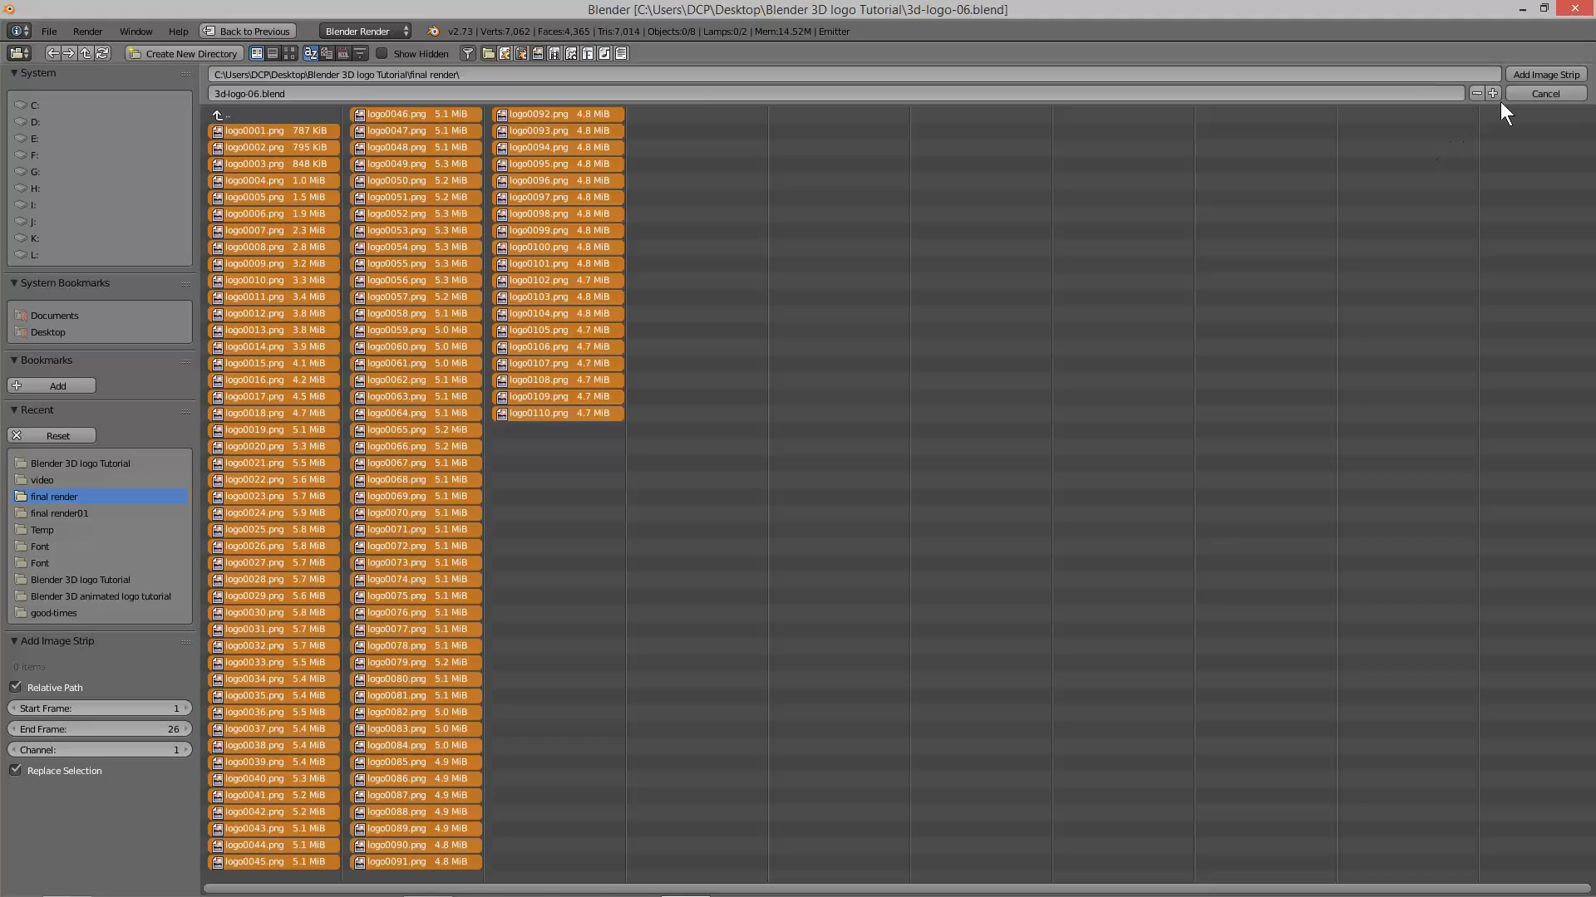
mouse_move(1553, 78)
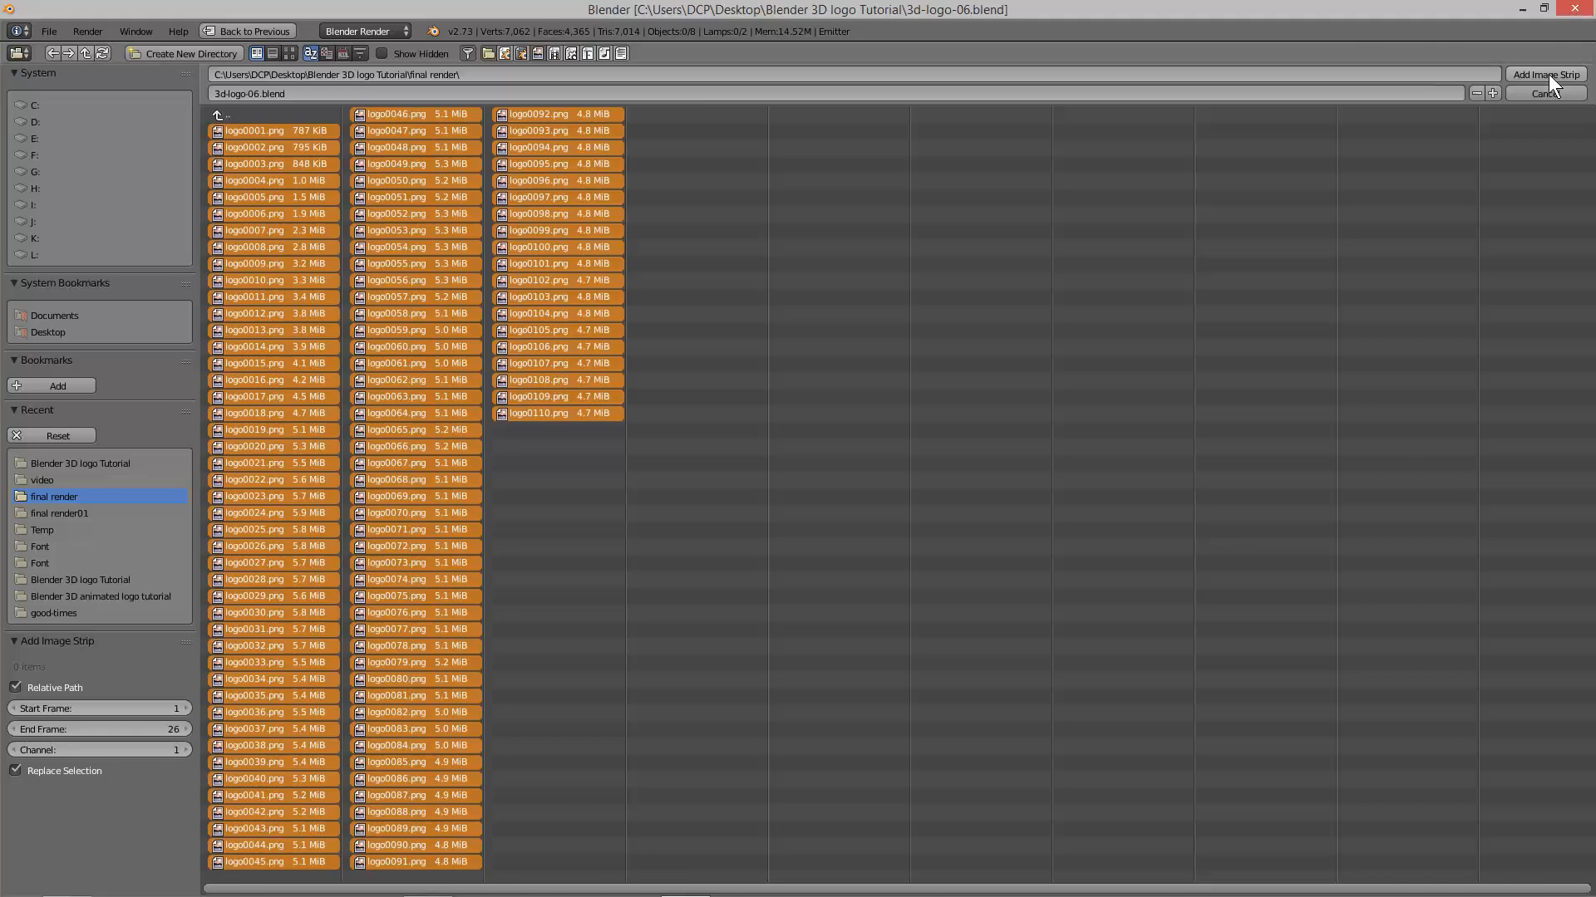
click(1545, 75)
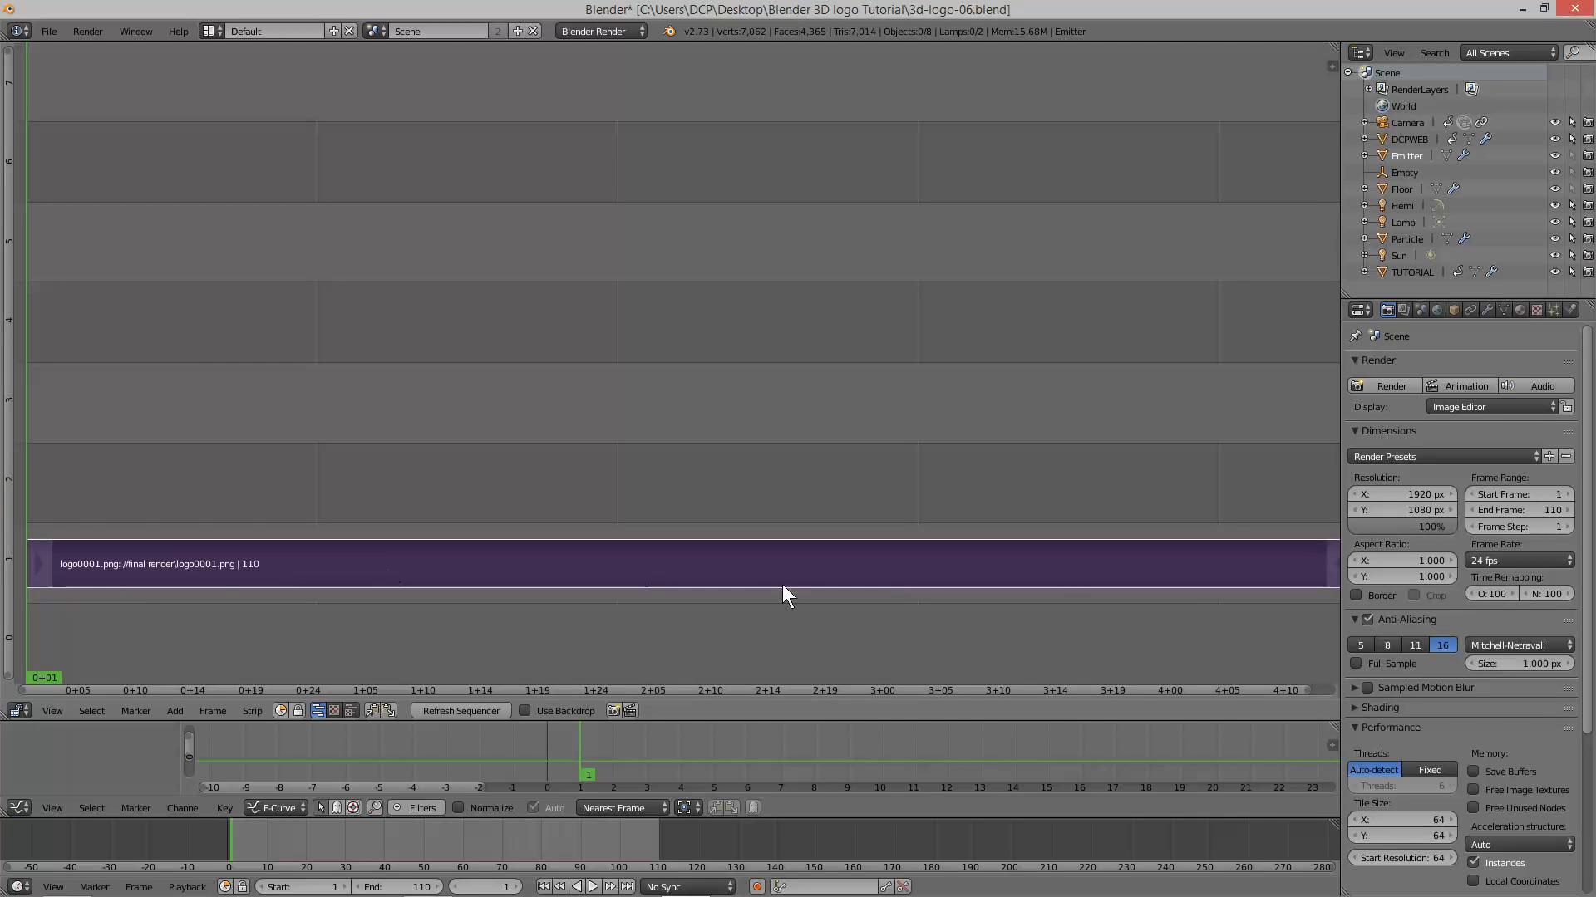
mouse_move(635, 636)
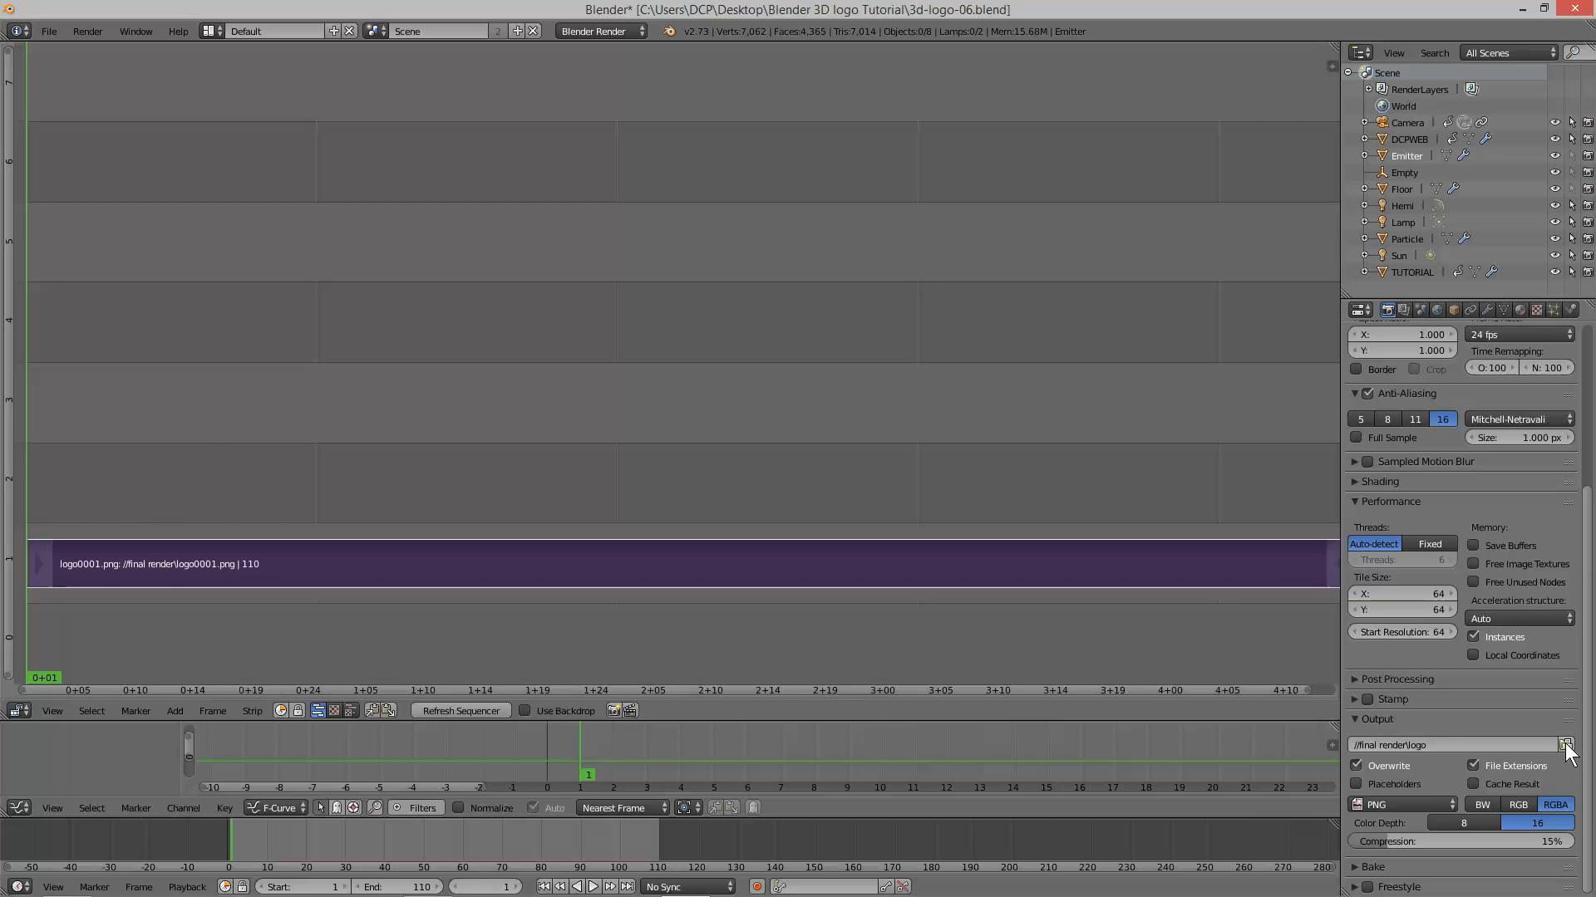
Point the render output path to the video folder as //video\logo.
click(1569, 741)
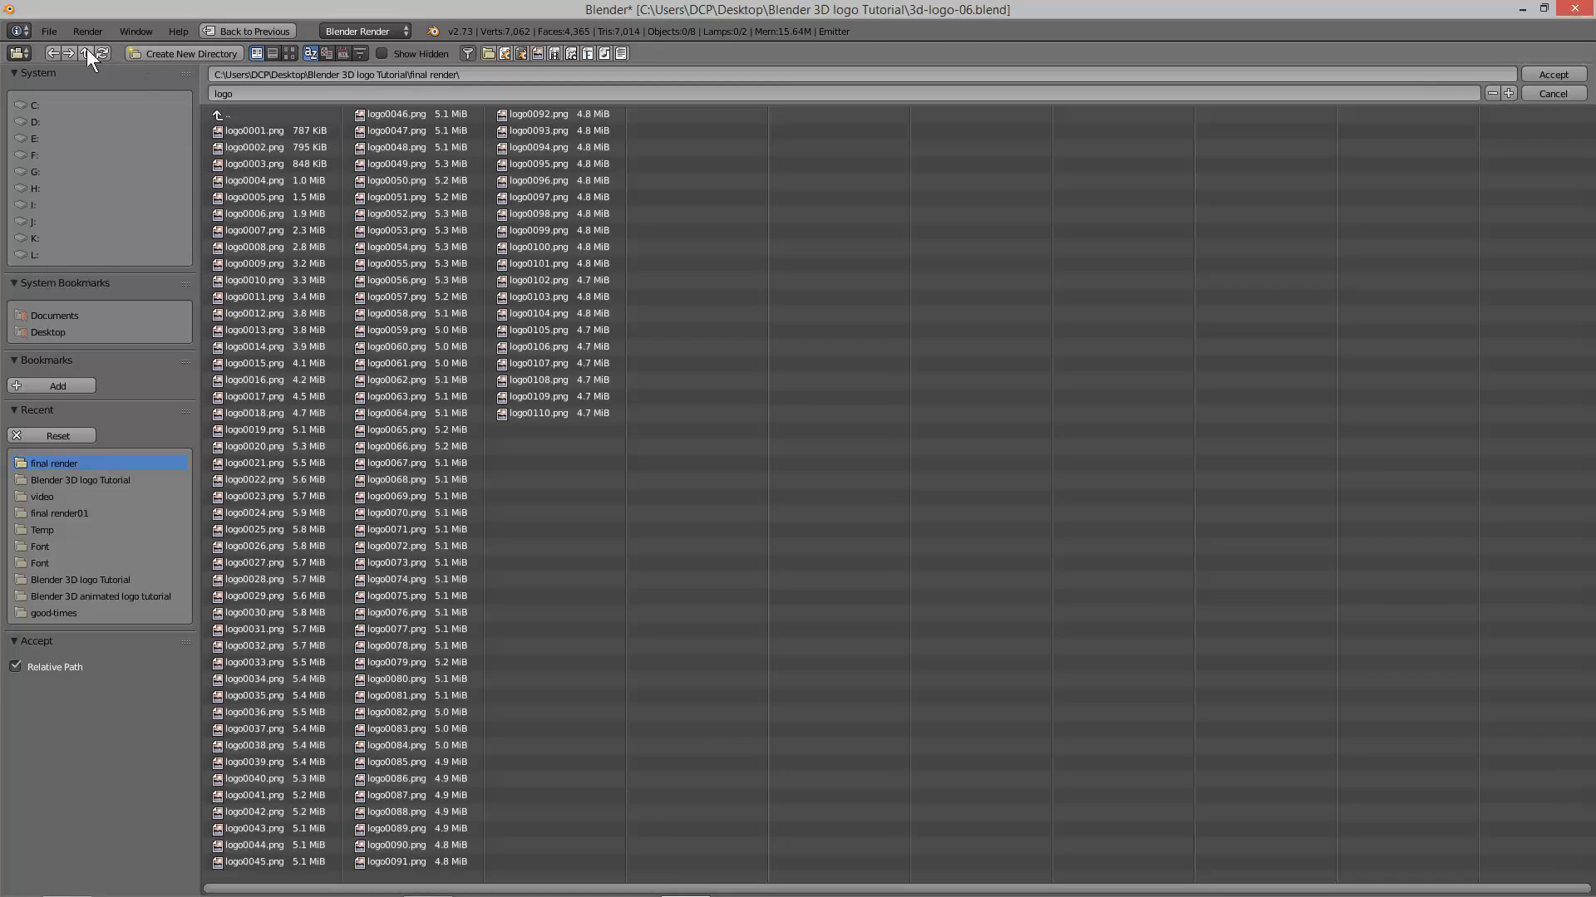
mouse_move(90, 53)
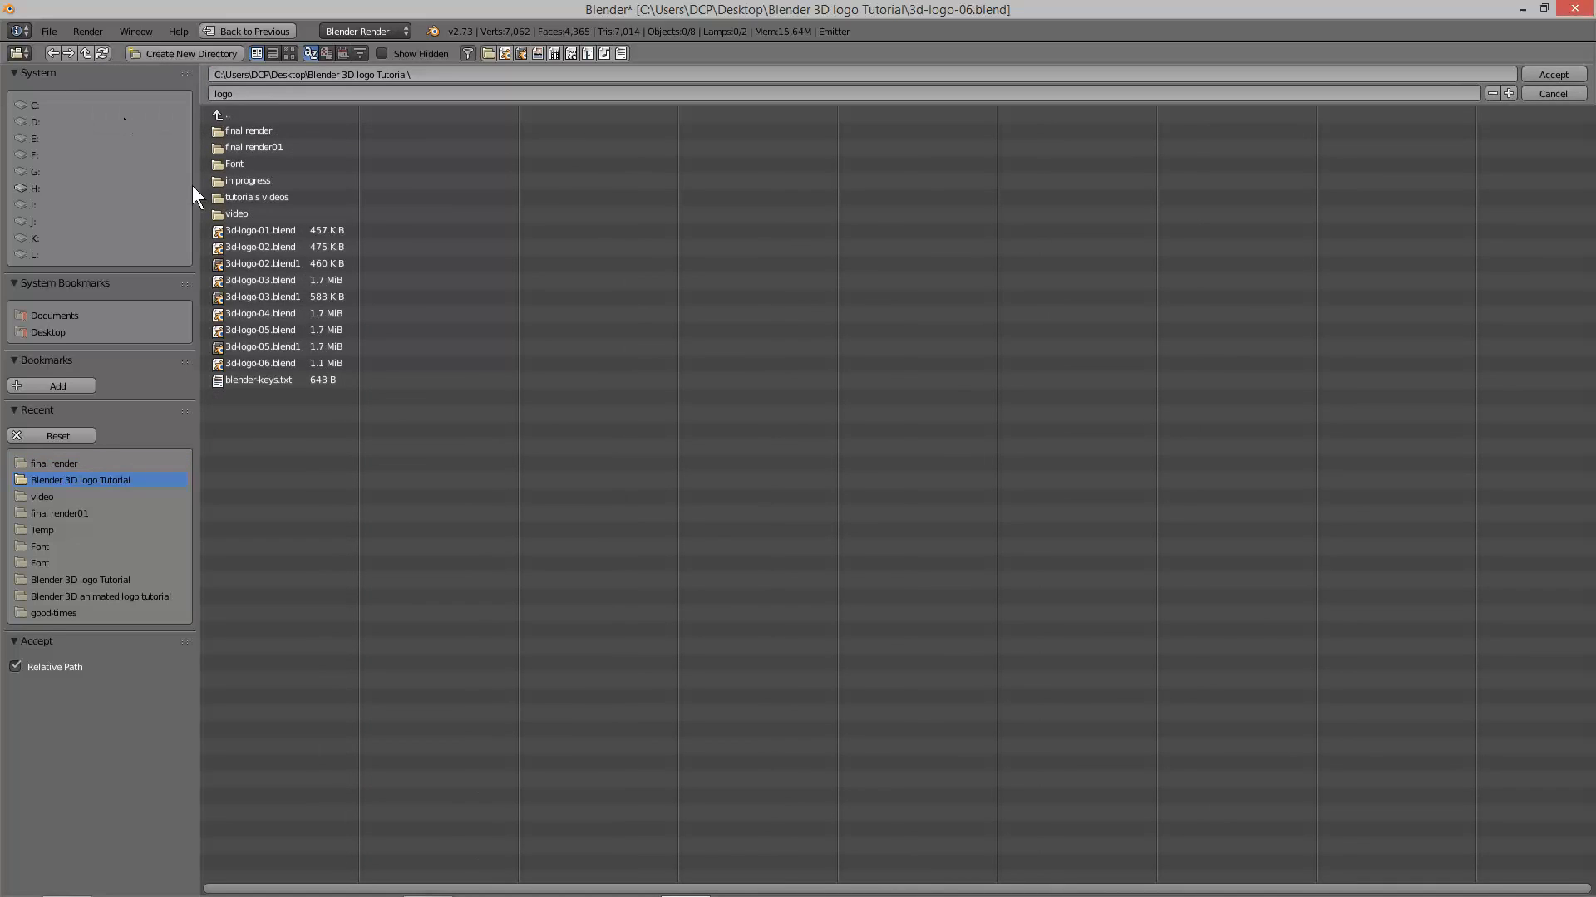
double_click(236, 213)
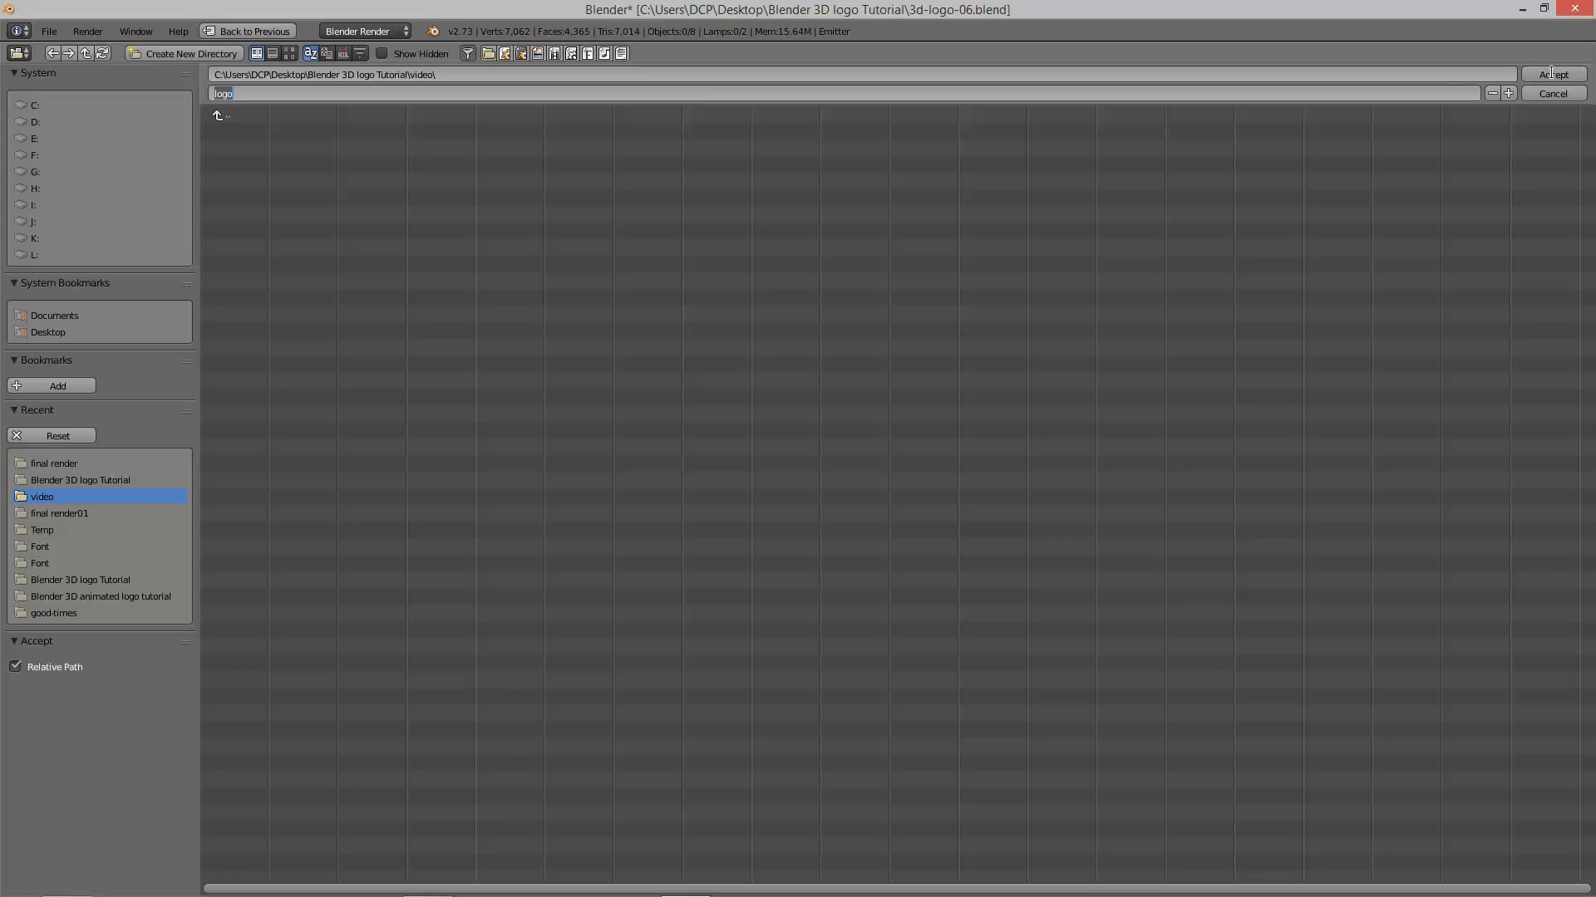
click(1552, 74)
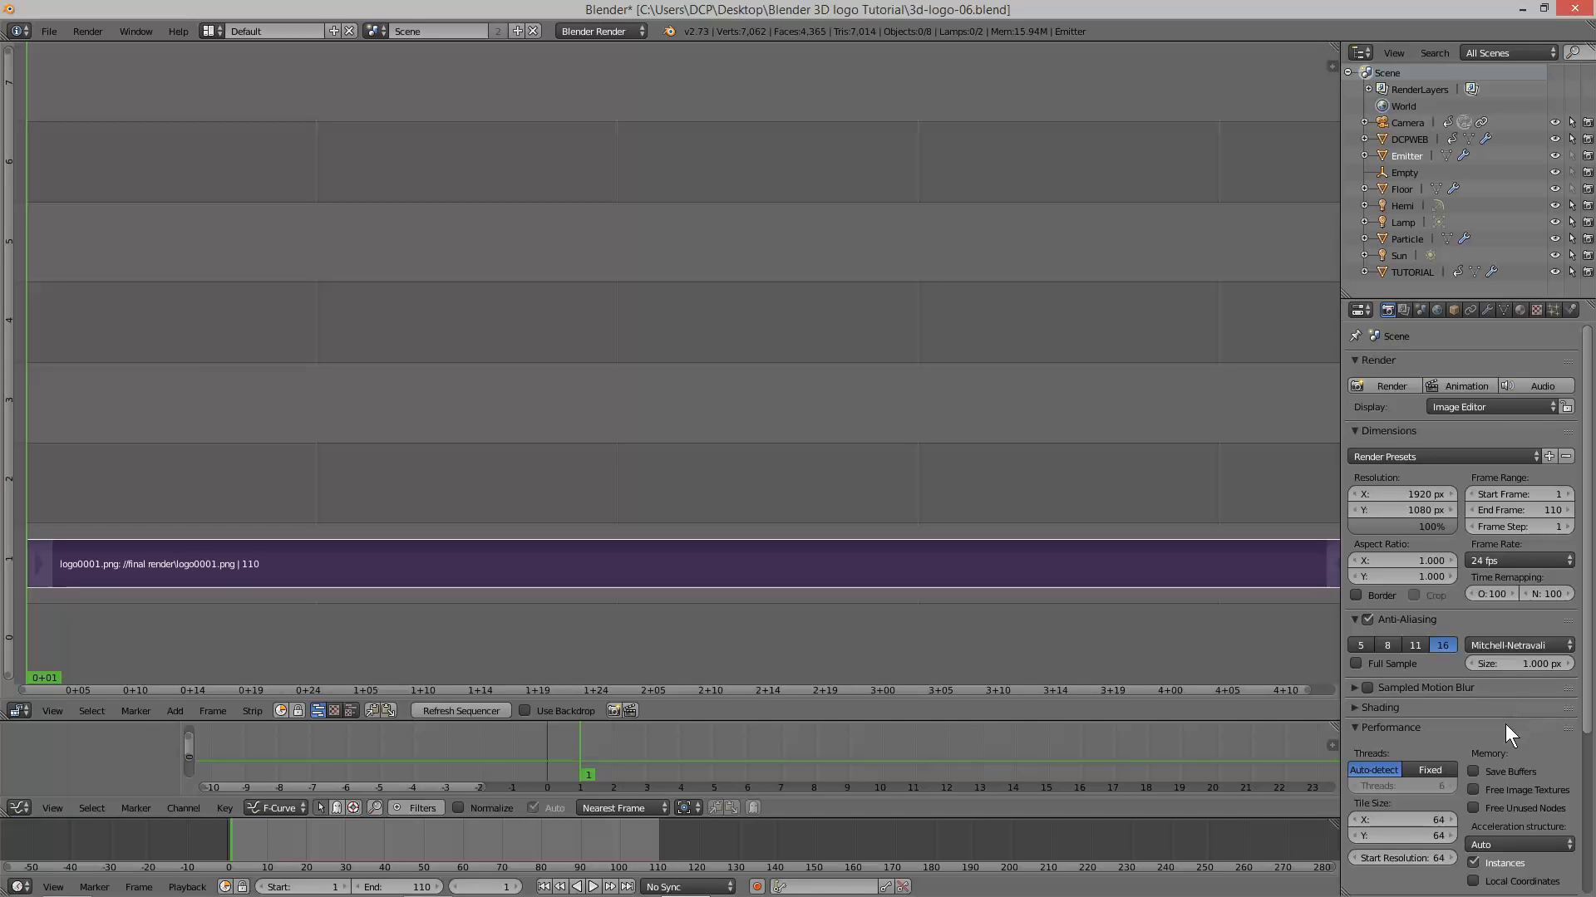
scroll(down, 3)
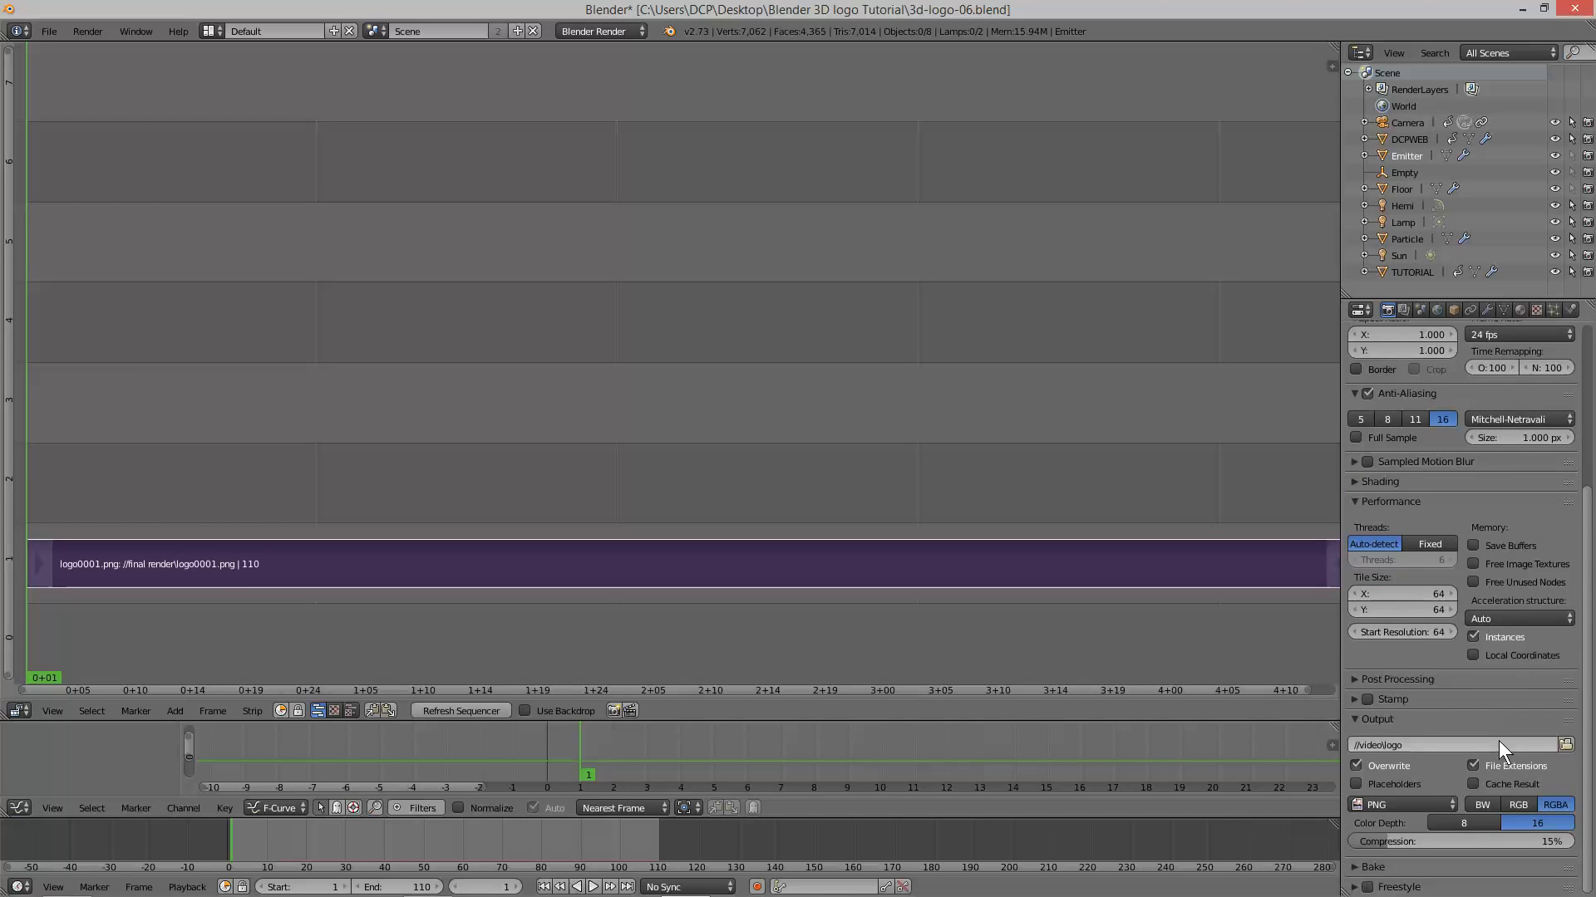
mouse_move(1399, 831)
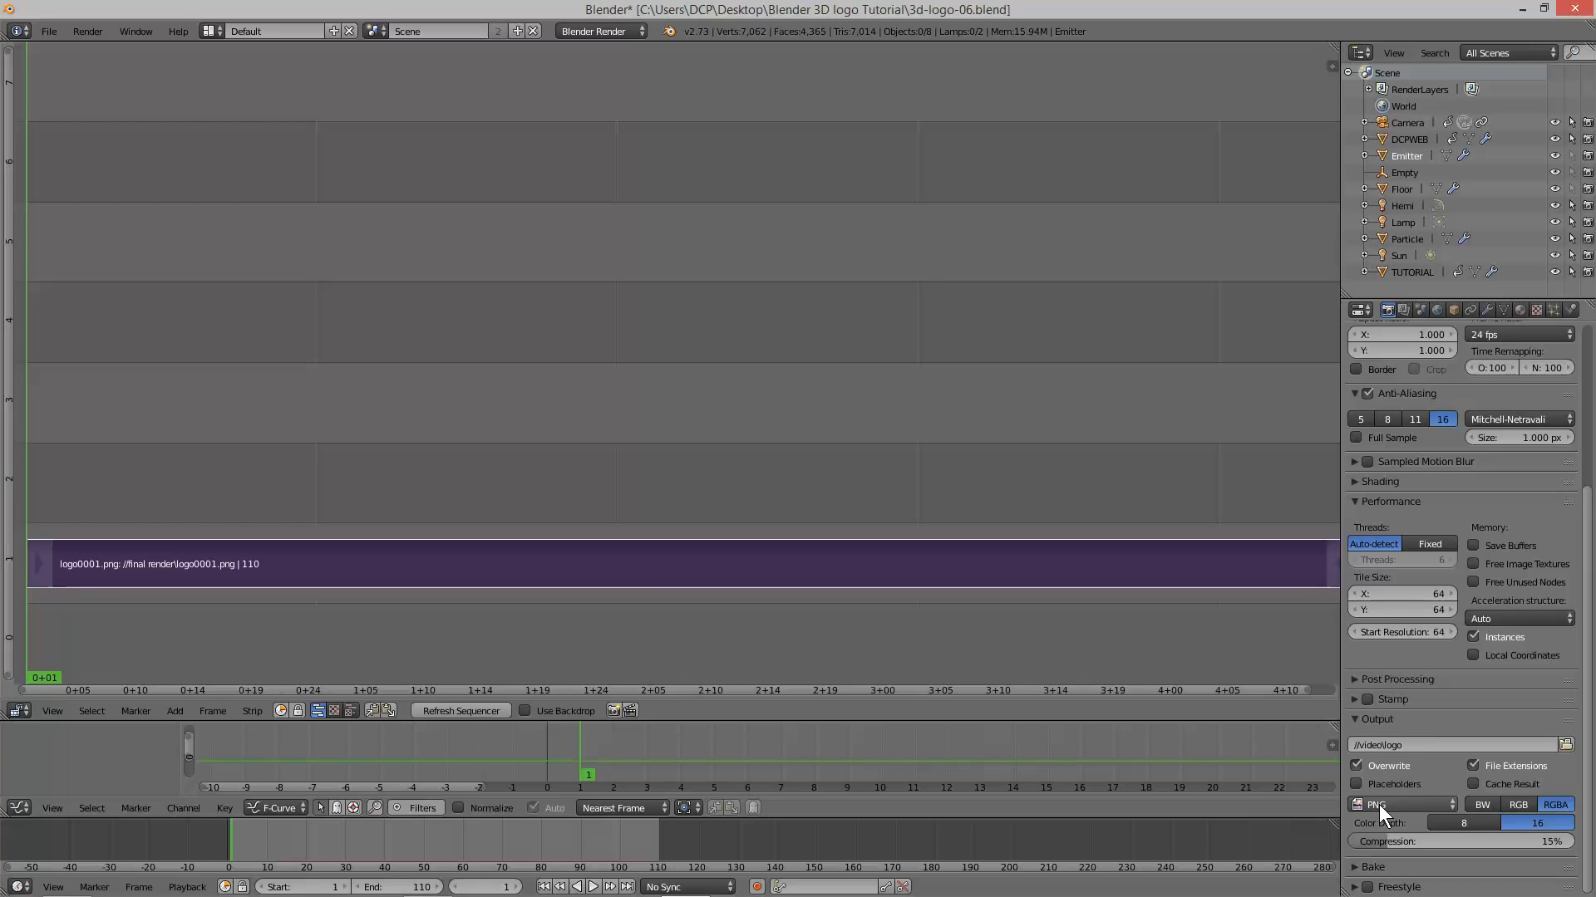
Change the output file format to H.264 with the H264 encoding preset.
click(1392, 805)
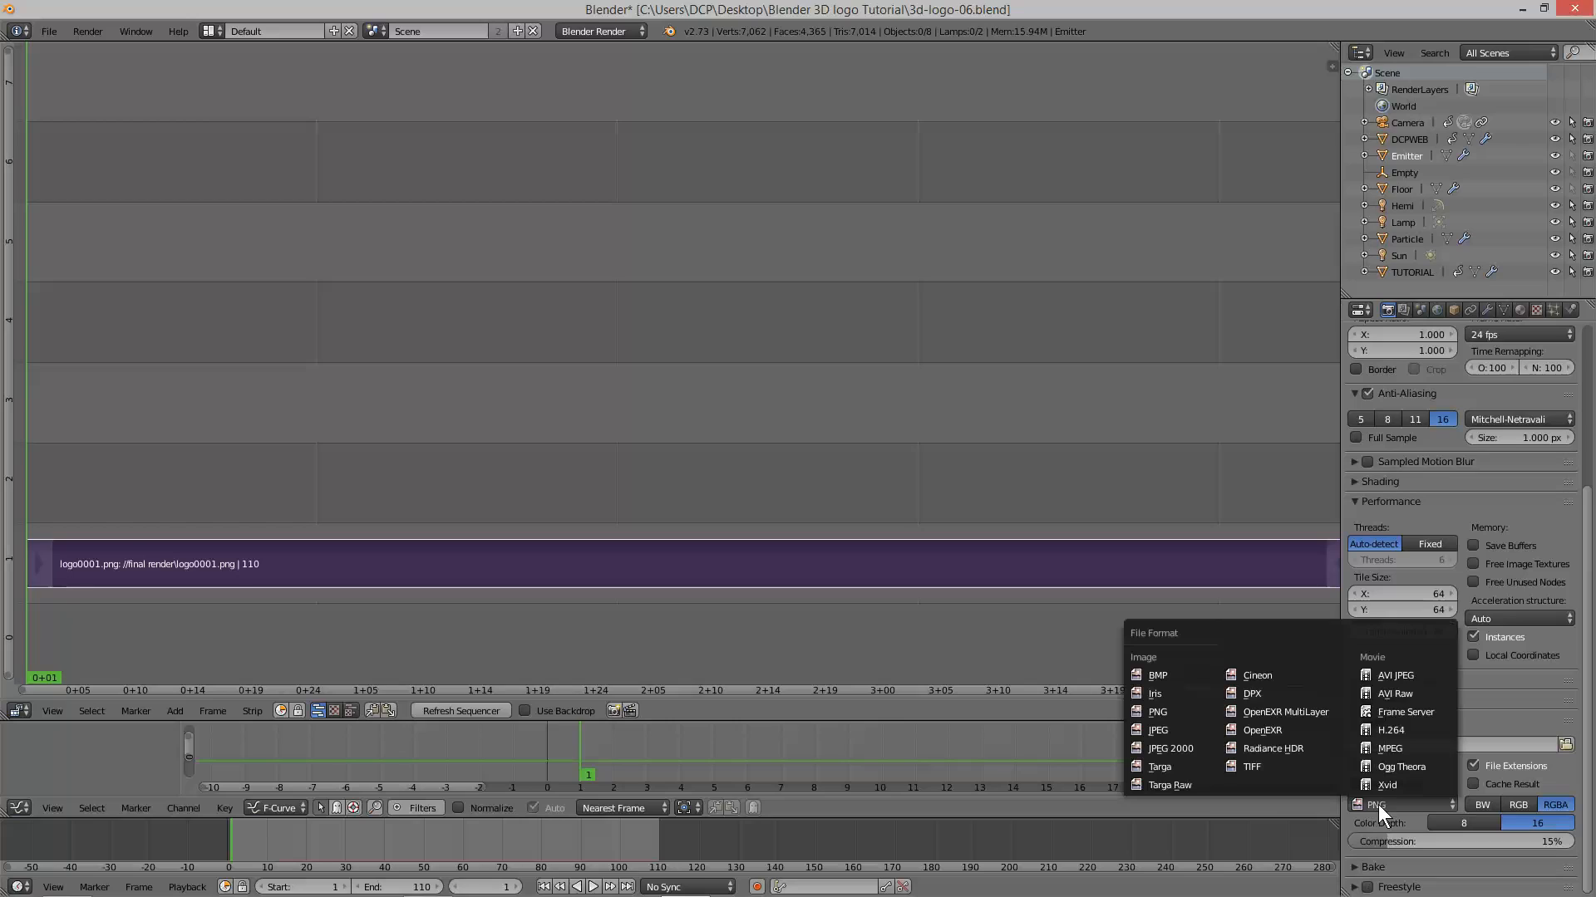
mouse_move(1394, 729)
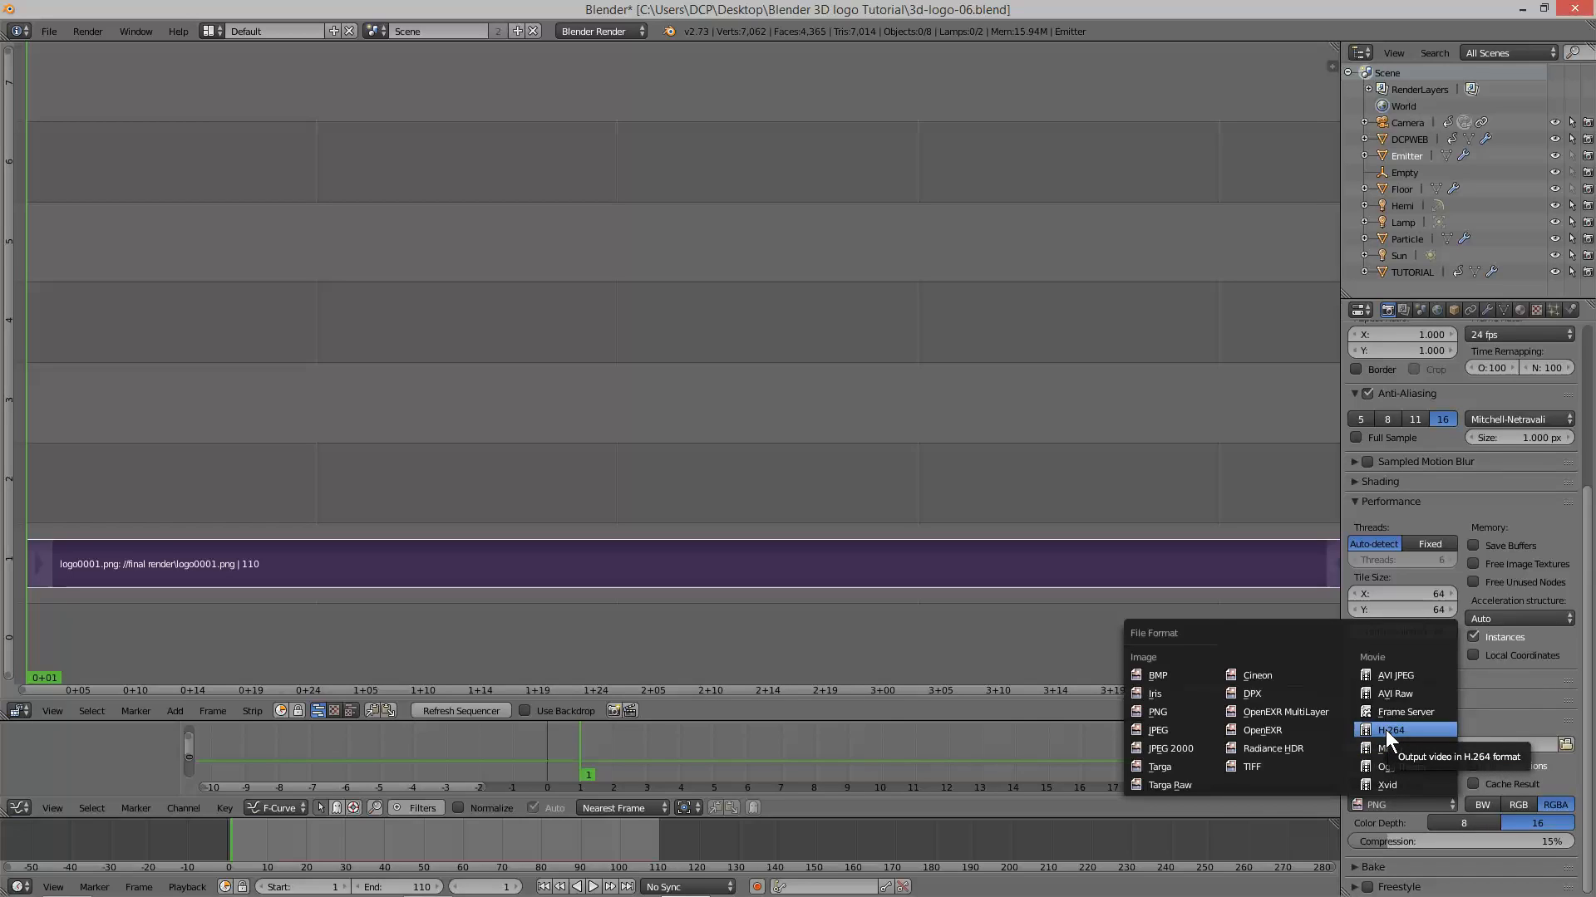
click(1382, 730)
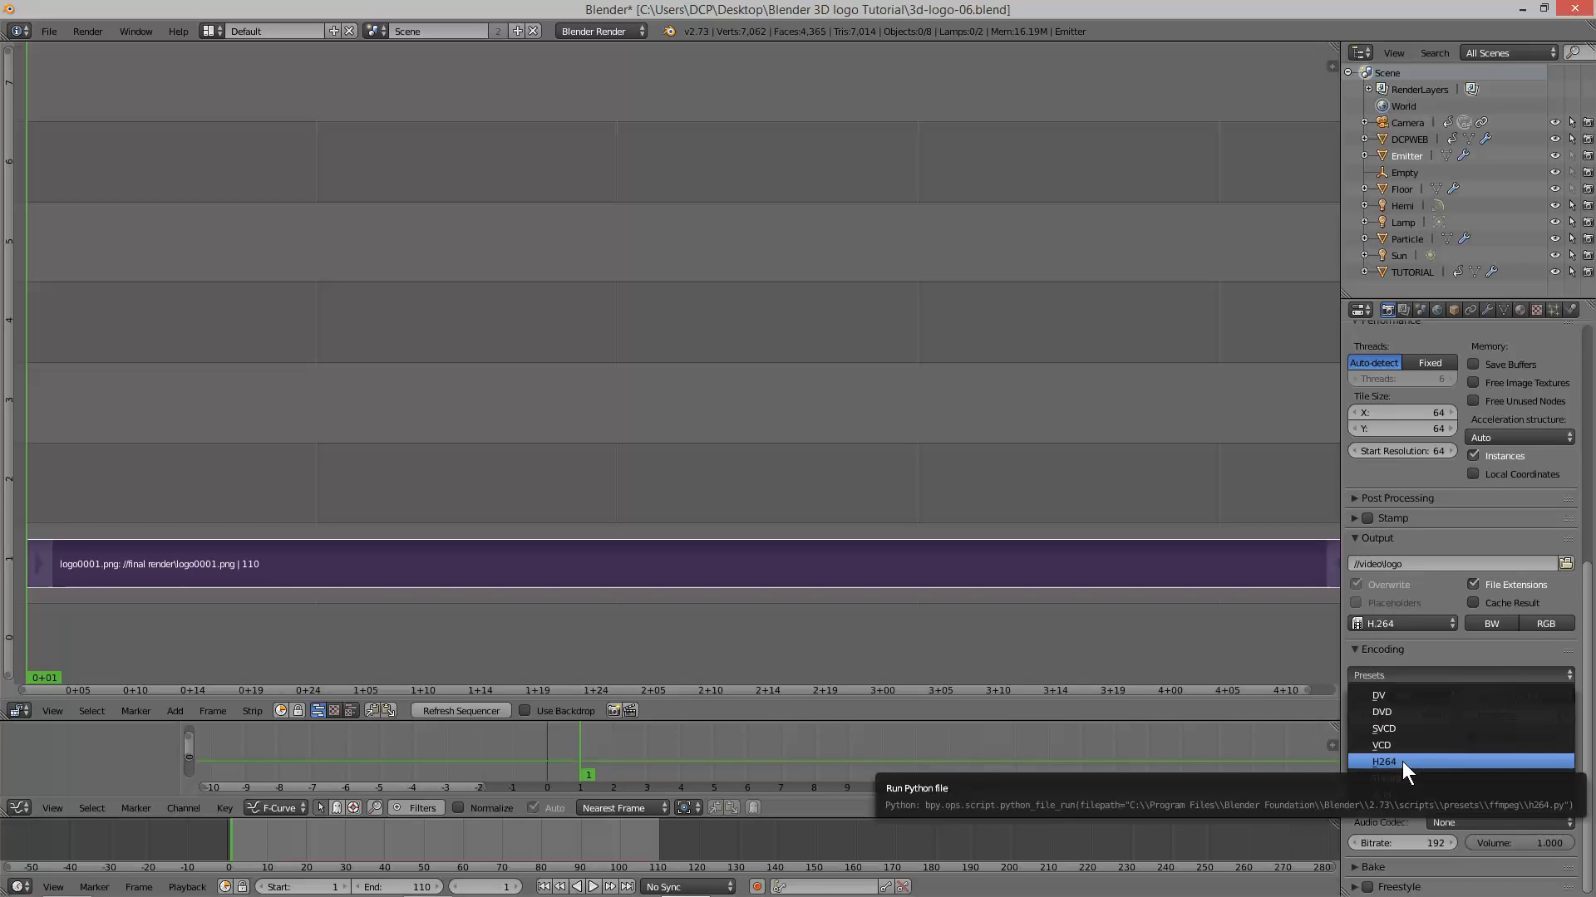
click(1383, 761)
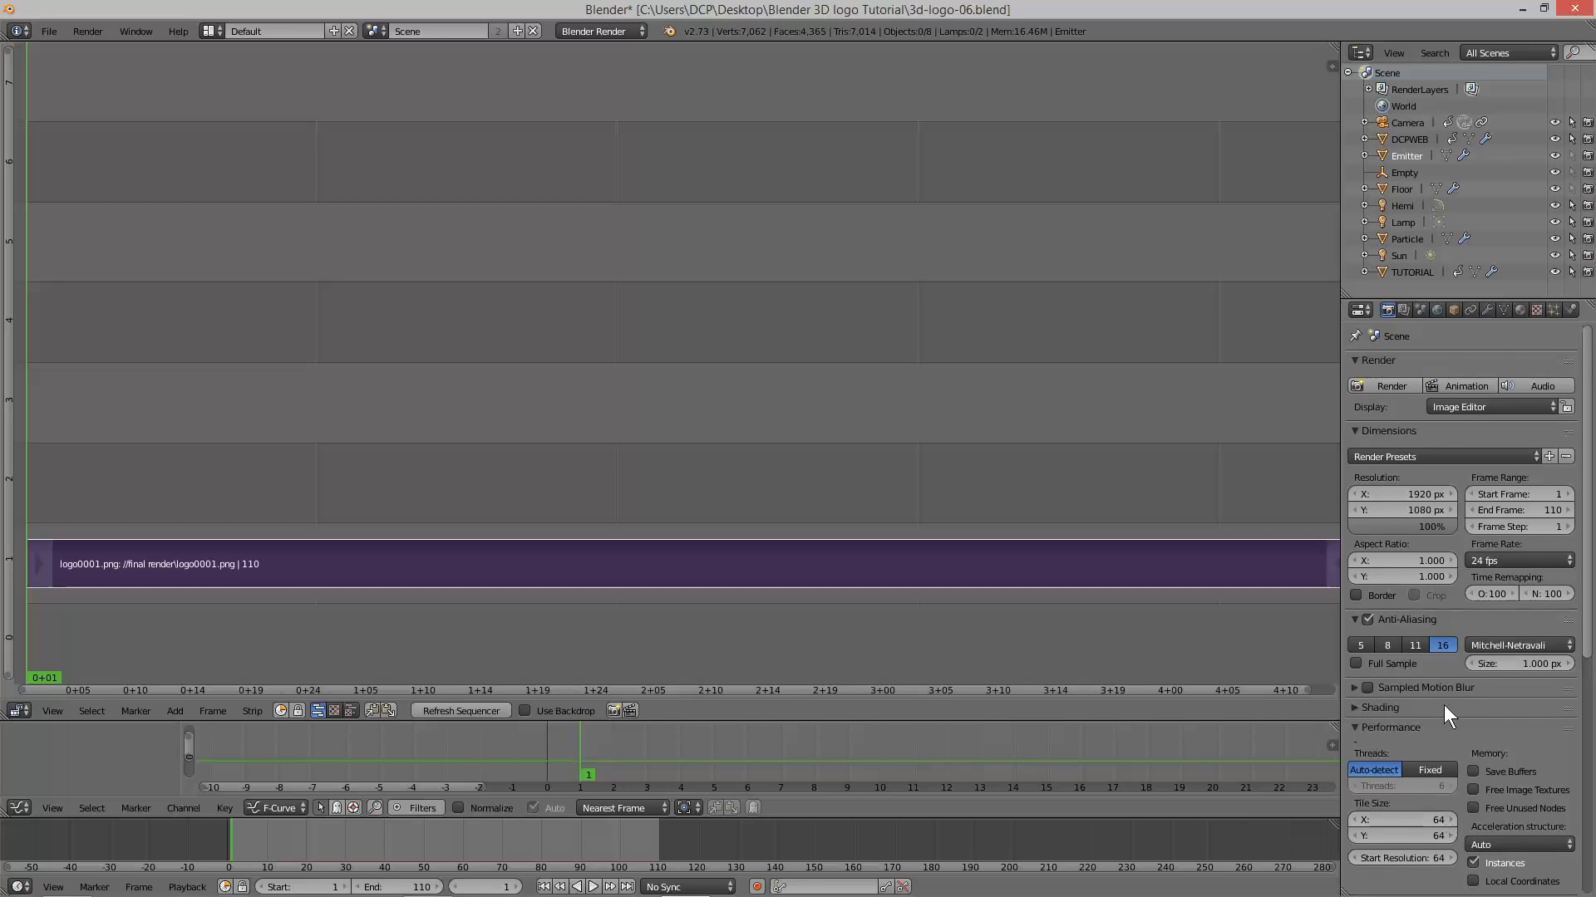
mouse_move(1459, 386)
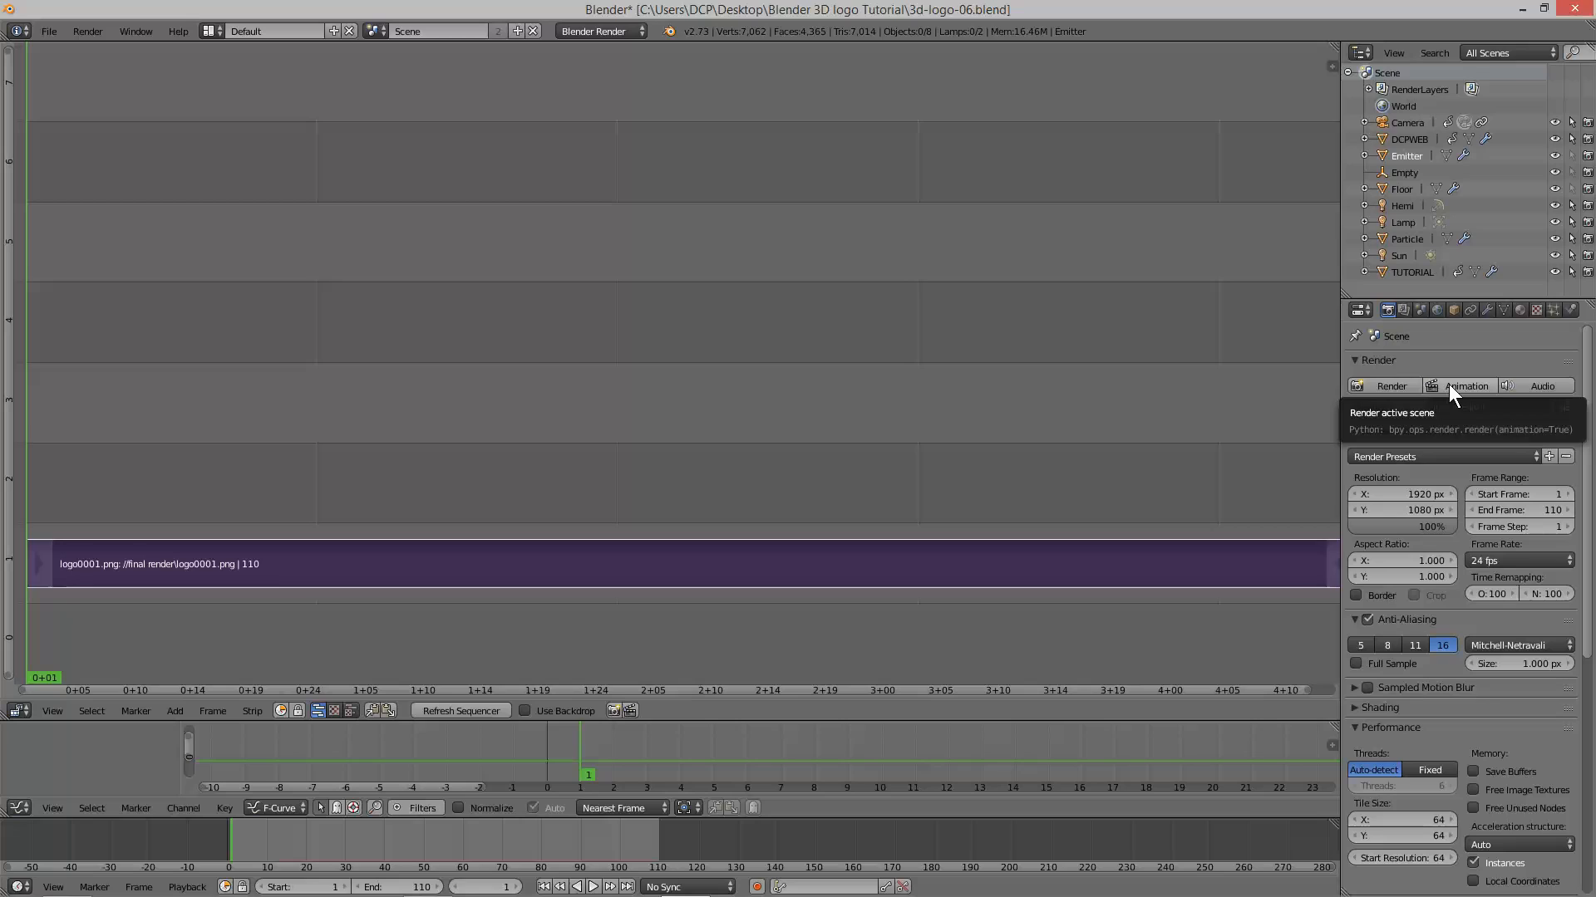
Launch the Animation render of the logo sequence to the video file.
click(1466, 385)
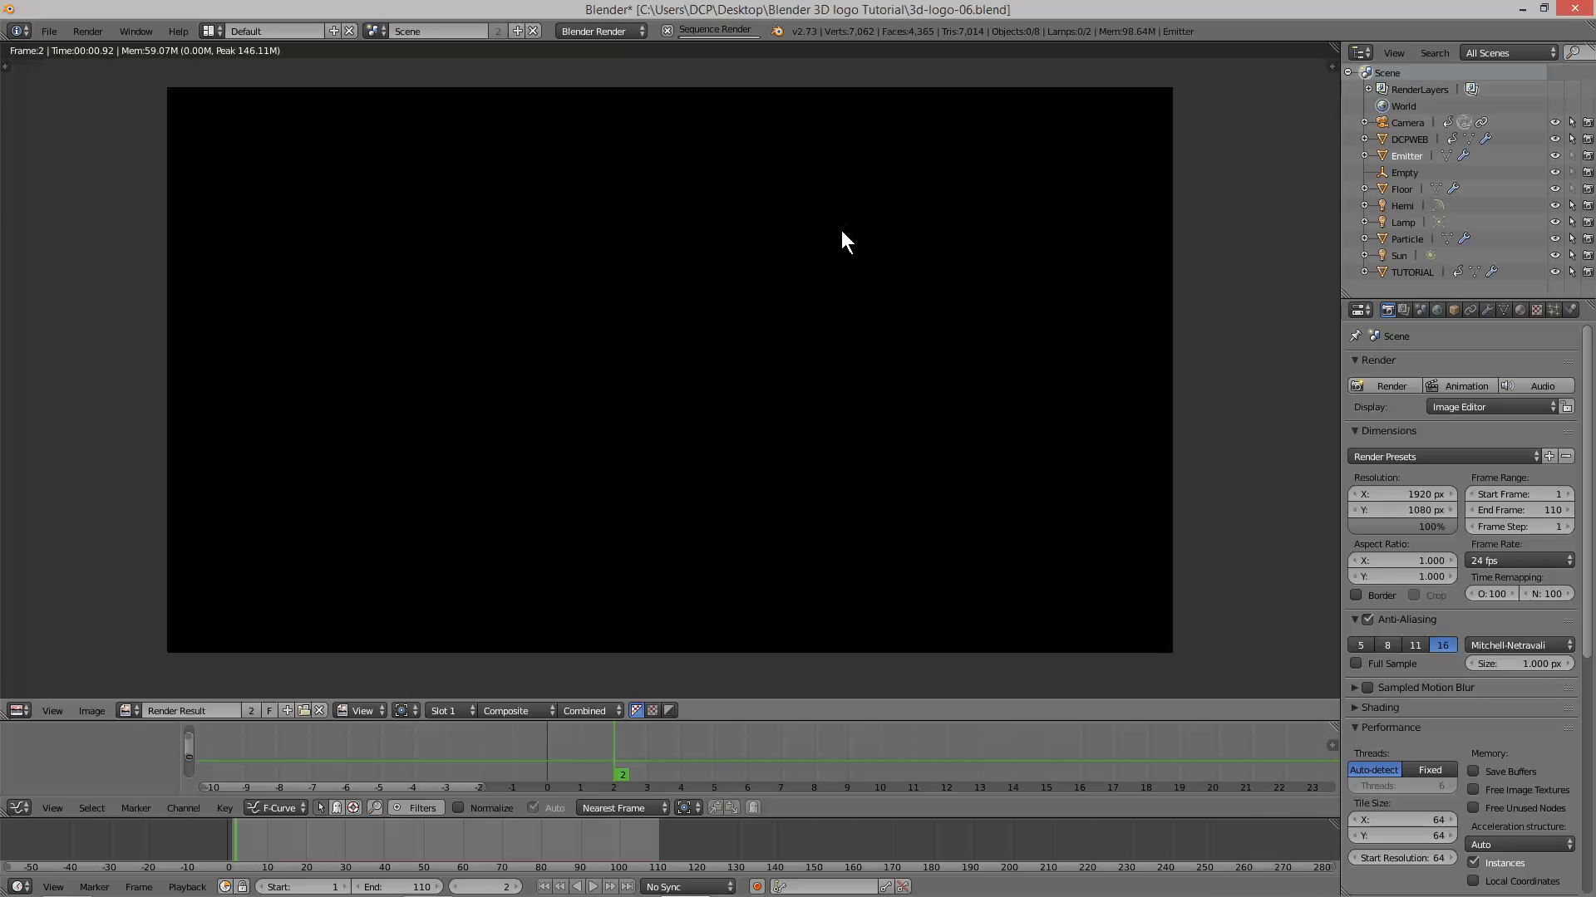
key(Right)
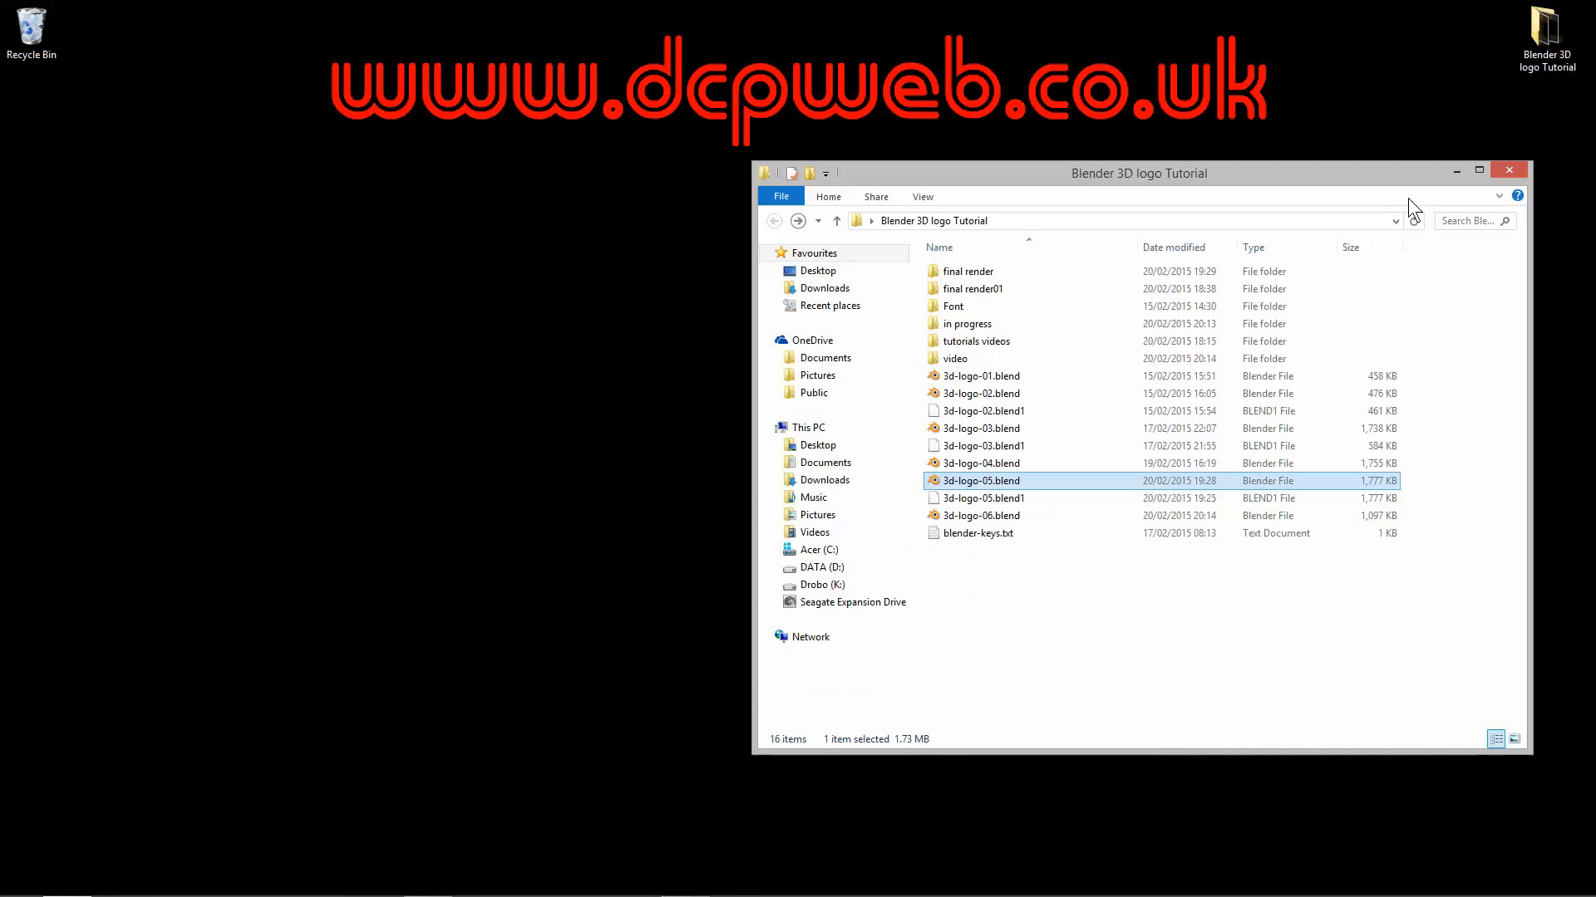
Check logo0001-0110.avi's properties in the video folder, then return to Blender's running render.
double_click(974, 359)
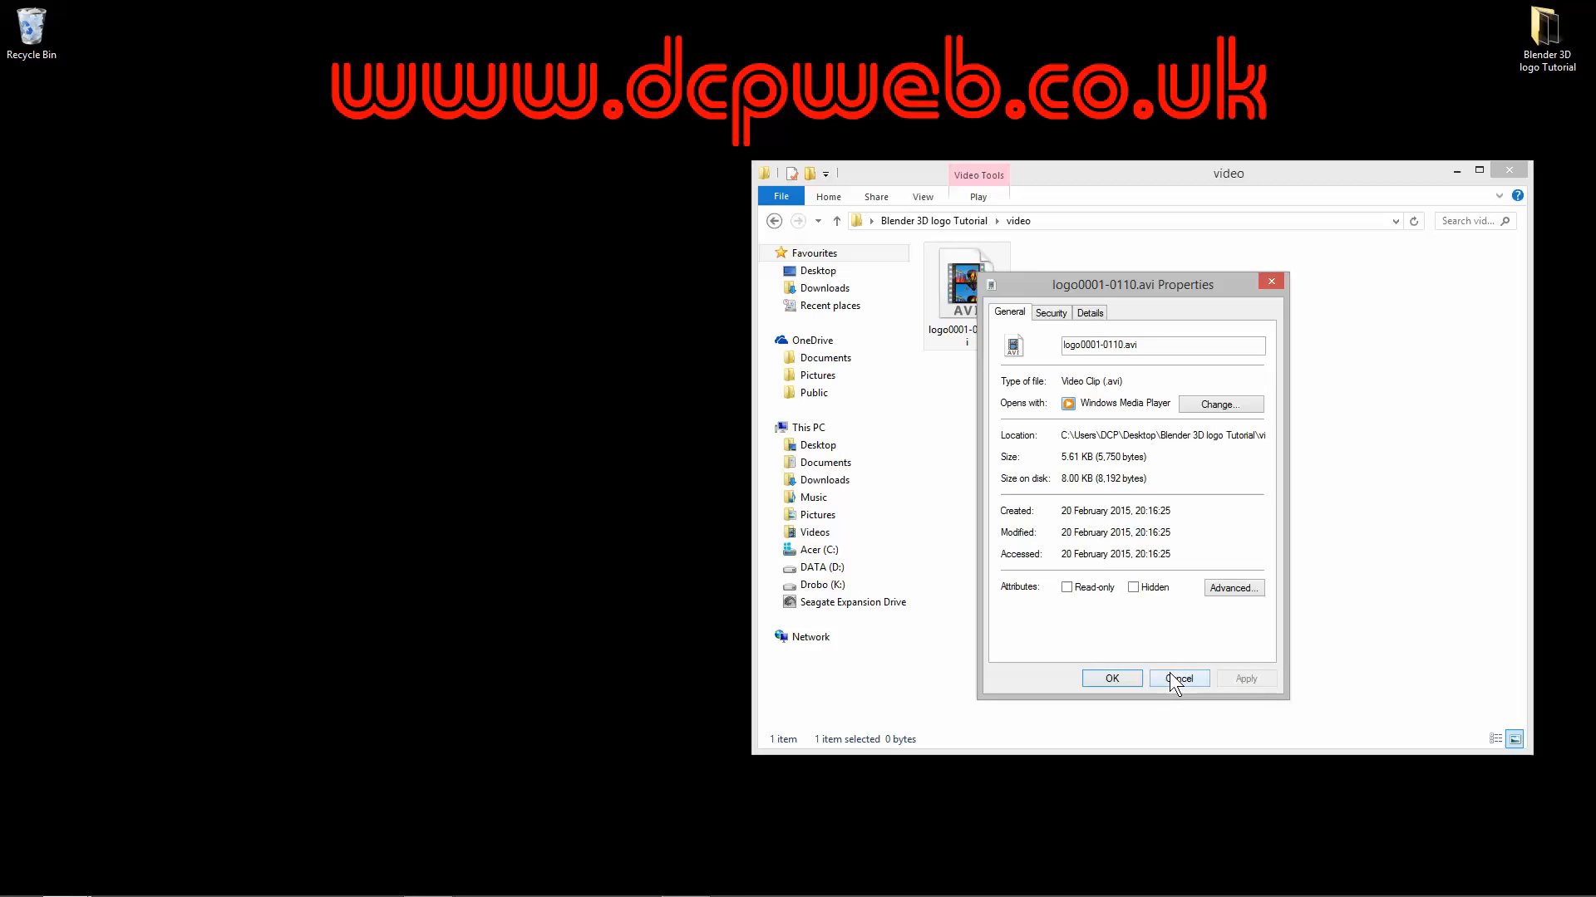
click(1180, 678)
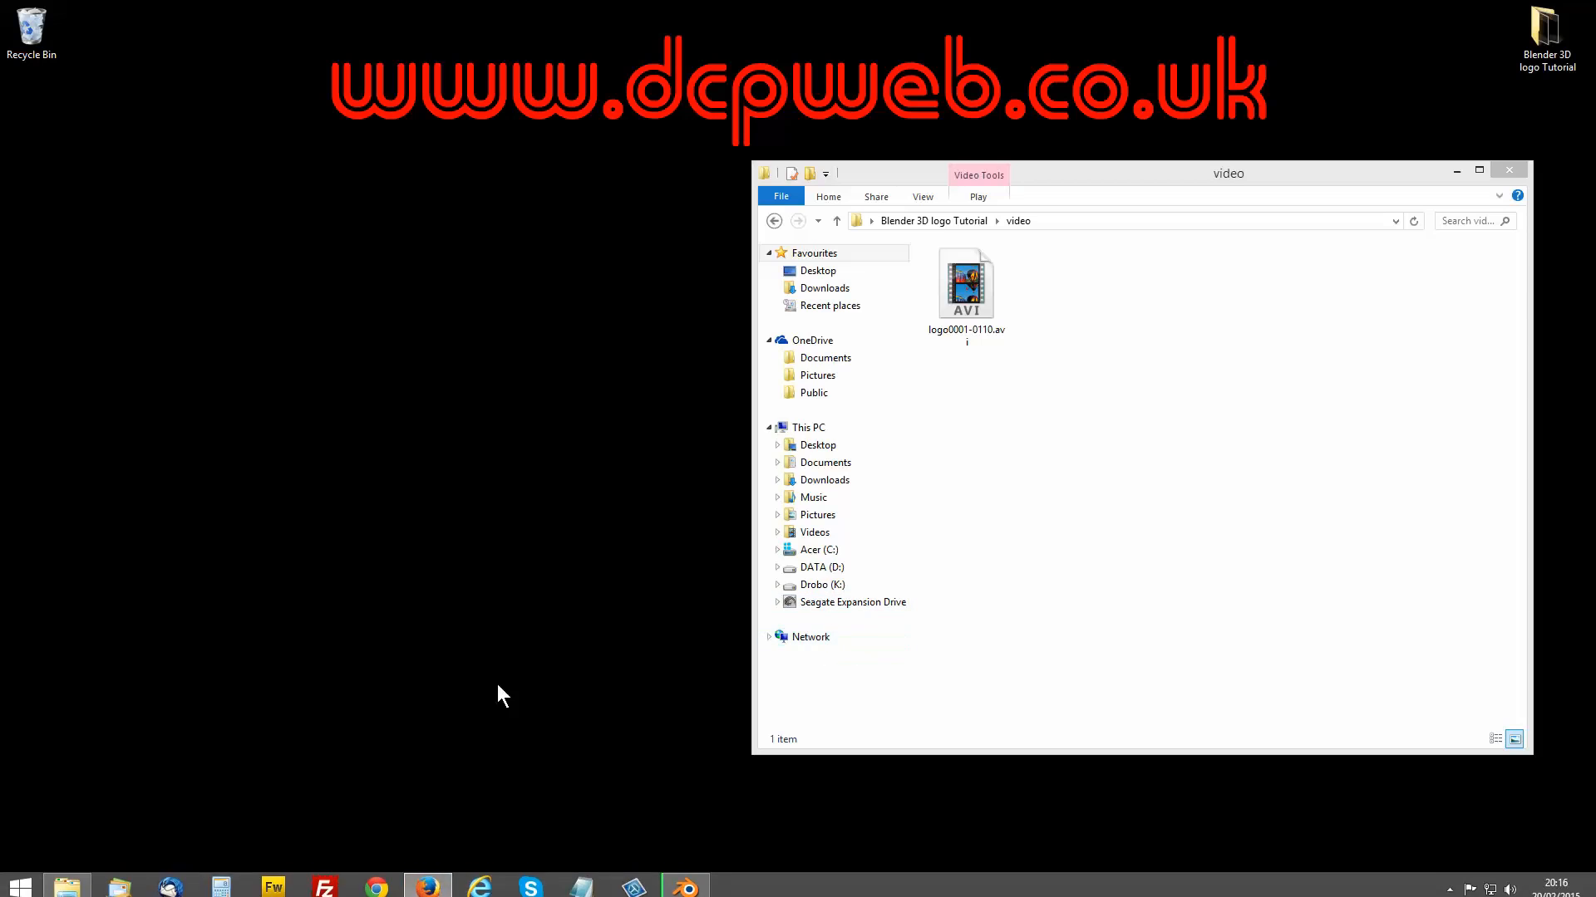
click(967, 283)
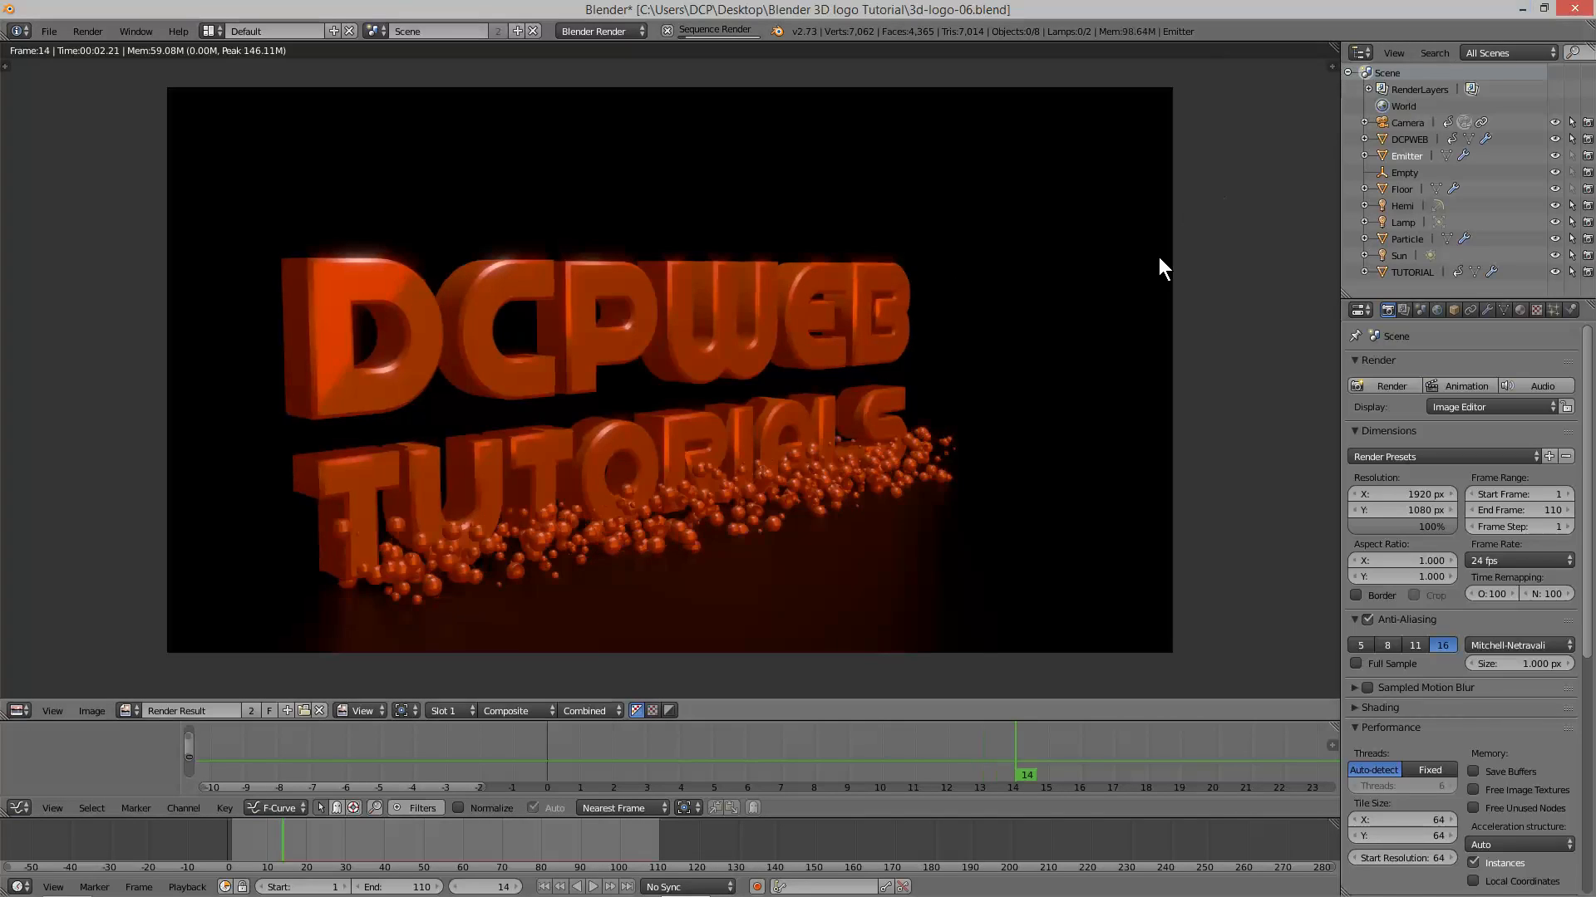
mouse_move(760, 268)
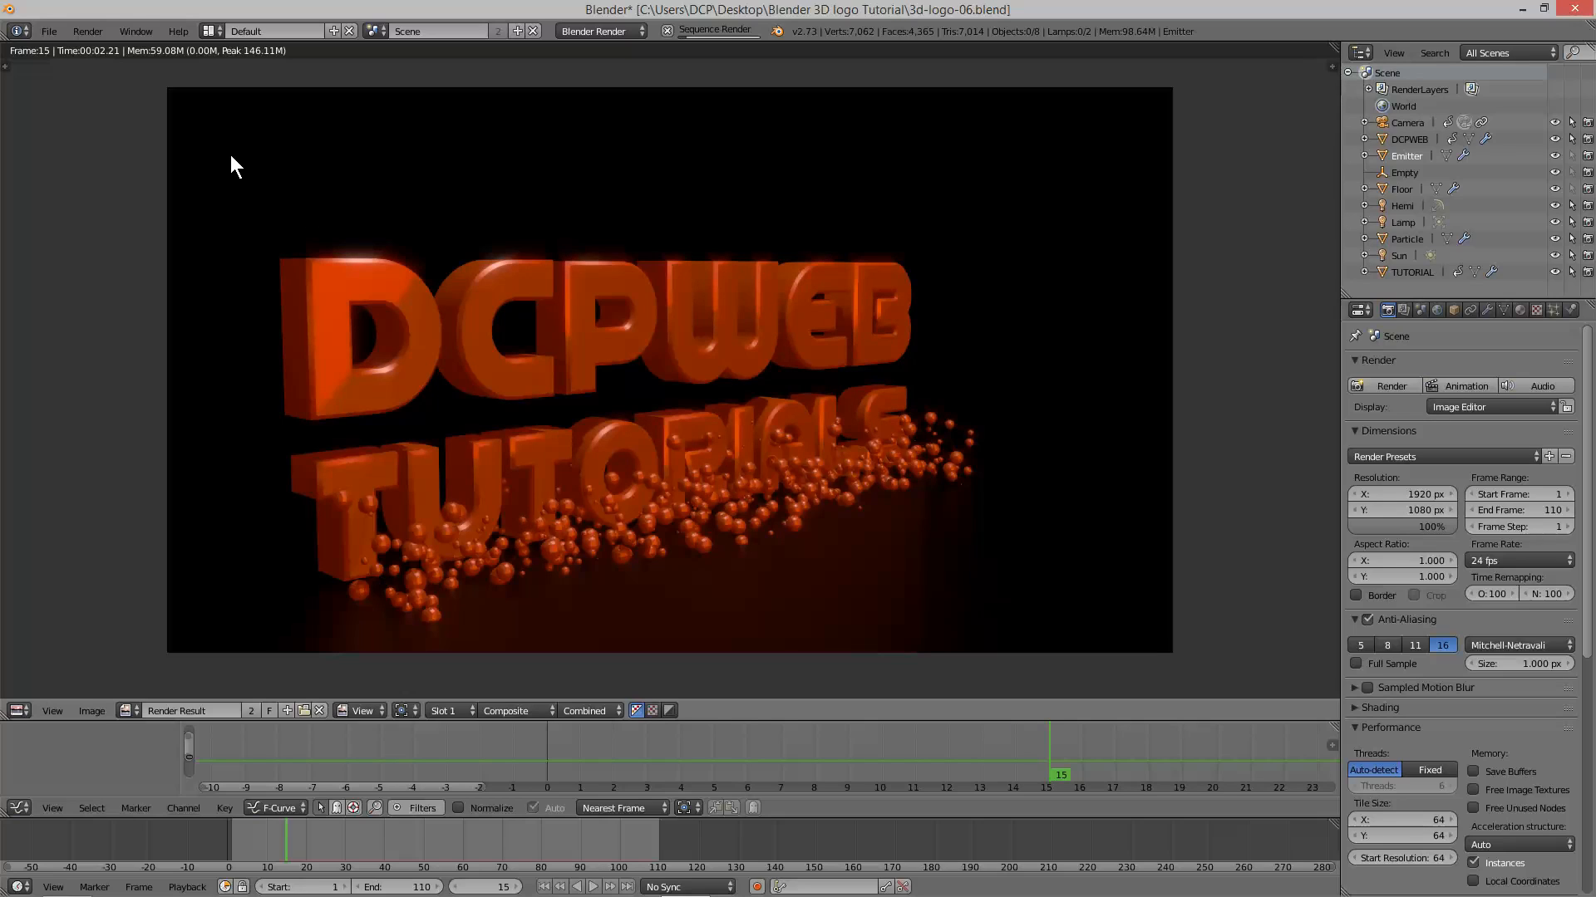
mouse_move(221, 107)
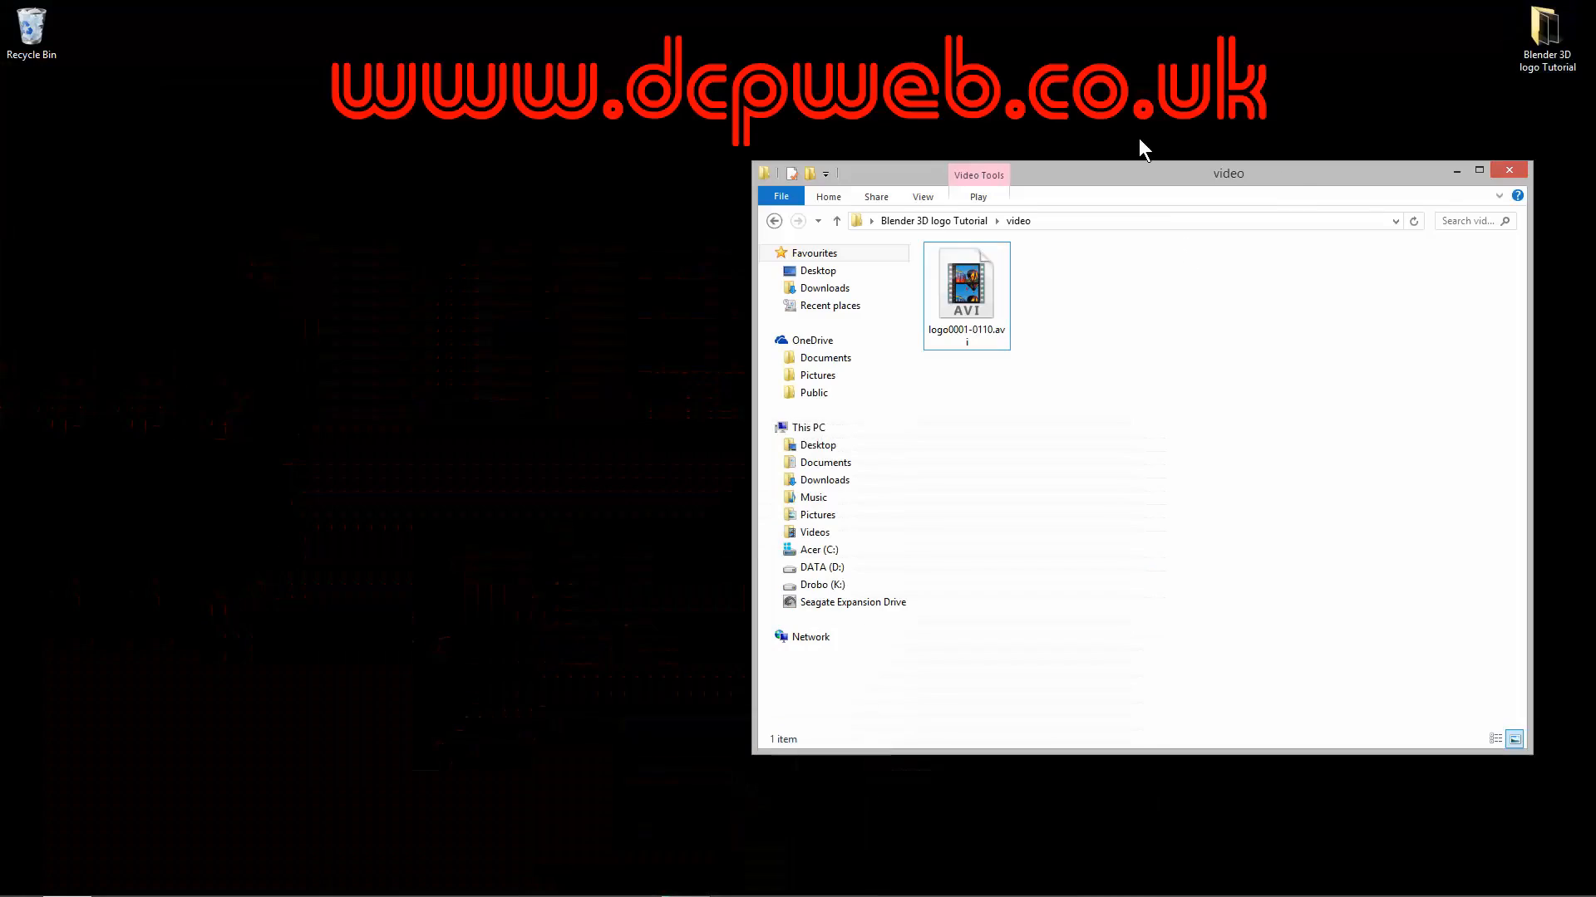
Copy one rendered PNG frame from the final render folder onto the desktop.
click(836, 221)
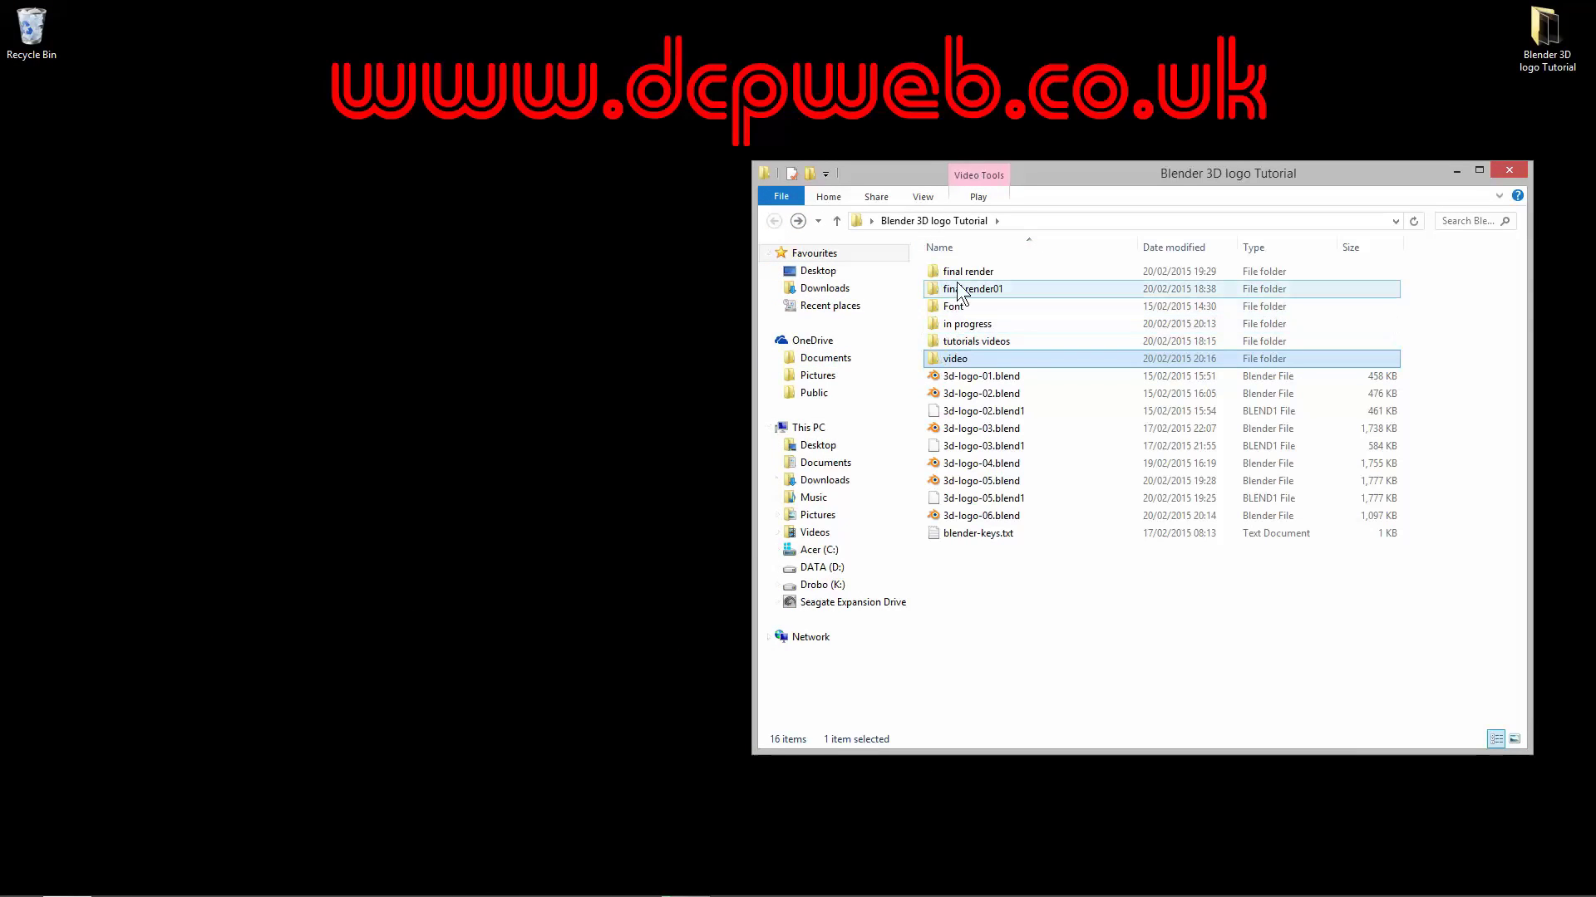
double_click(967, 271)
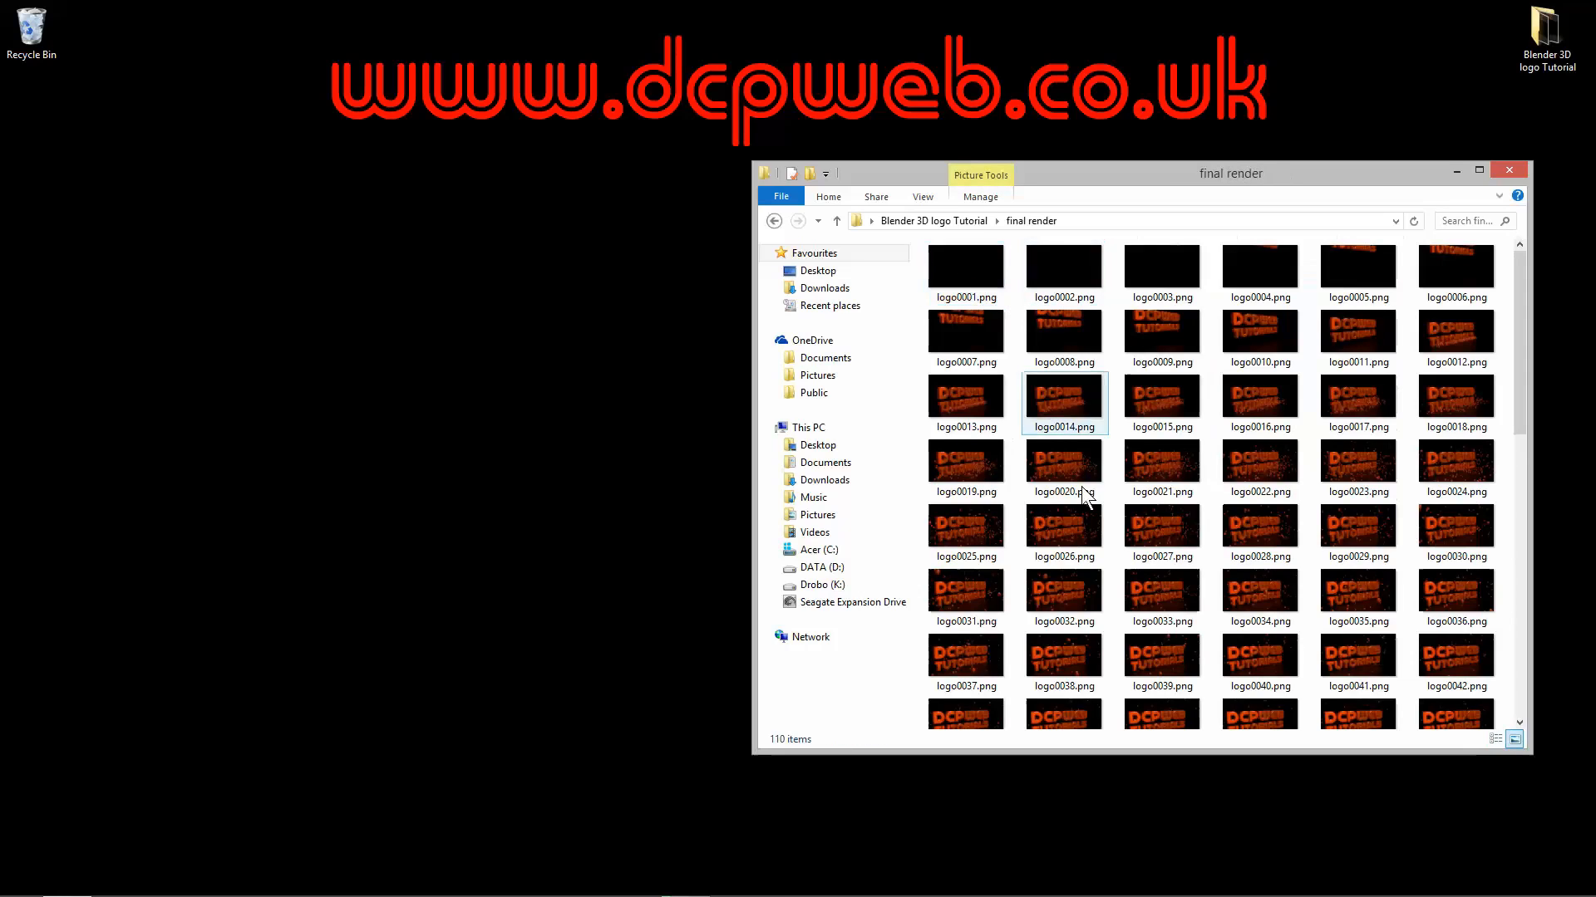
click(1161, 469)
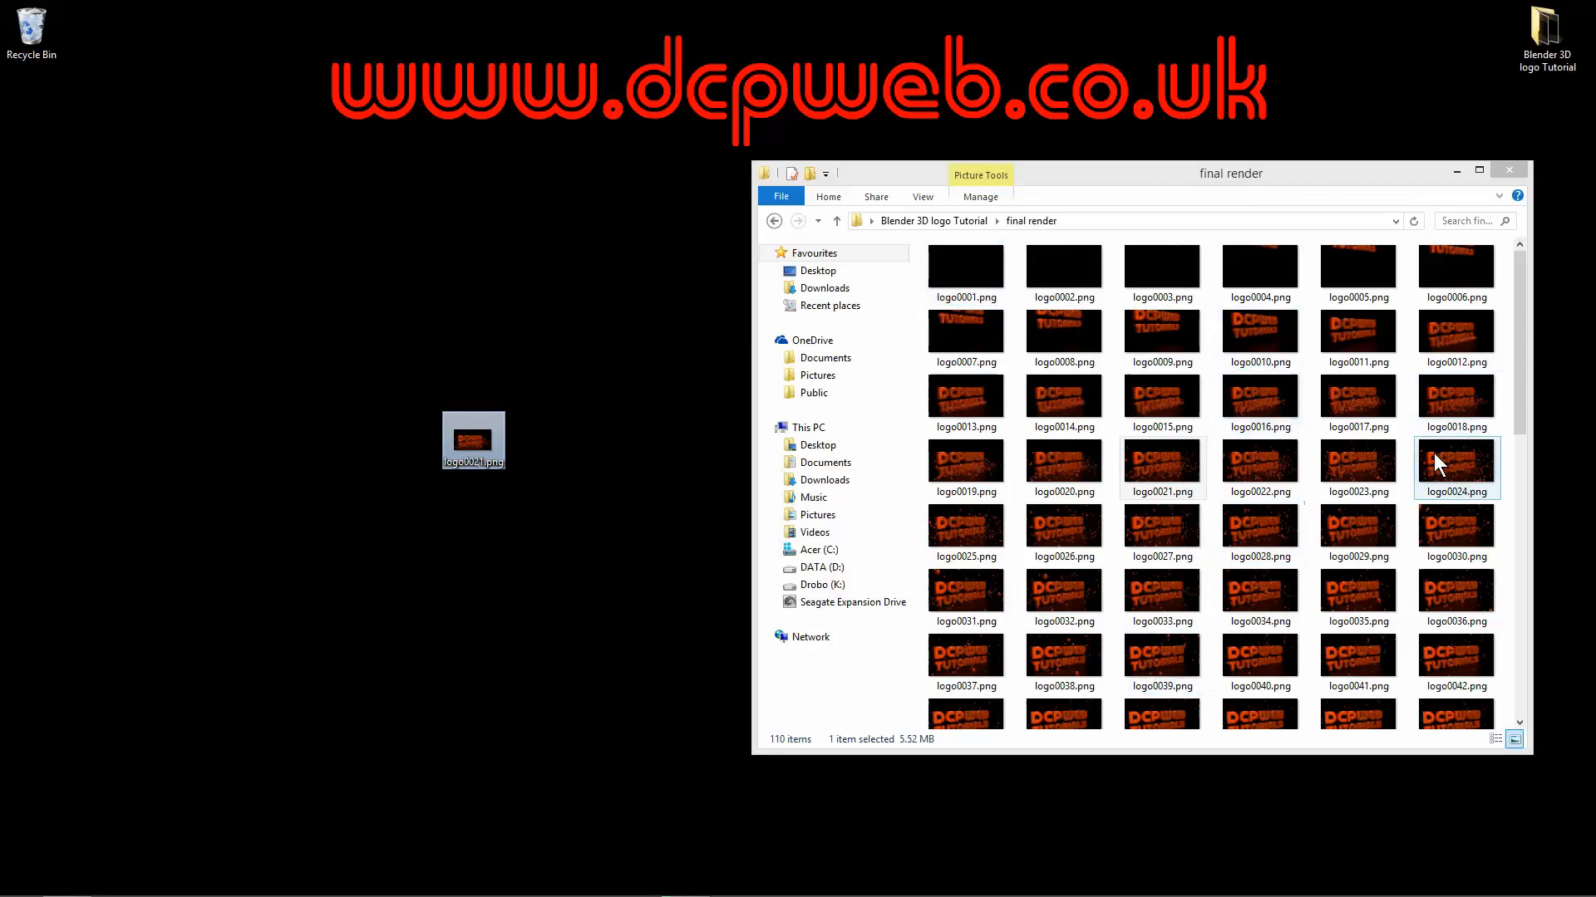
mouse_move(416, 483)
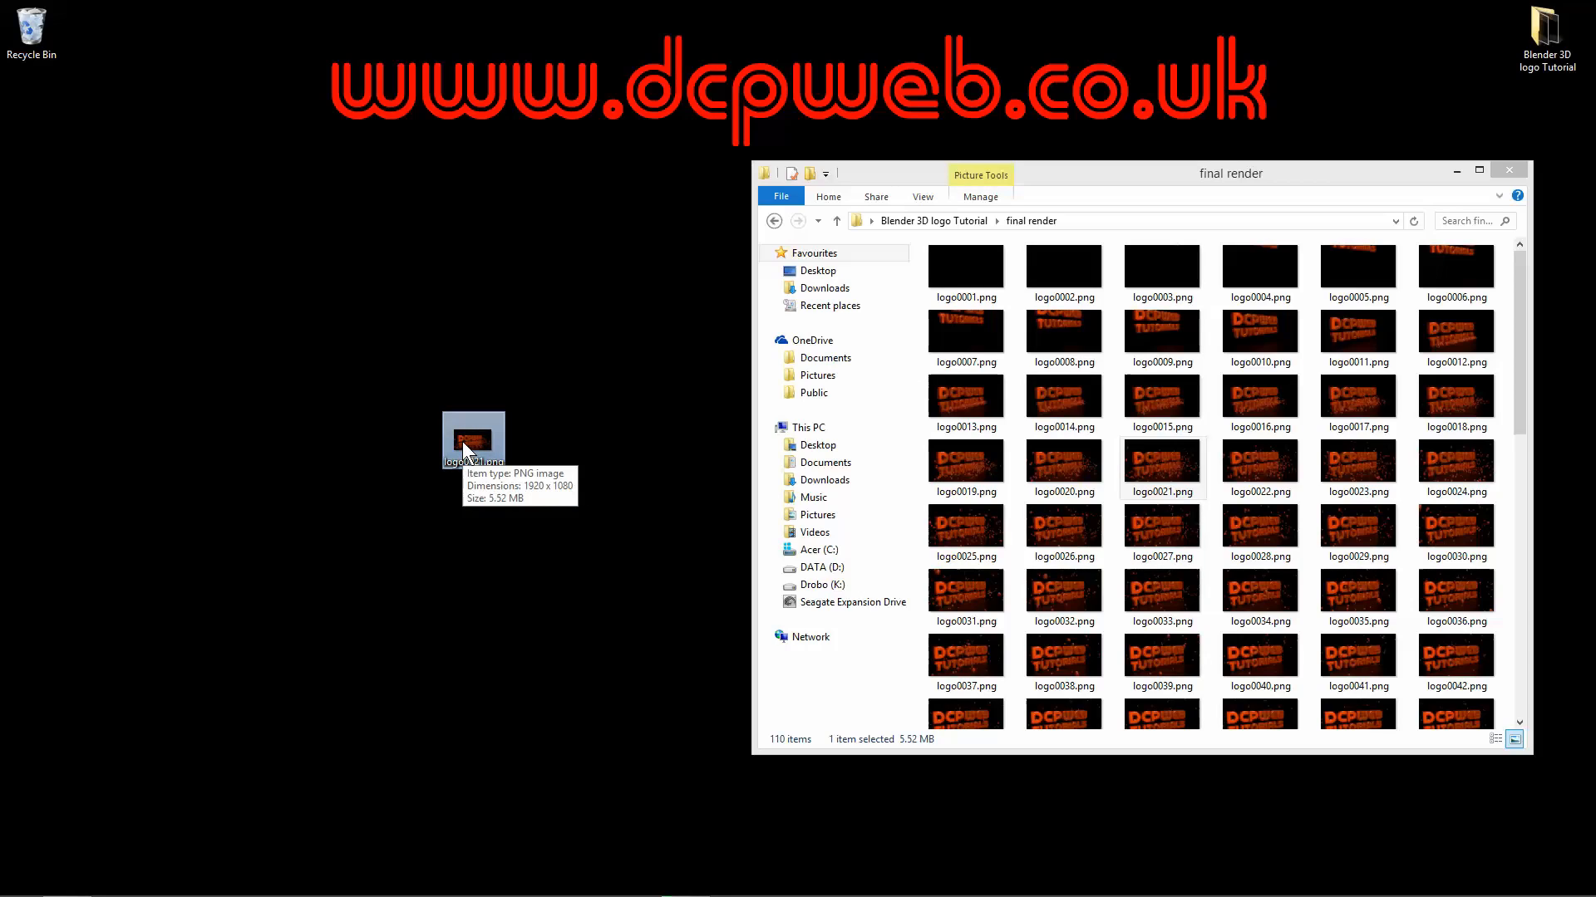
mouse_move(1057, 183)
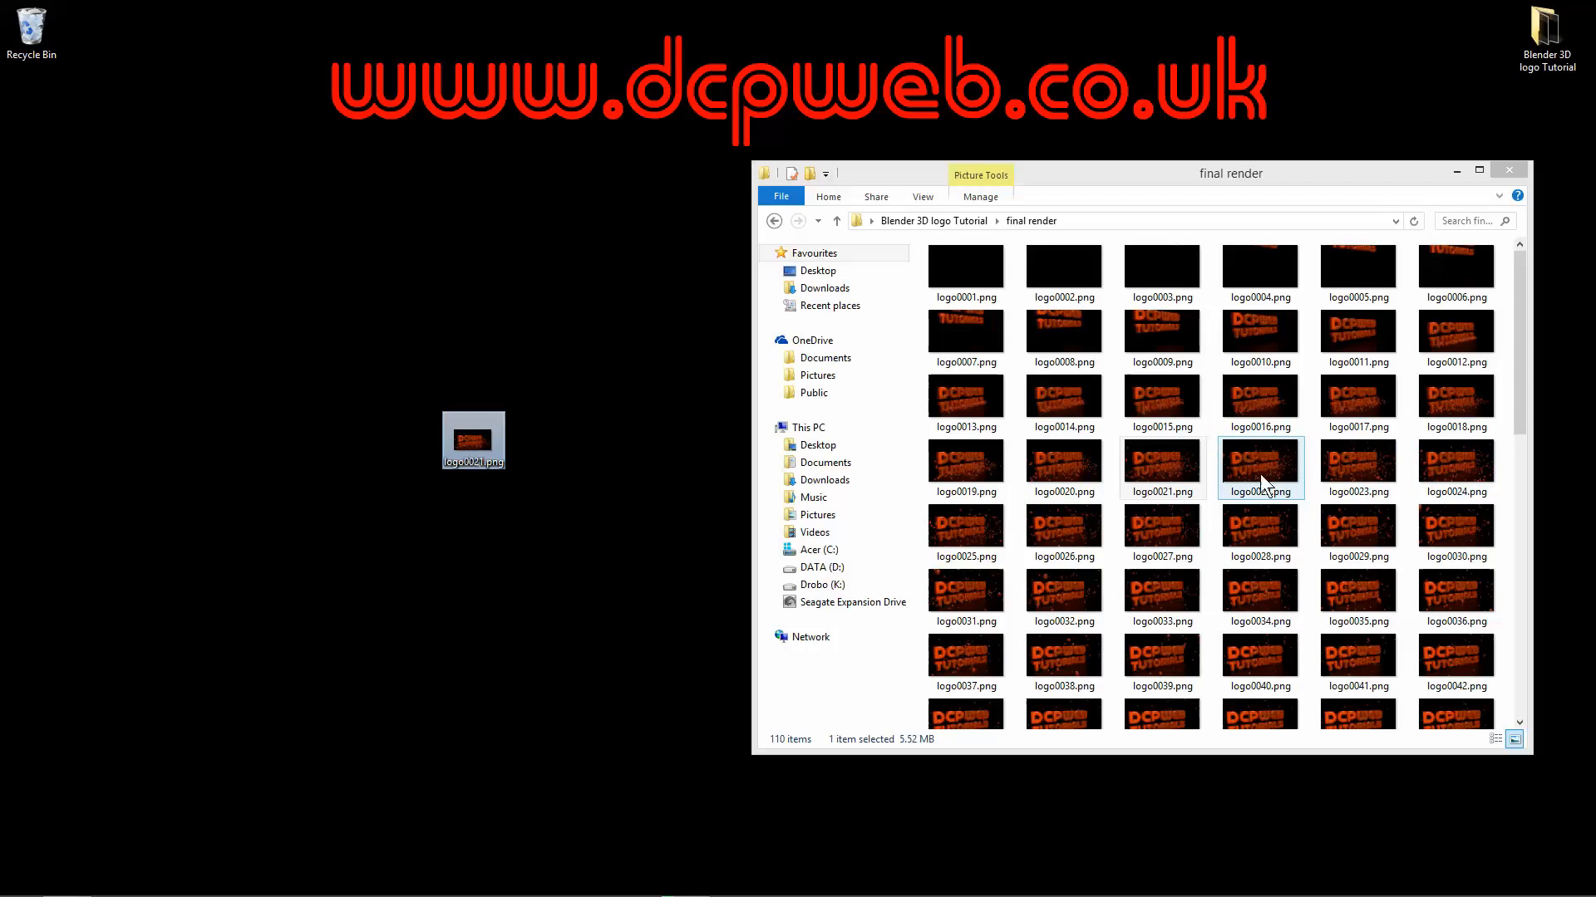
click(1161, 468)
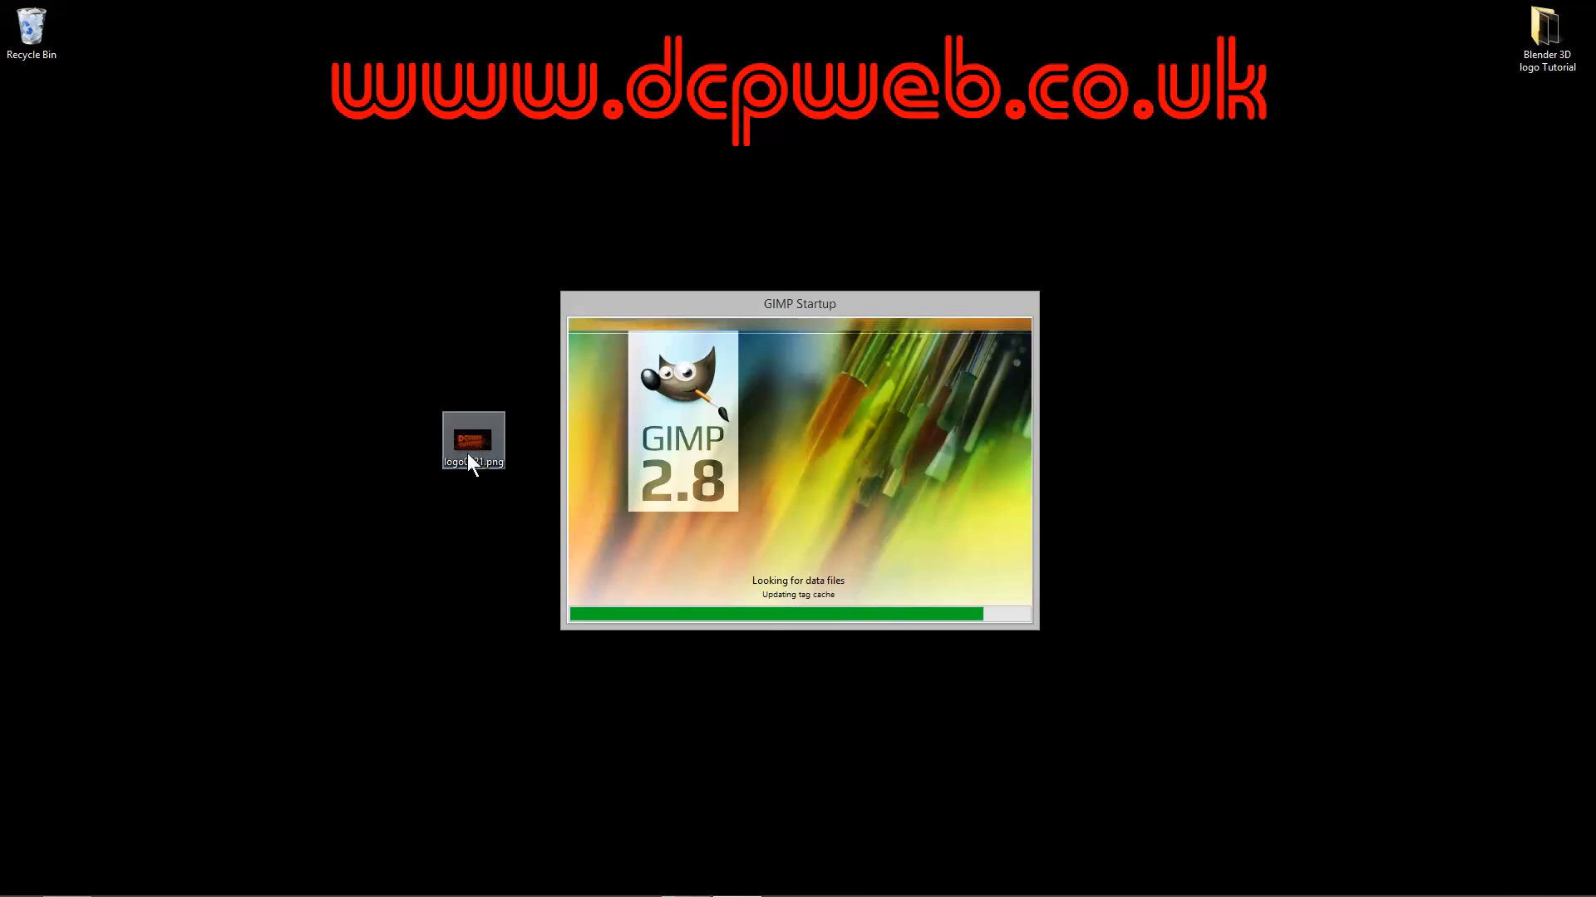
Load the copied logo0021.png frame into GIMP as a 1920x1080 image.
drag(472, 442, 1293, 683)
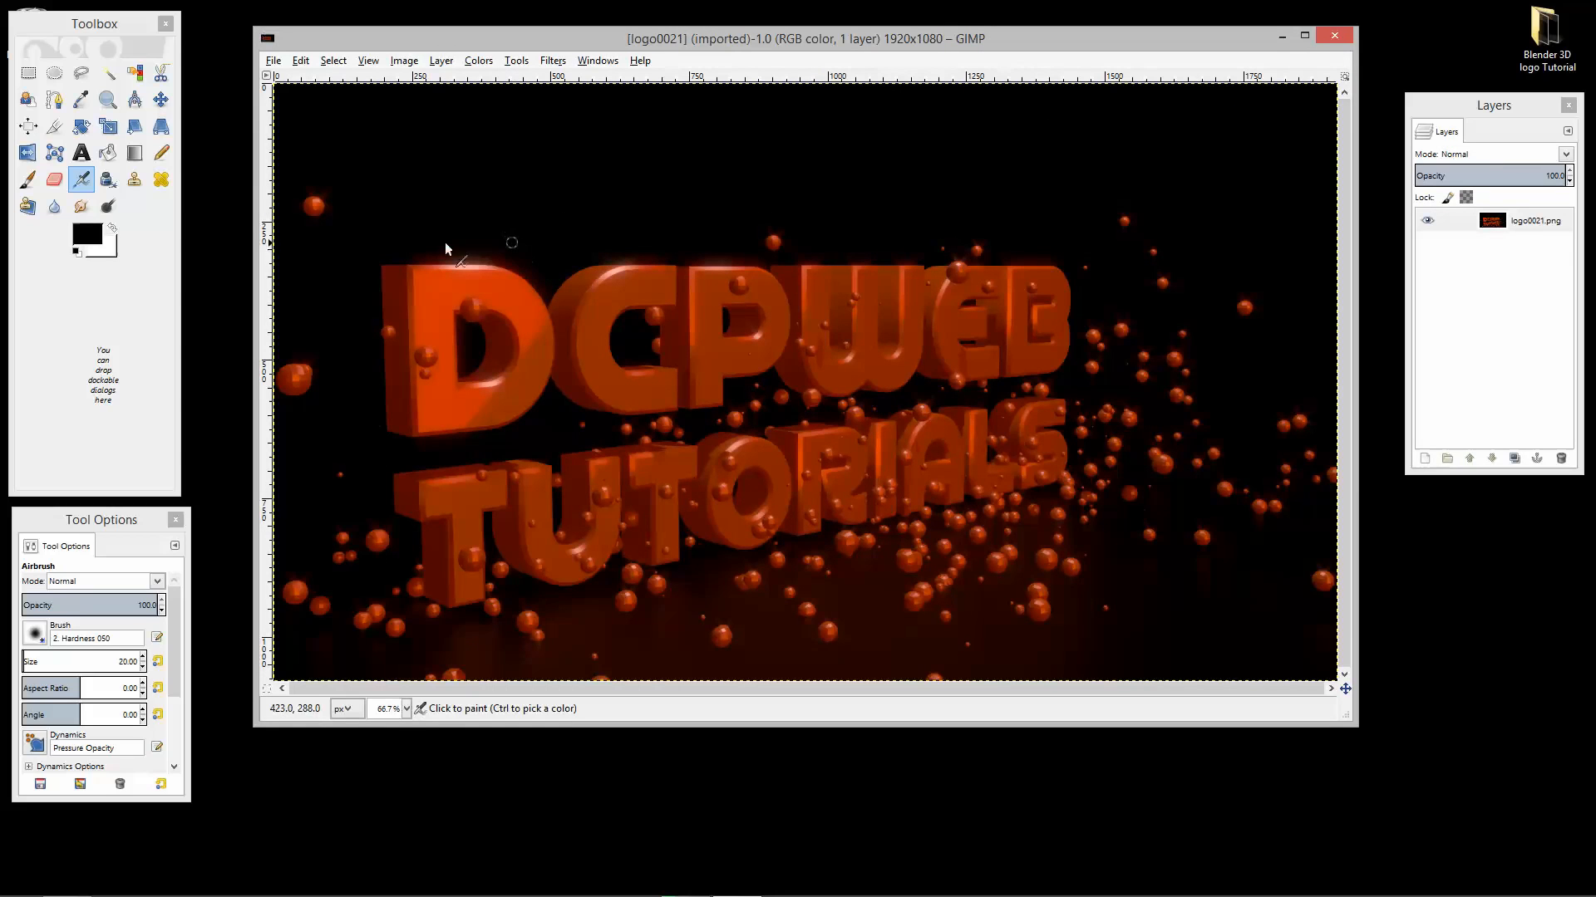
mouse_move(313, 145)
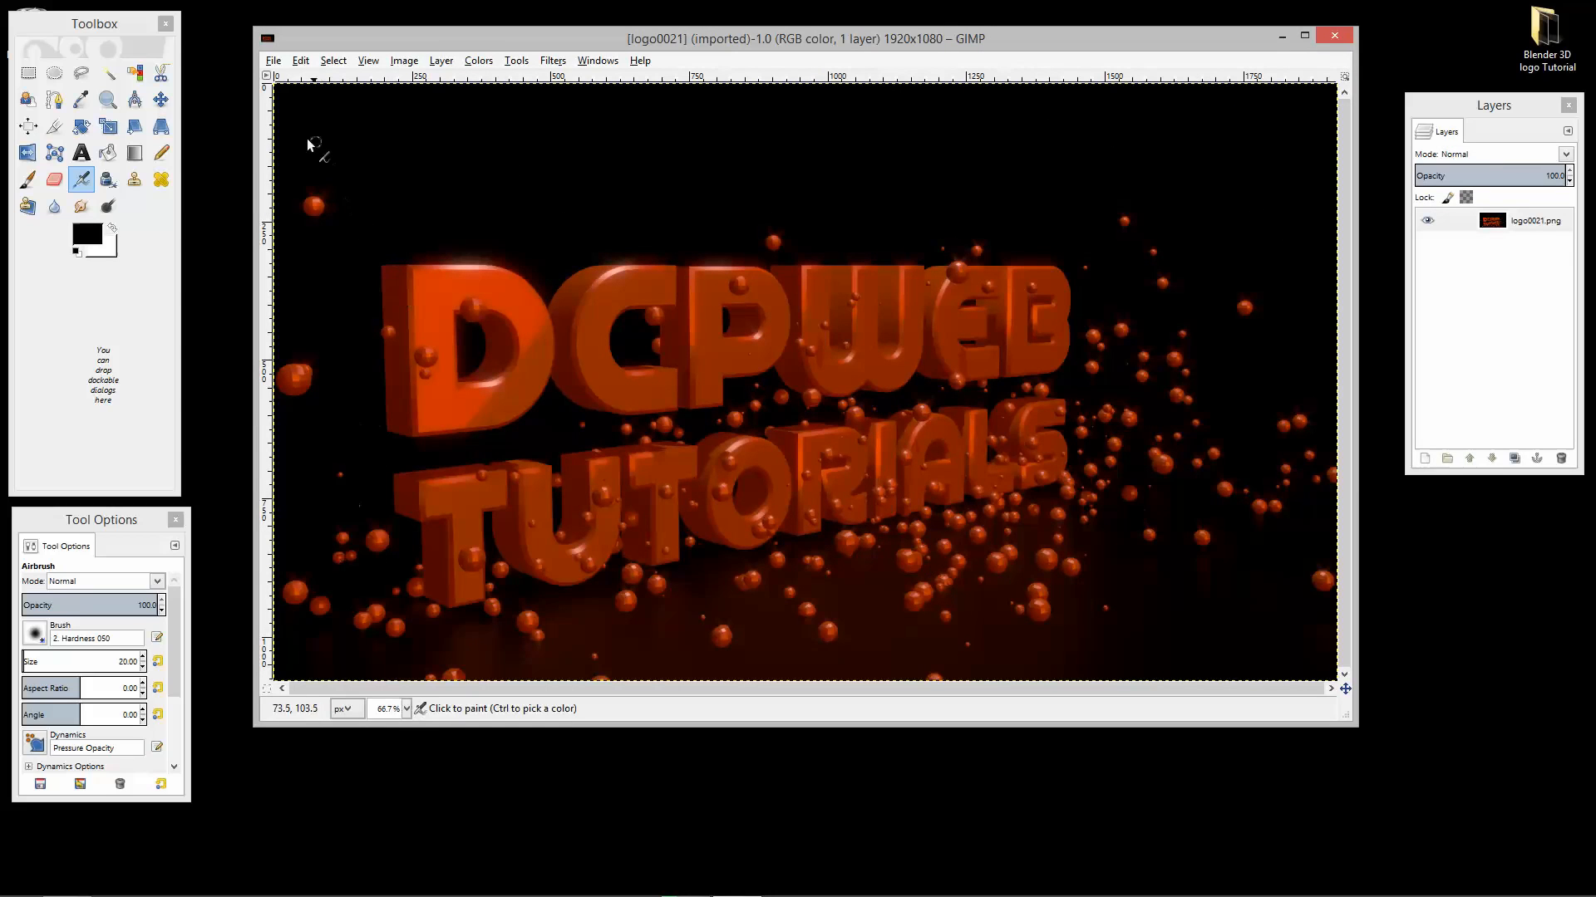
mouse_move(549, 93)
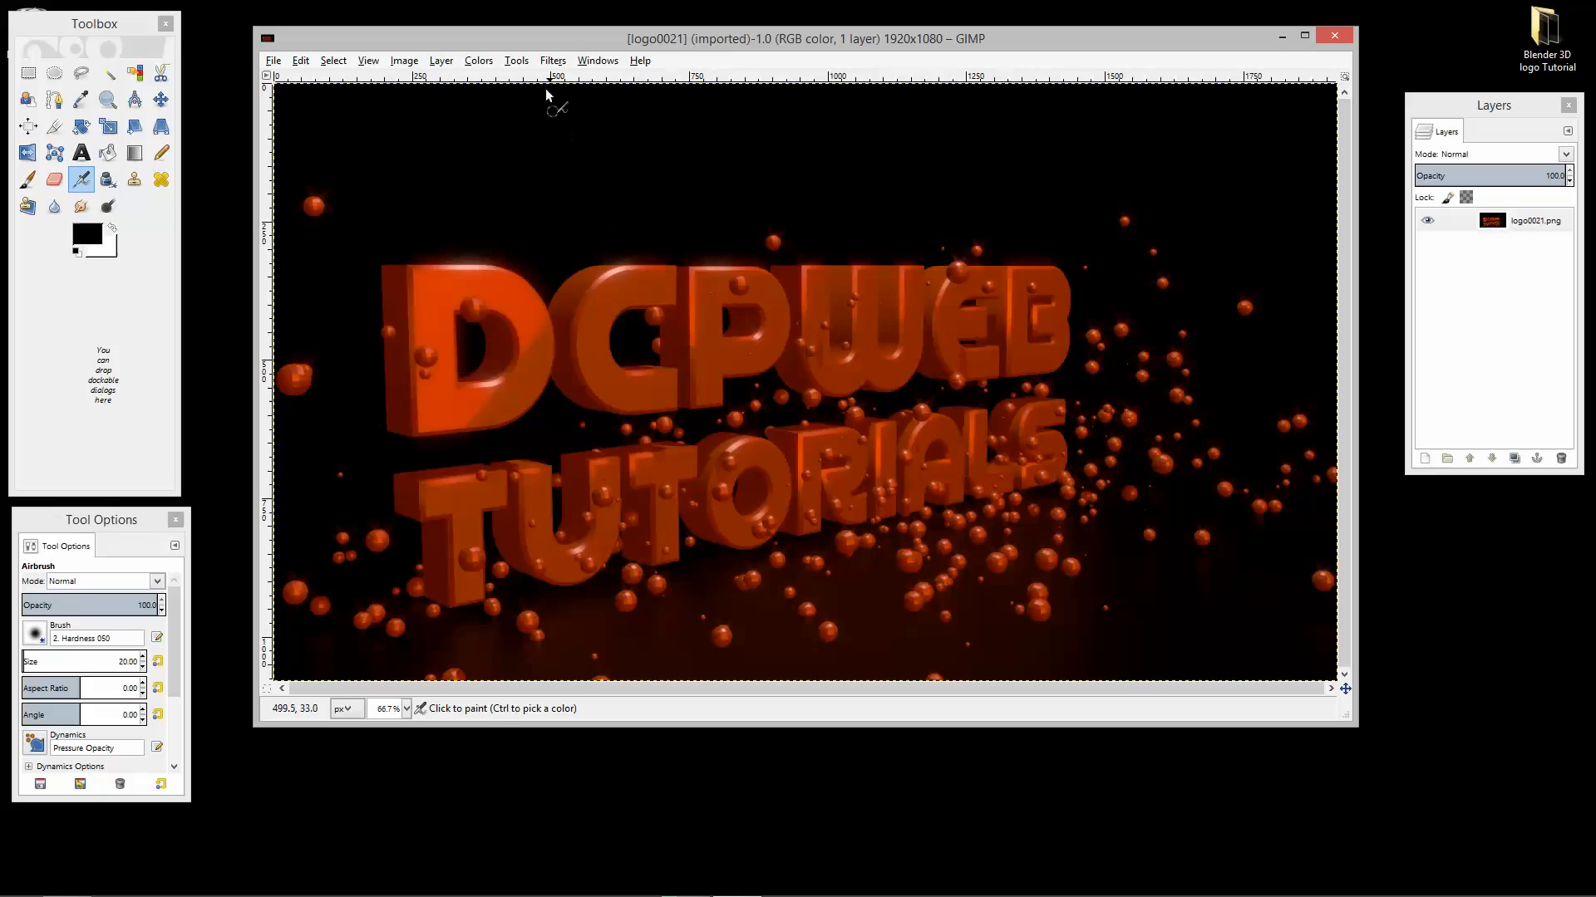
Apply Softglow to the logo0021 frame with glow radius 44.12, brightness 1.00, sharpness 0.90.
click(551, 60)
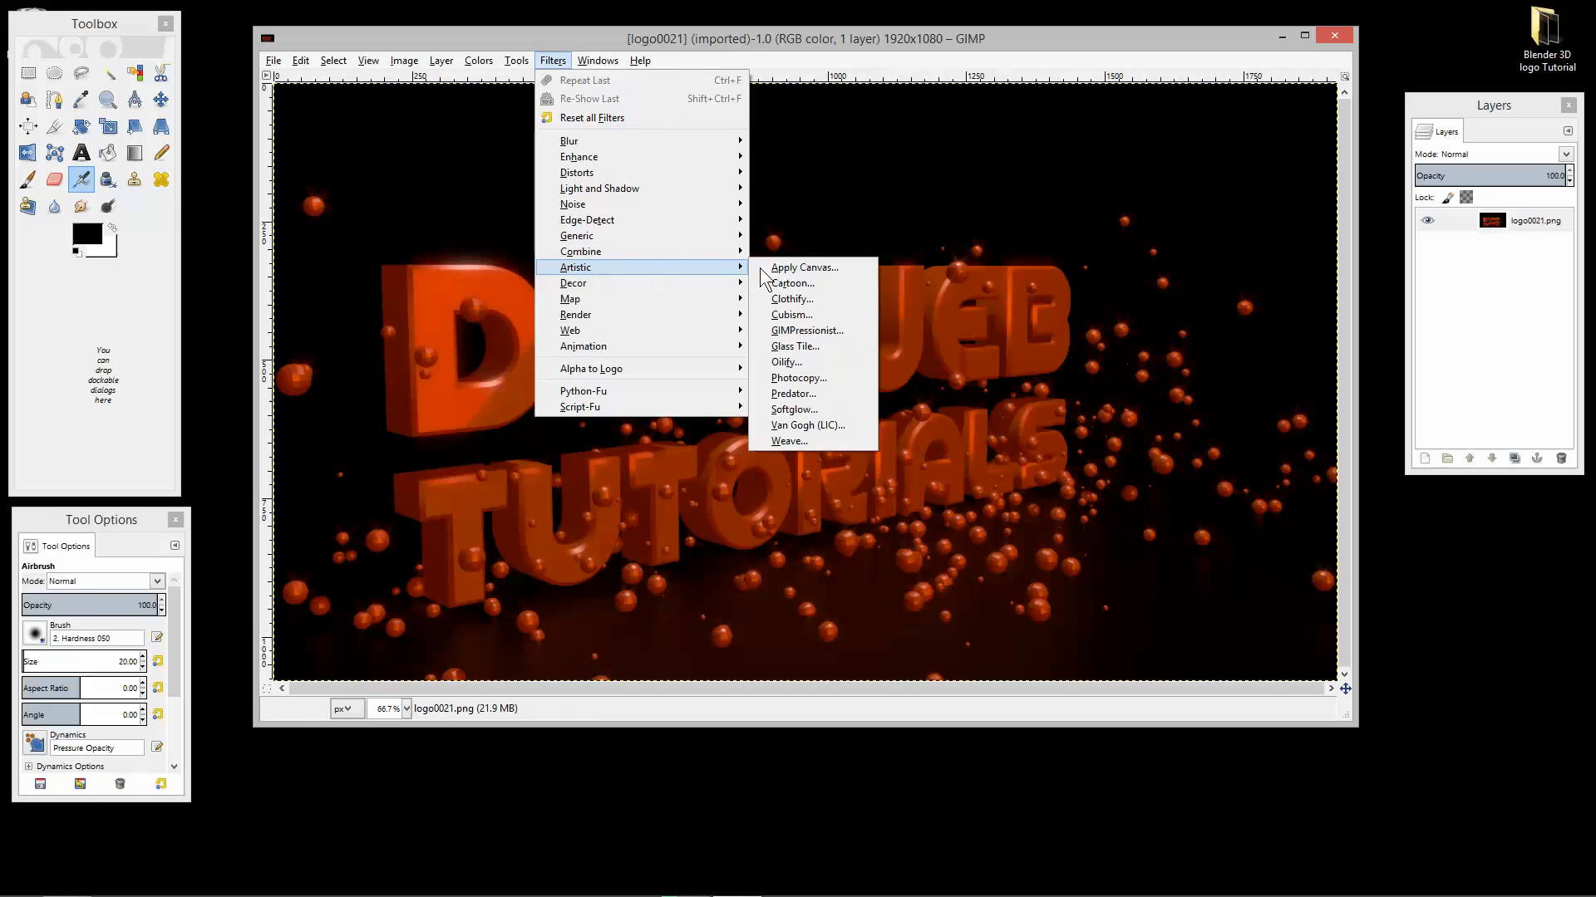
mouse_move(812, 378)
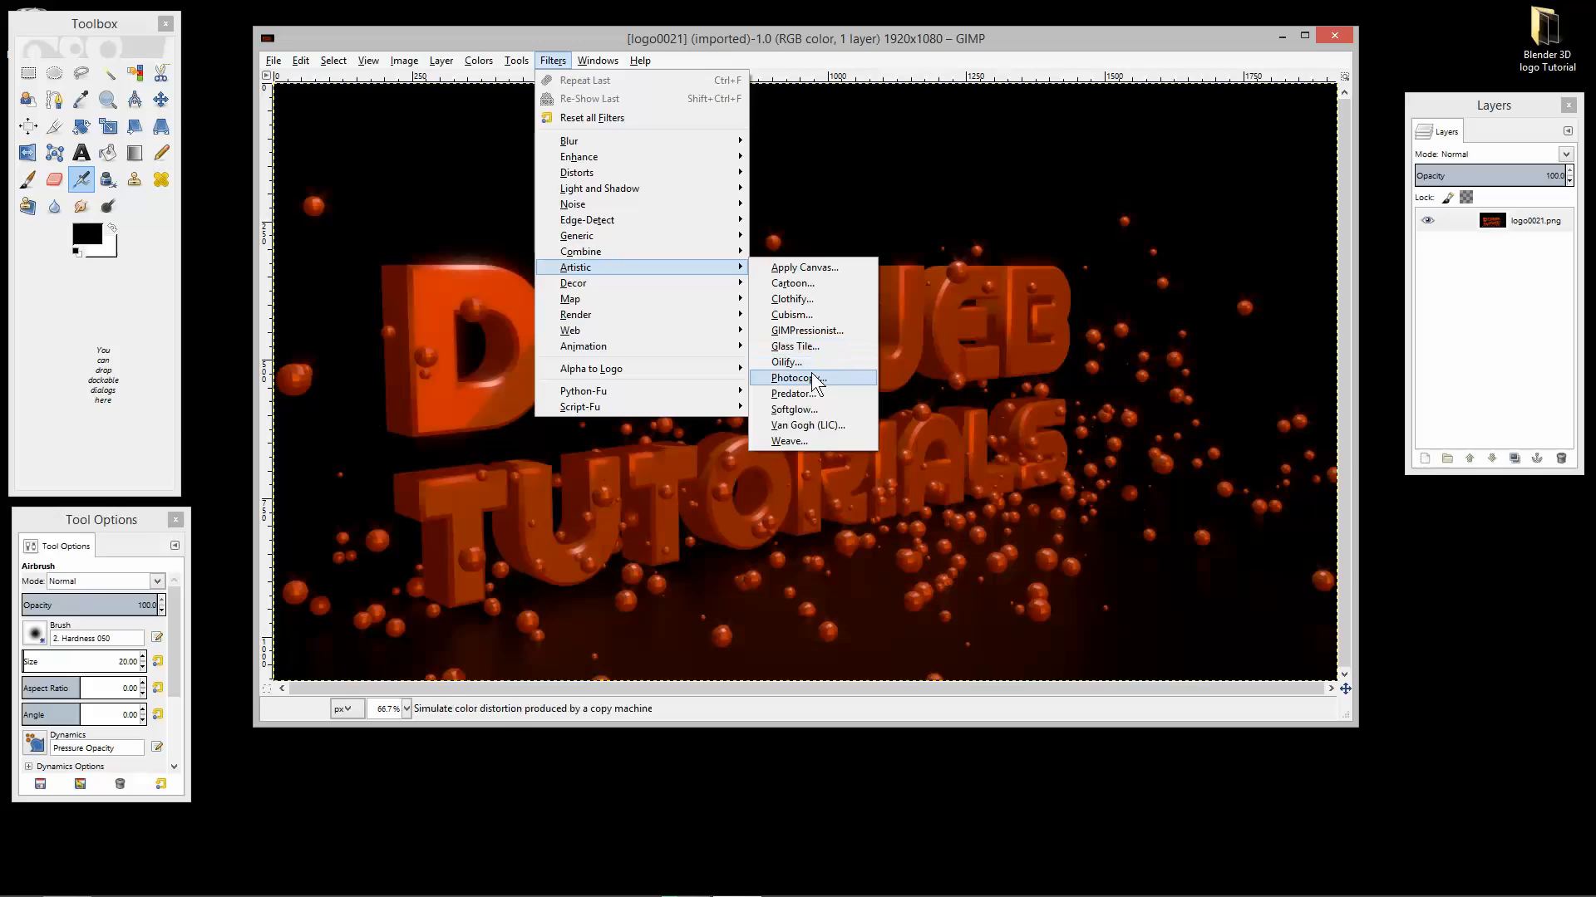
mouse_move(794, 409)
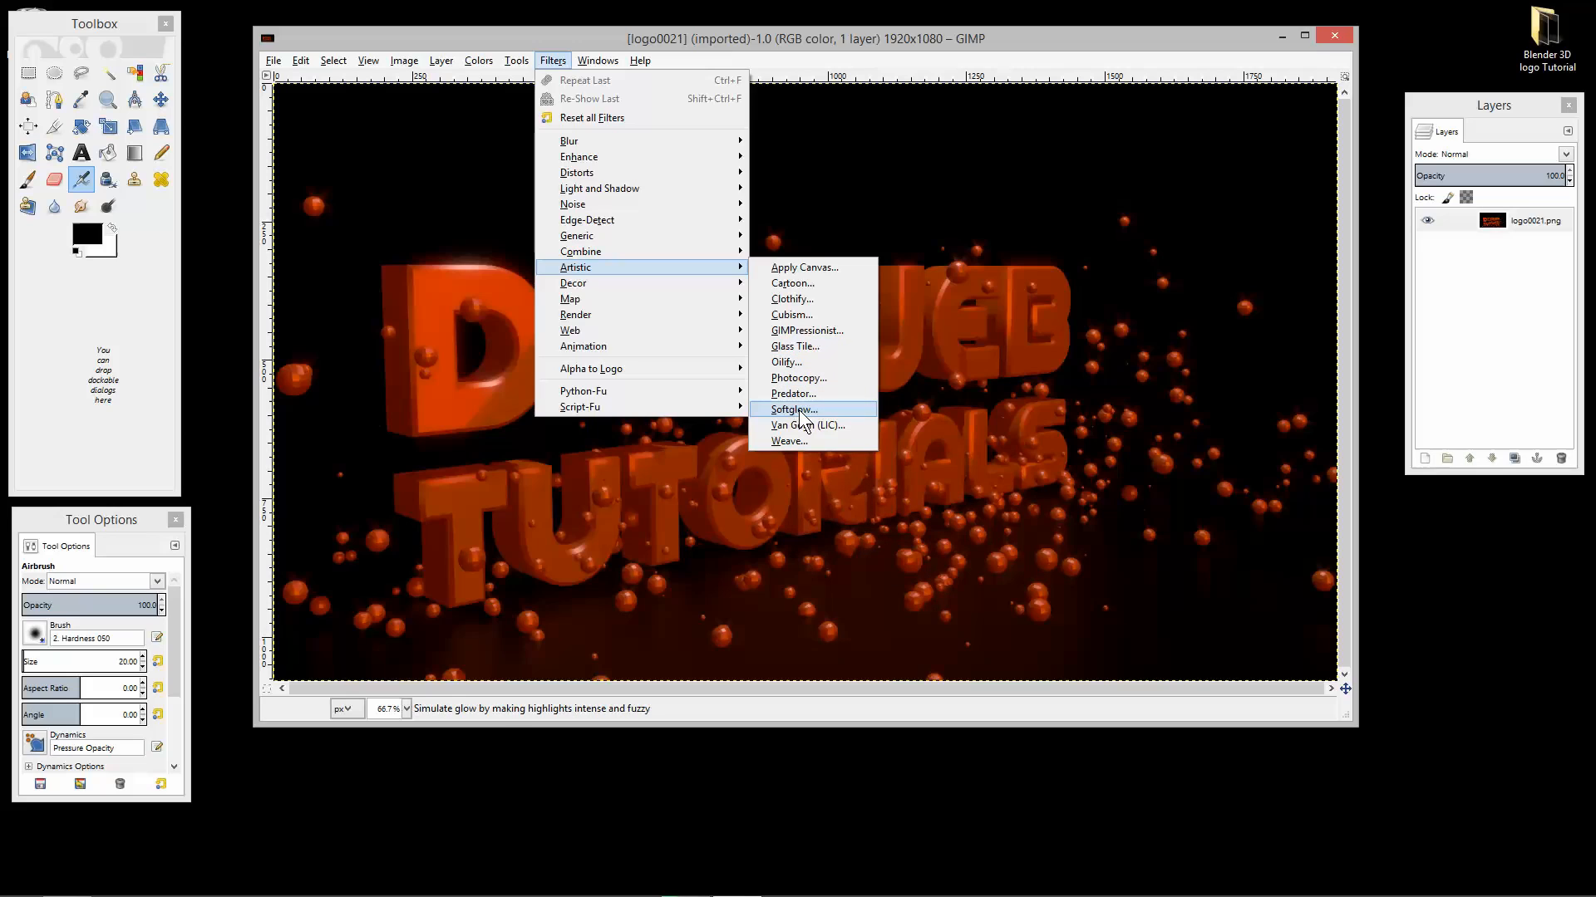
click(791, 409)
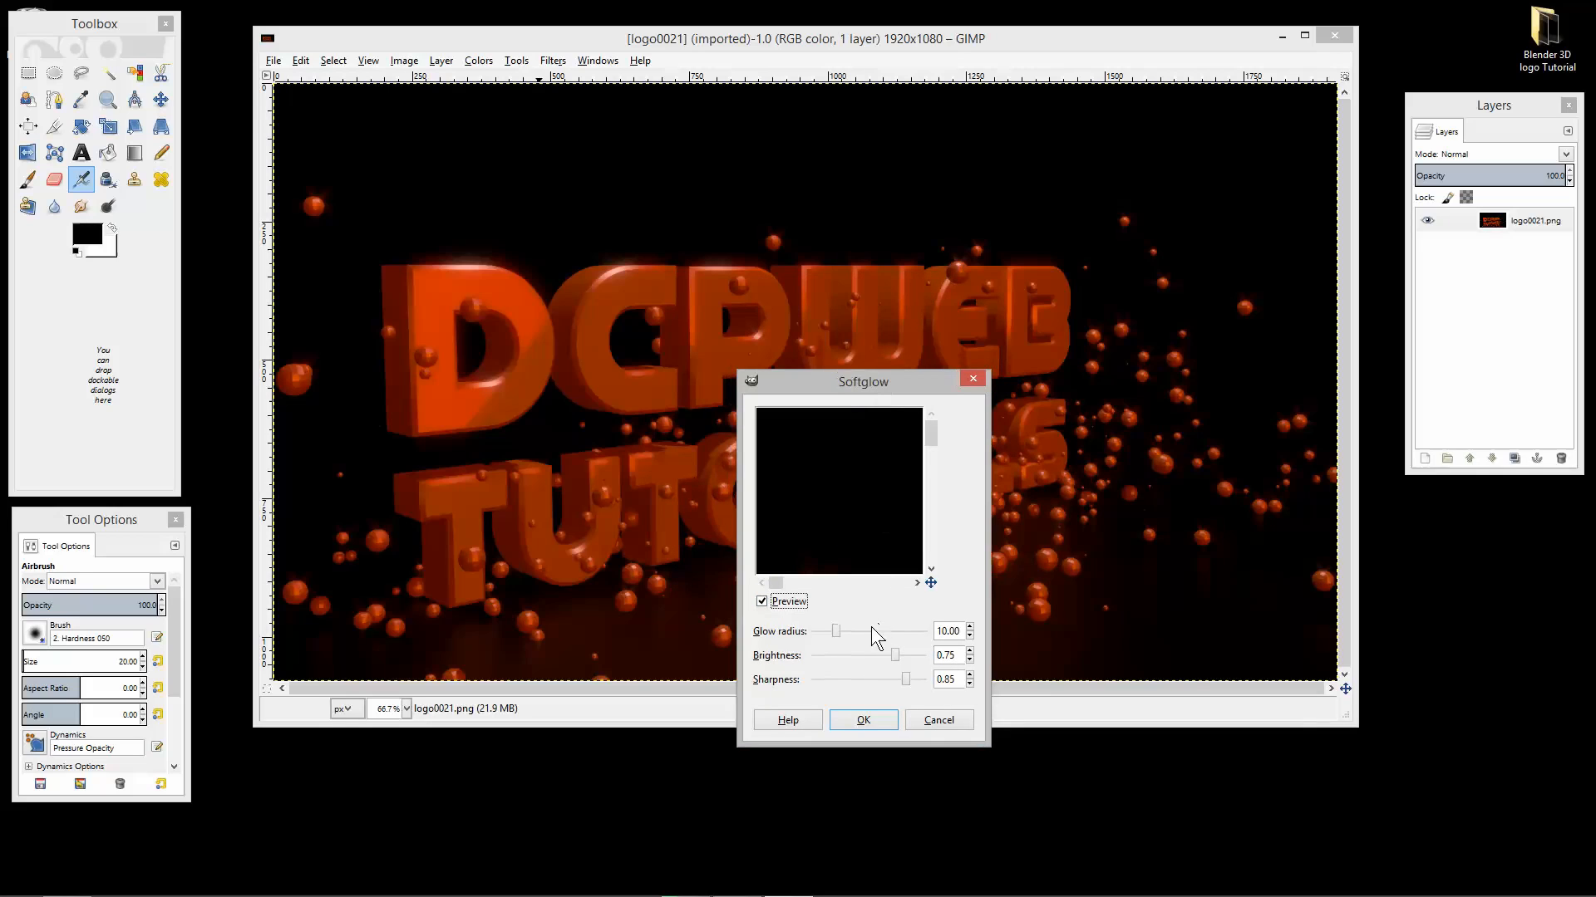
drag(834, 632, 909, 632)
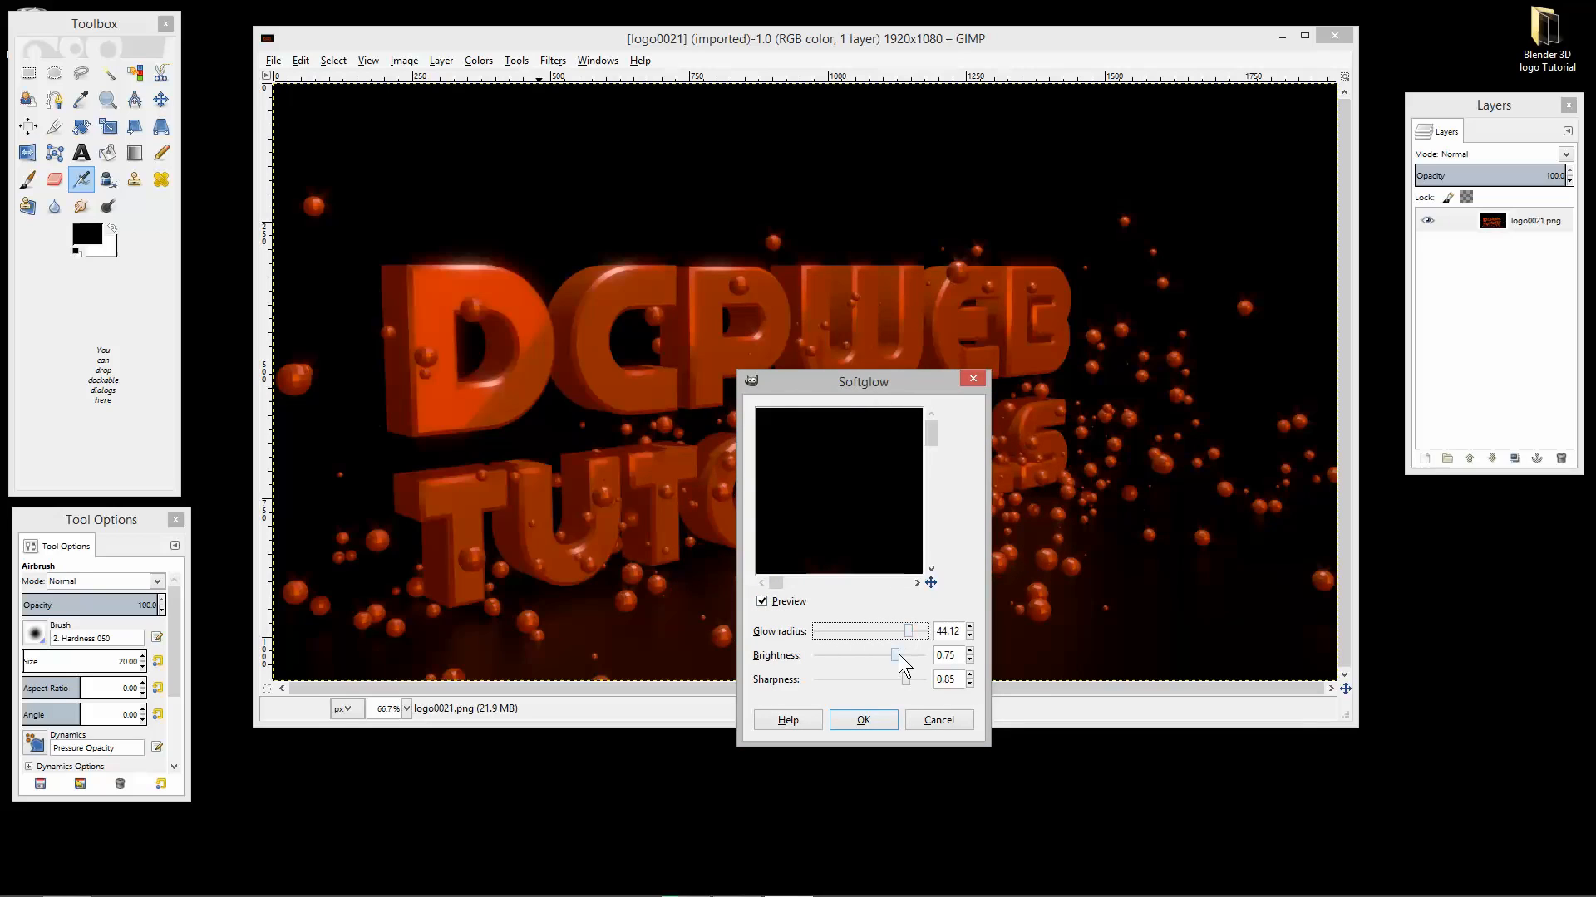
drag(896, 655, 916, 679)
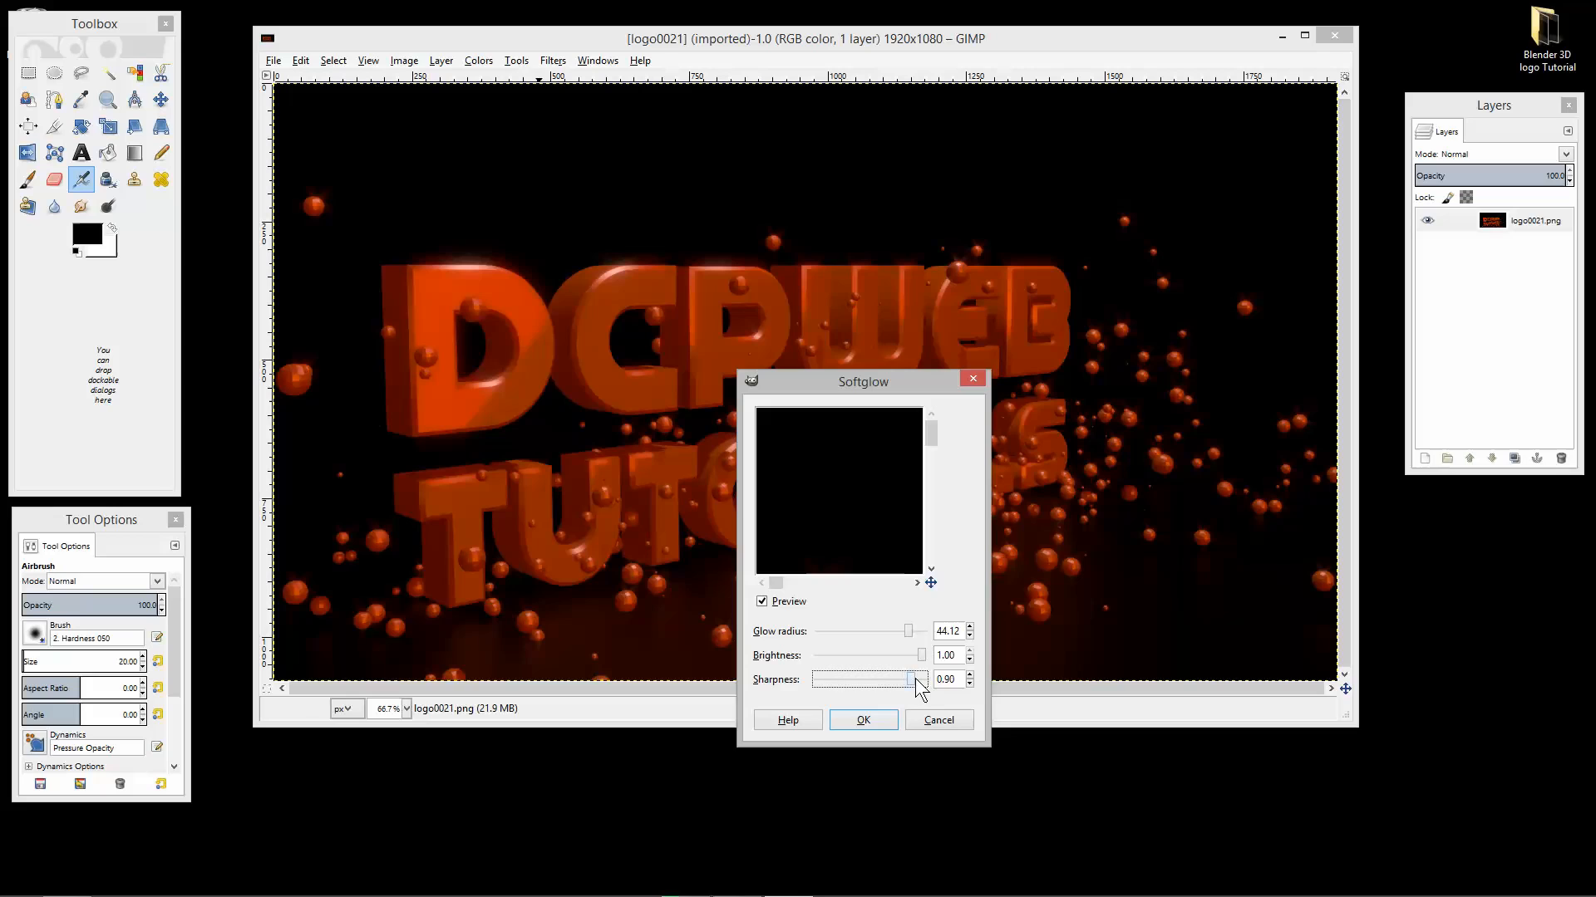
mouse_move(481, 275)
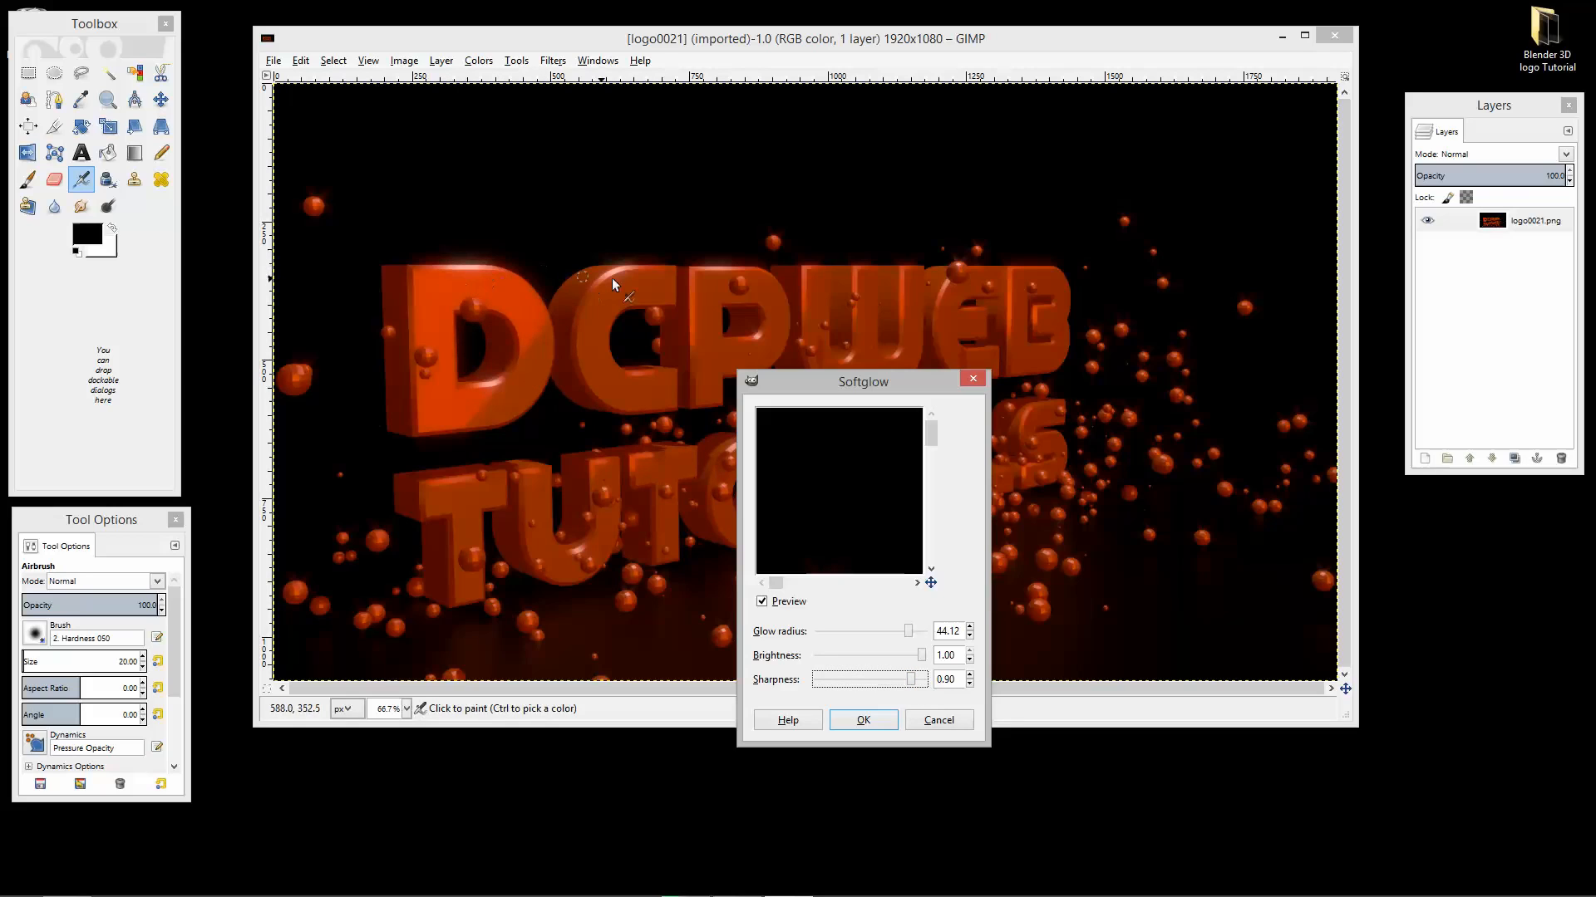
mouse_move(481, 286)
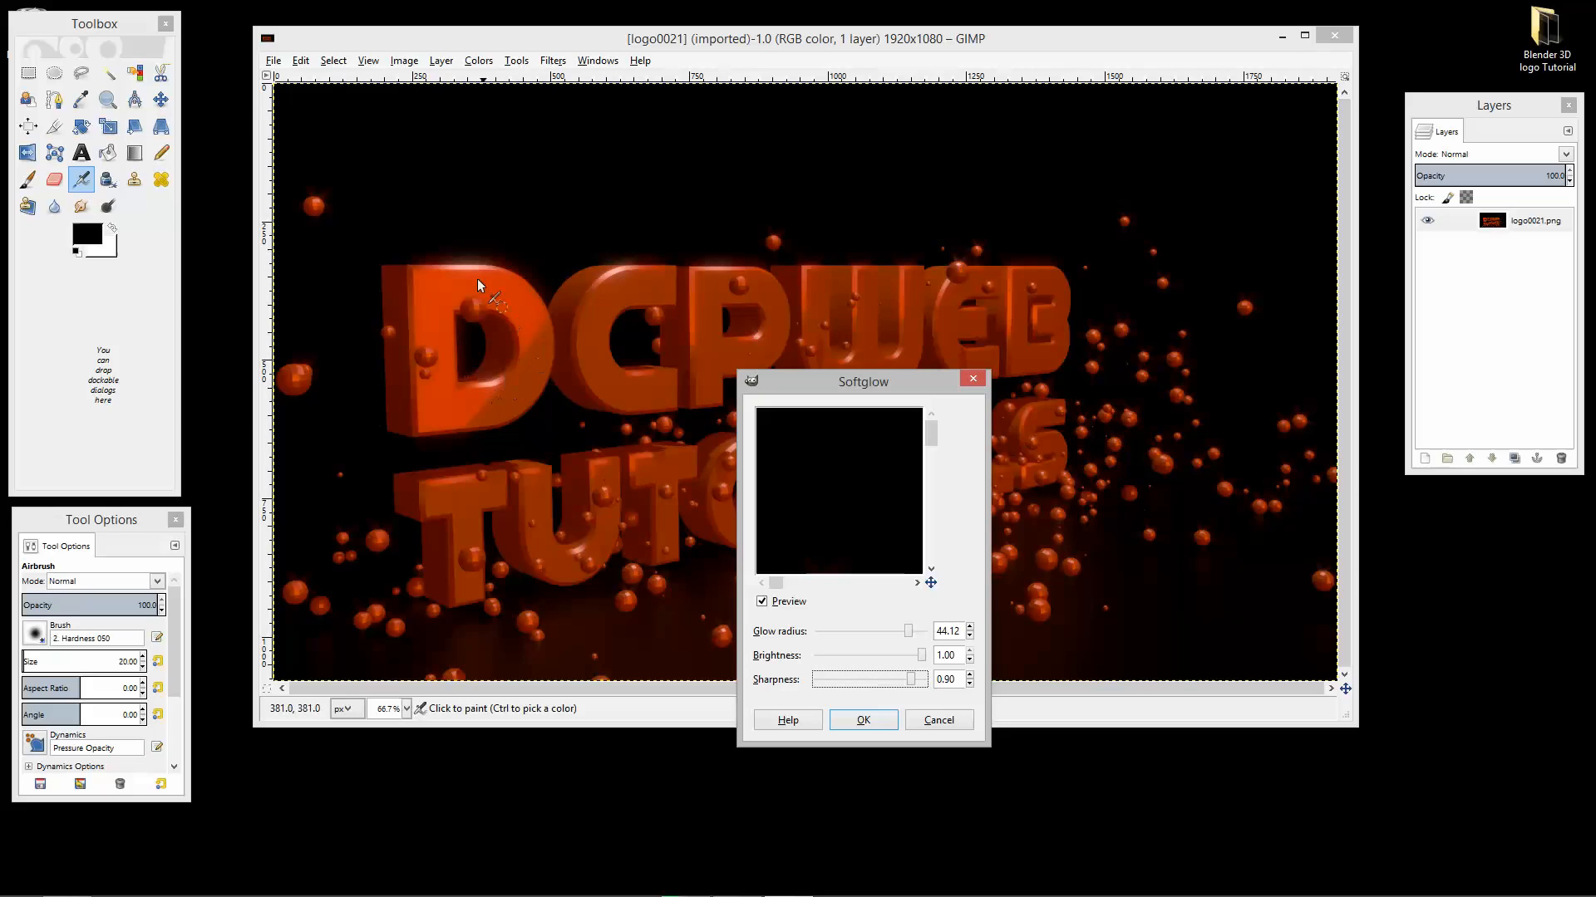
click(863, 719)
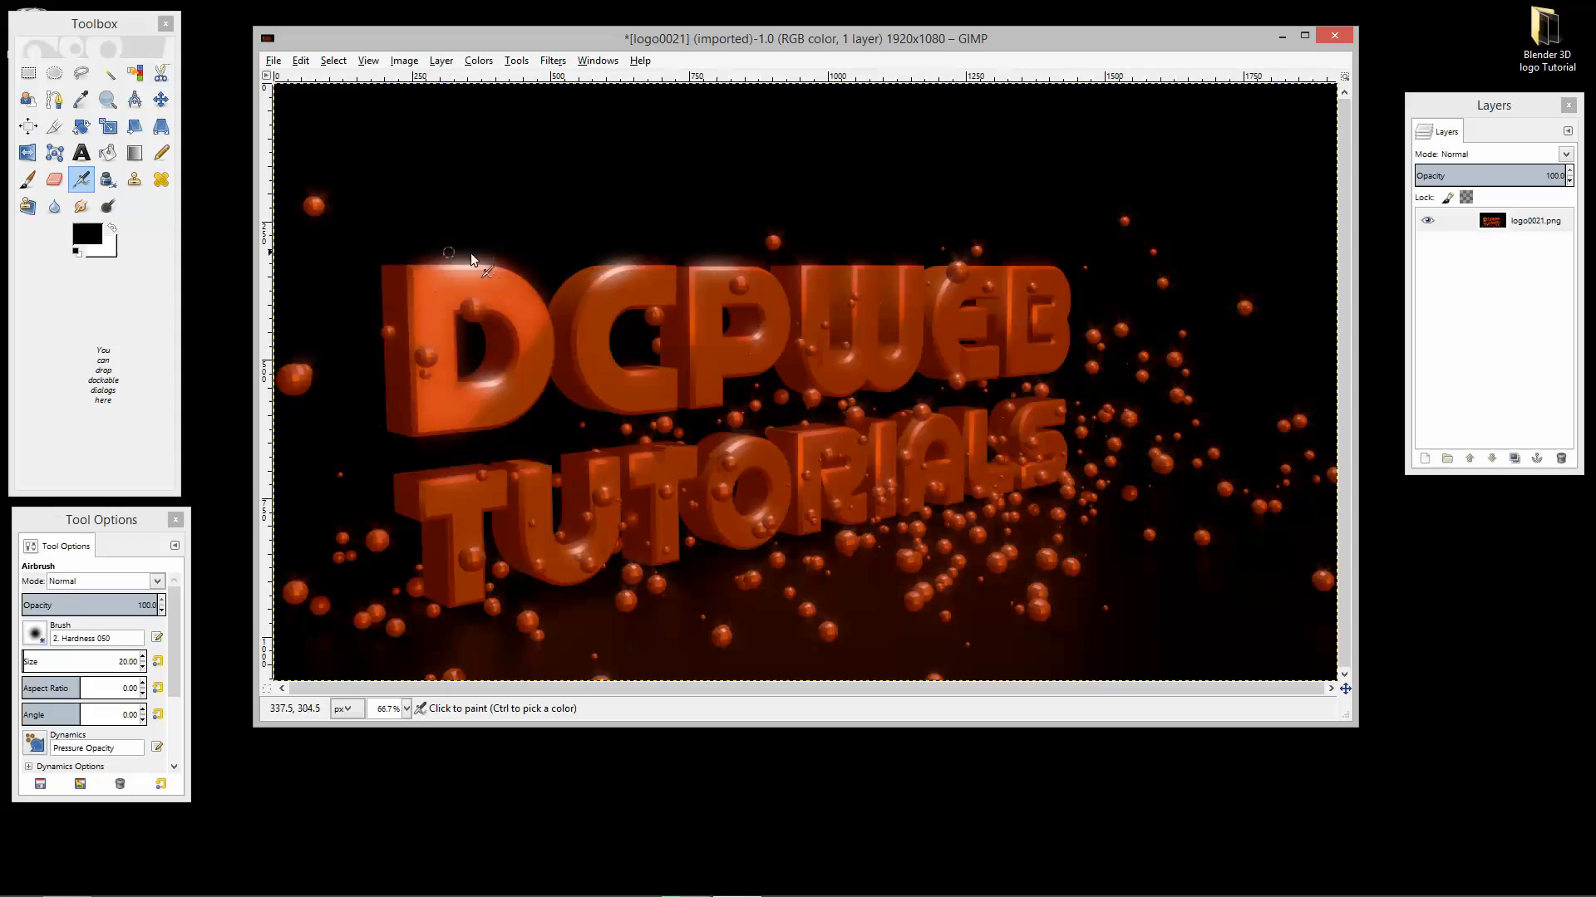
mouse_move(645, 273)
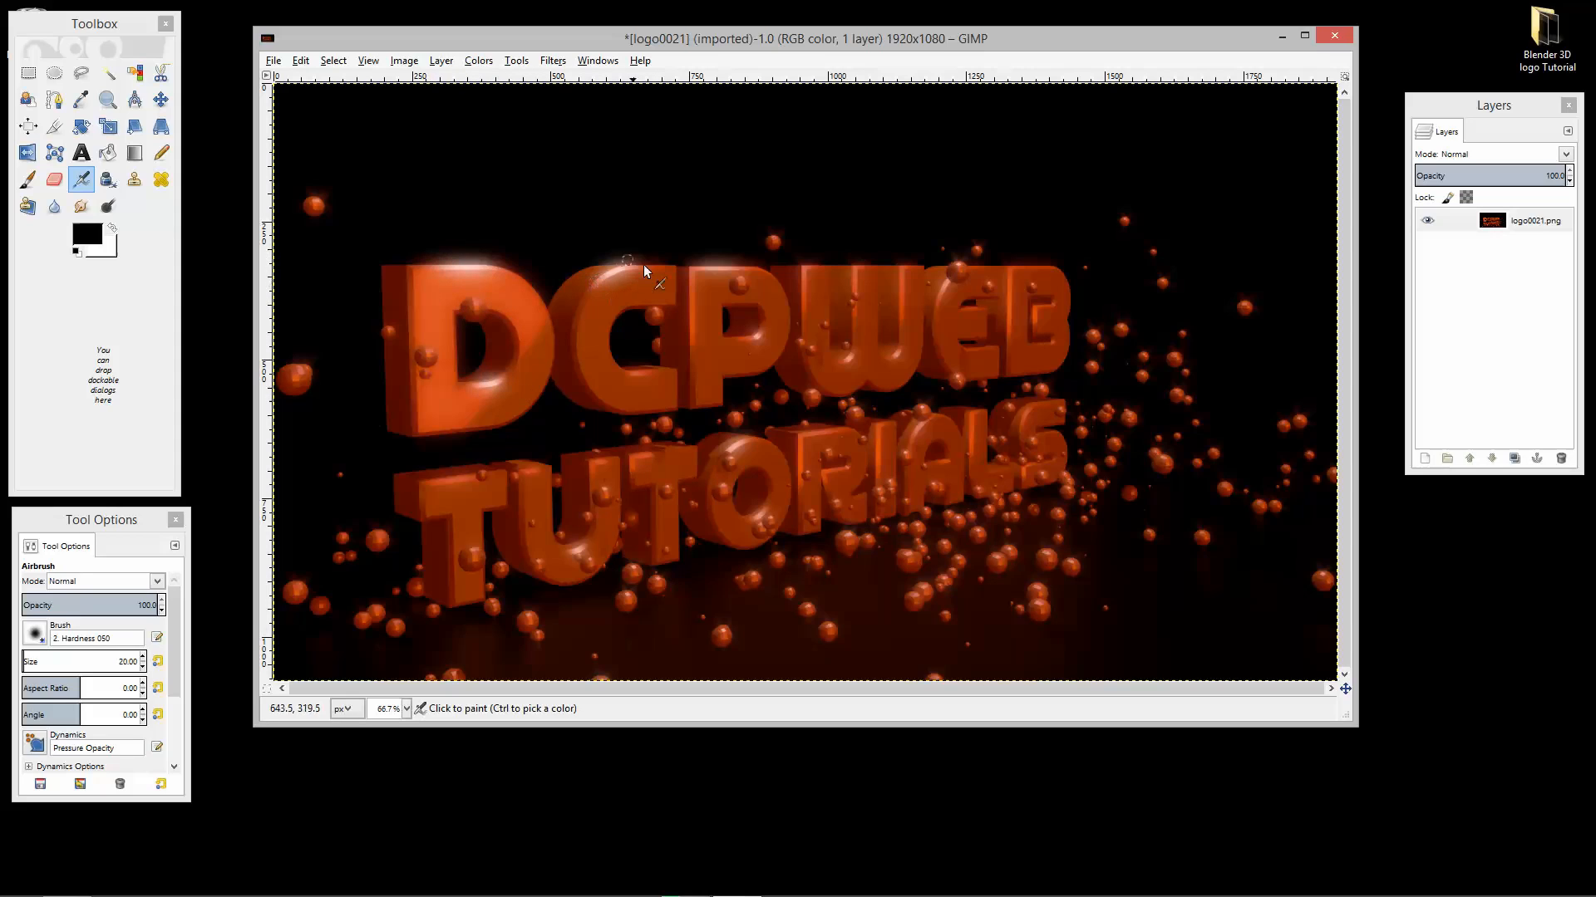
mouse_move(688, 479)
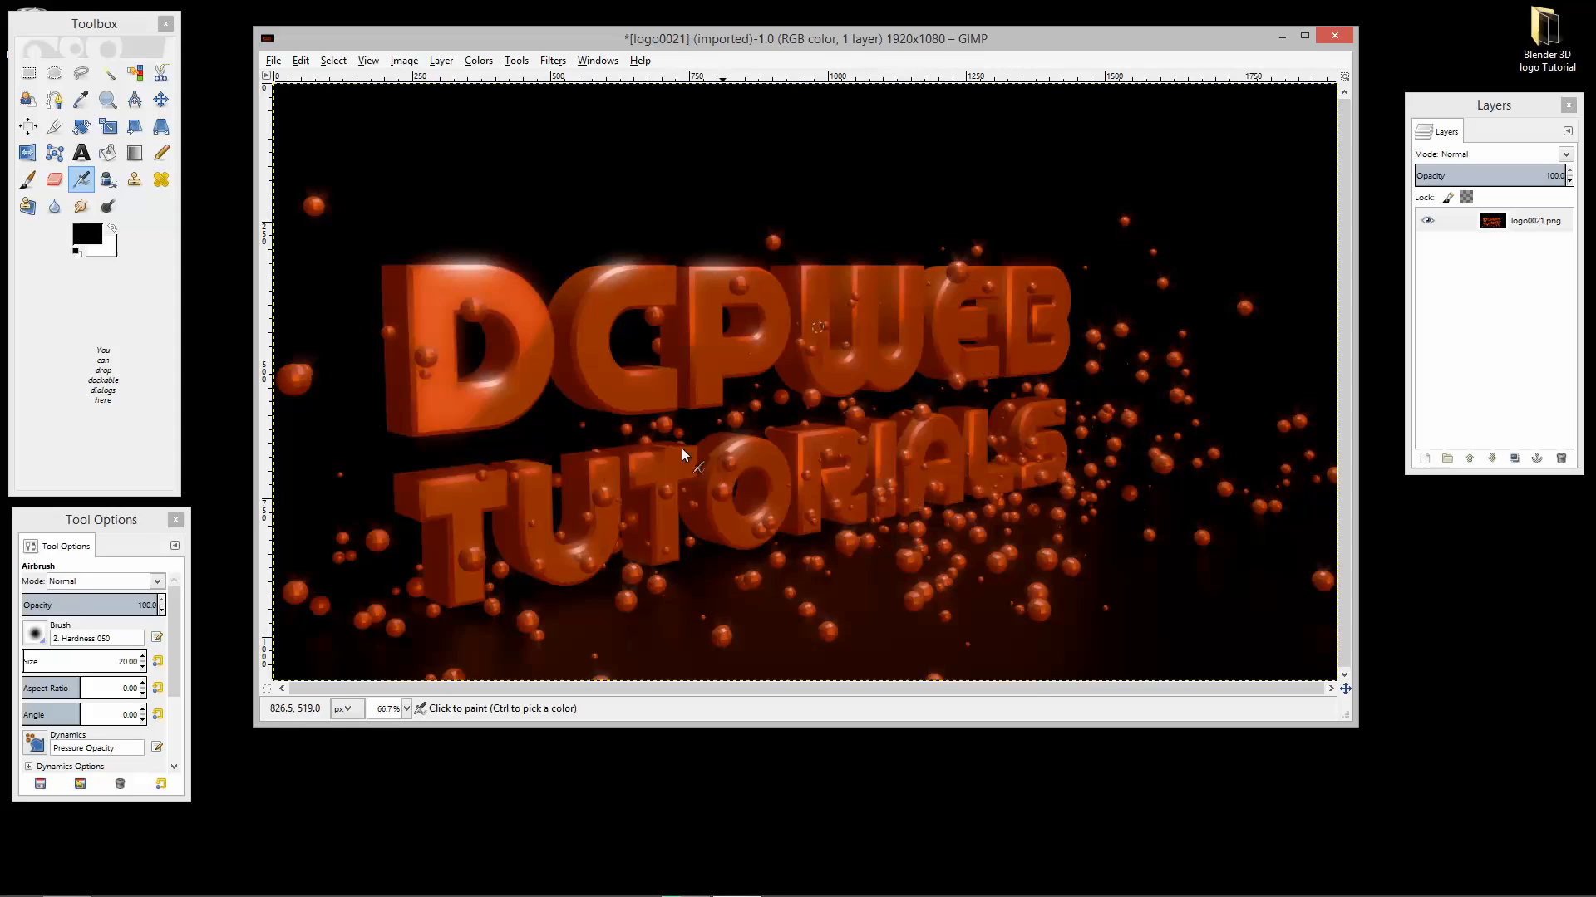
mouse_move(515, 582)
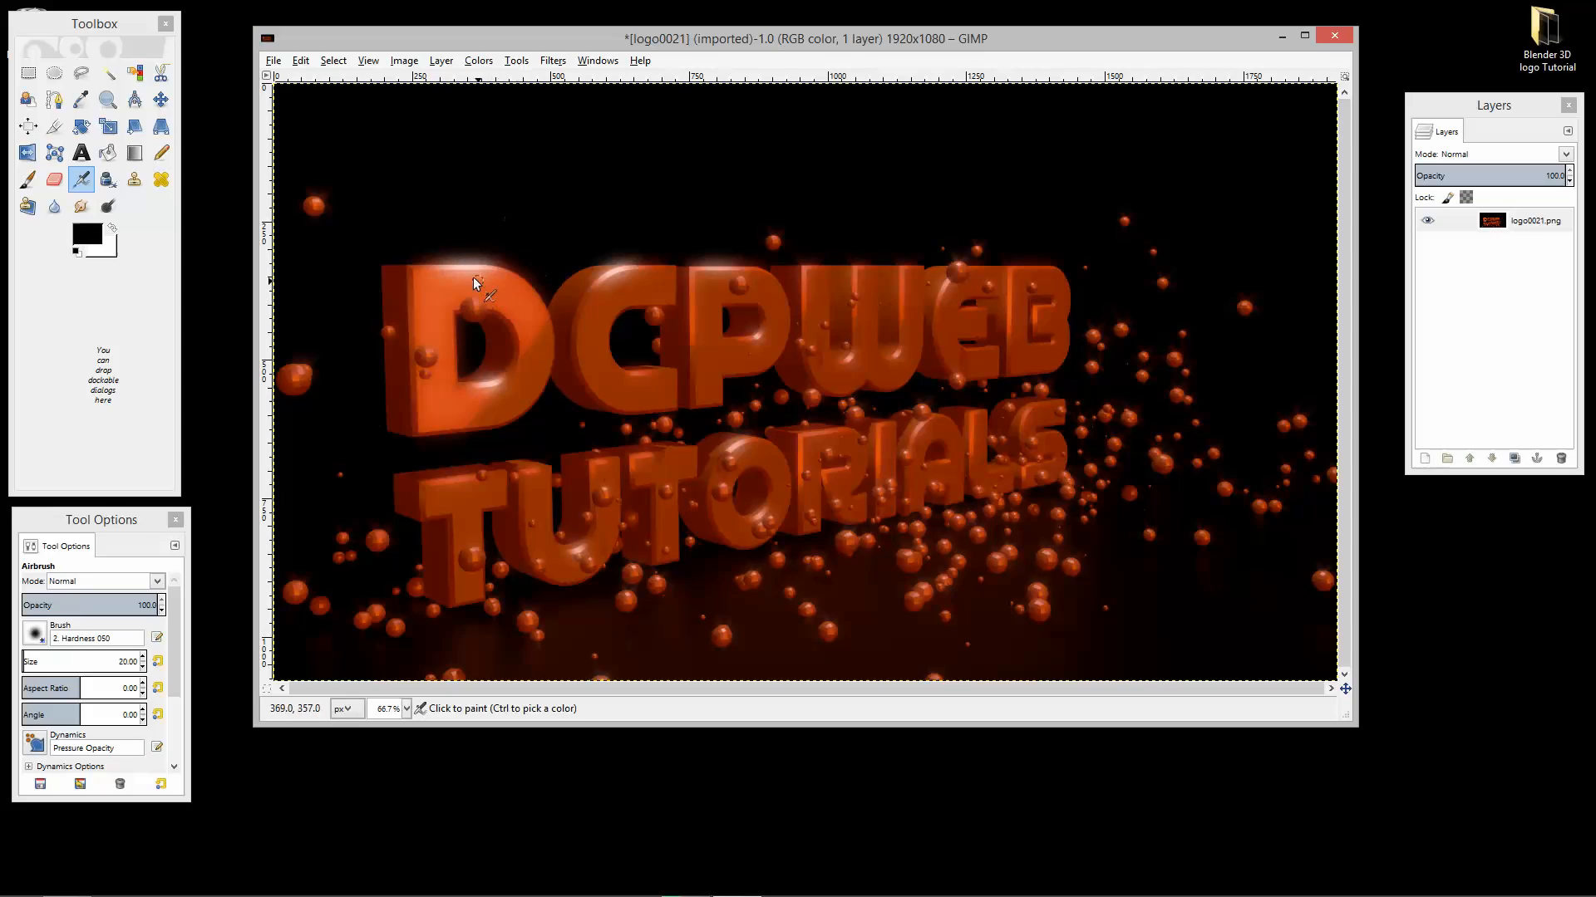
mouse_move(525, 319)
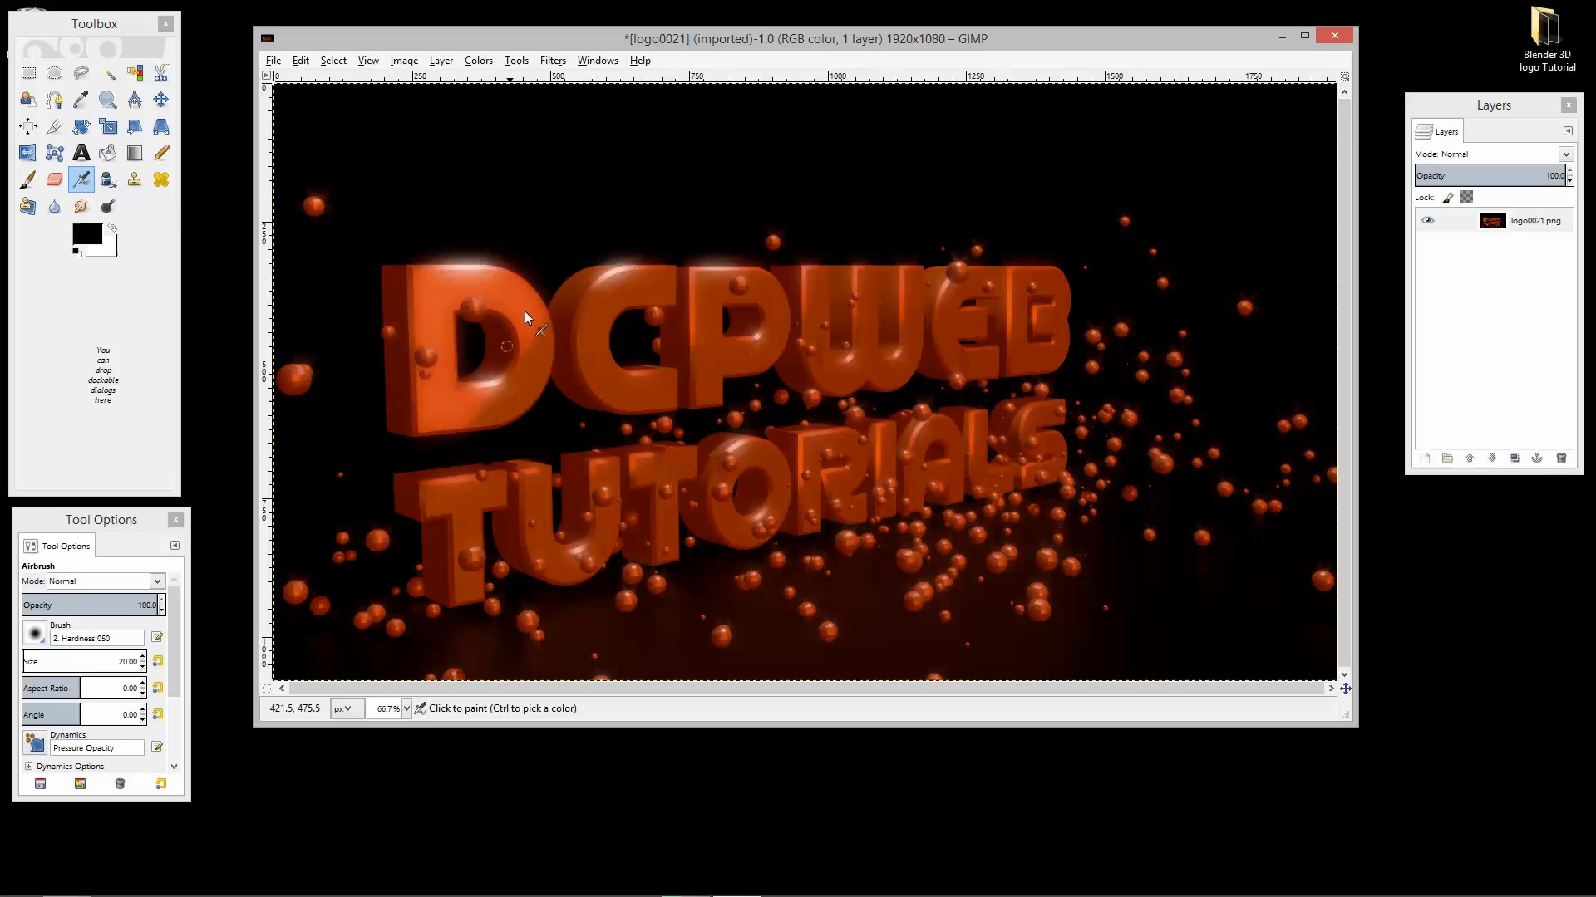
mouse_move(490, 299)
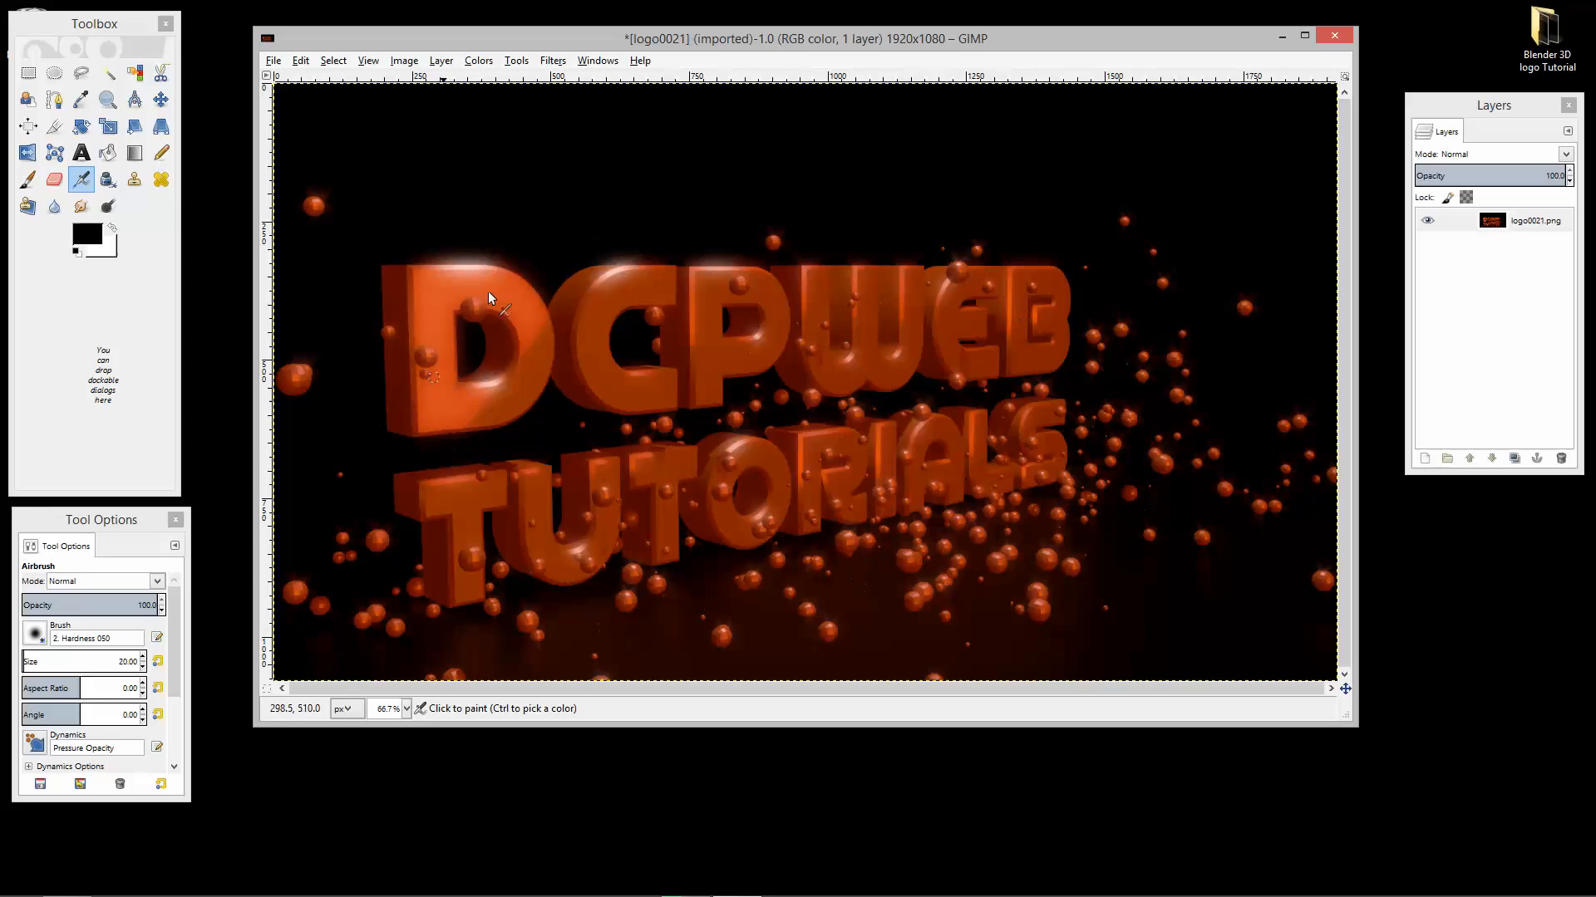
mouse_move(648, 347)
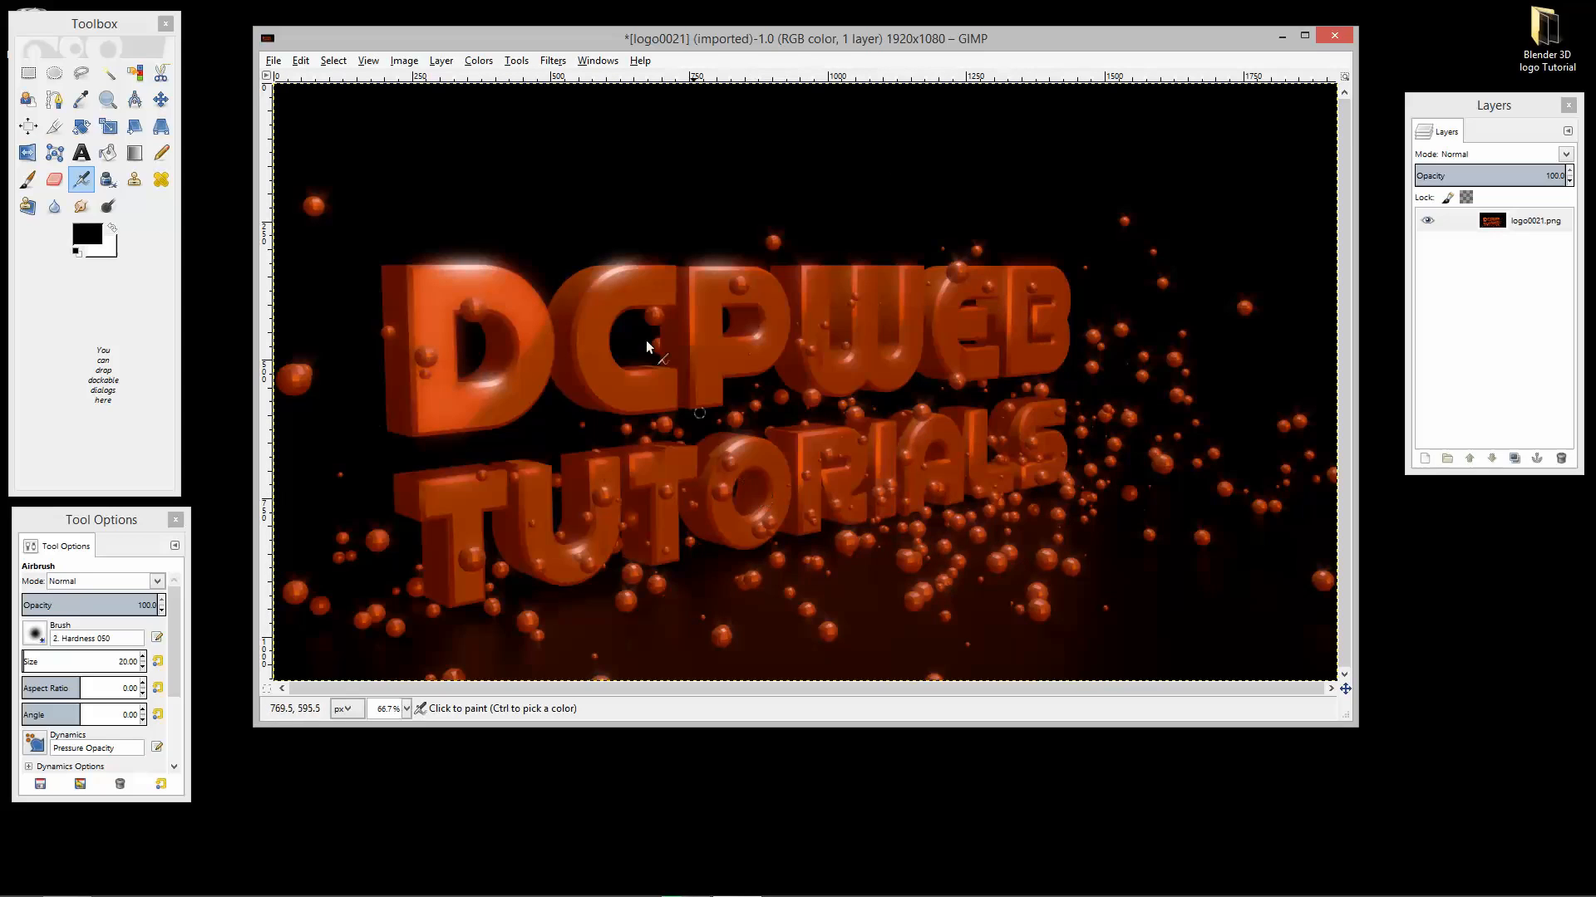
mouse_move(465, 299)
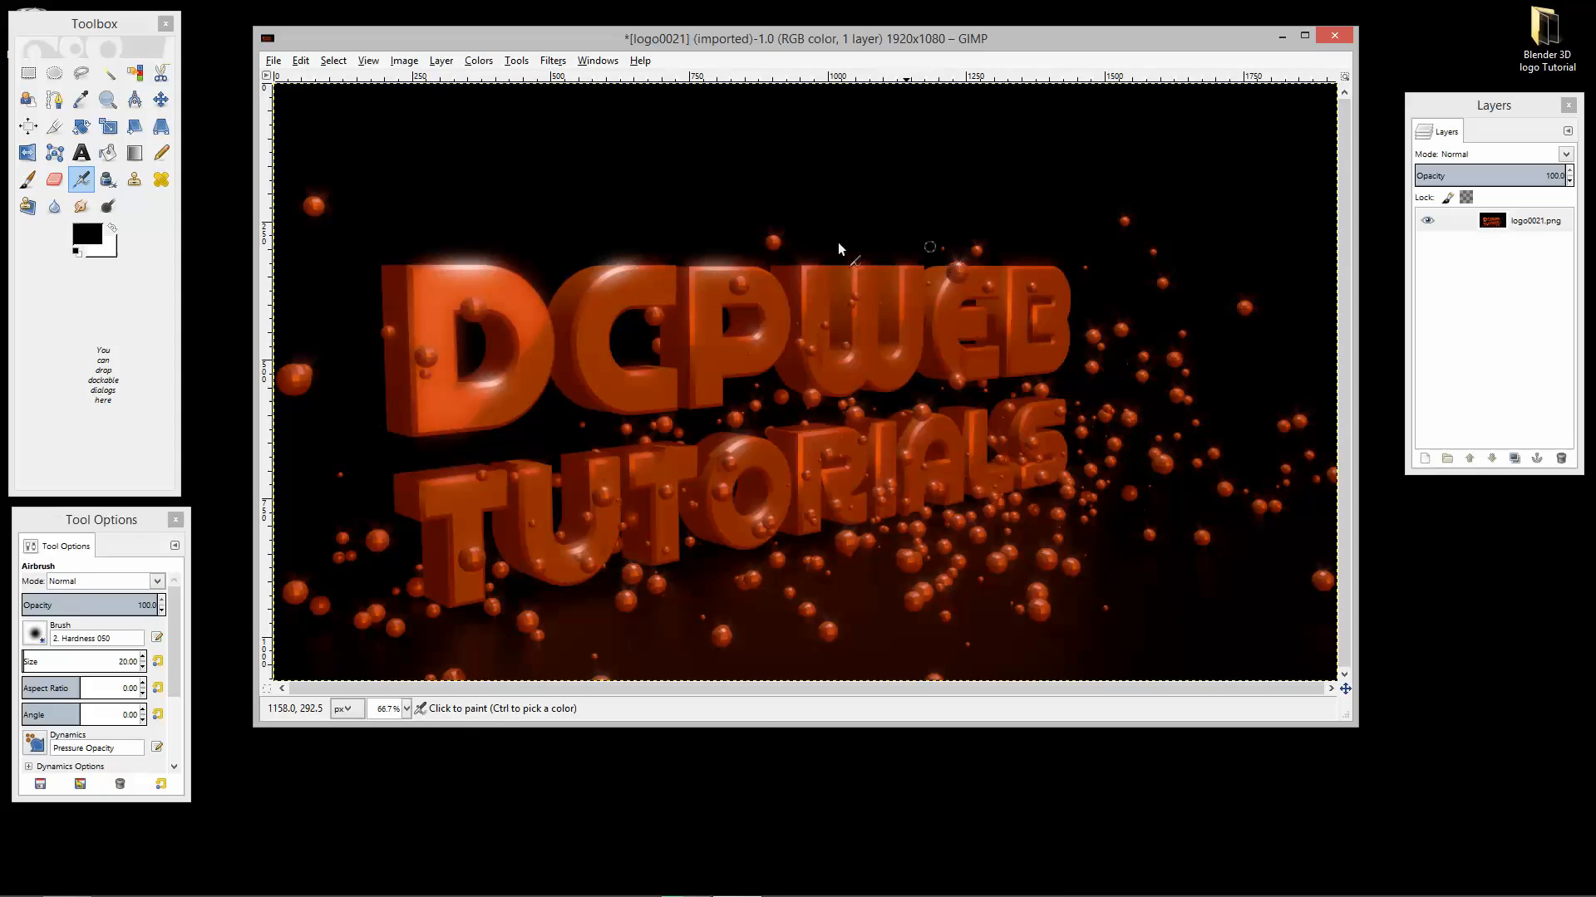
mouse_move(881, 326)
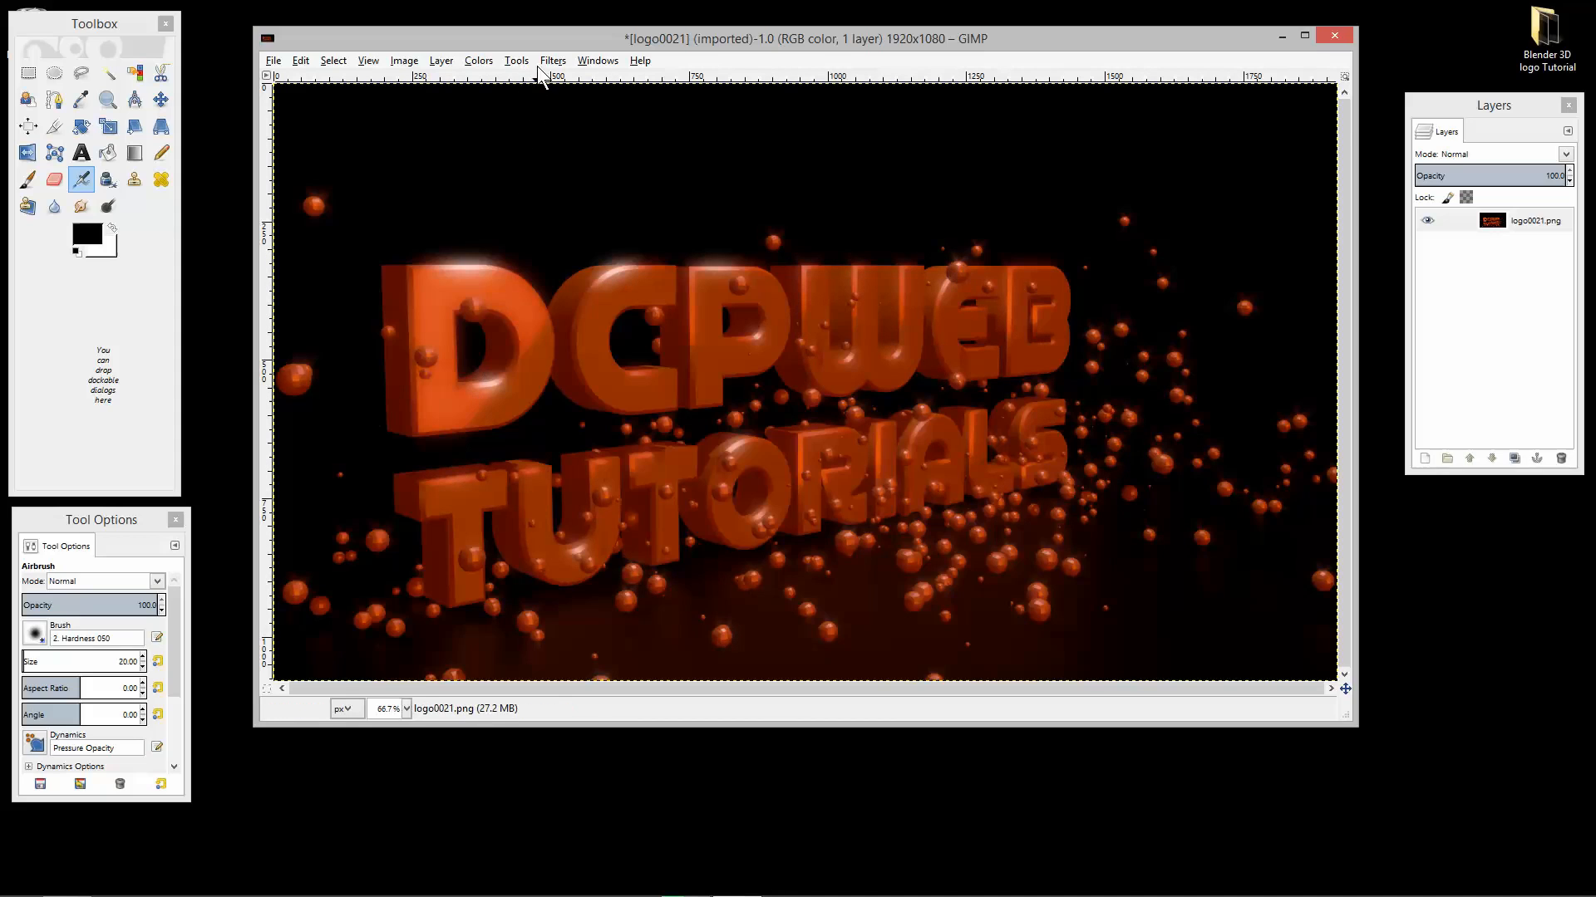
mouse_move(331, 485)
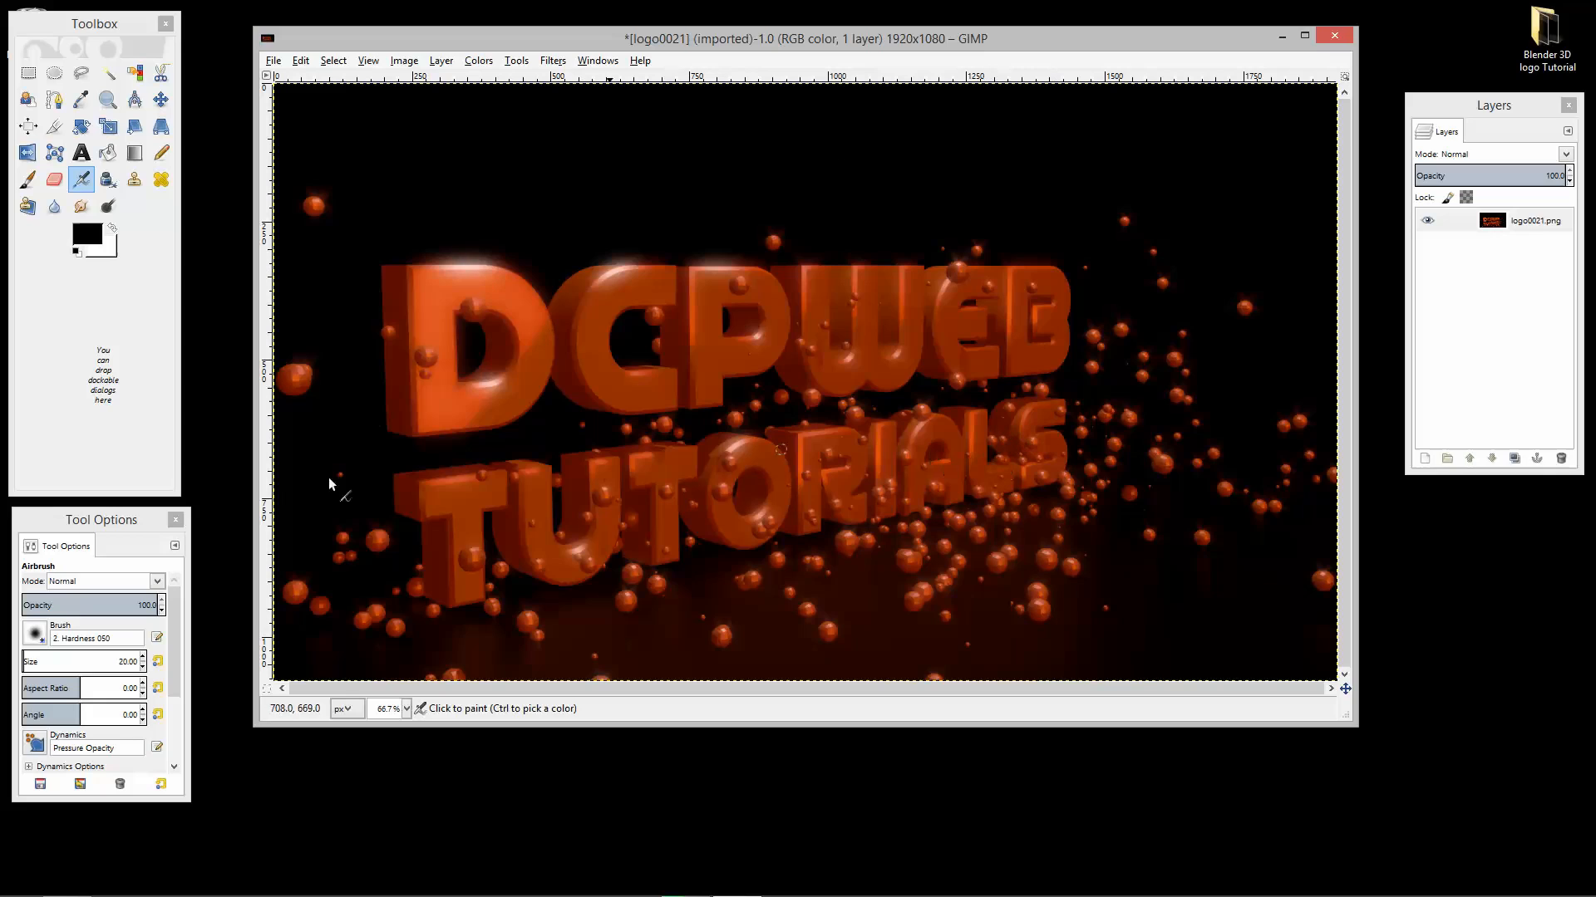
mouse_move(744, 452)
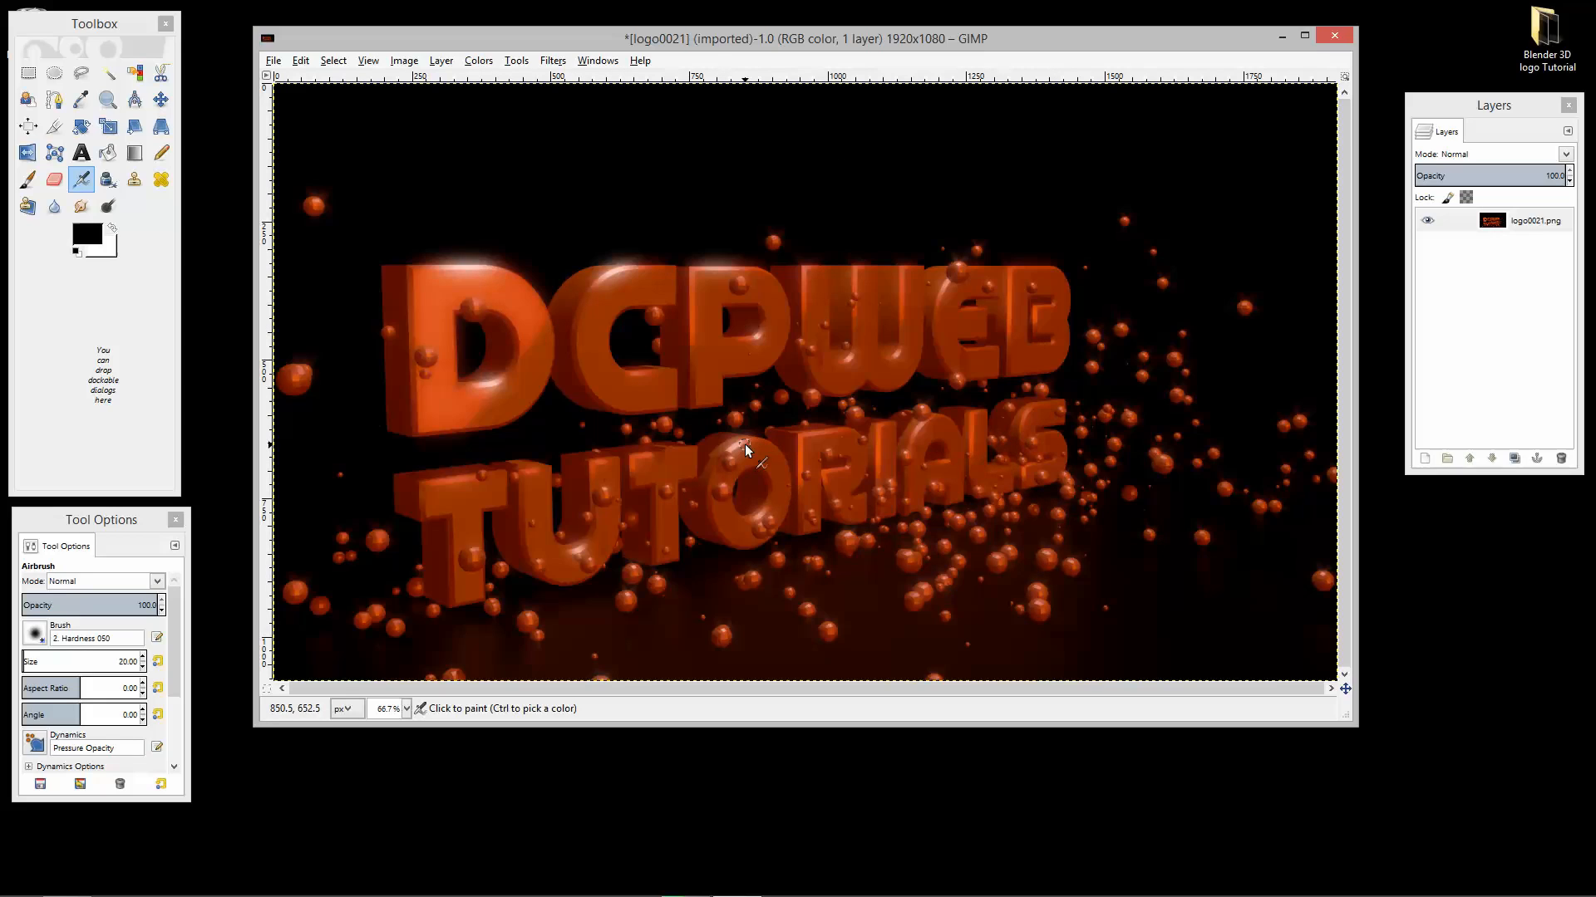
mouse_move(848, 469)
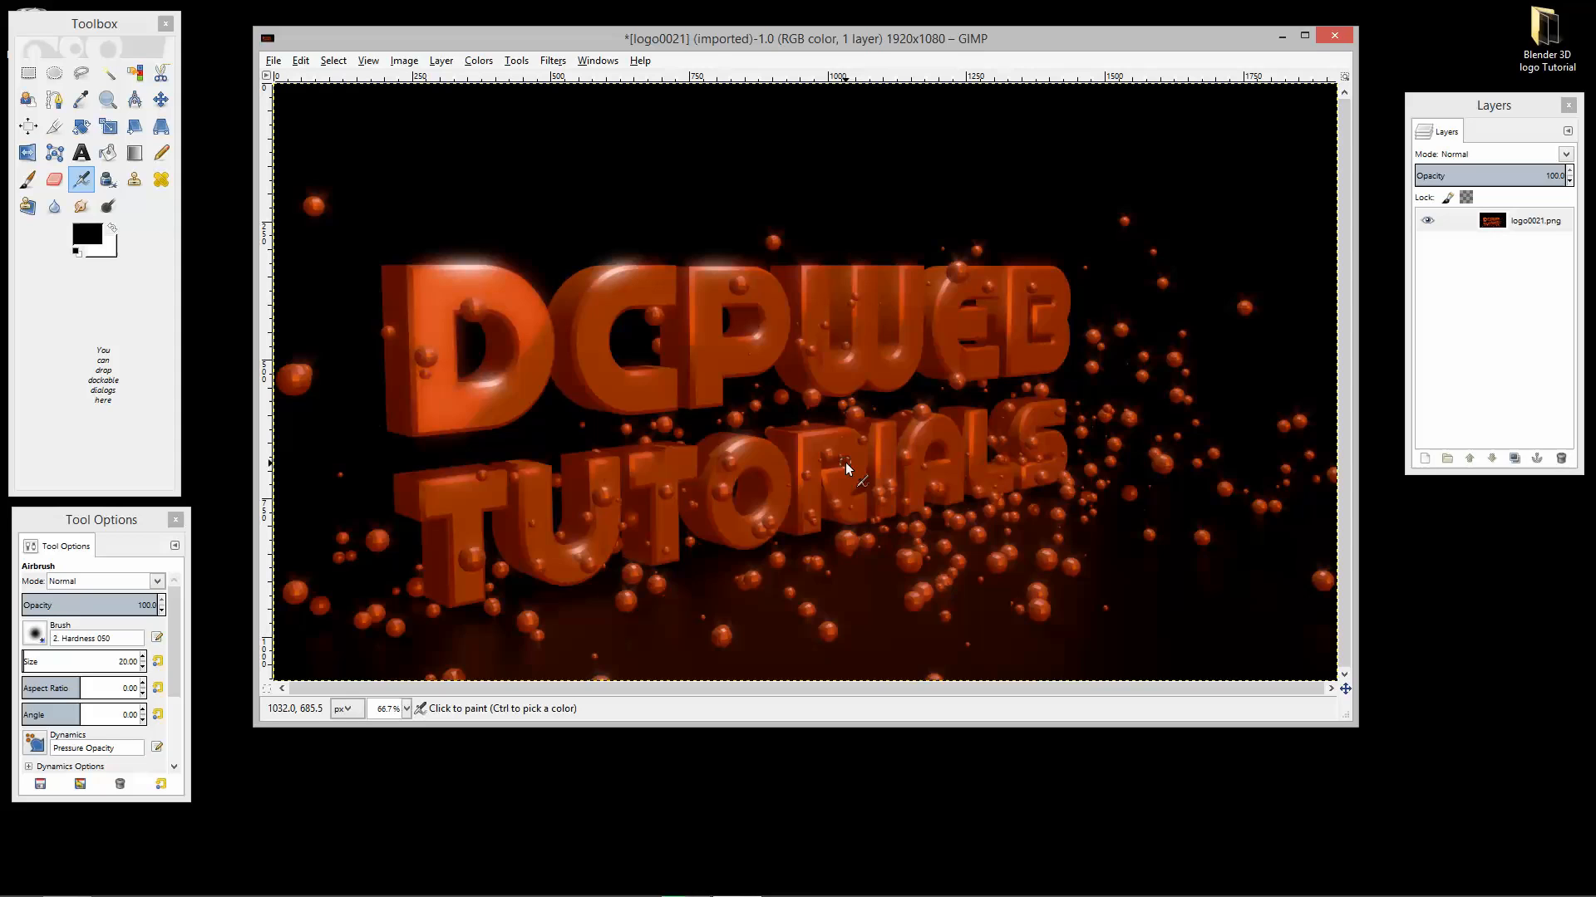
click(551, 60)
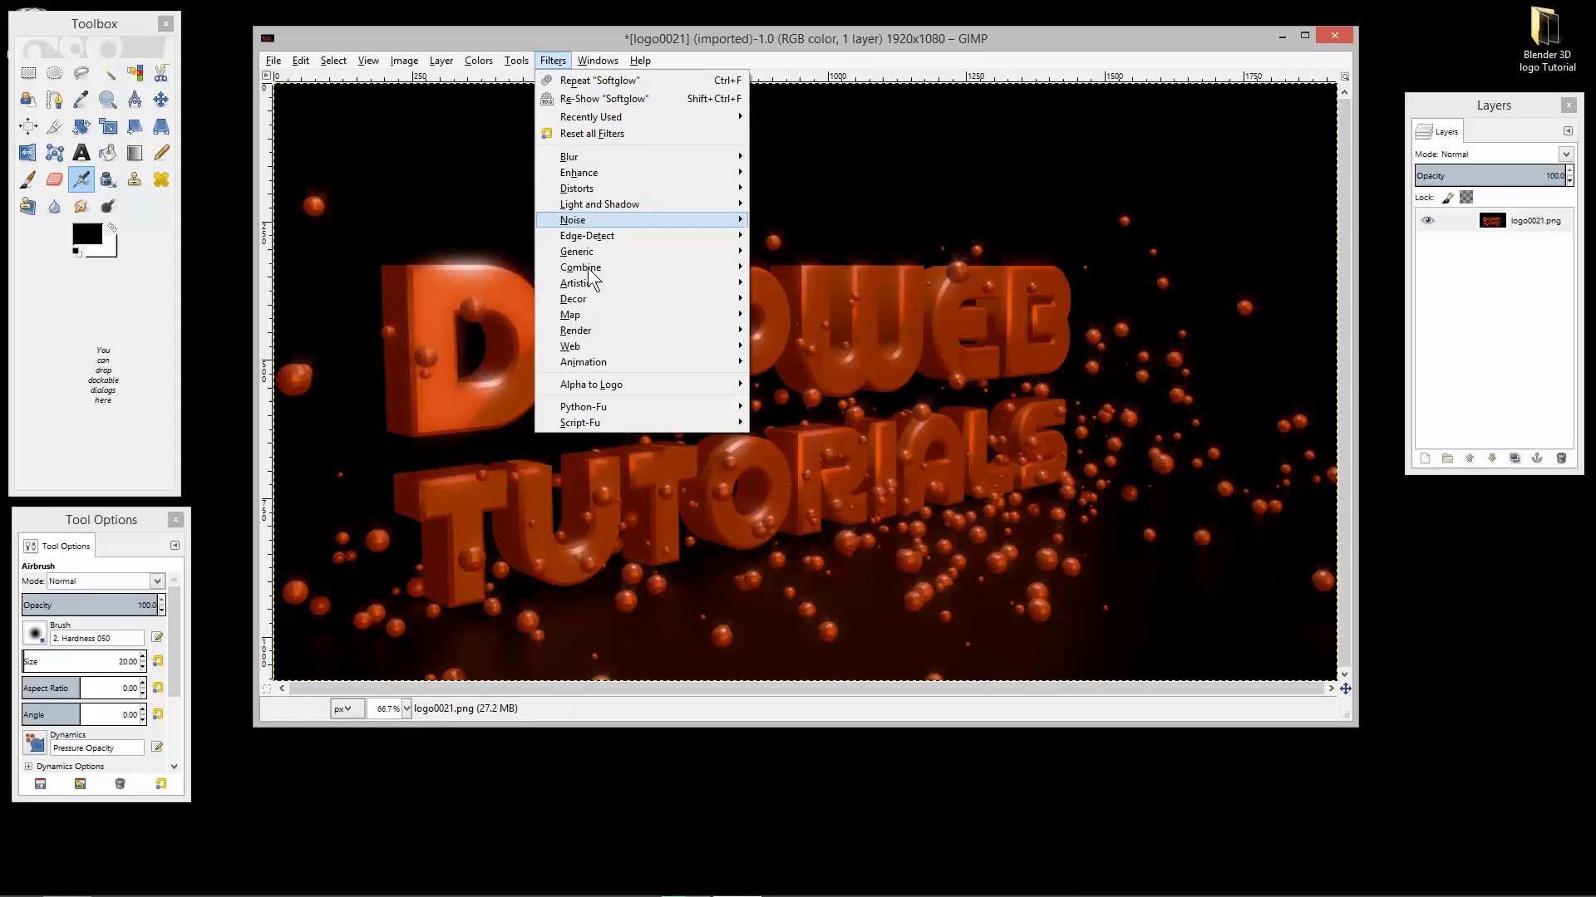
mouse_move(577, 283)
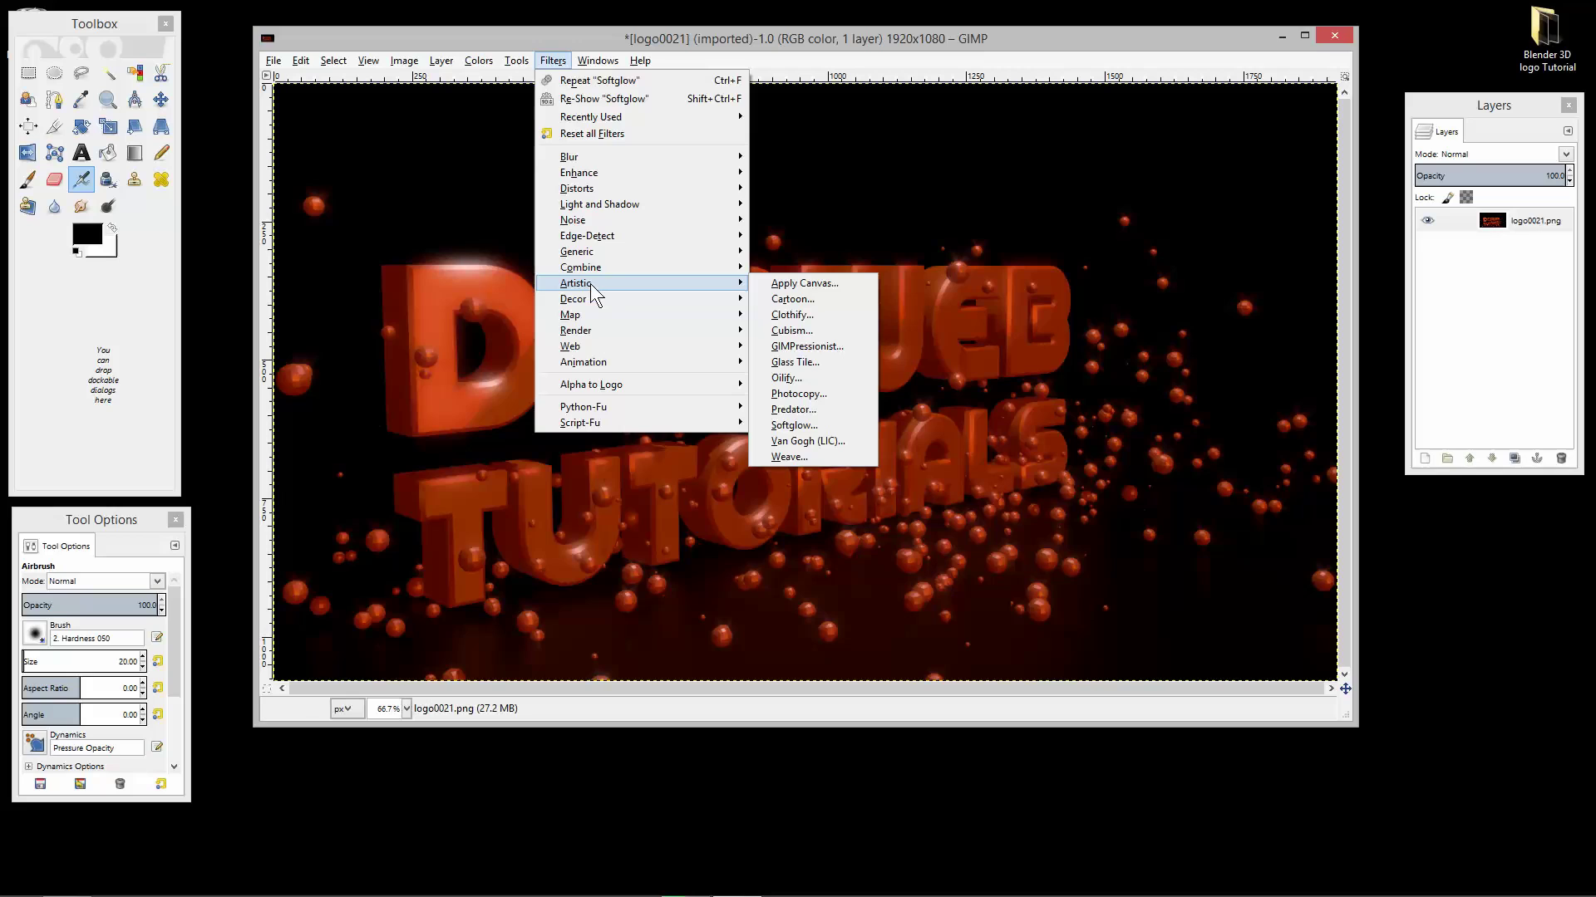
mouse_move(612, 301)
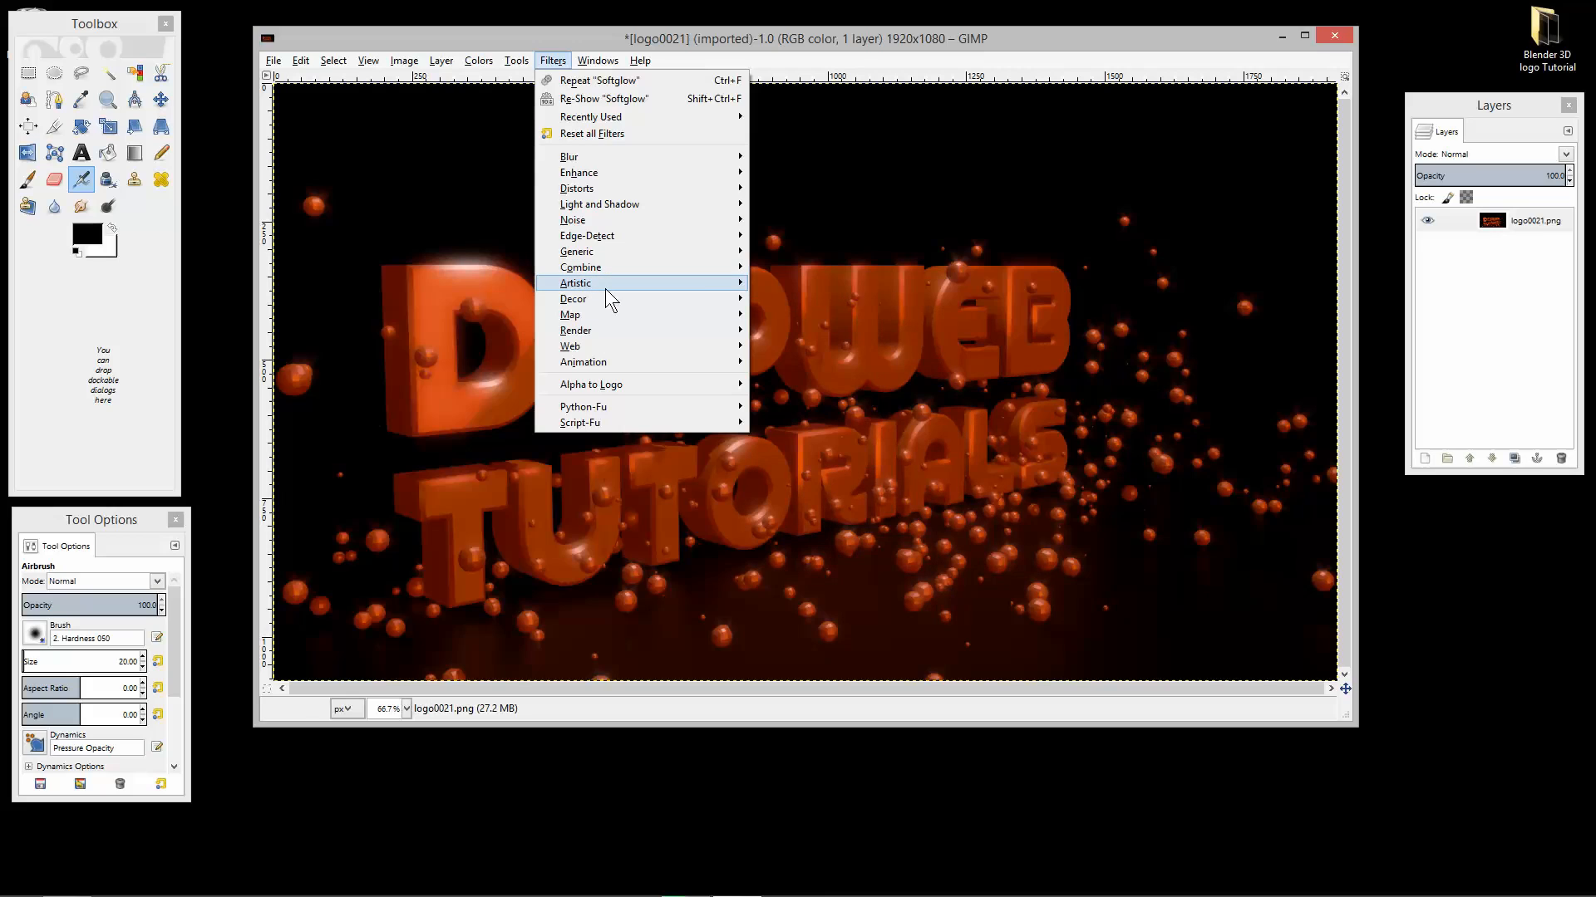
mouse_move(575, 283)
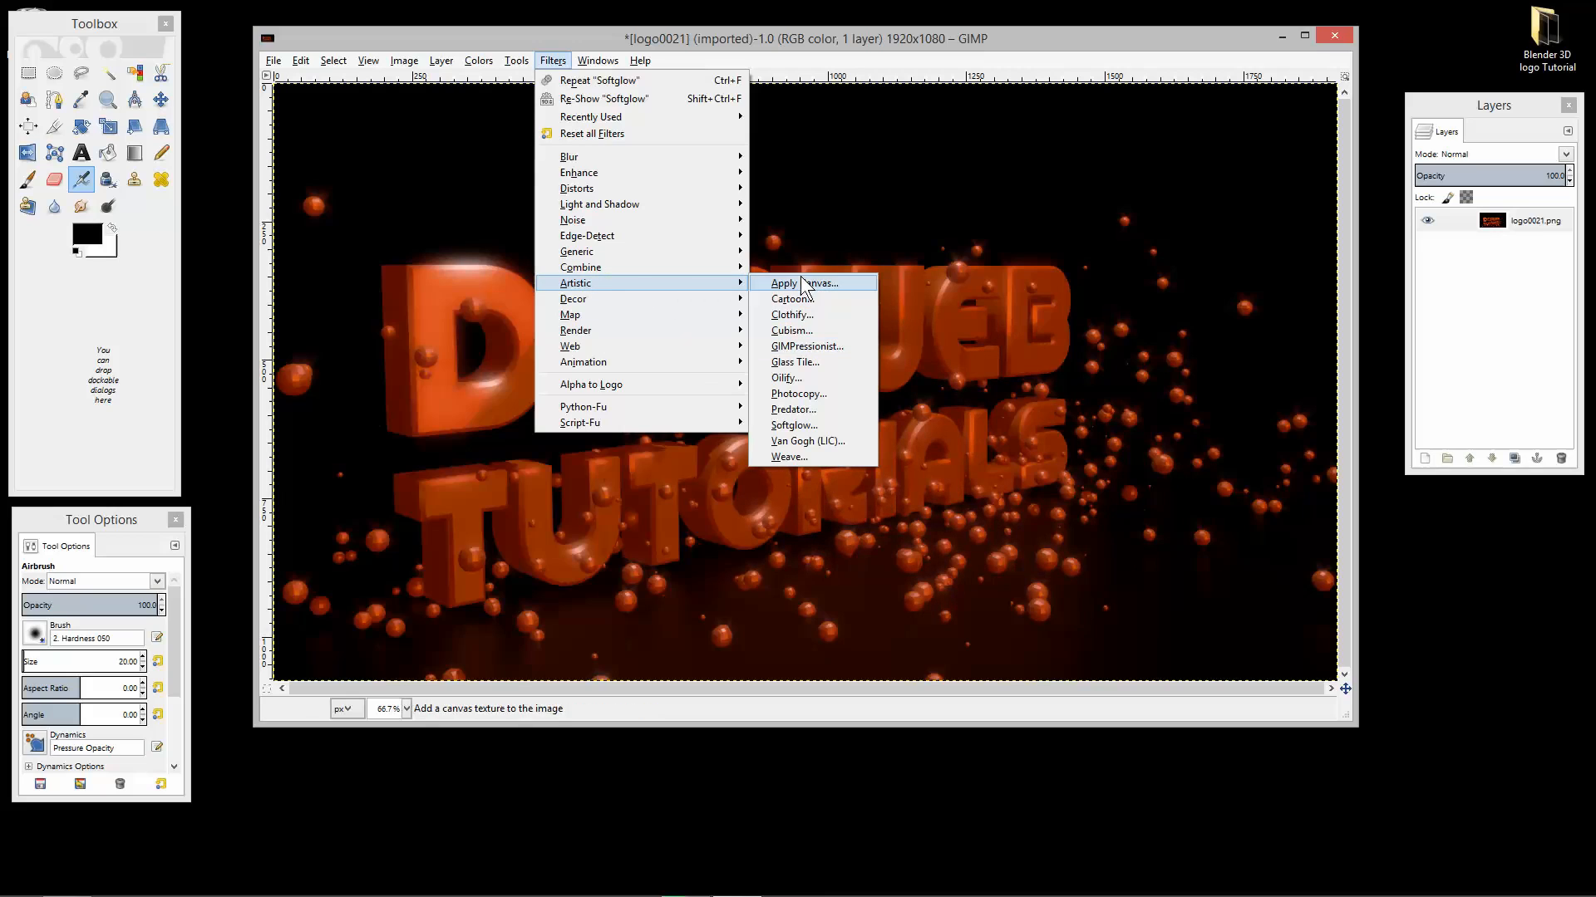
mouse_move(803, 379)
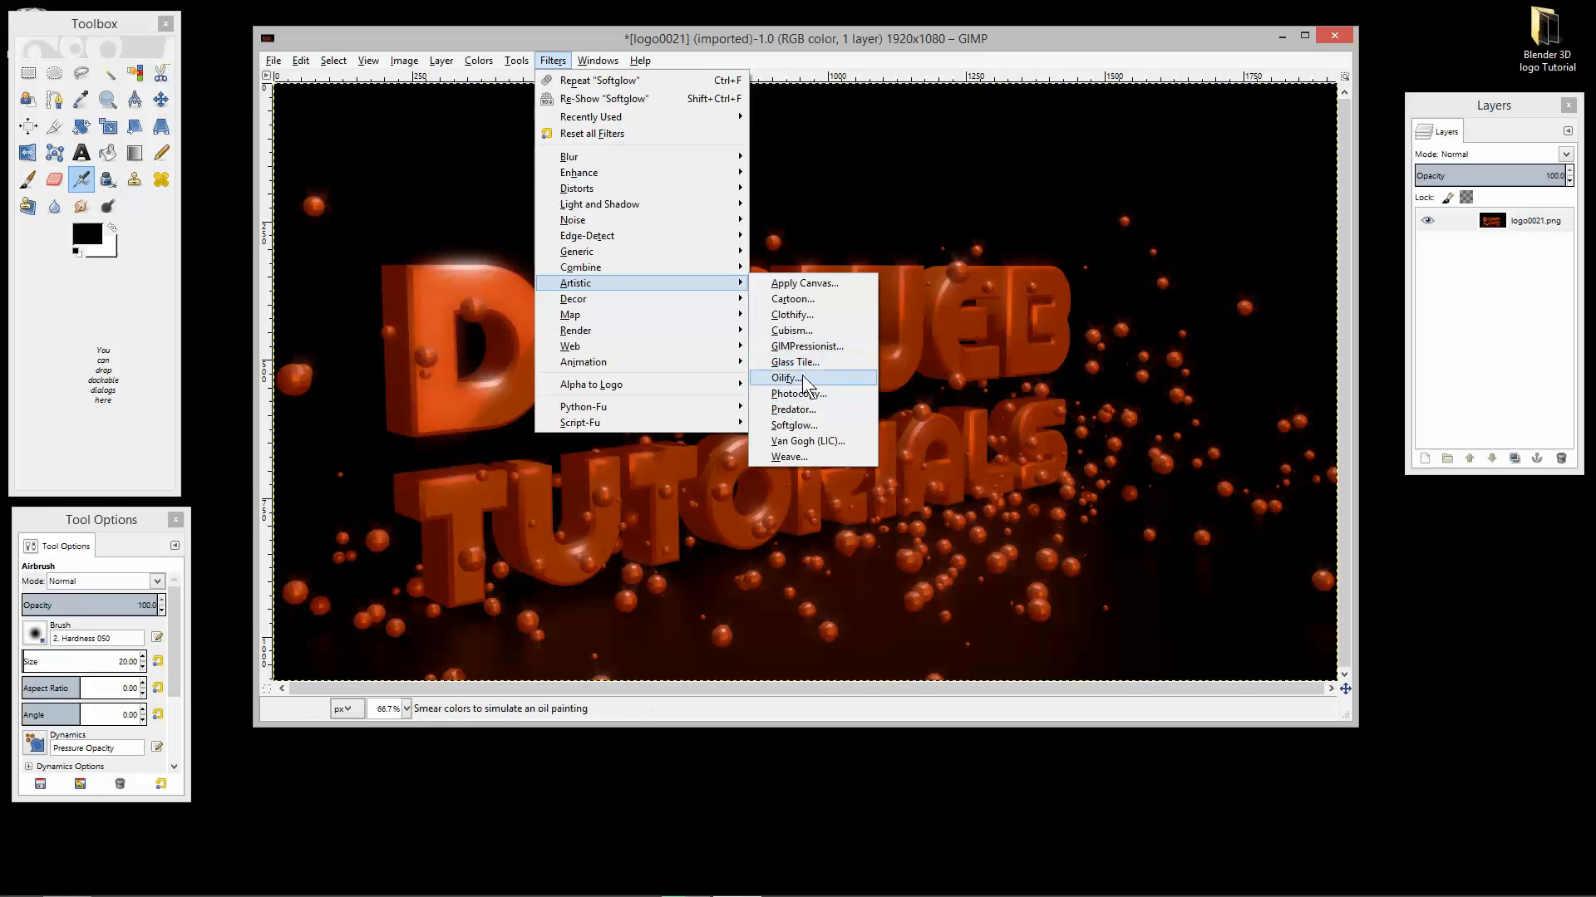
mouse_move(791, 316)
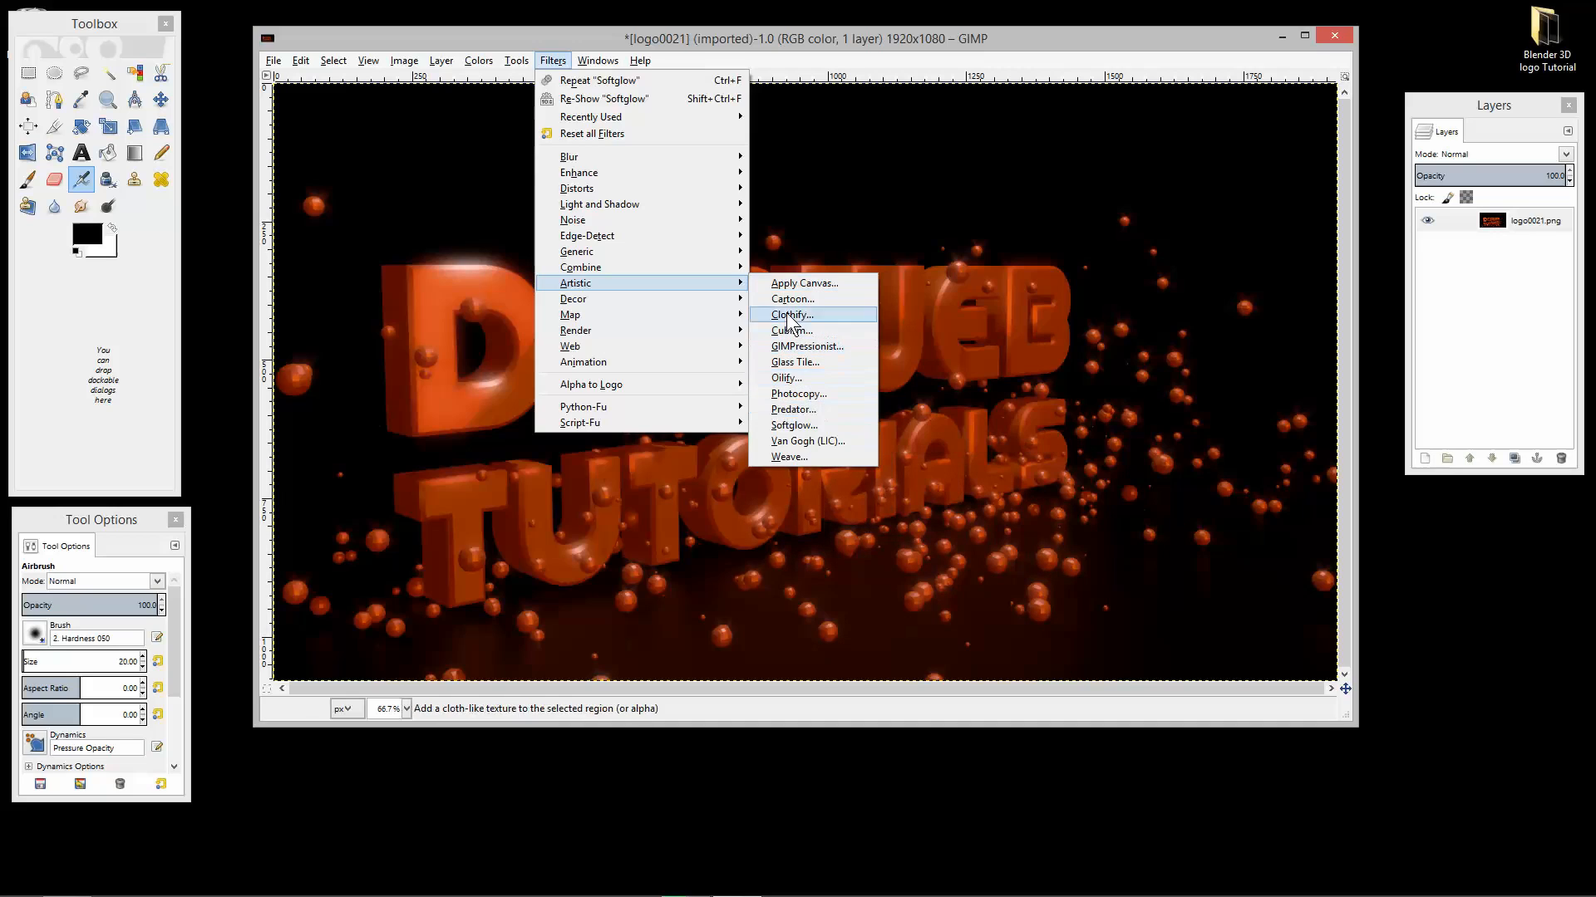
mouse_move(748, 327)
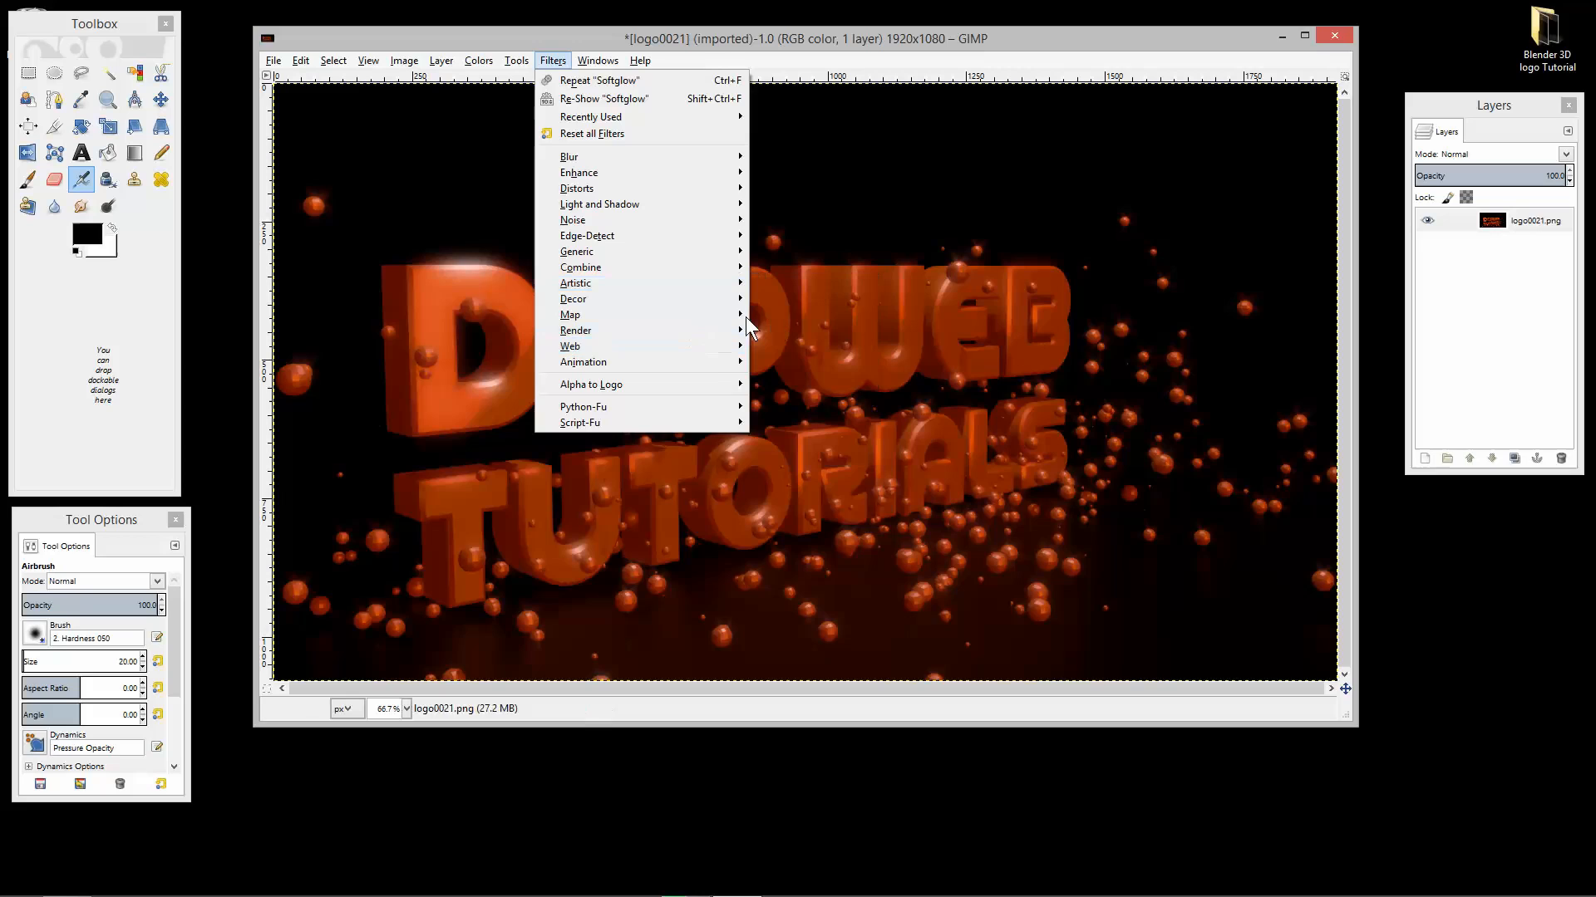
mouse_move(605, 299)
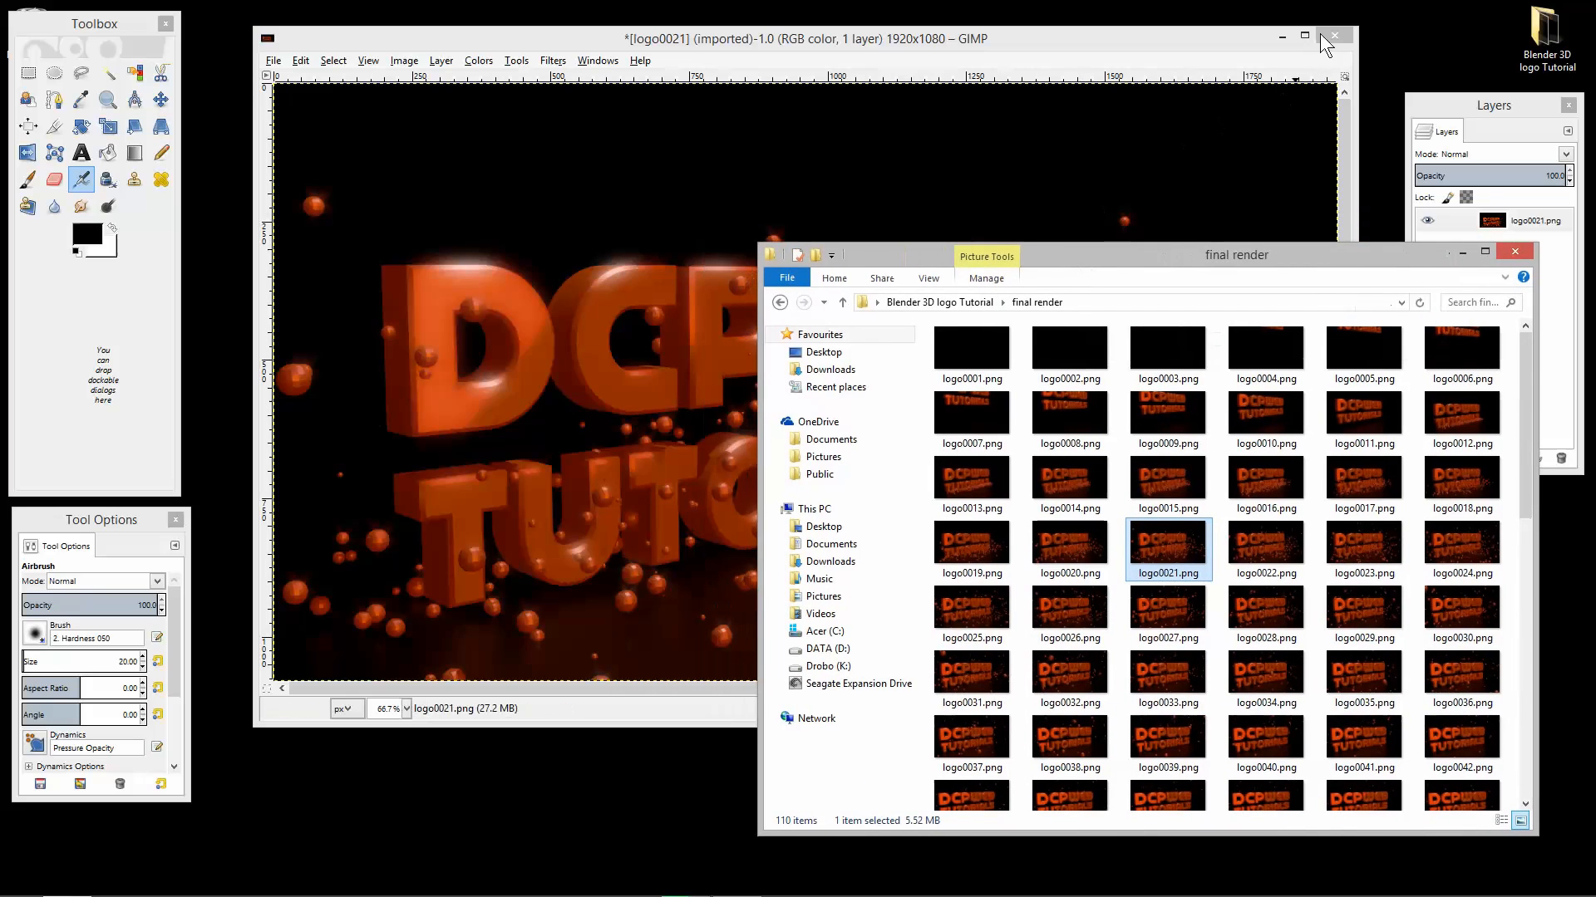
Close the glowing logo0021 image without saving and quit GIMP.
click(1333, 35)
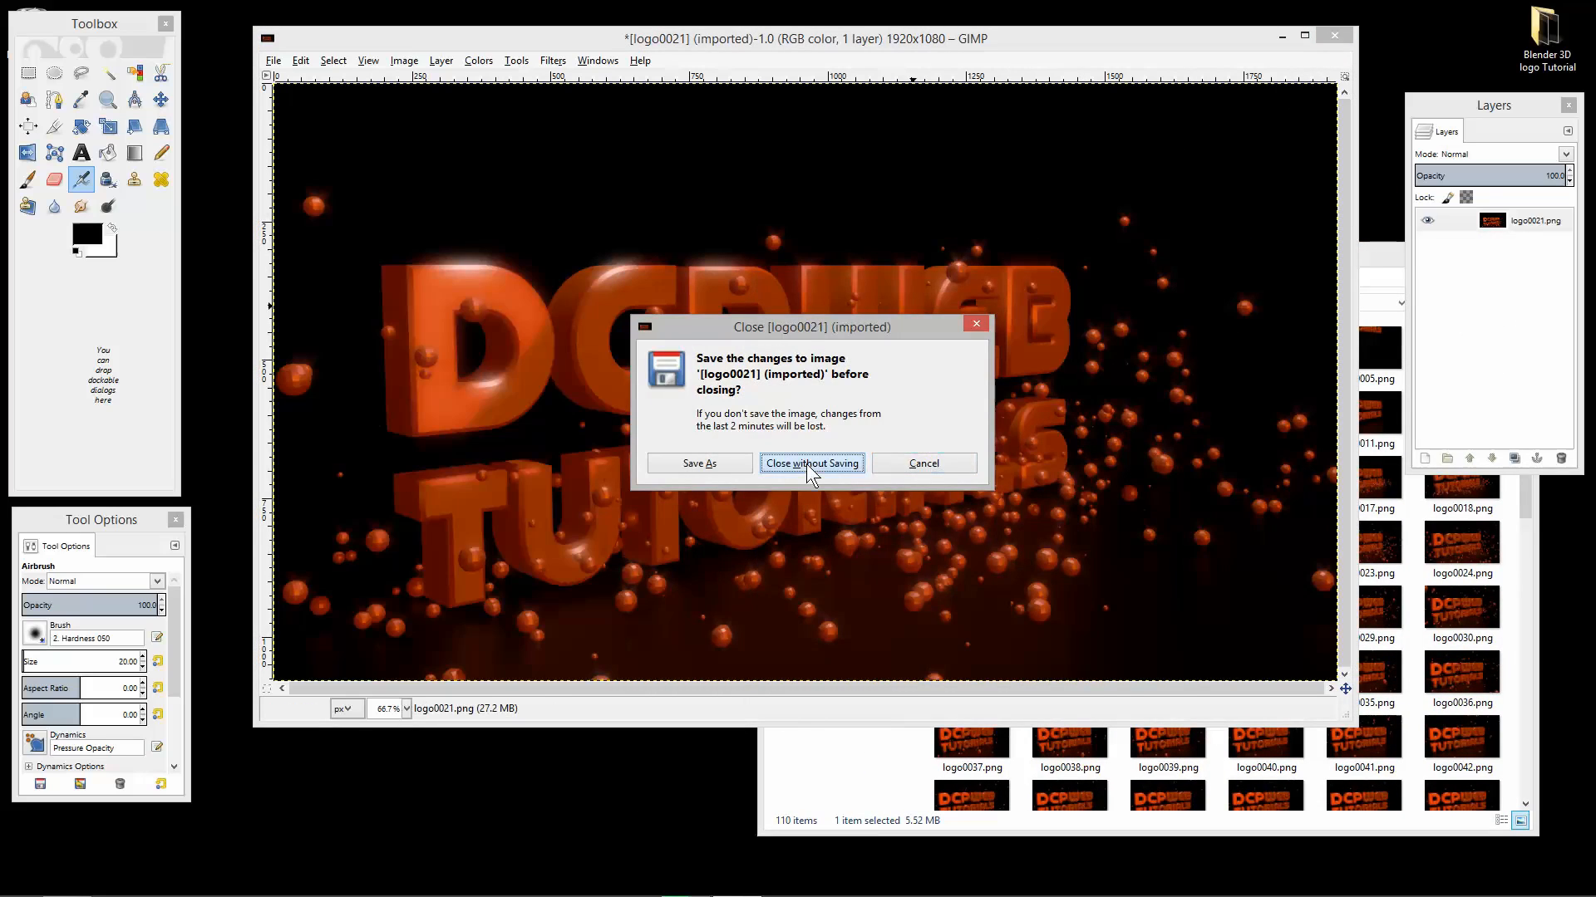
click(811, 462)
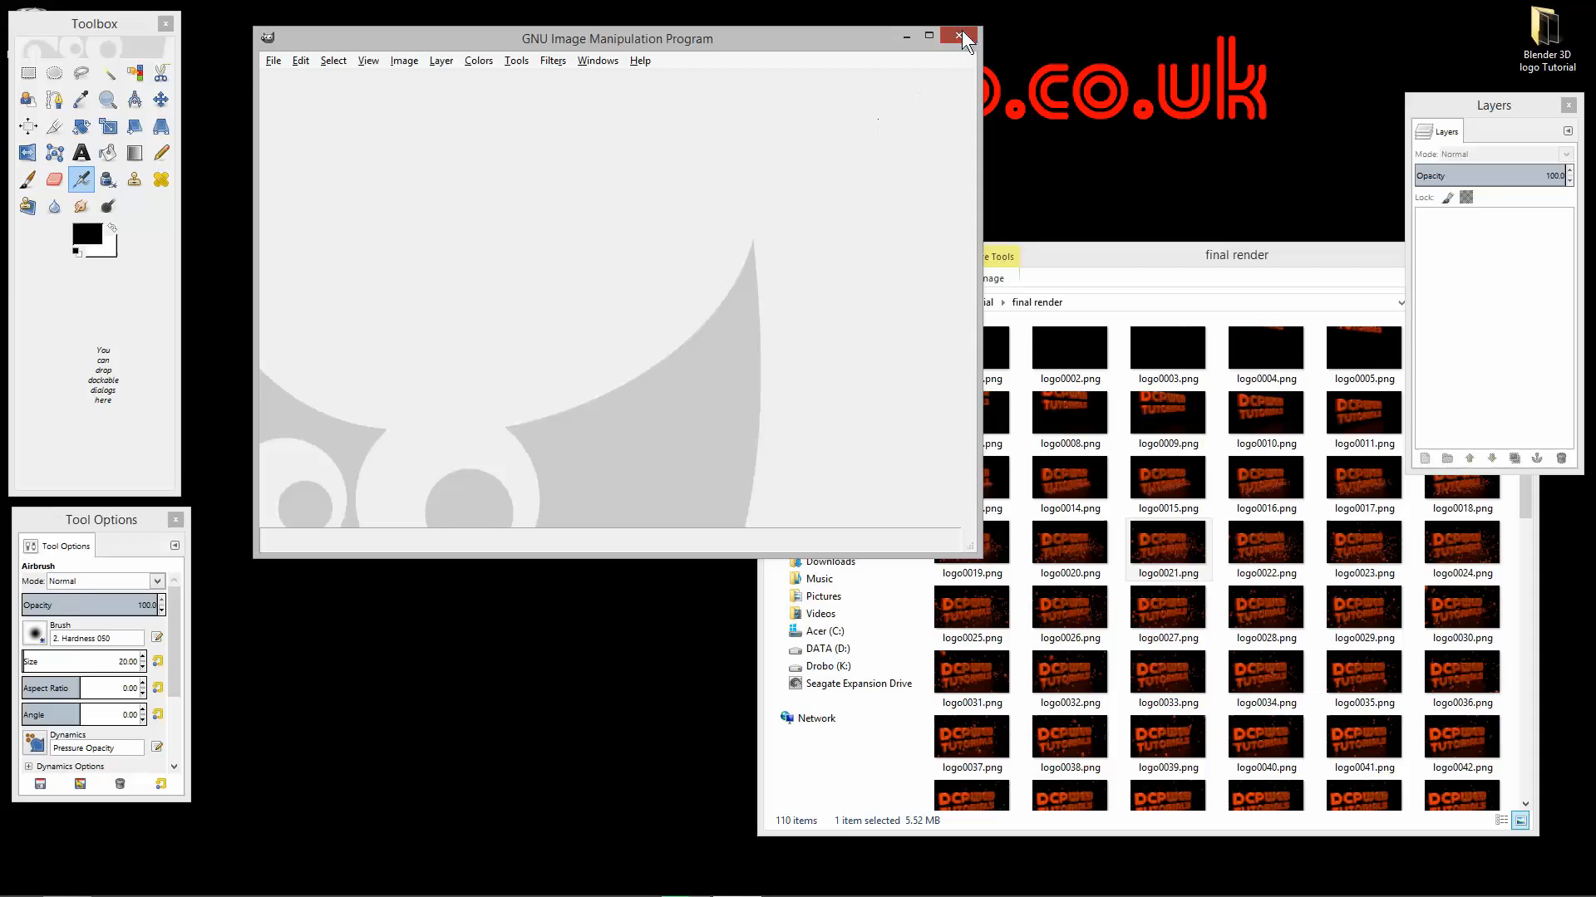
click(957, 37)
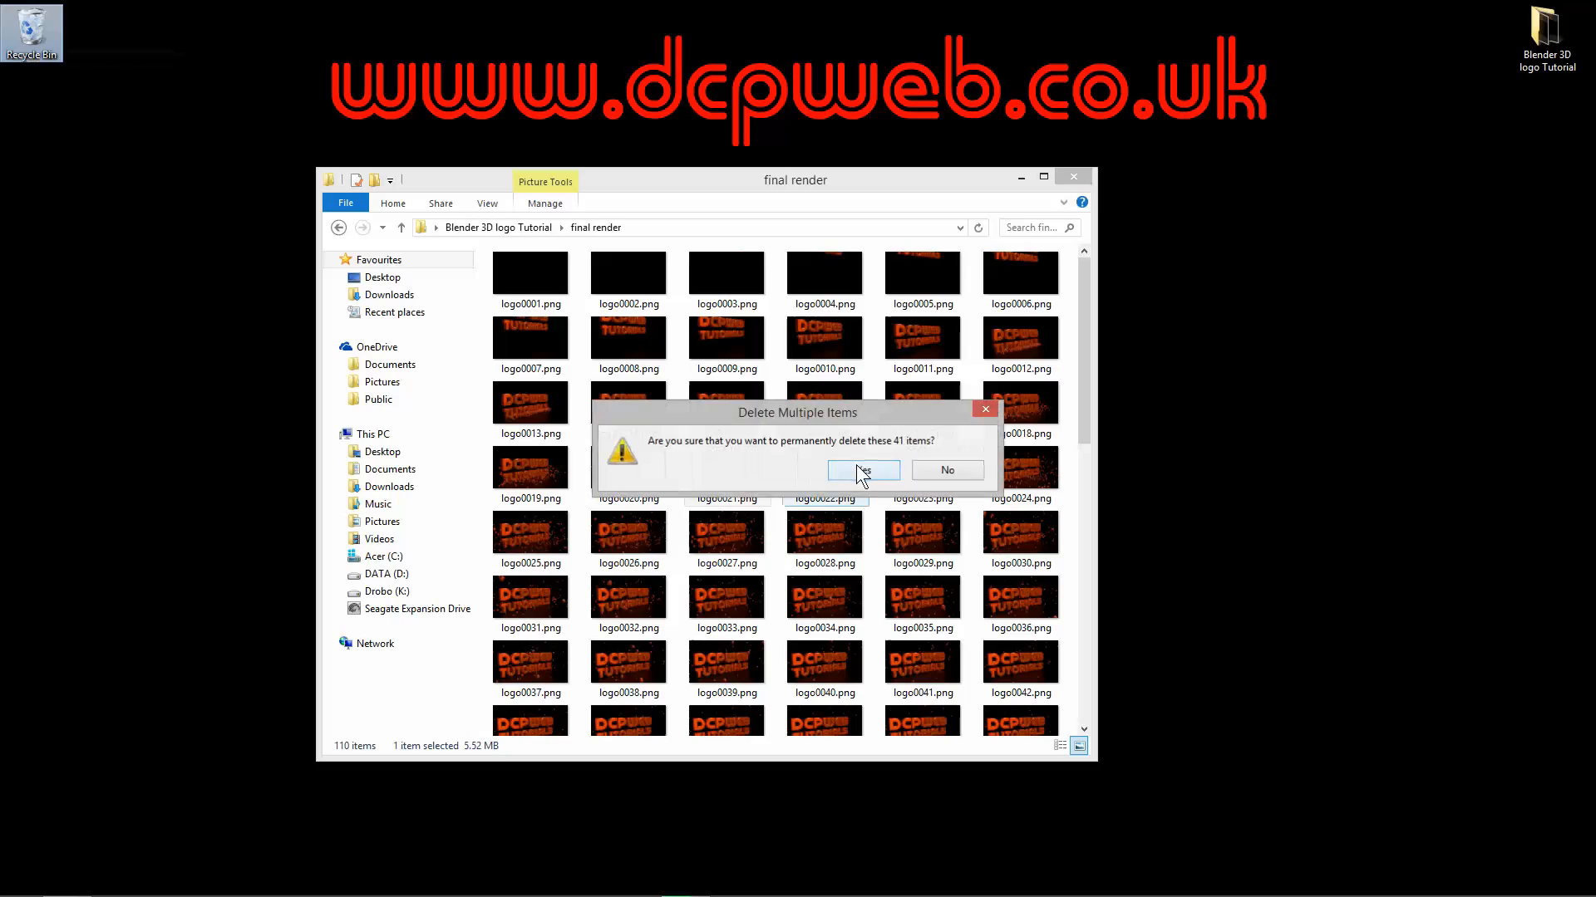
Confirm deleting the 41 rendered frames, close the final render folder and return to Blender.
click(863, 470)
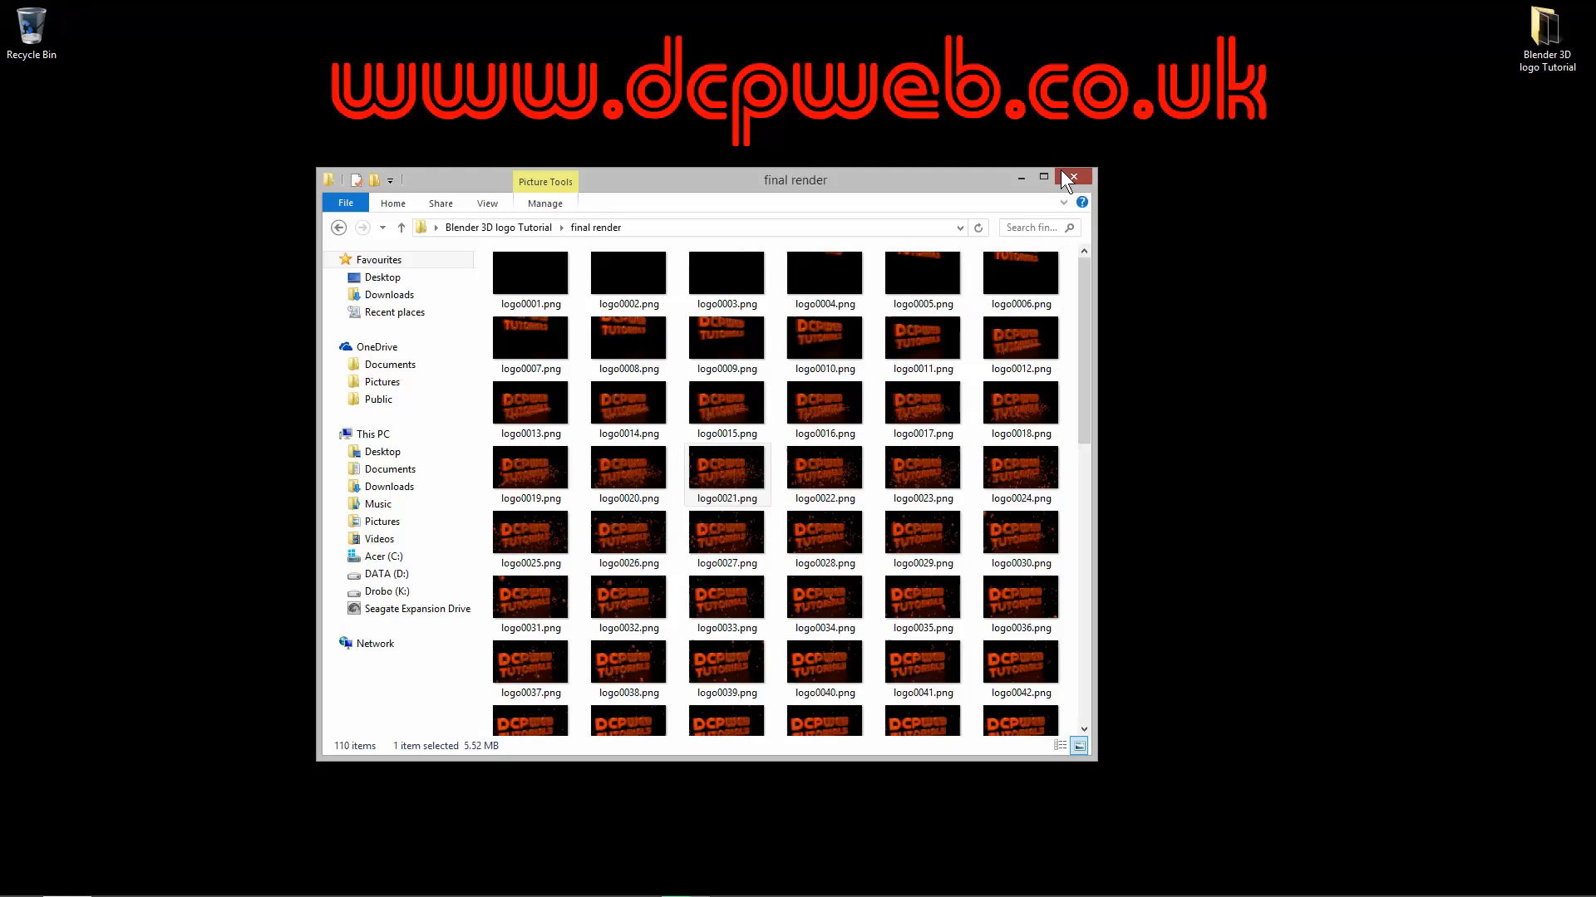
click(1072, 176)
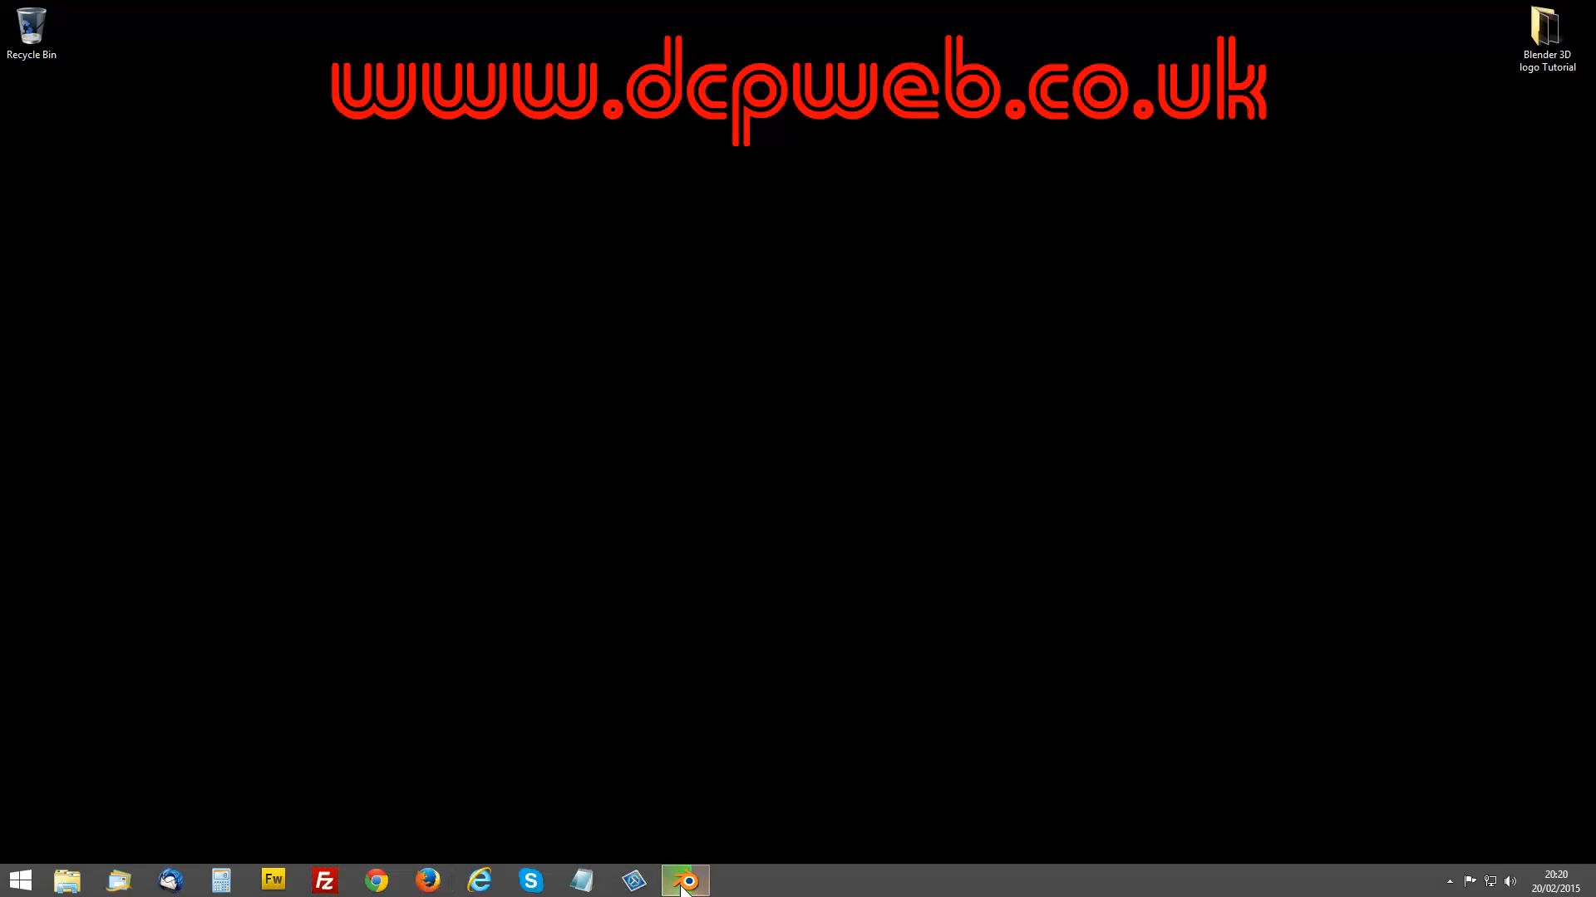
click(680, 876)
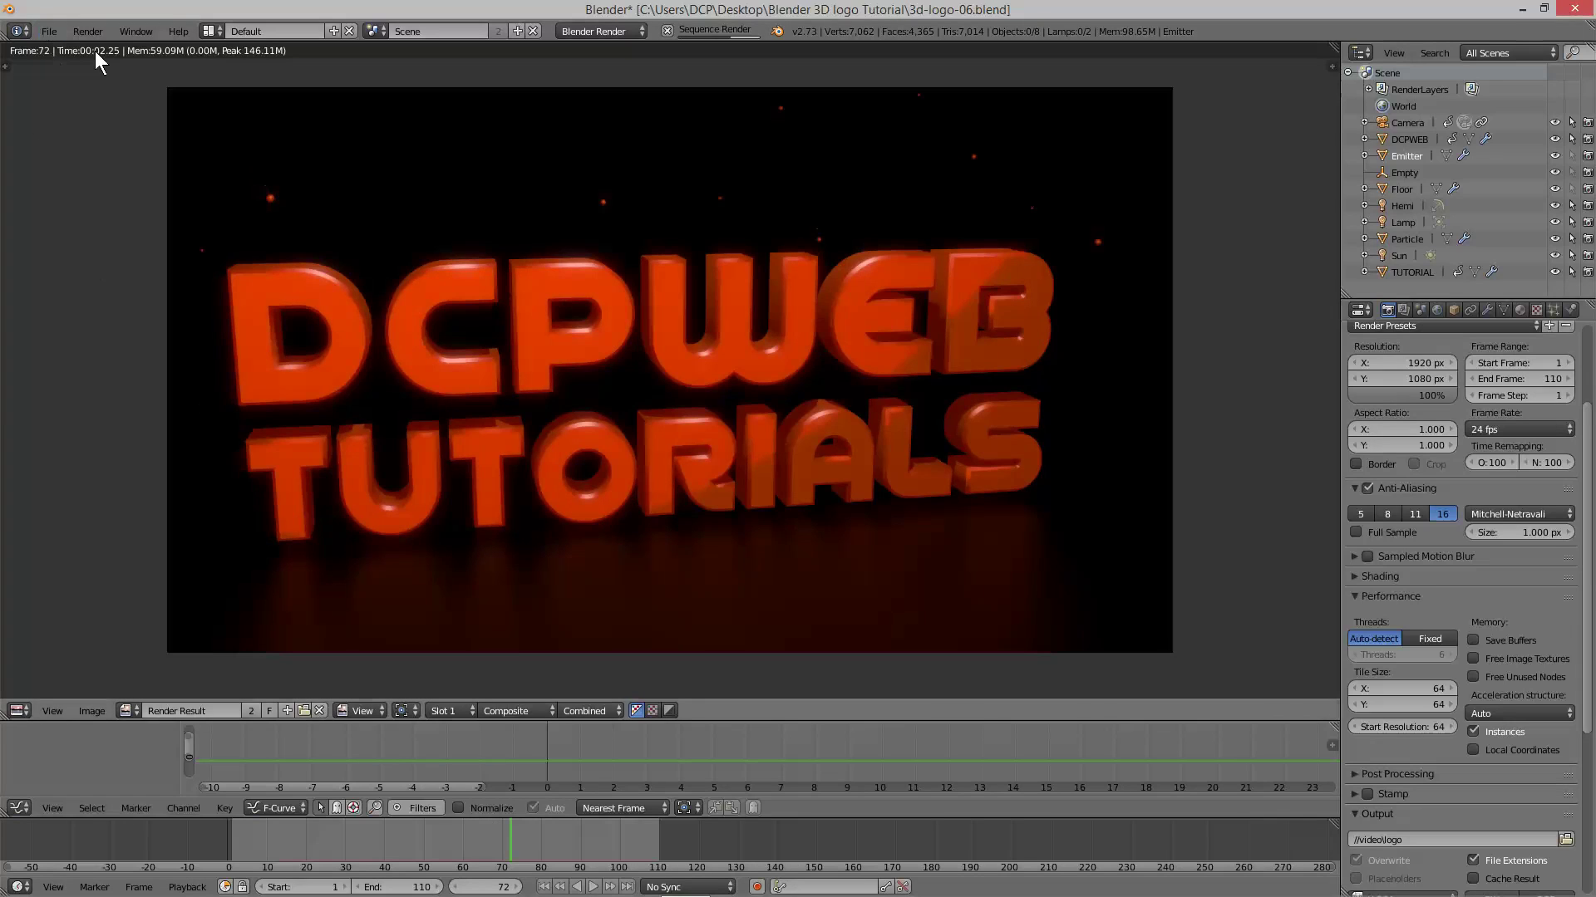
mouse_move(114, 92)
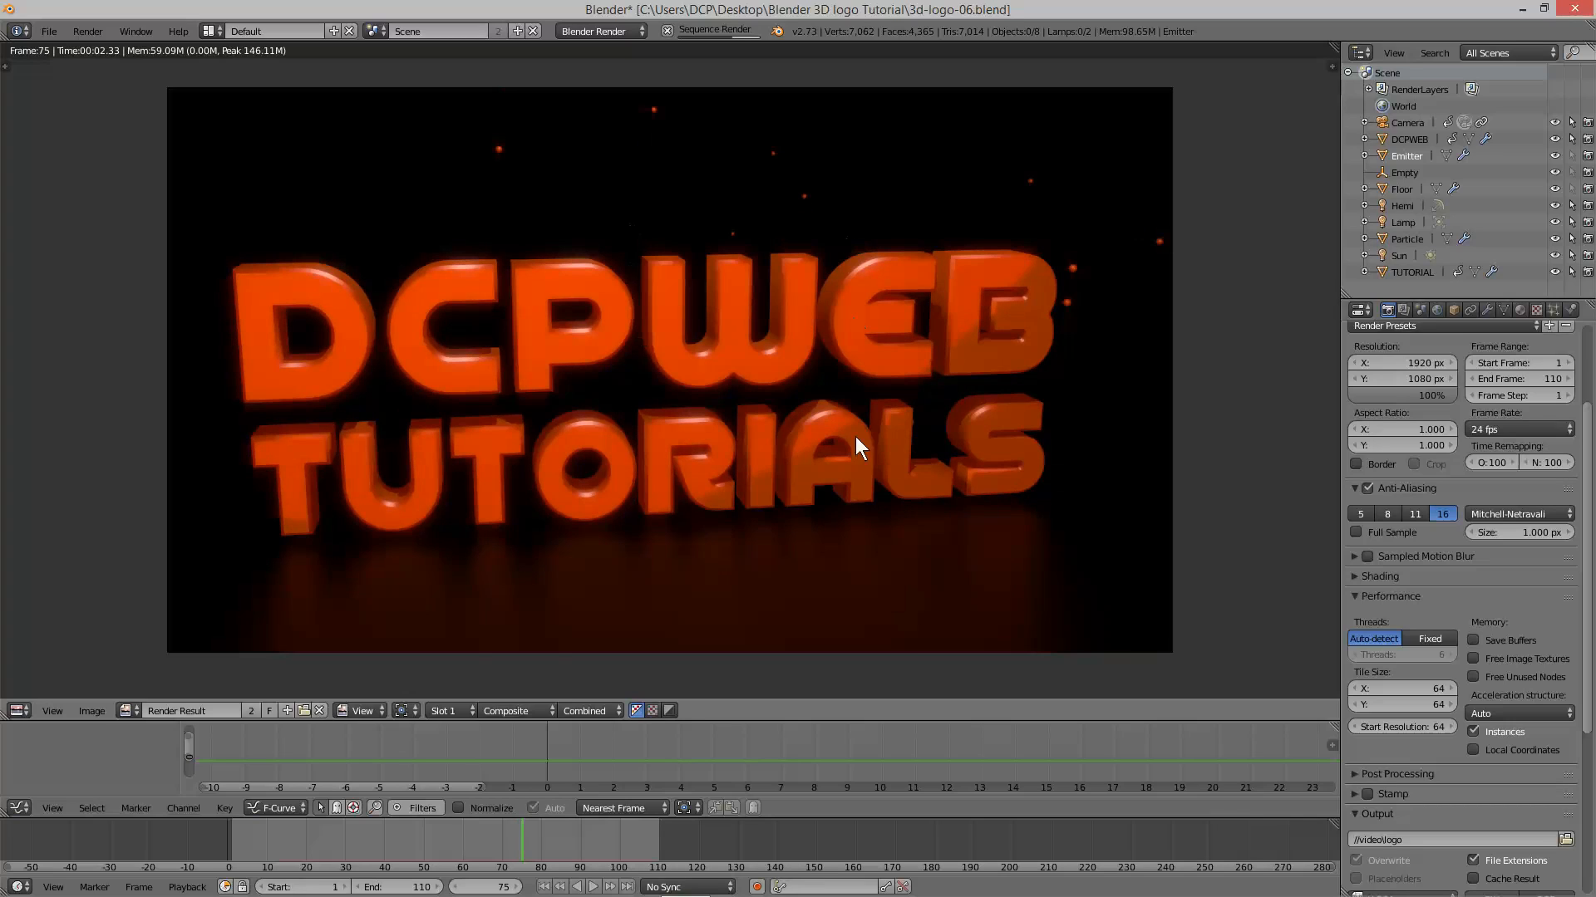
mouse_move(840, 477)
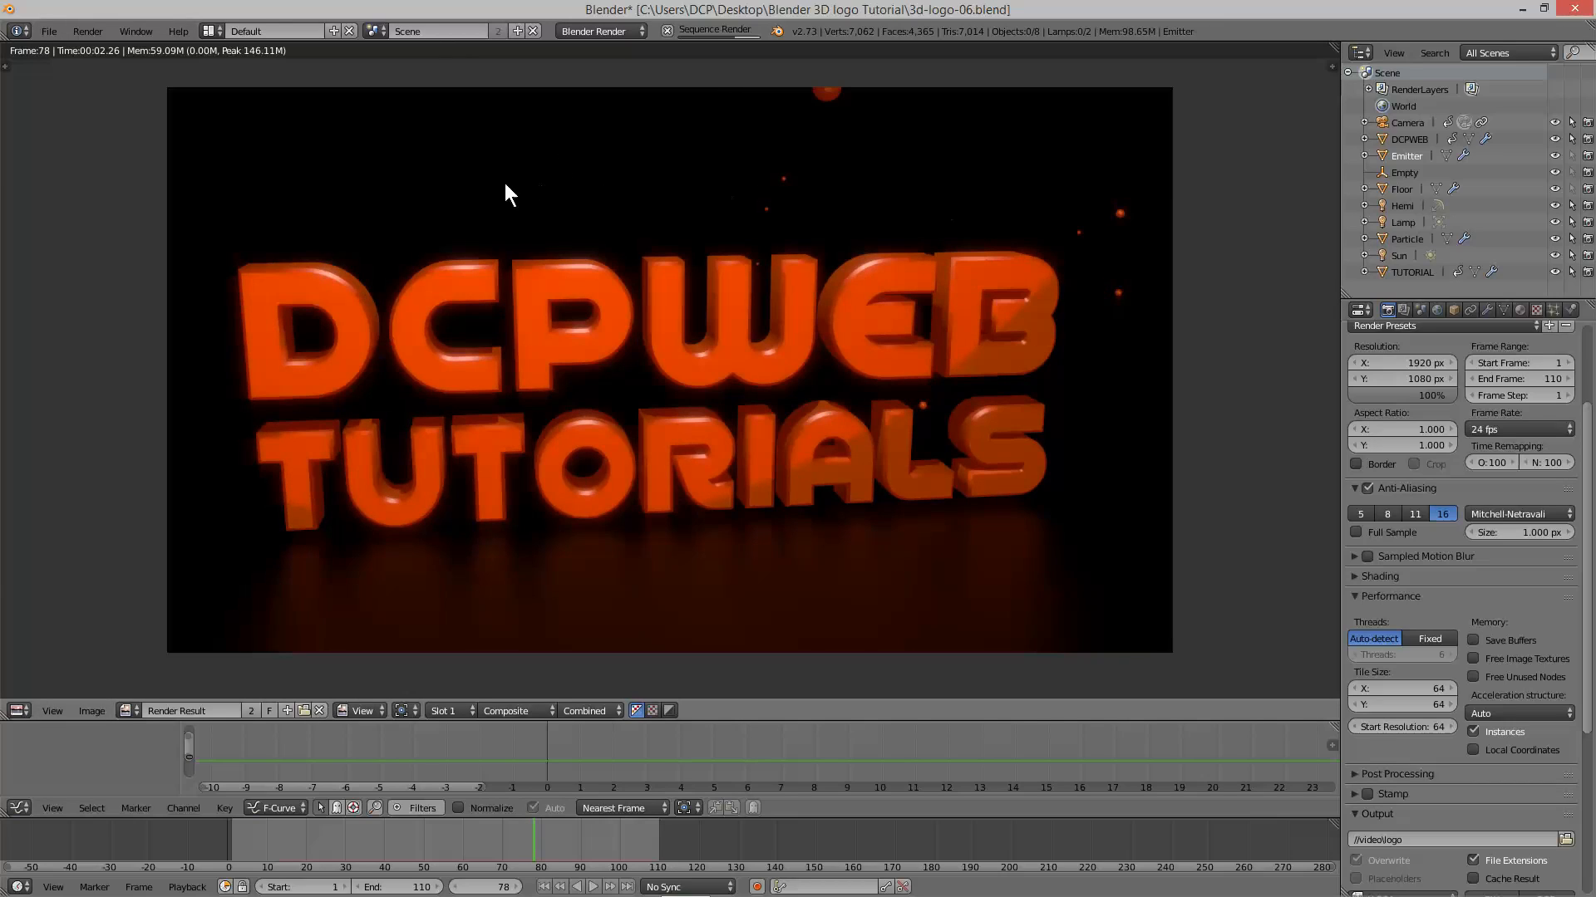
mouse_move(727, 191)
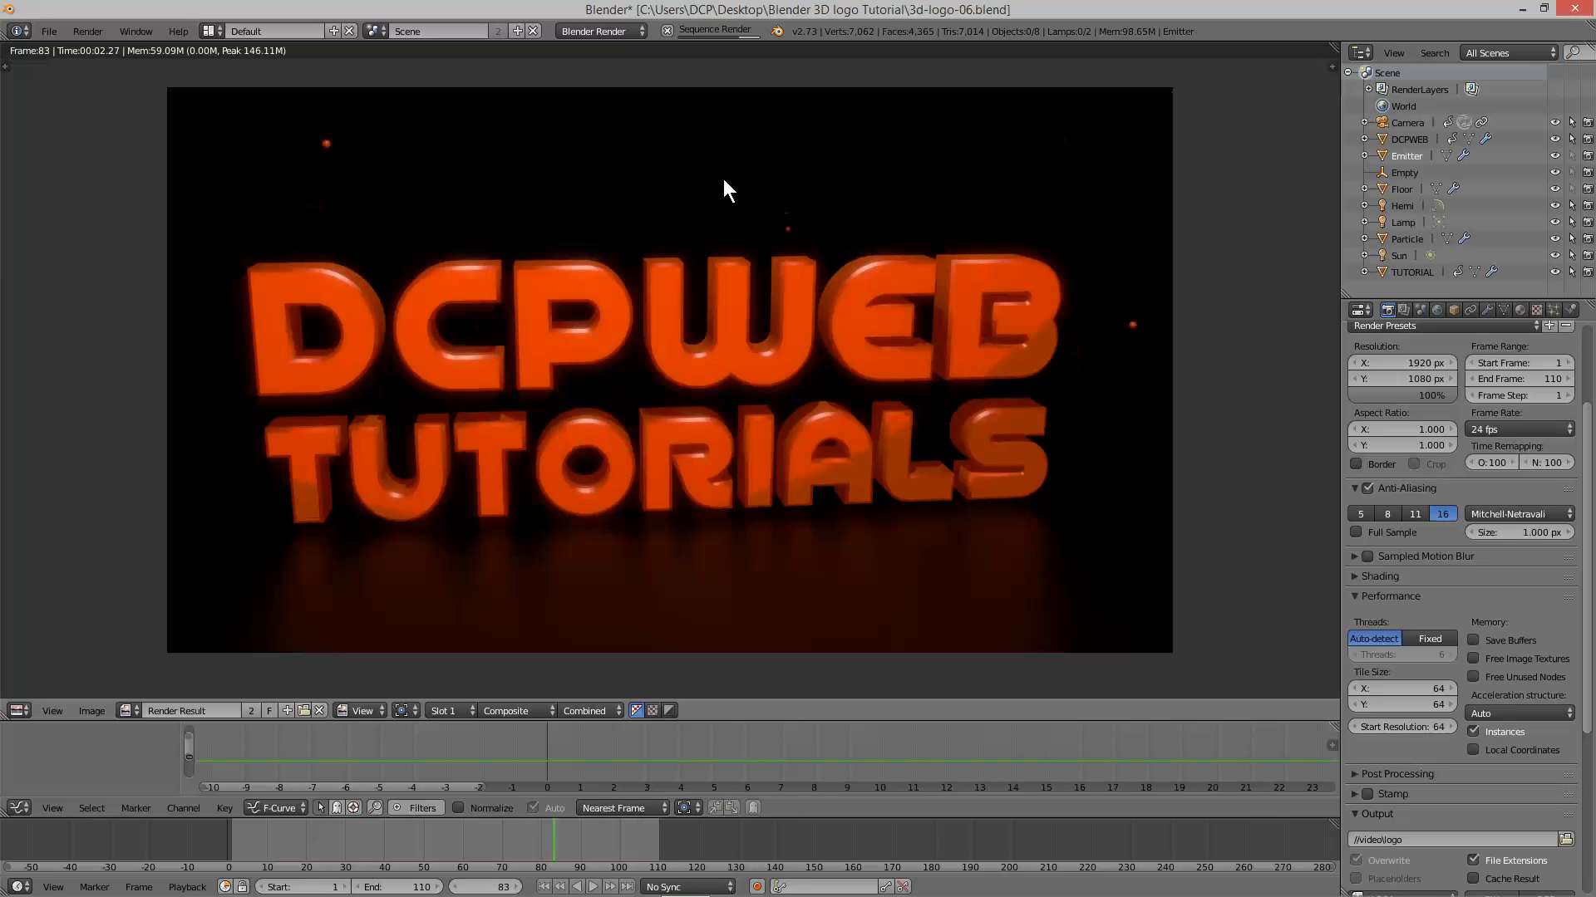
mouse_move(628, 183)
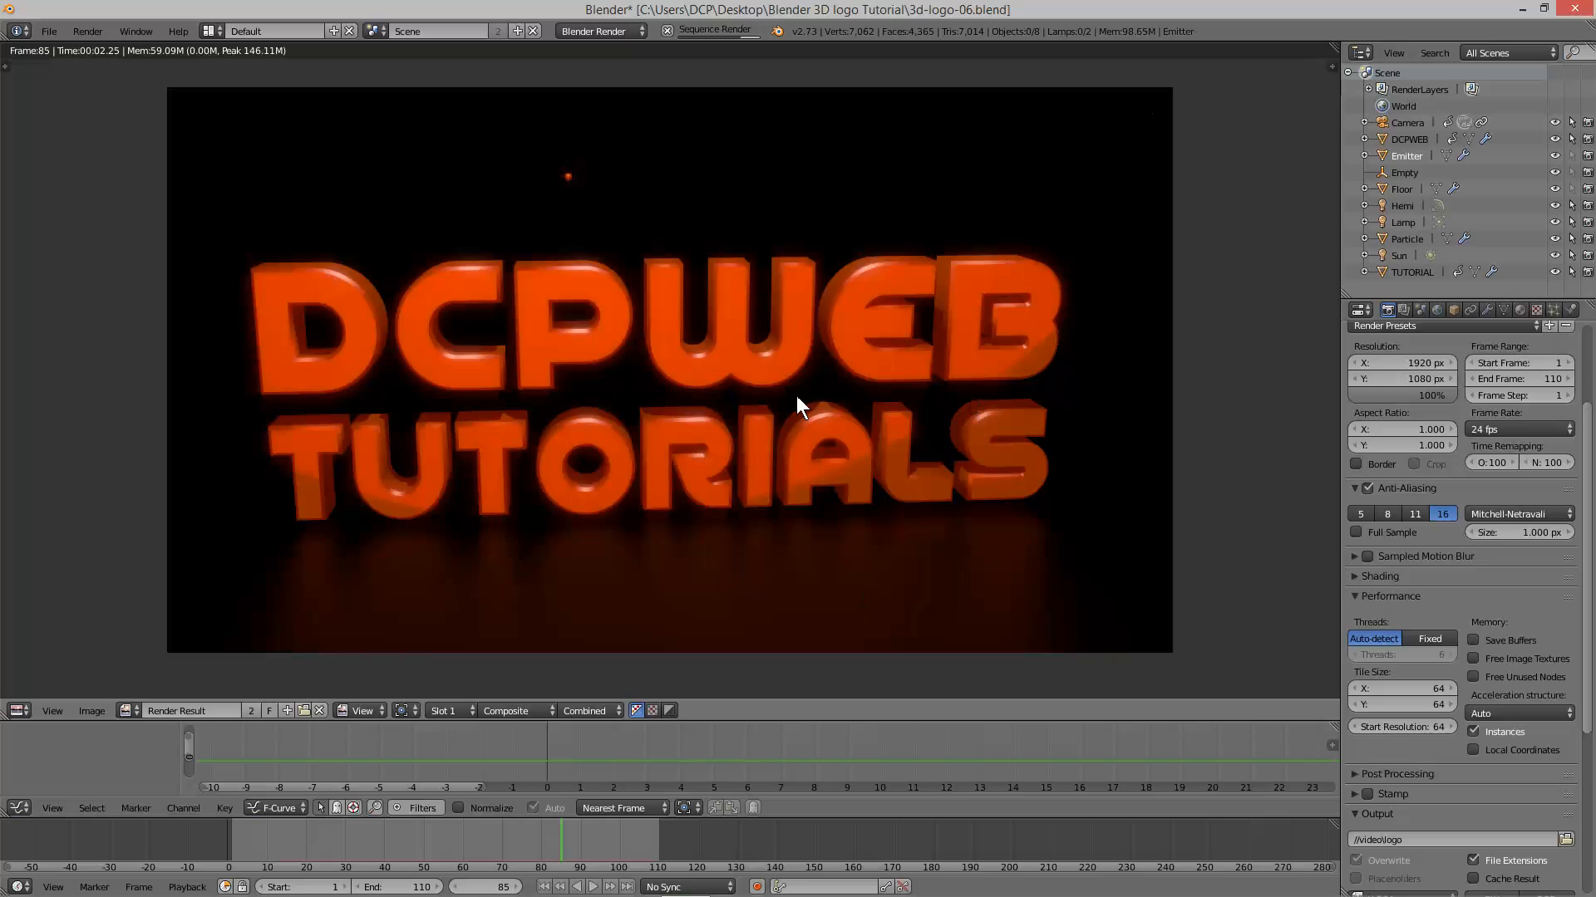
Let the H.264 logo animation render run through all 110 frames to //video\logo.
key(Right)
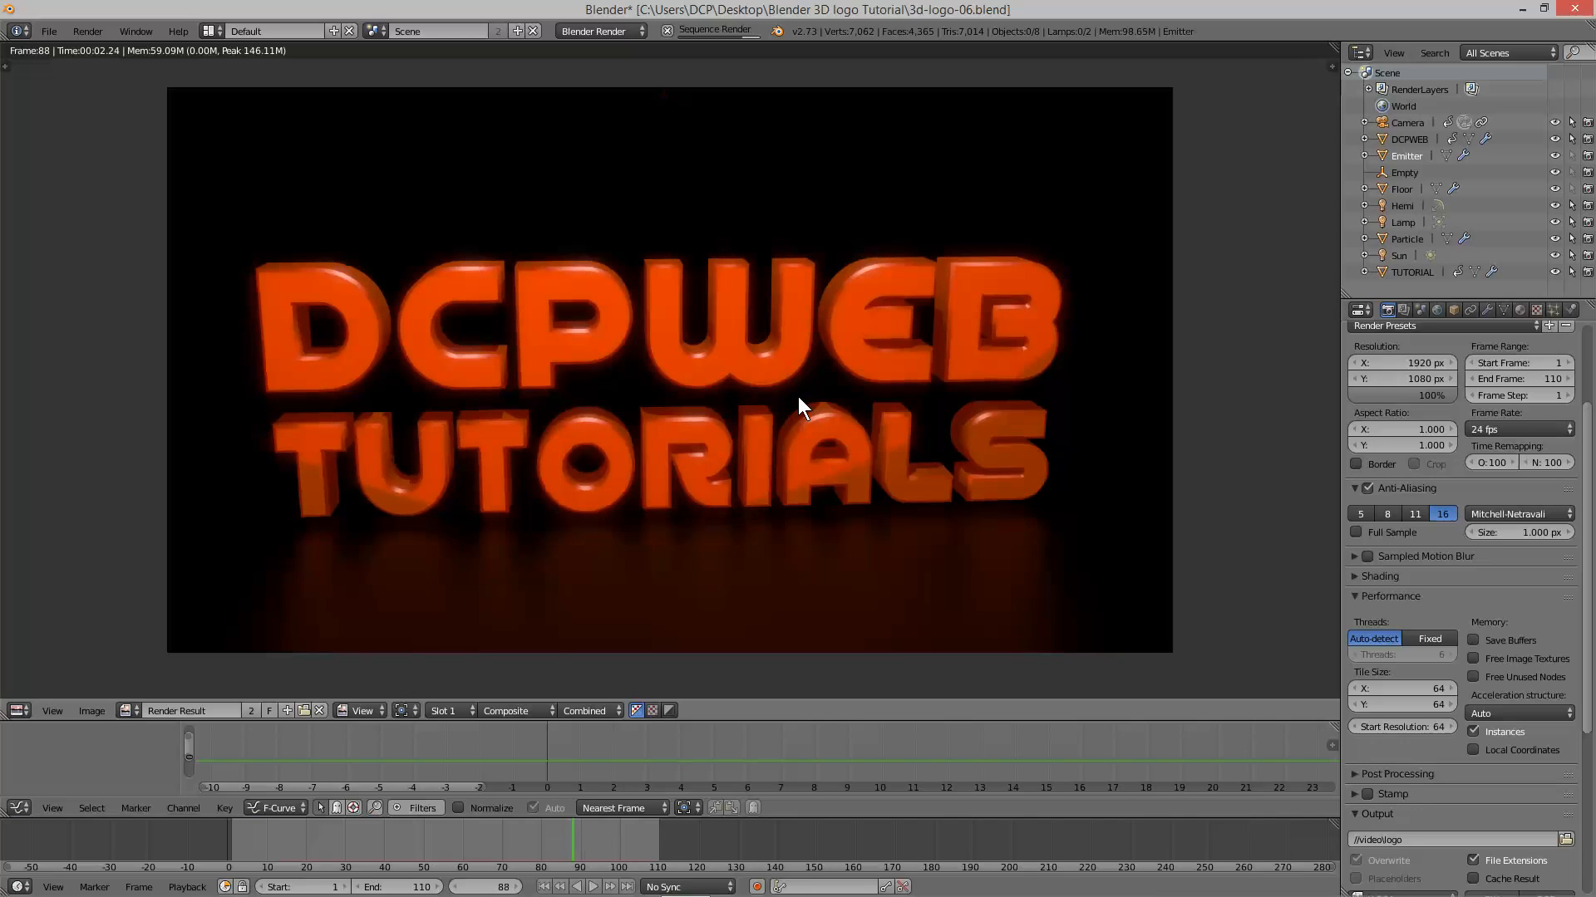
mouse_move(797, 158)
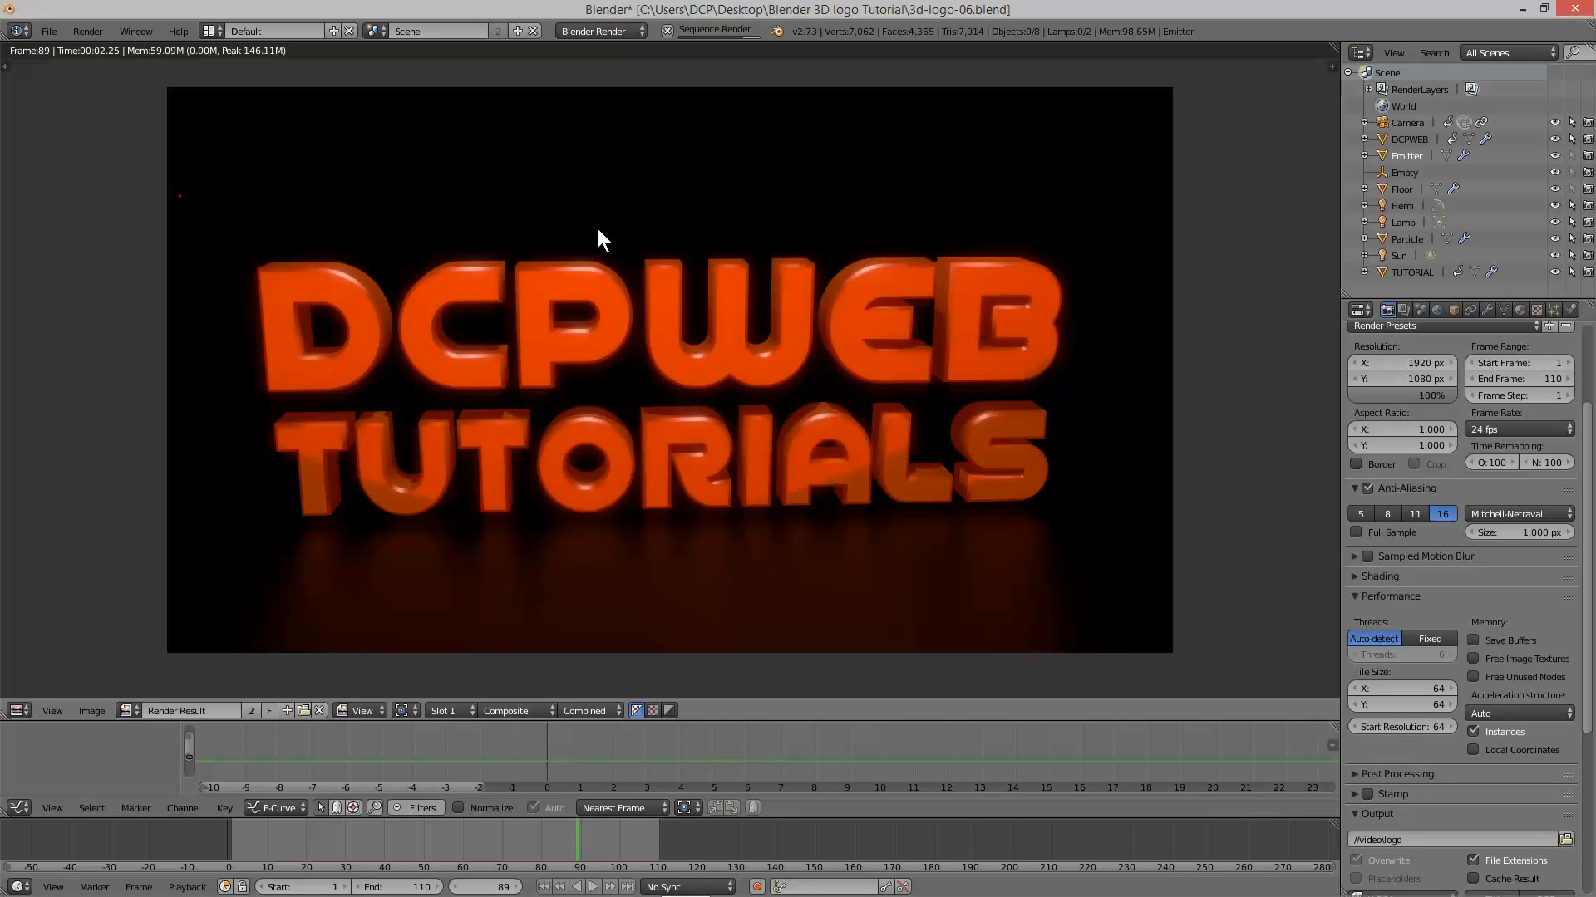
mouse_move(179, 223)
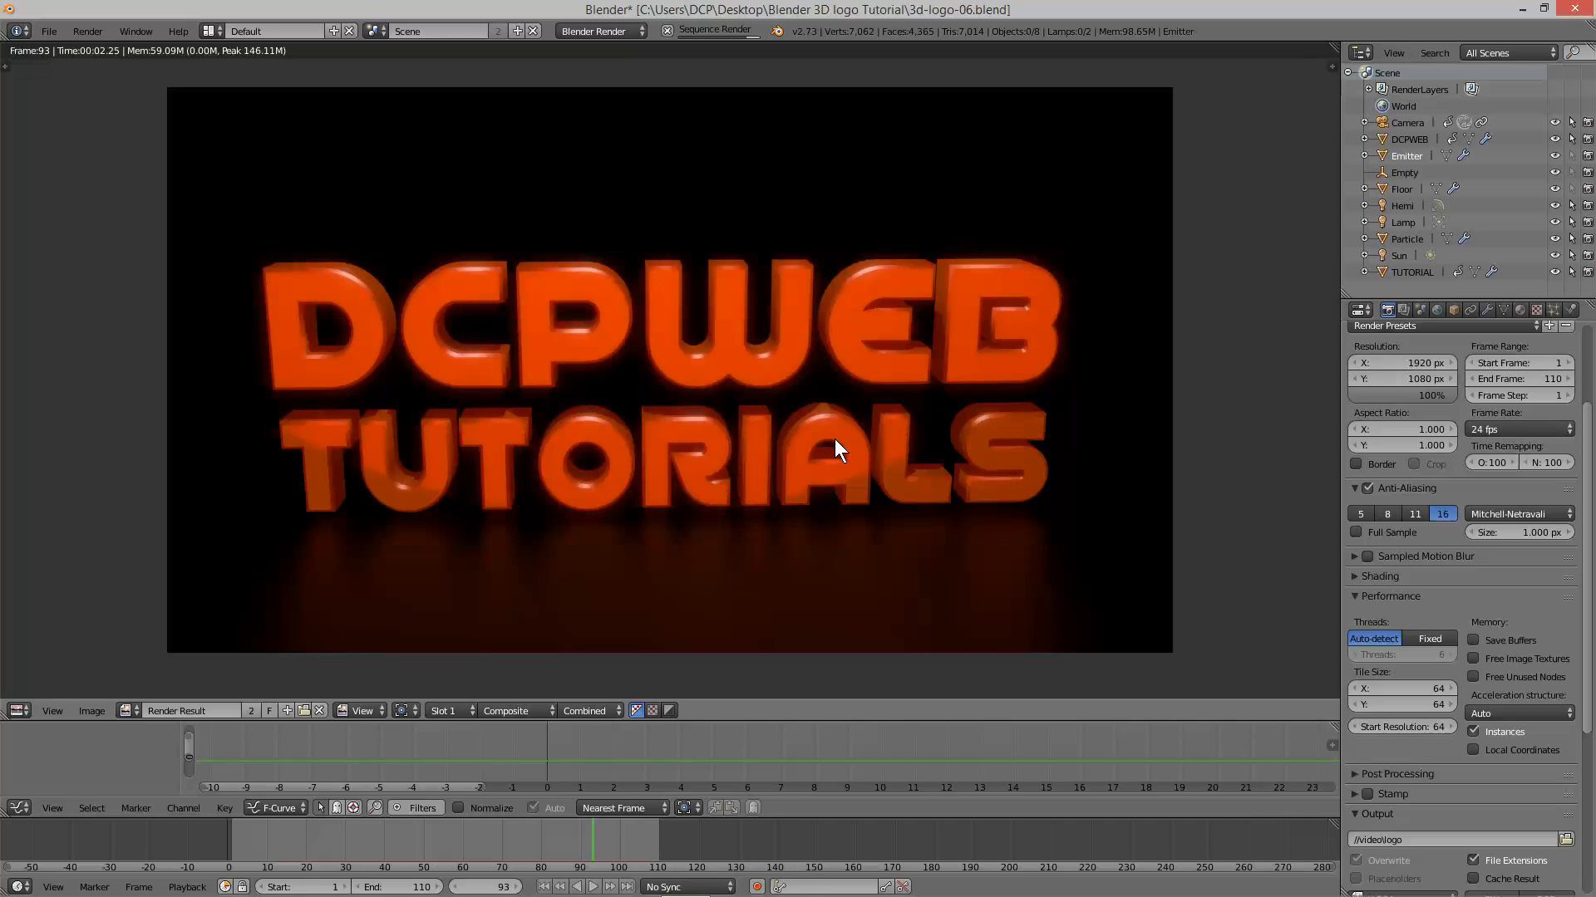
click(592, 885)
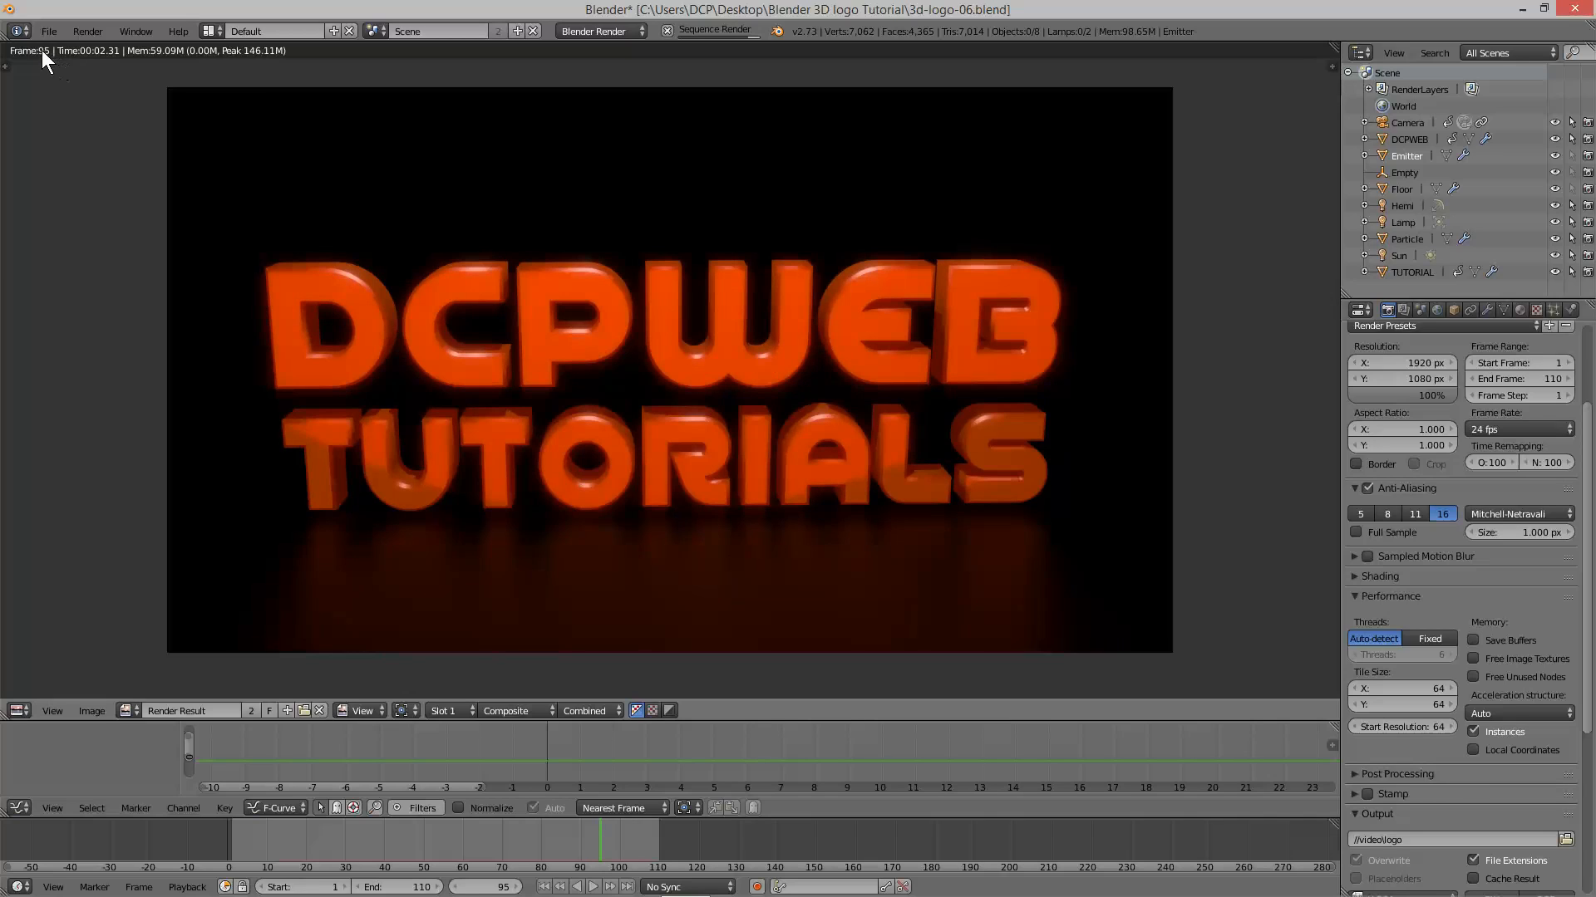
mouse_move(325, 326)
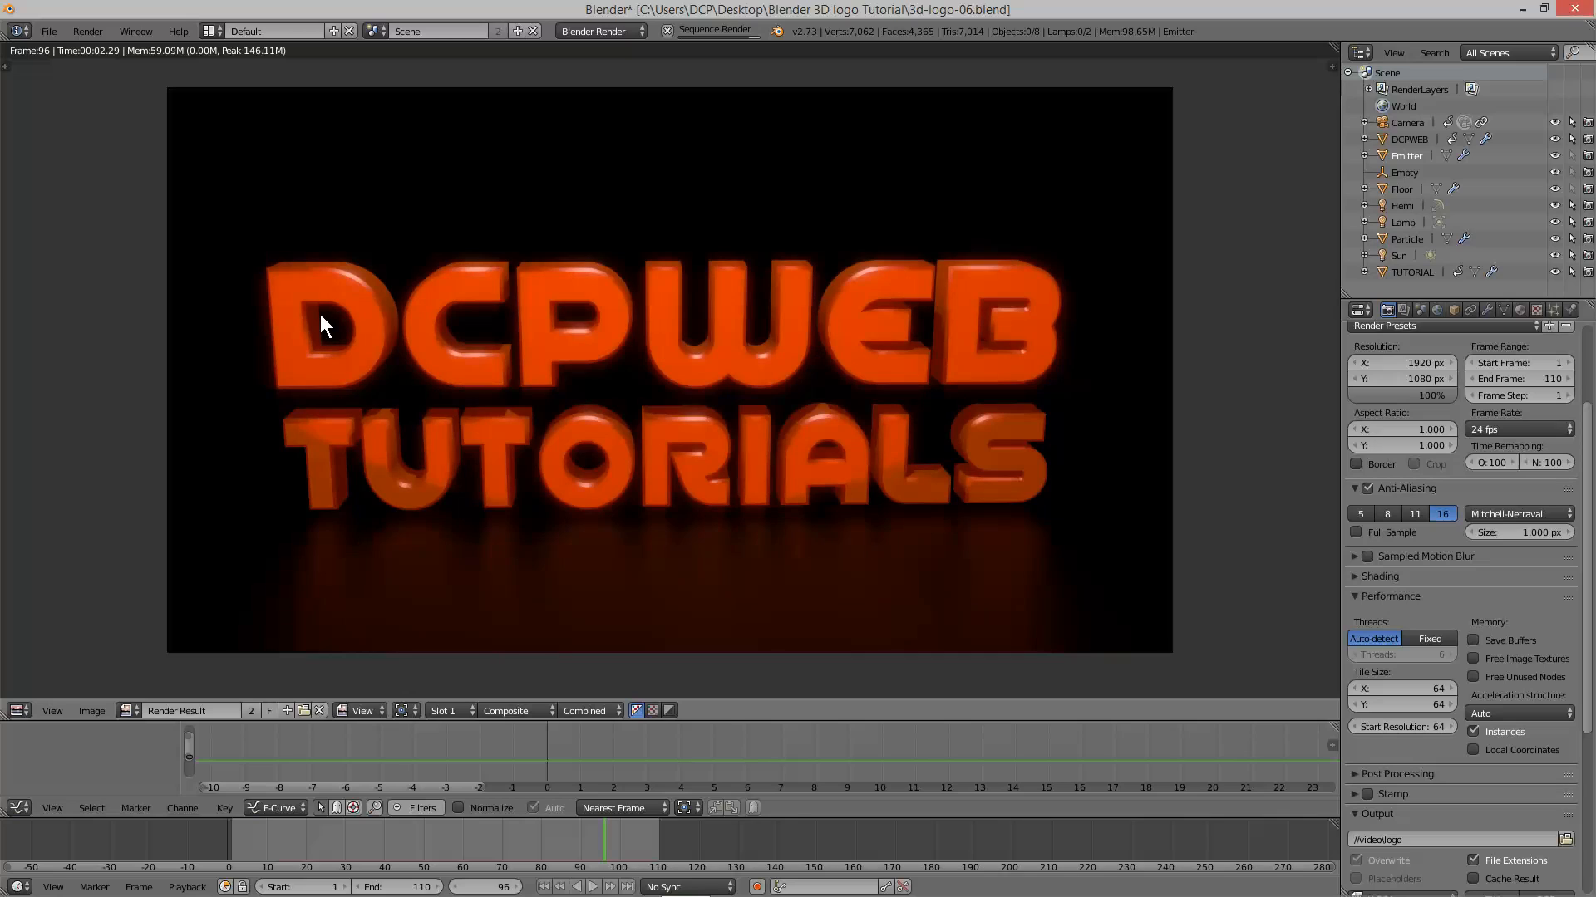
mouse_move(564, 238)
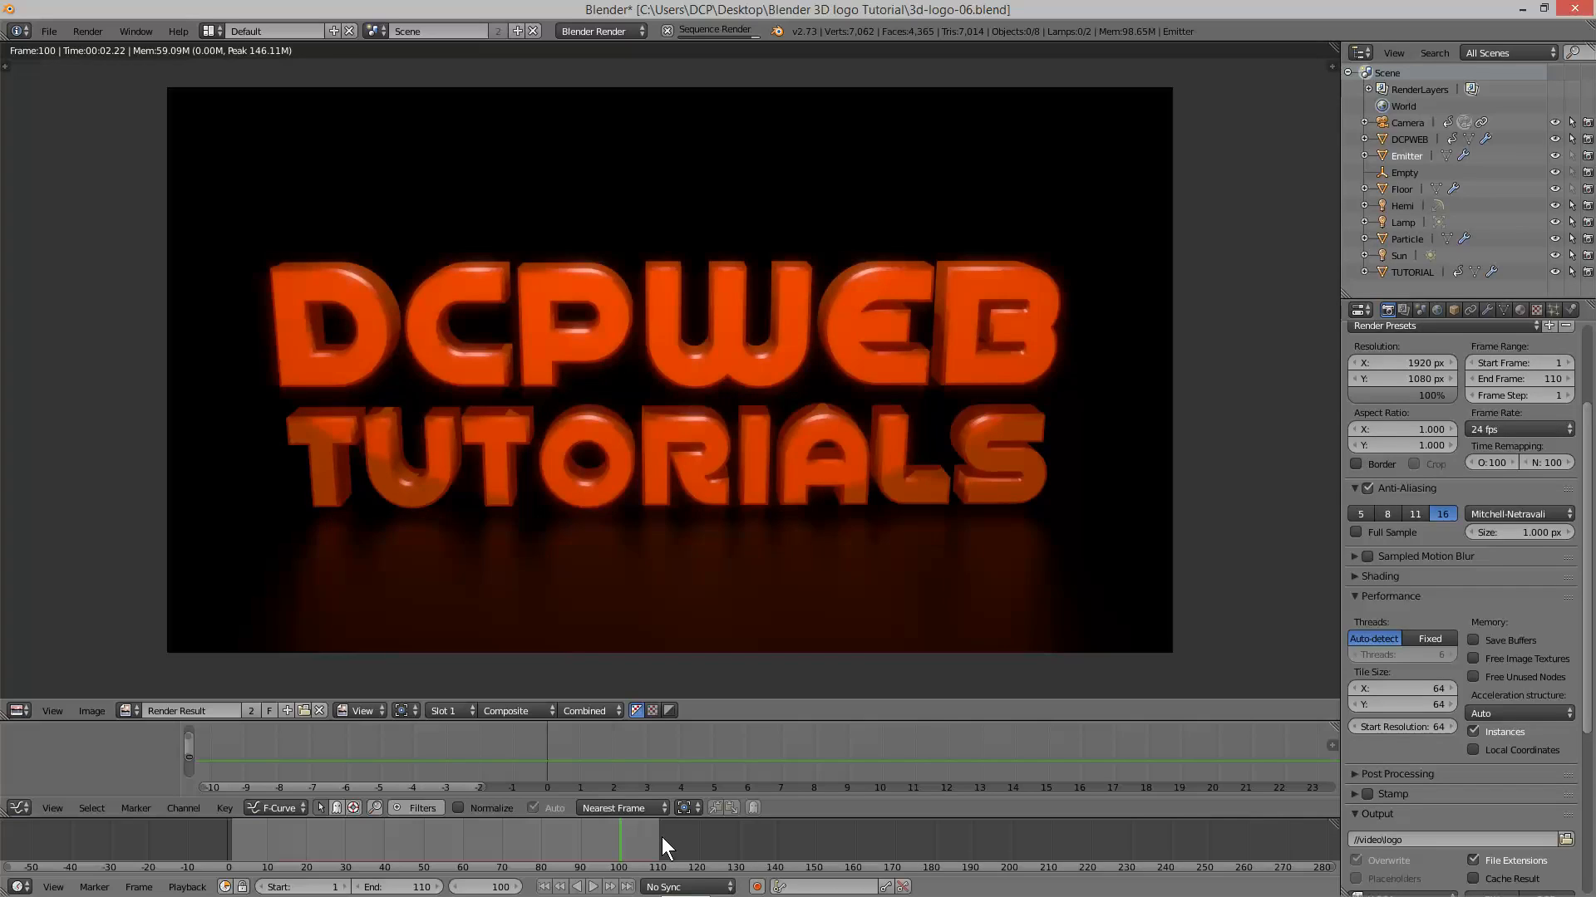
click(615, 888)
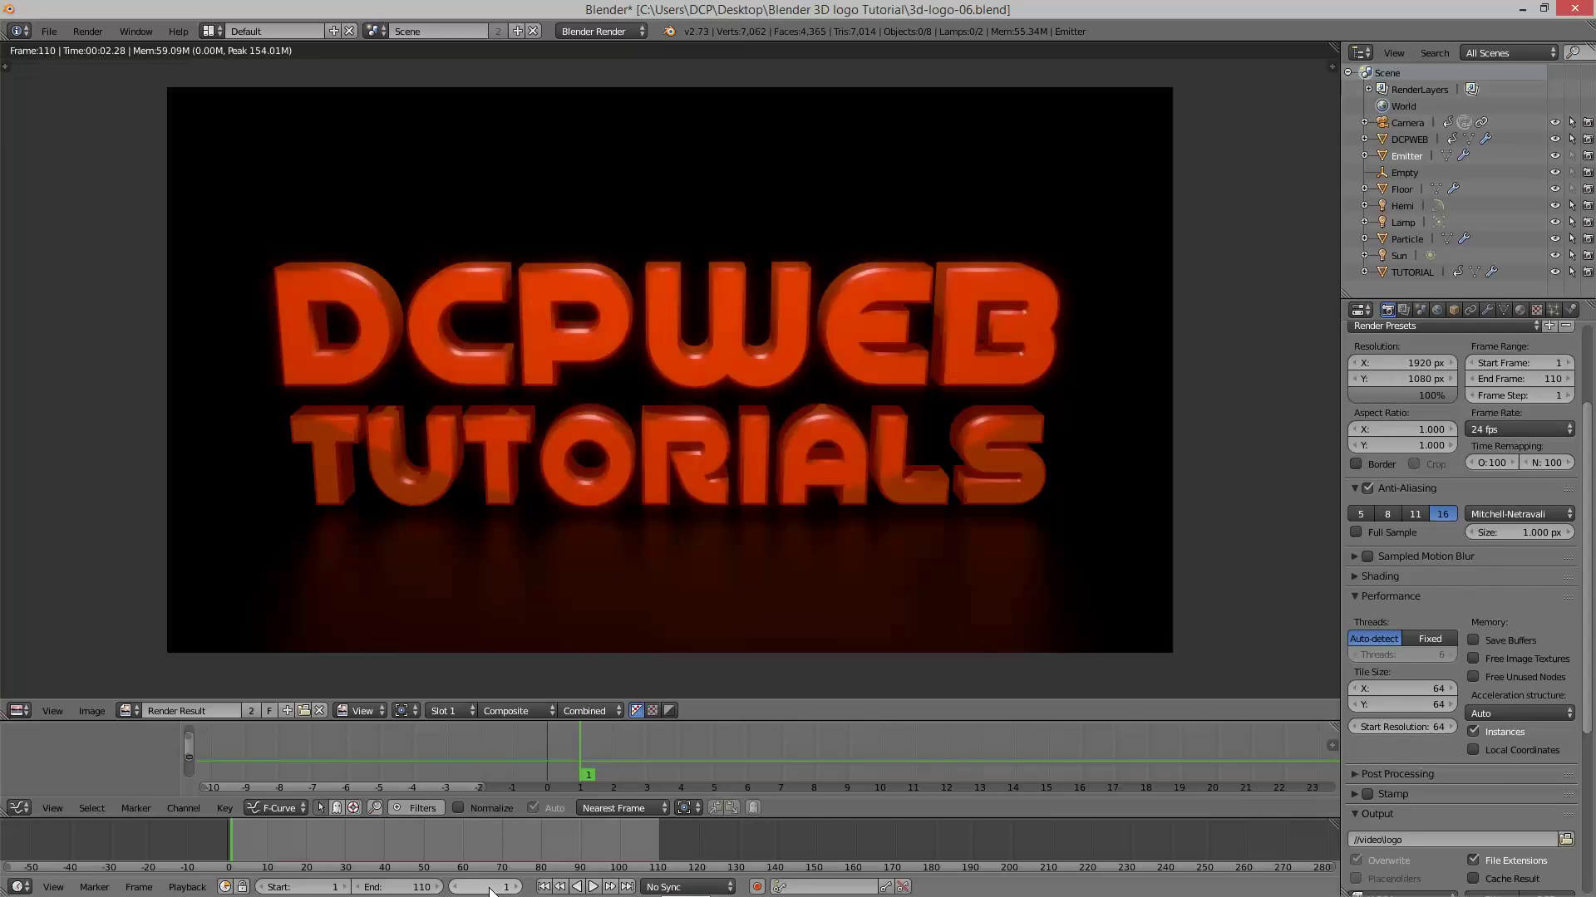
mouse_move(101, 30)
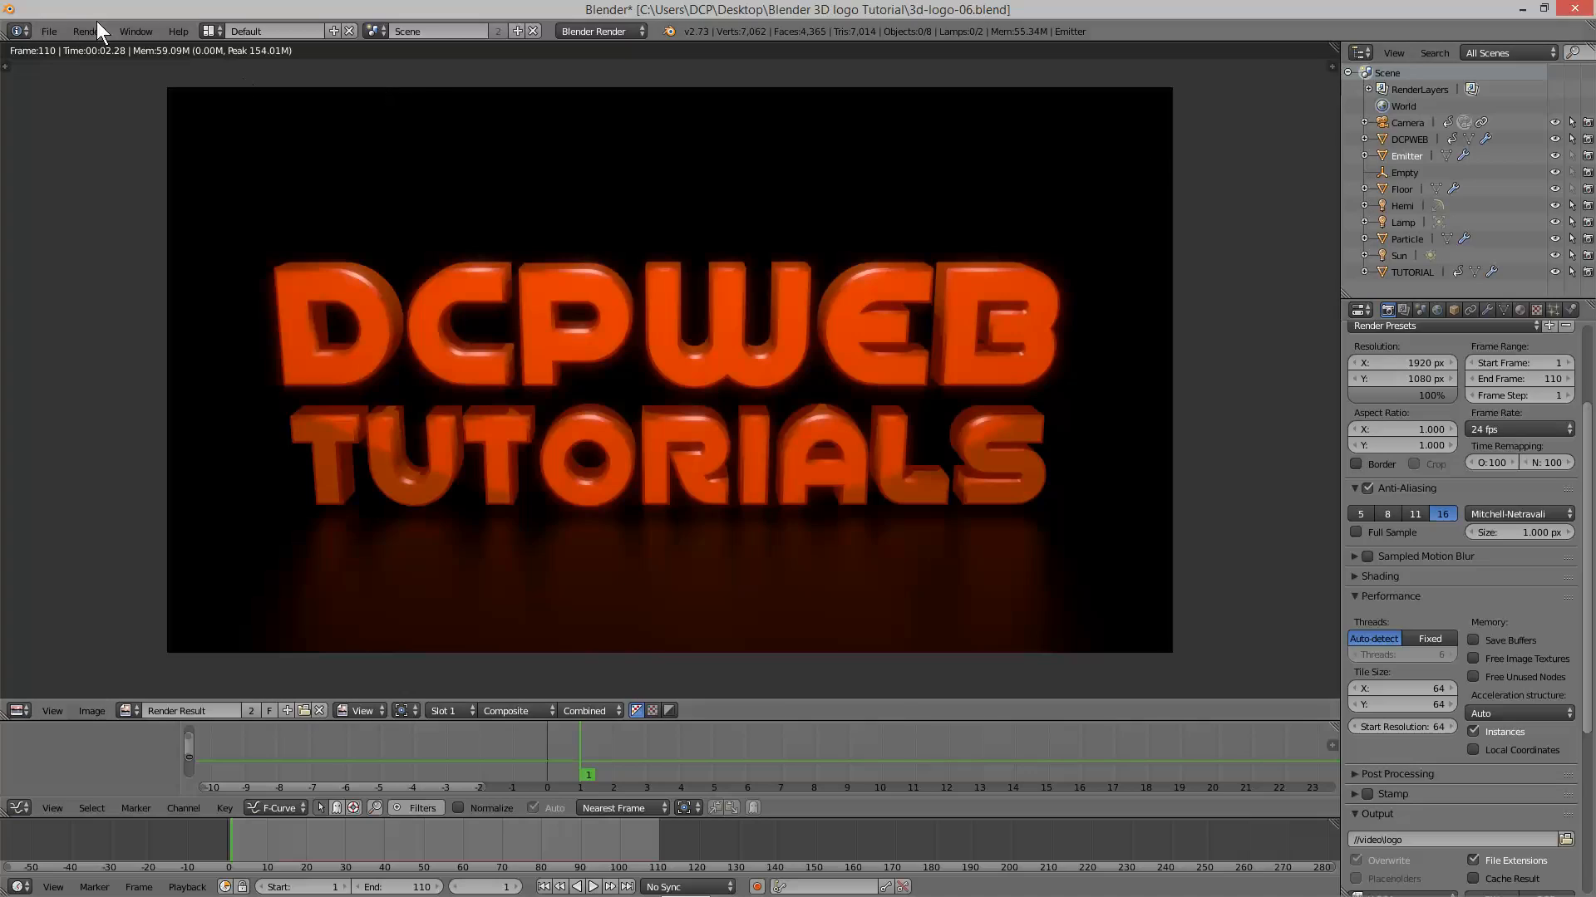
Save the 3d-logo-06.blend project file.
click(50, 30)
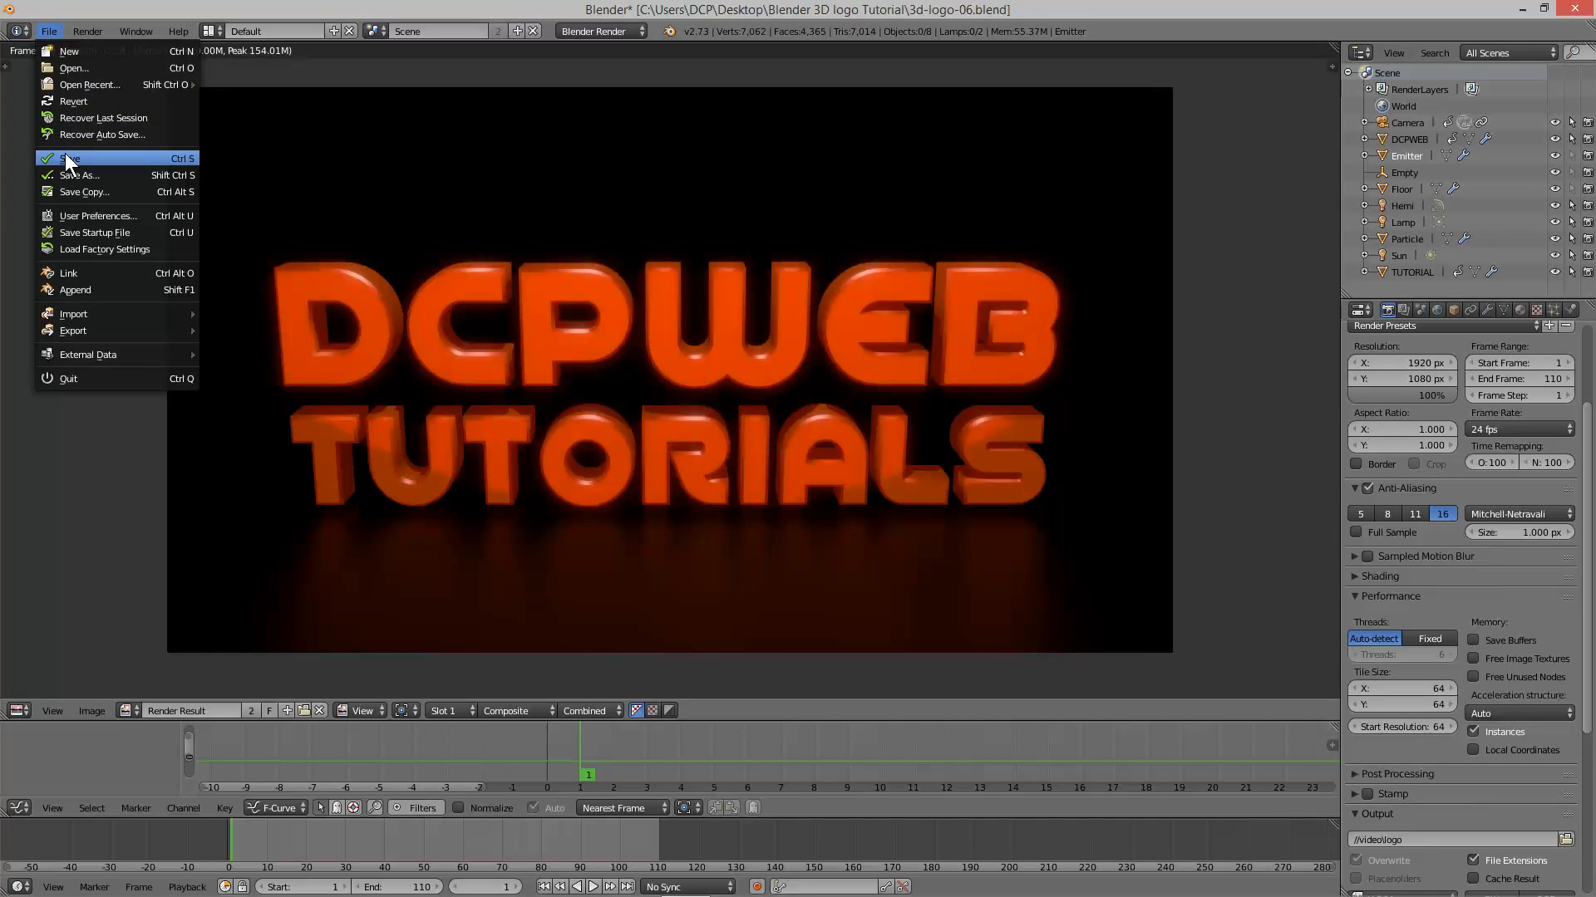
click(67, 158)
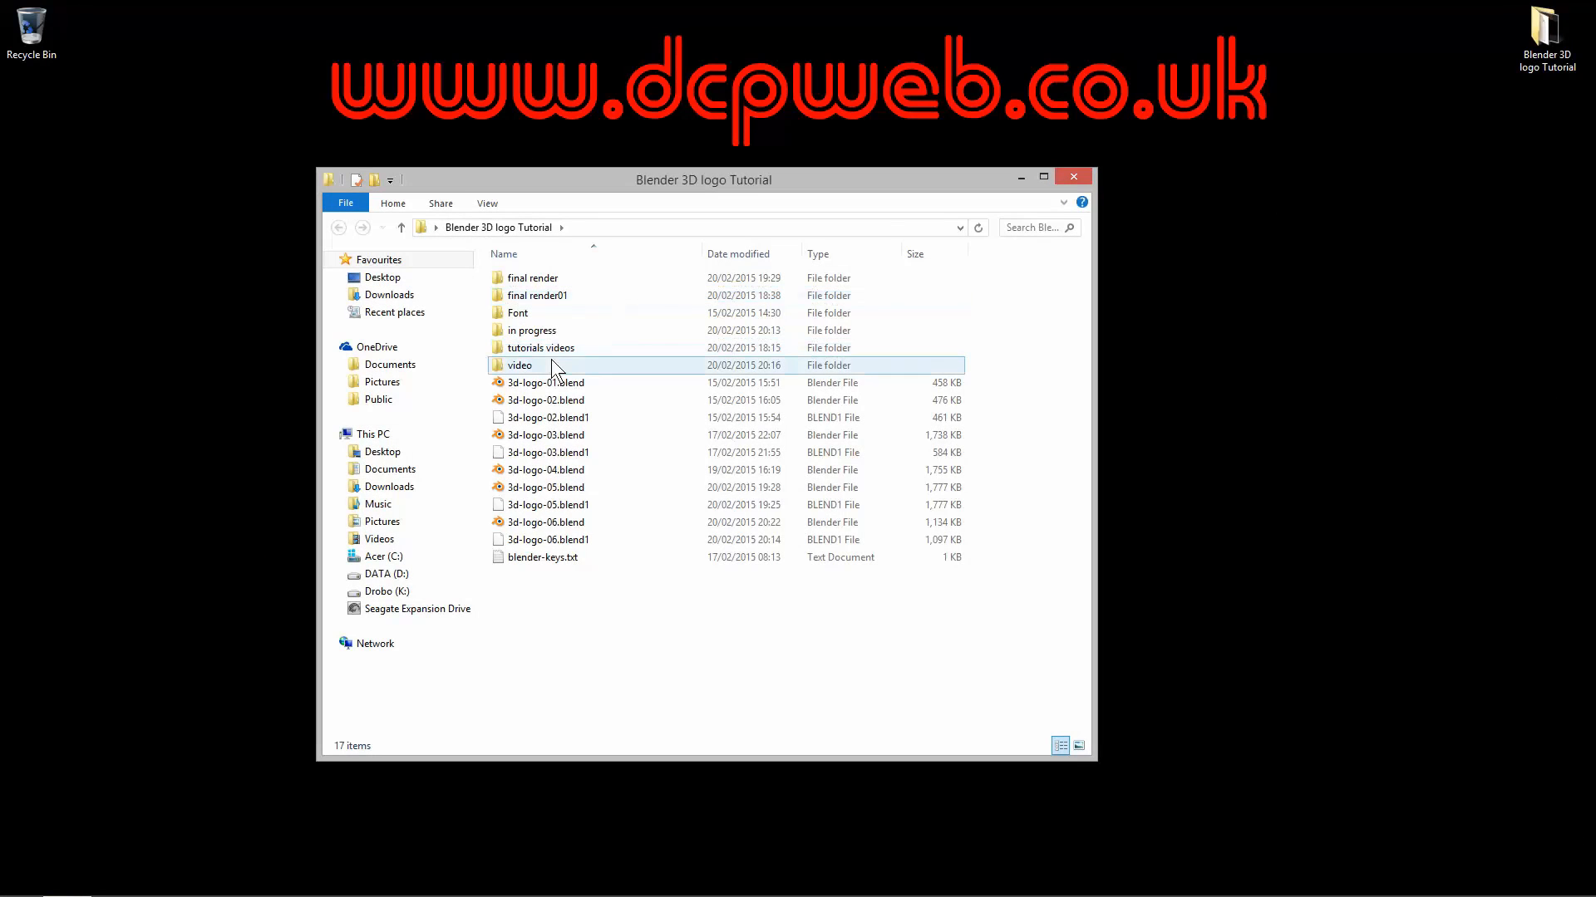
Open the video folder containing the rendered logo0001-0110.avi (2.83 MB).
double_click(518, 364)
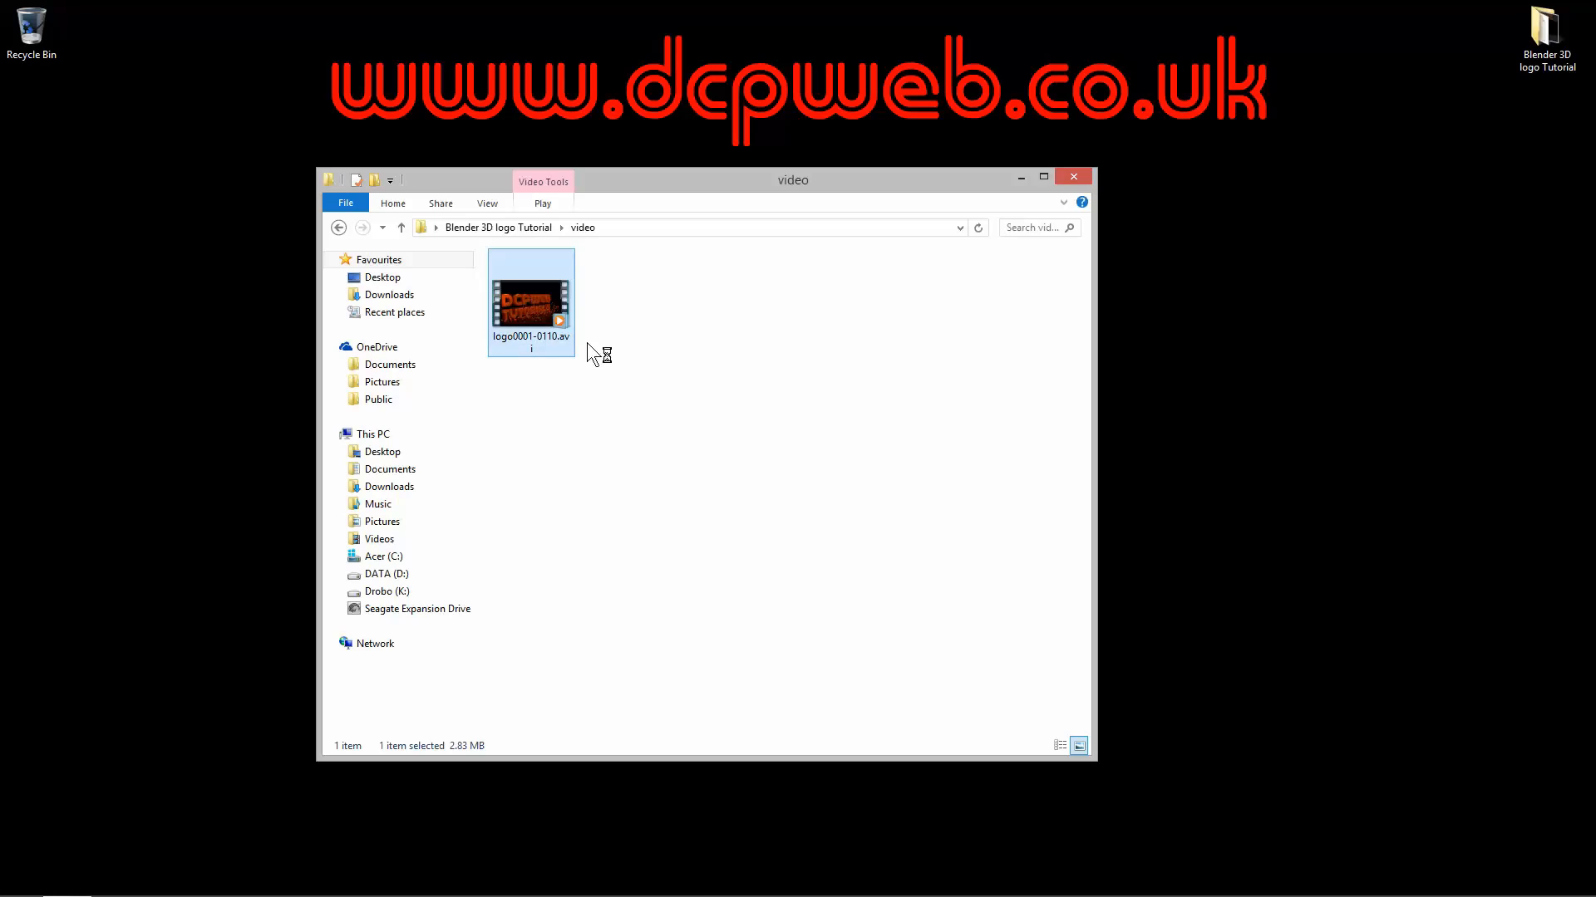